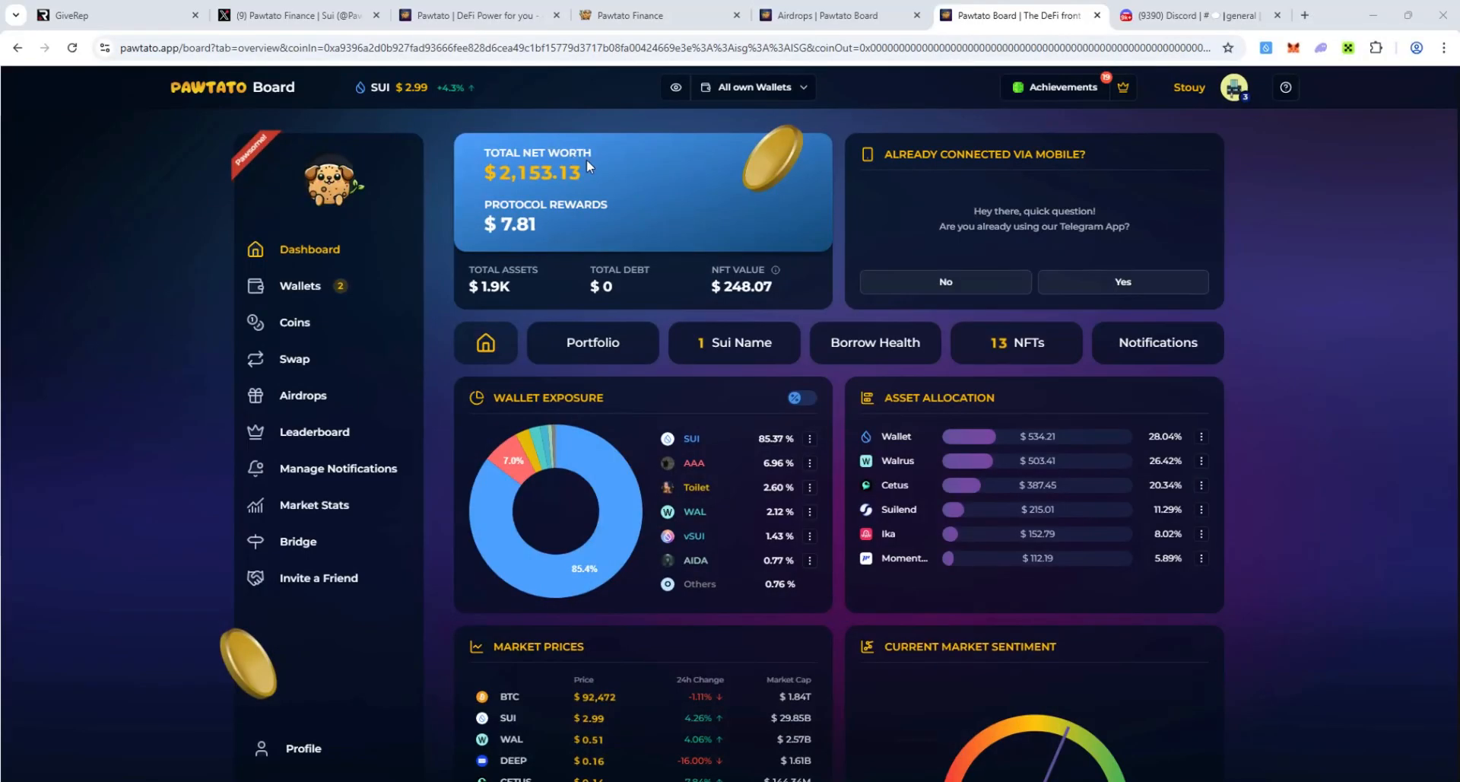
pyautogui.moveTo(601, 214)
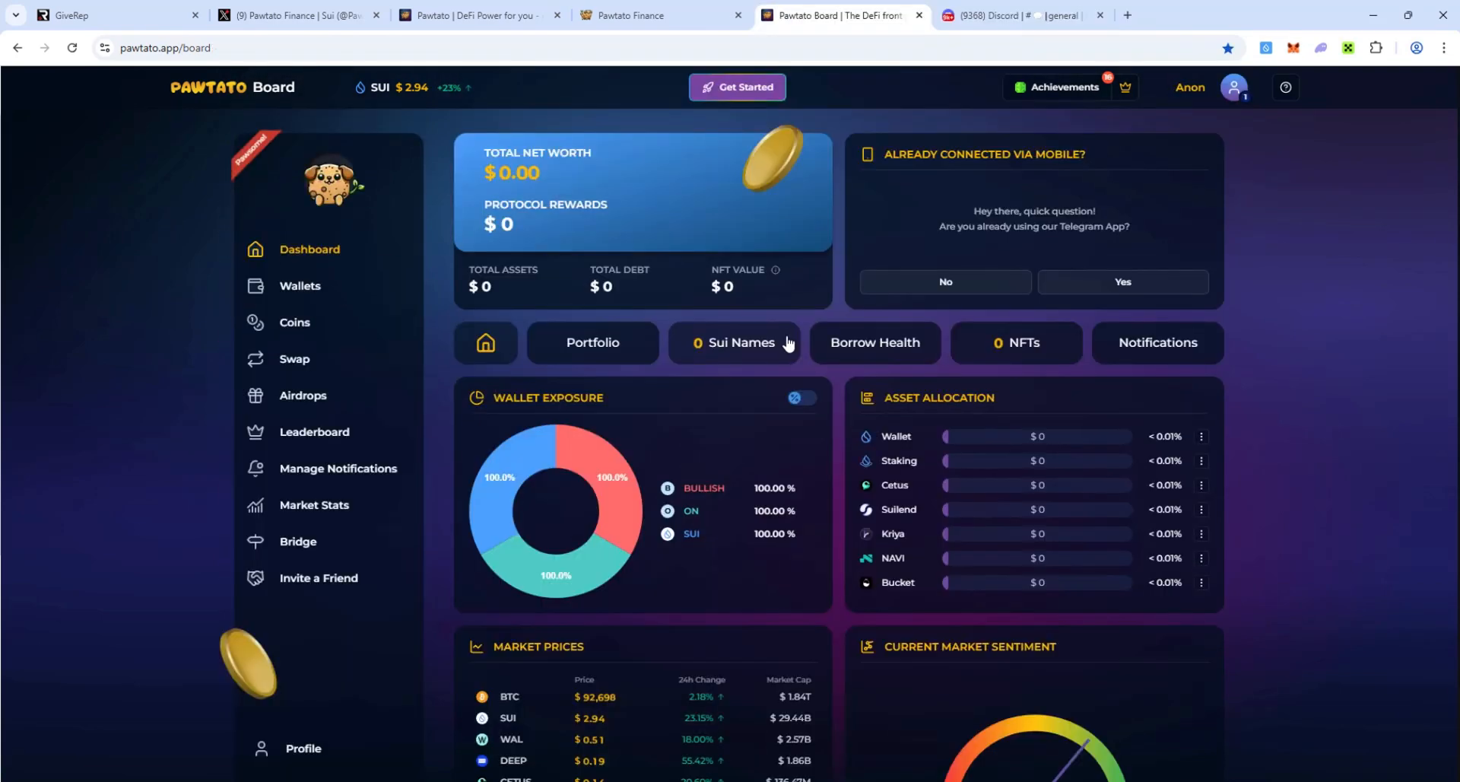
# - Visit the Leaderboard, Wallets, Swap and Airdrops pages, then bring up Pawtato Finance's X profile
pyautogui.click(315, 432)
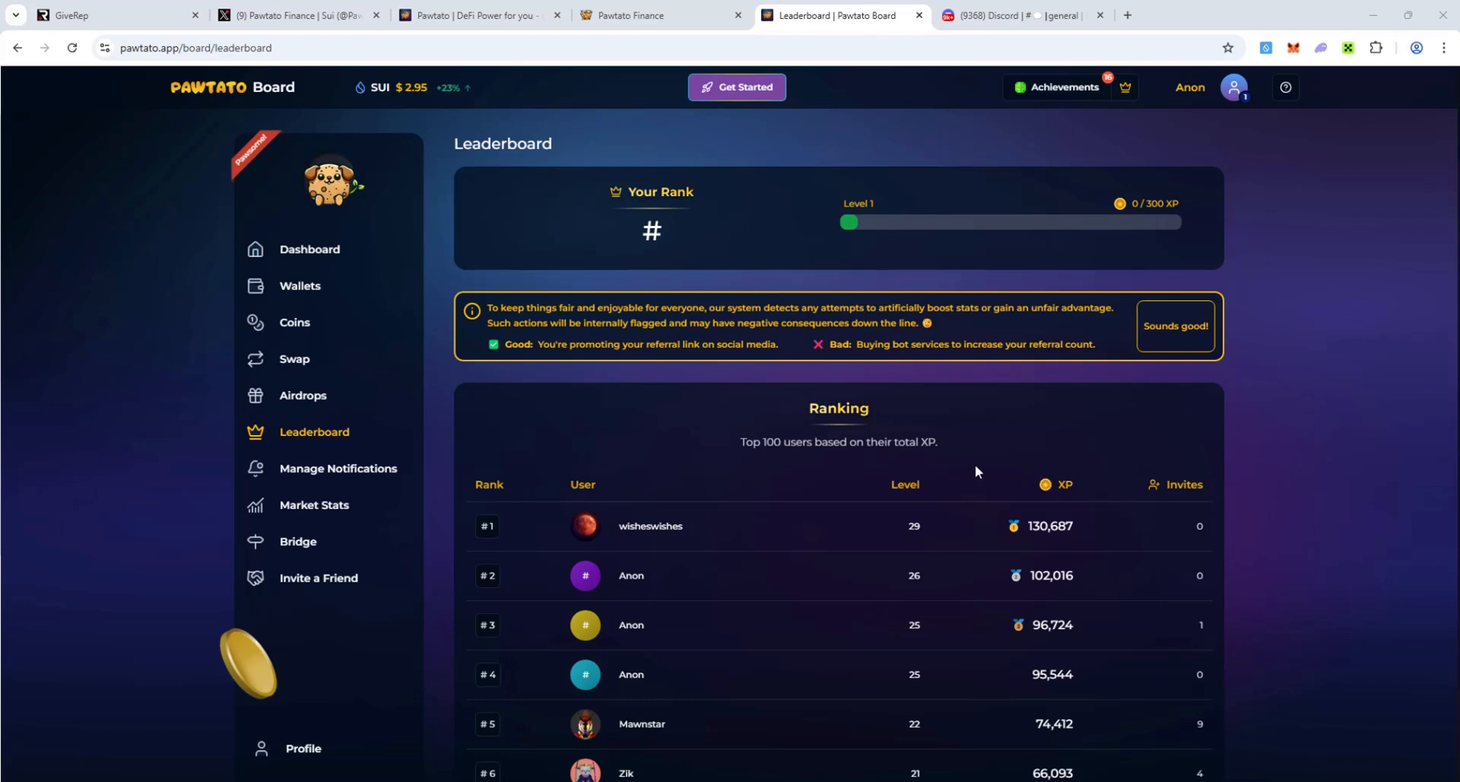
pyautogui.click(299, 286)
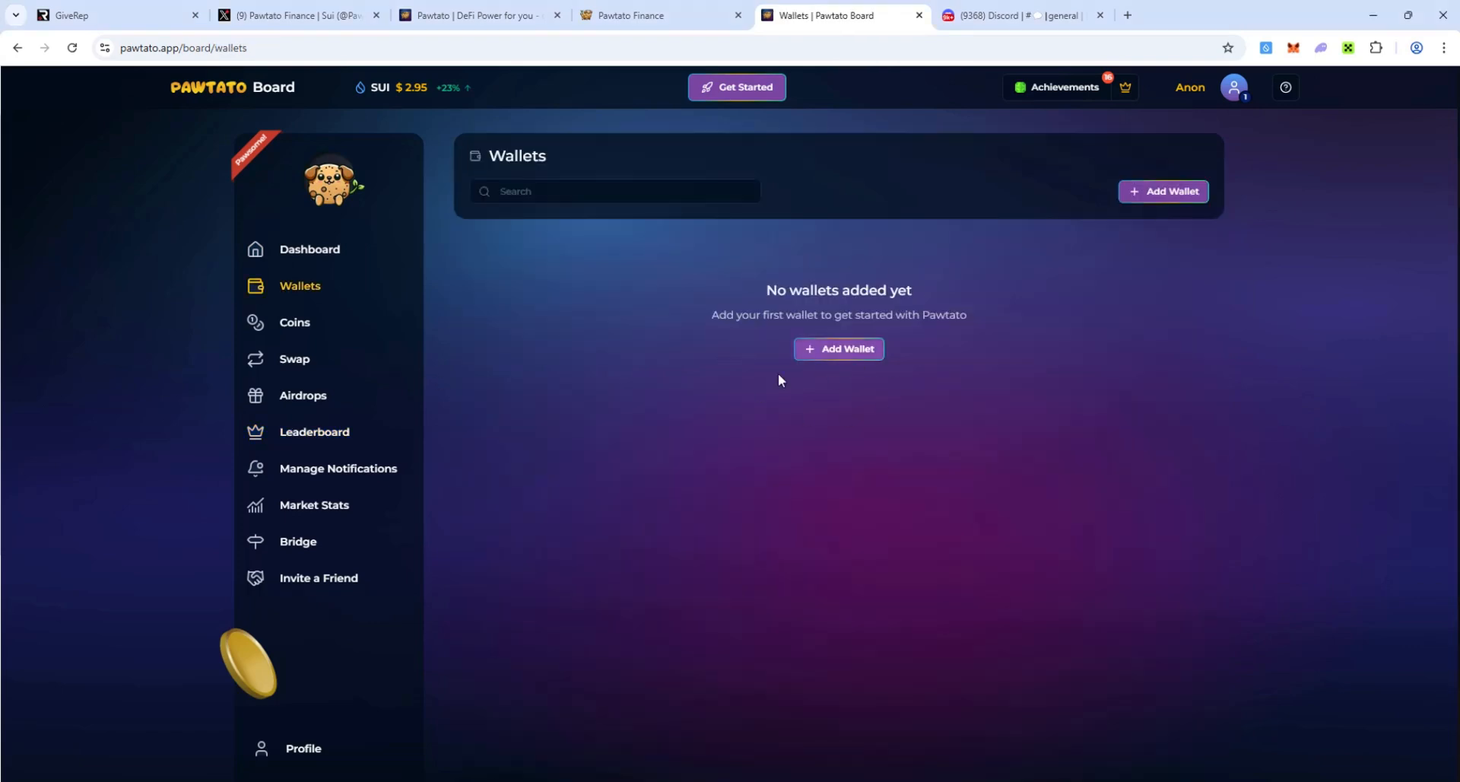
pyautogui.click(294, 359)
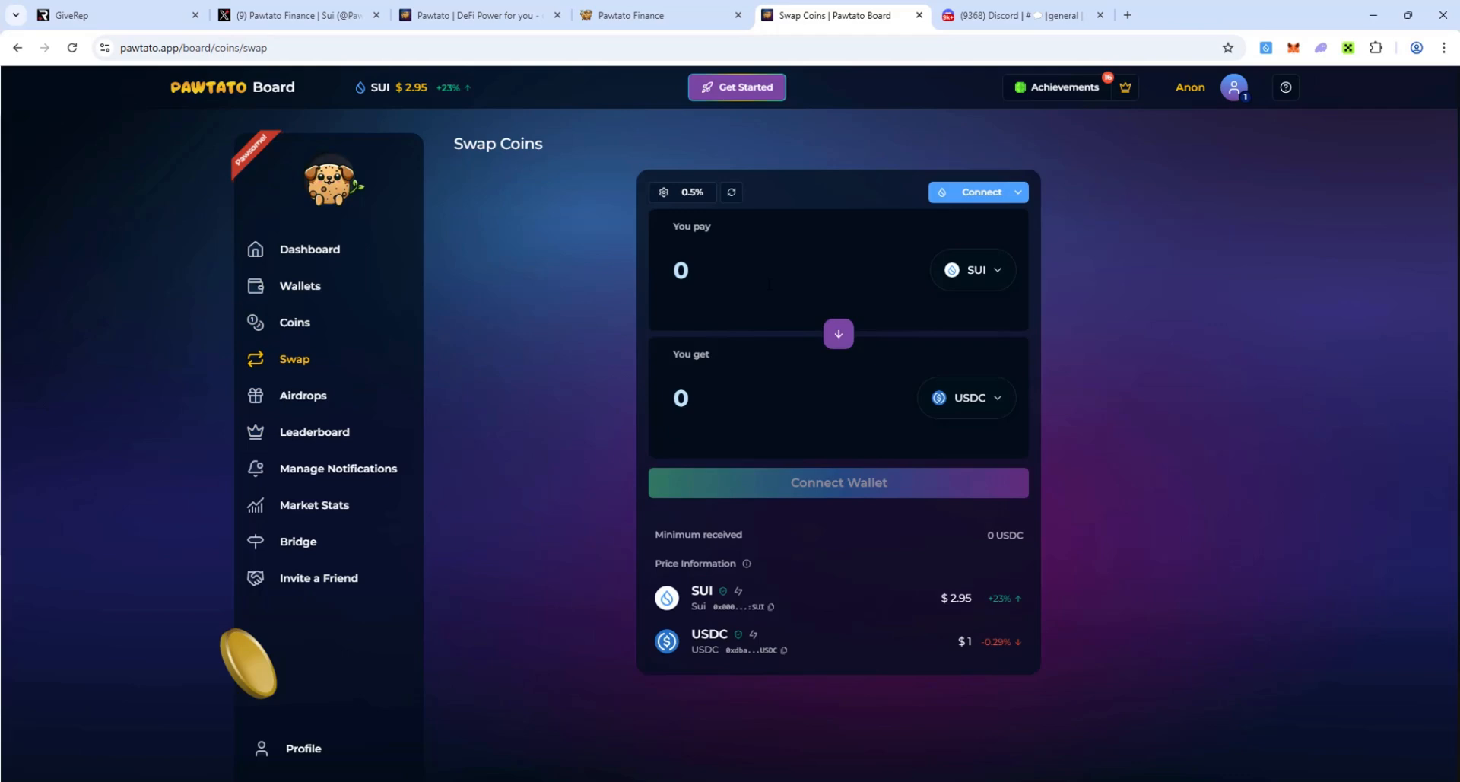
pyautogui.click(303, 395)
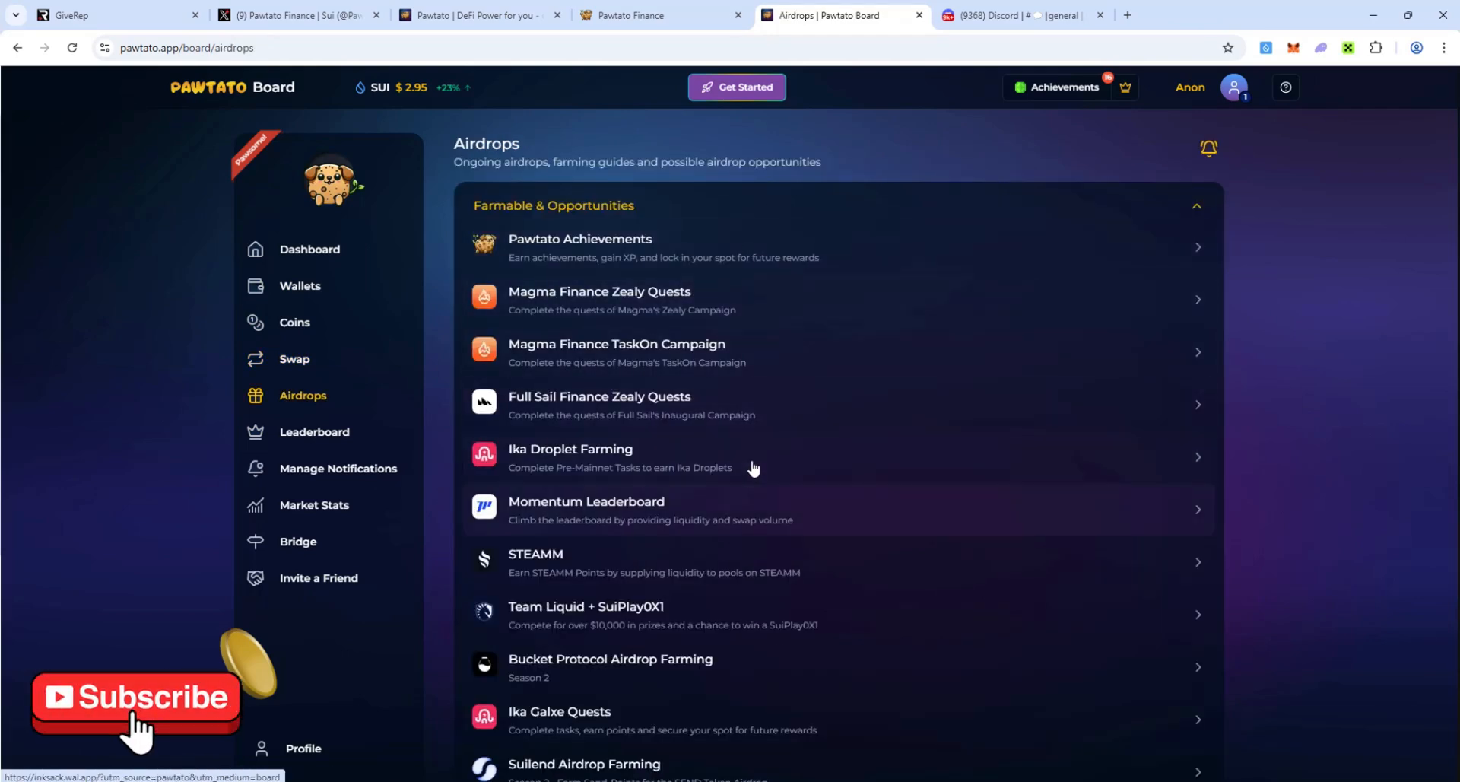
pyautogui.click(299, 15)
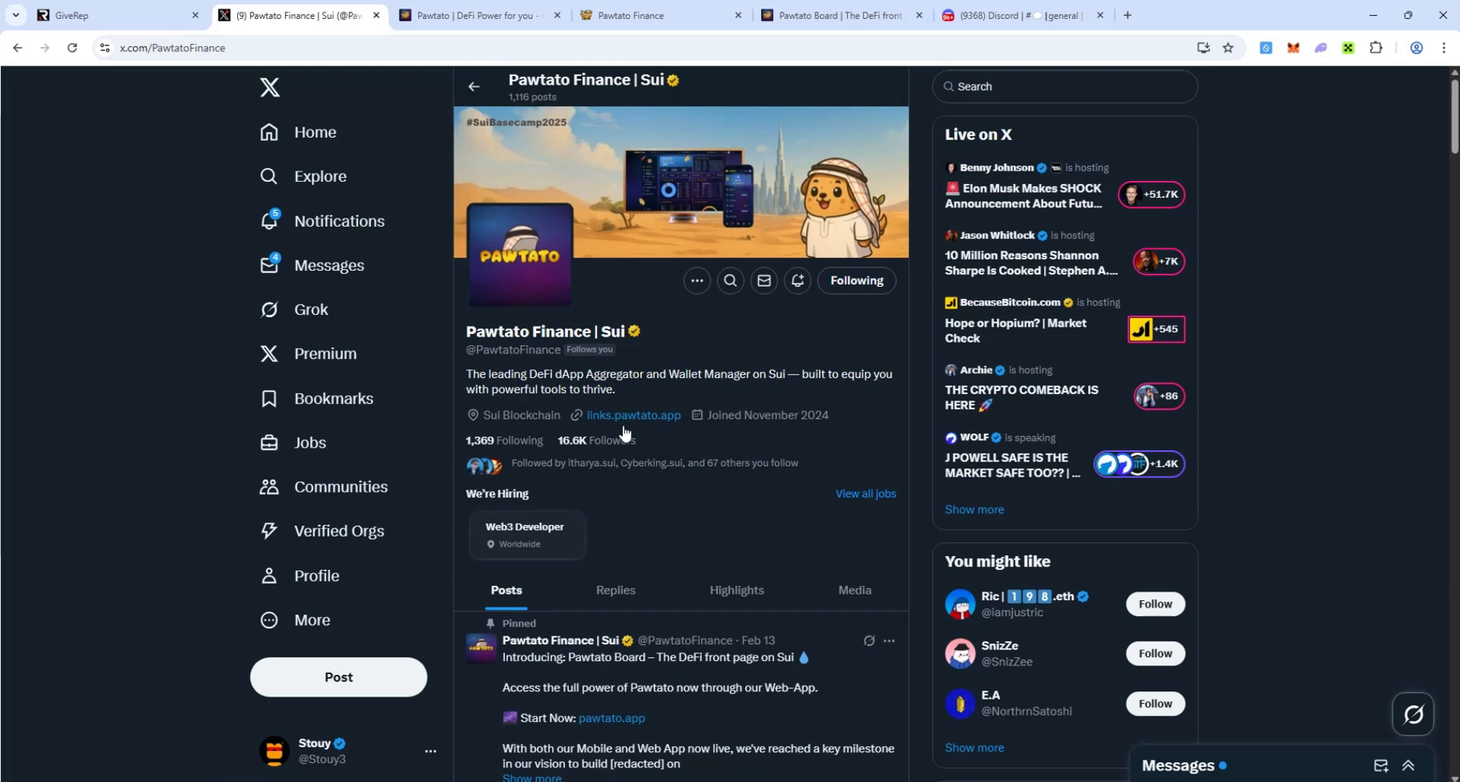
pyautogui.moveTo(632, 414)
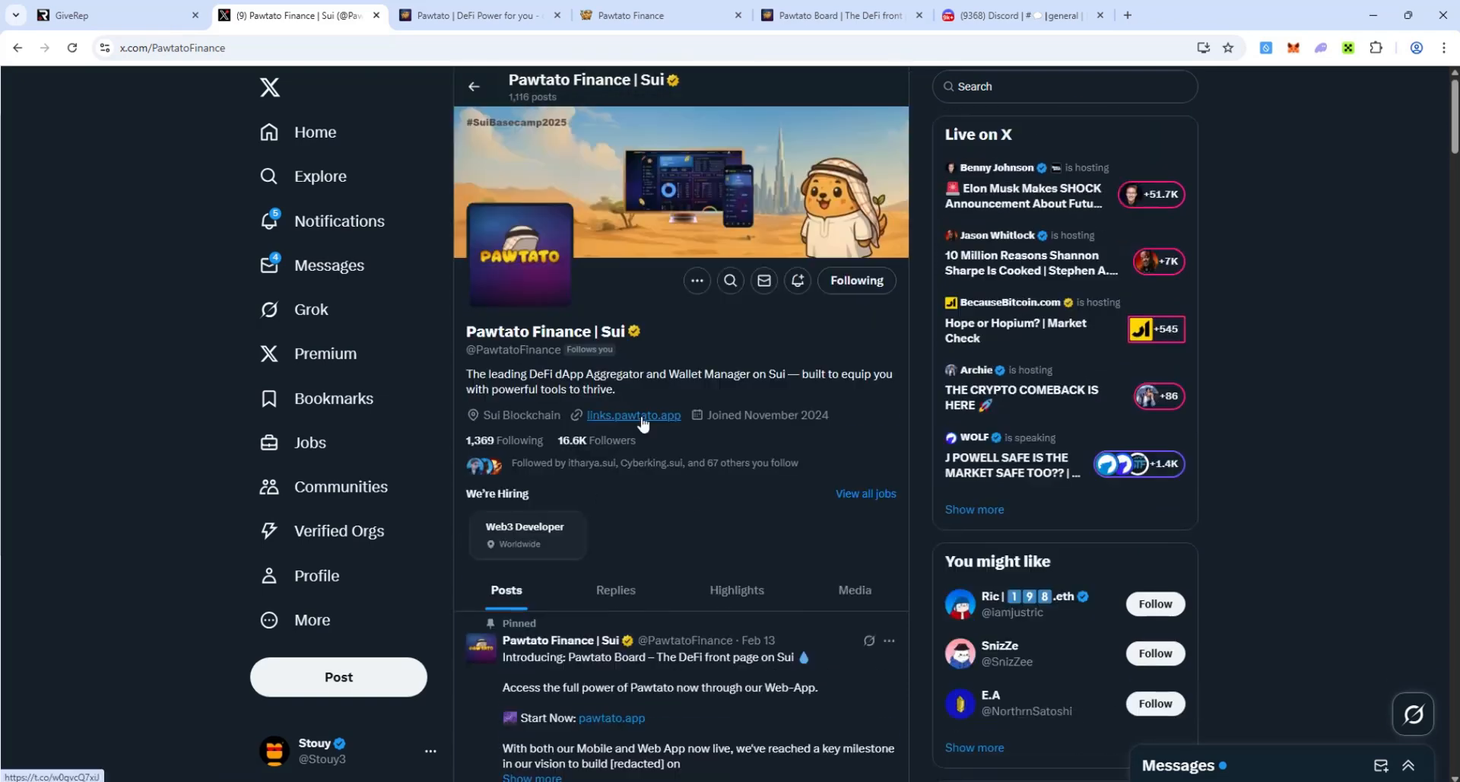
# - Follow the links.pawtato.app bio link to Pawtato's links page
pyautogui.click(632, 414)
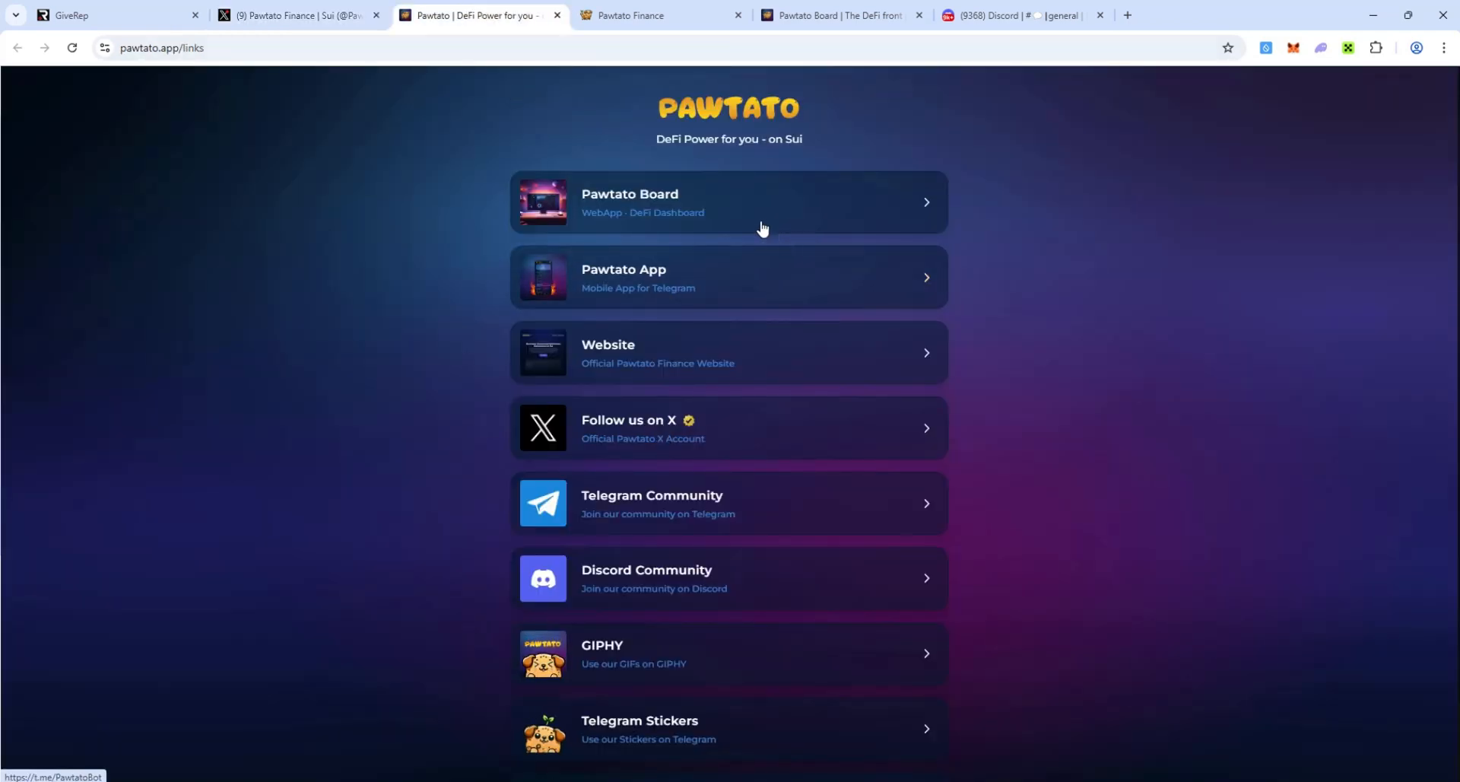
pyautogui.moveTo(754, 304)
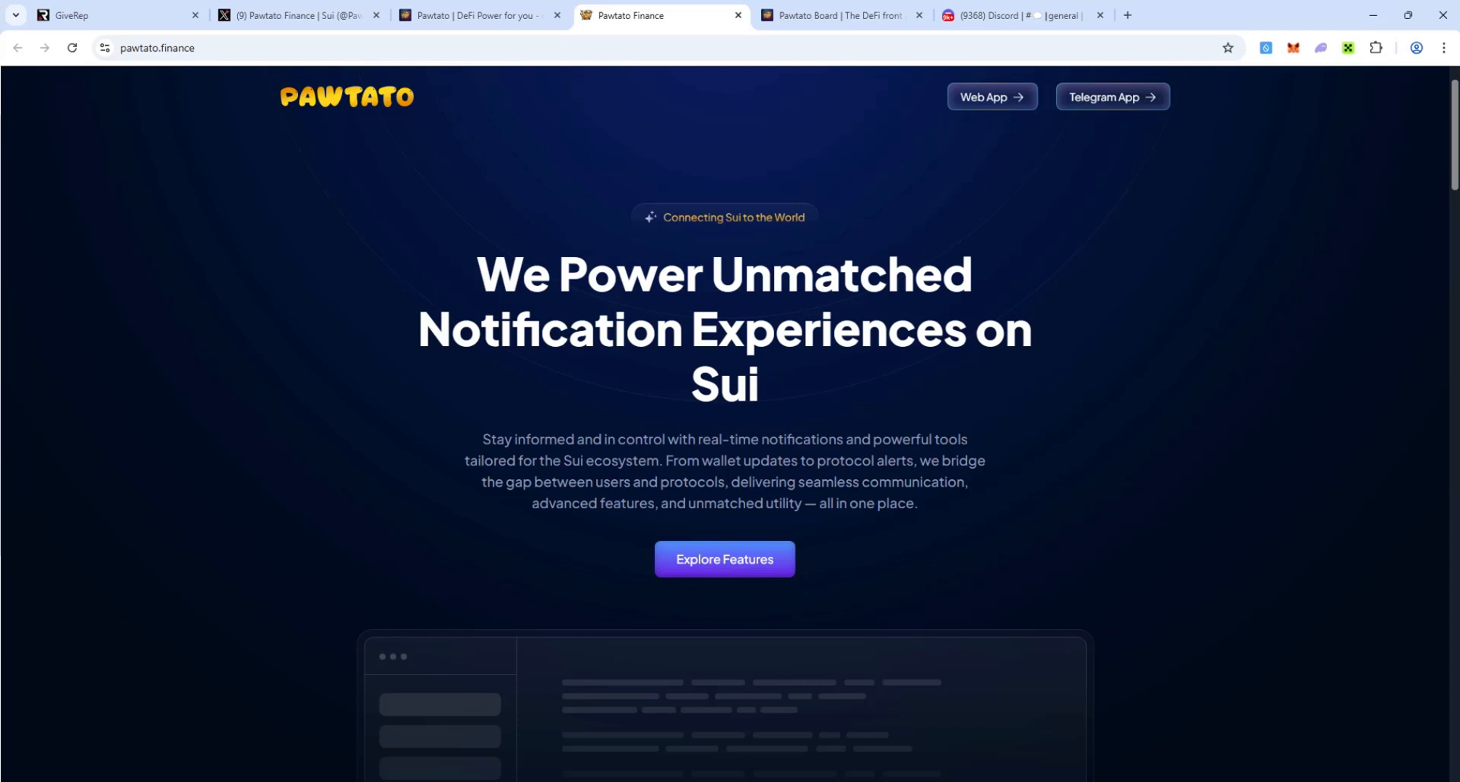
# - Scroll the pawtato.finance homepage down to the dApp integration and Win-Win sections
pyautogui.scroll(-3)
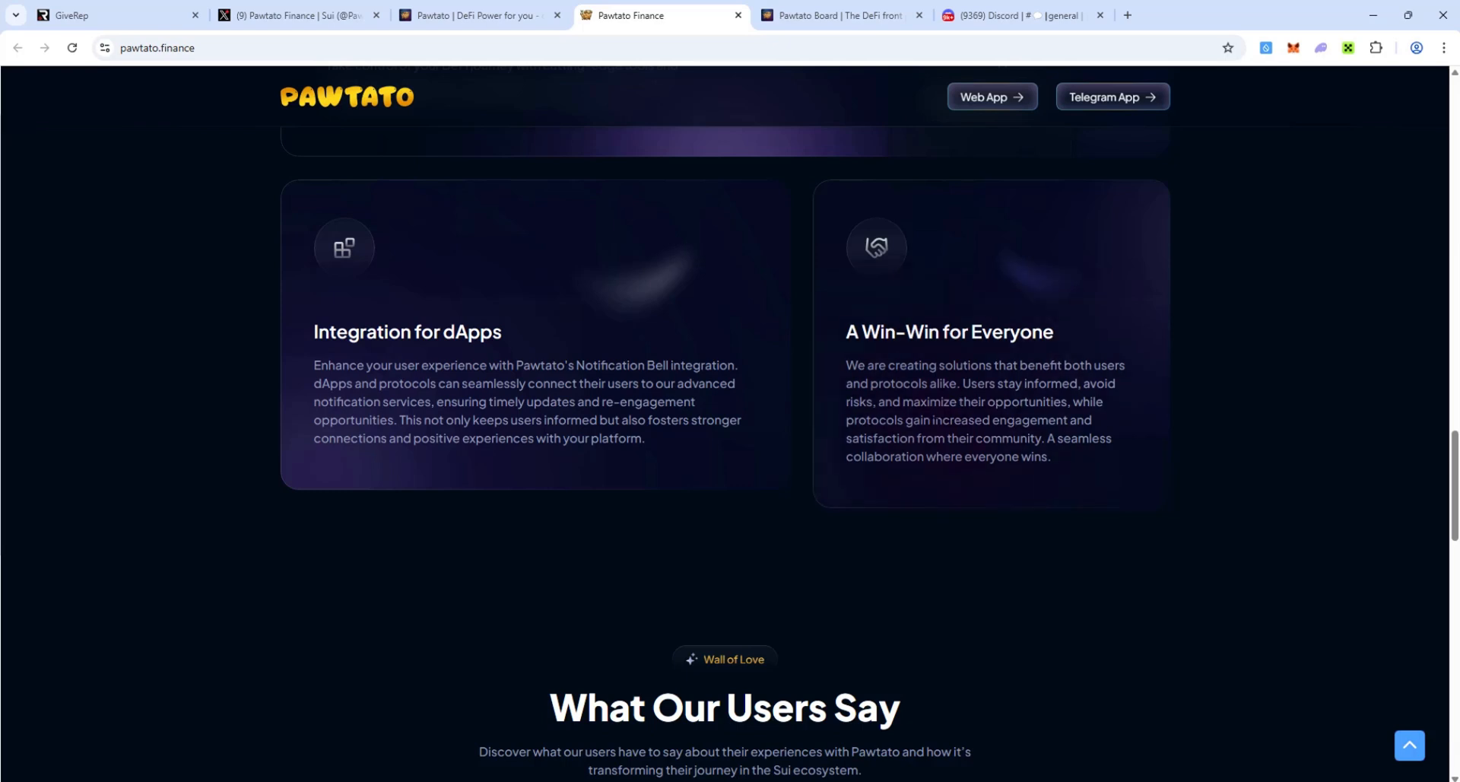
pyautogui.moveTo(962, 456)
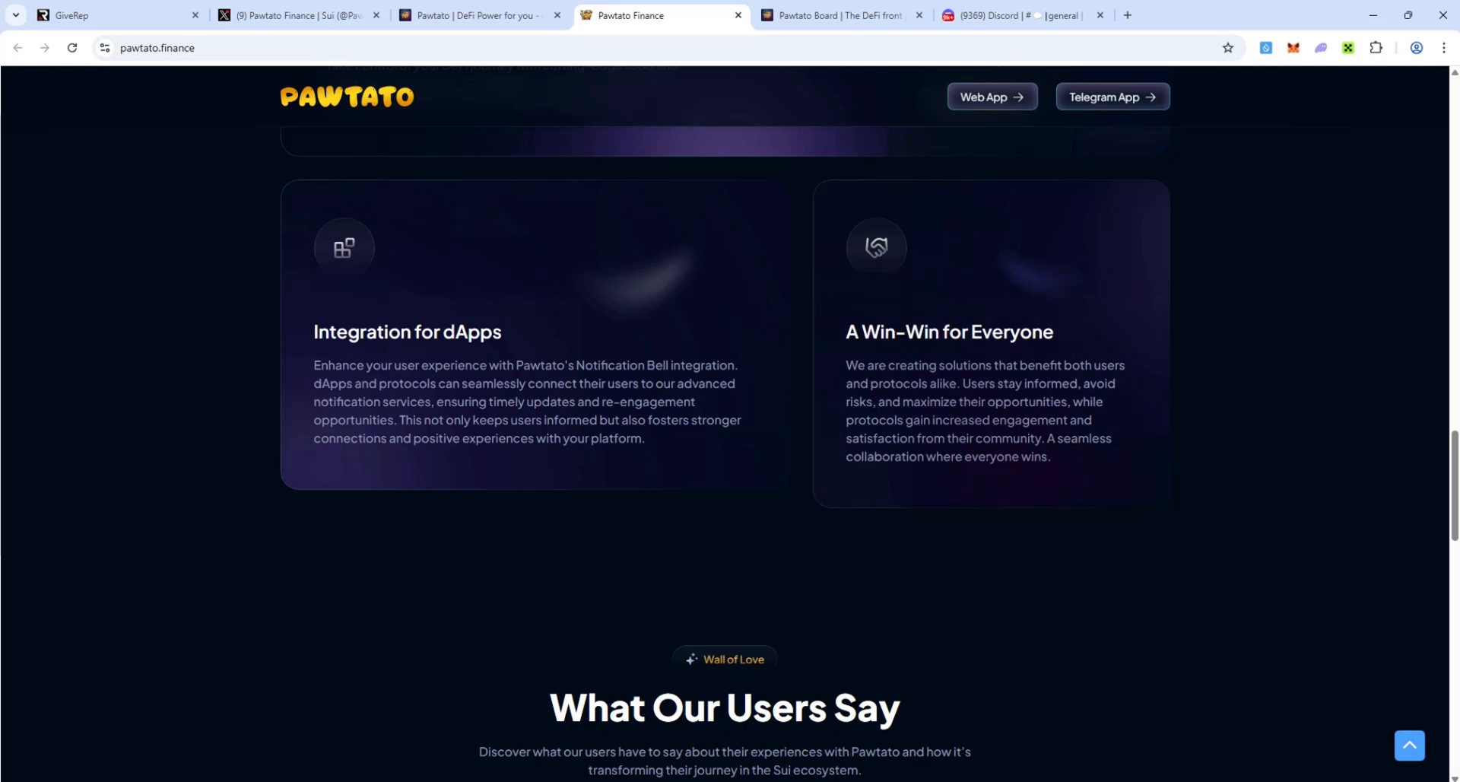
# - Return to Pawtato Finance's X feed and expand Sui's Pitch Day finalists post
pyautogui.click(838, 15)
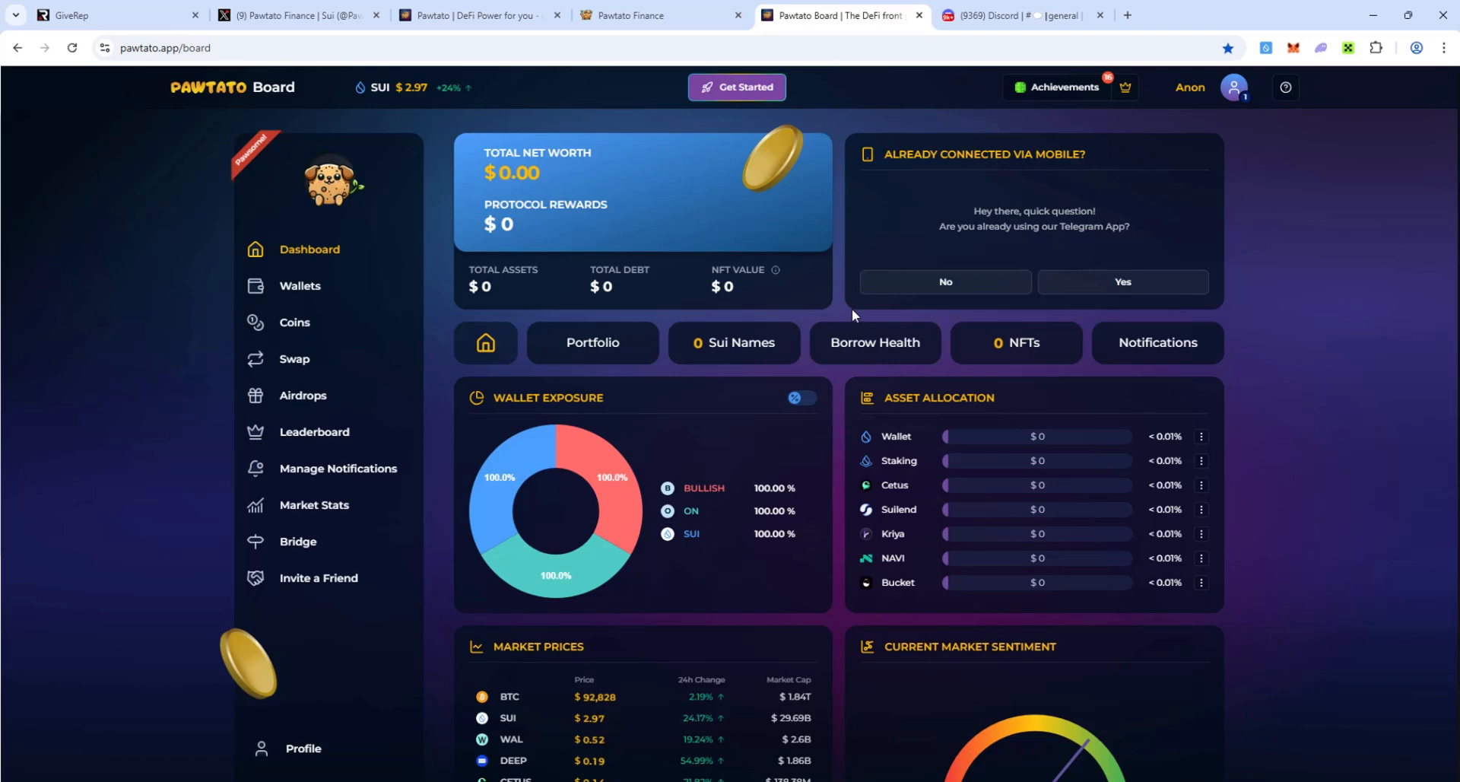
pyautogui.click(298, 15)
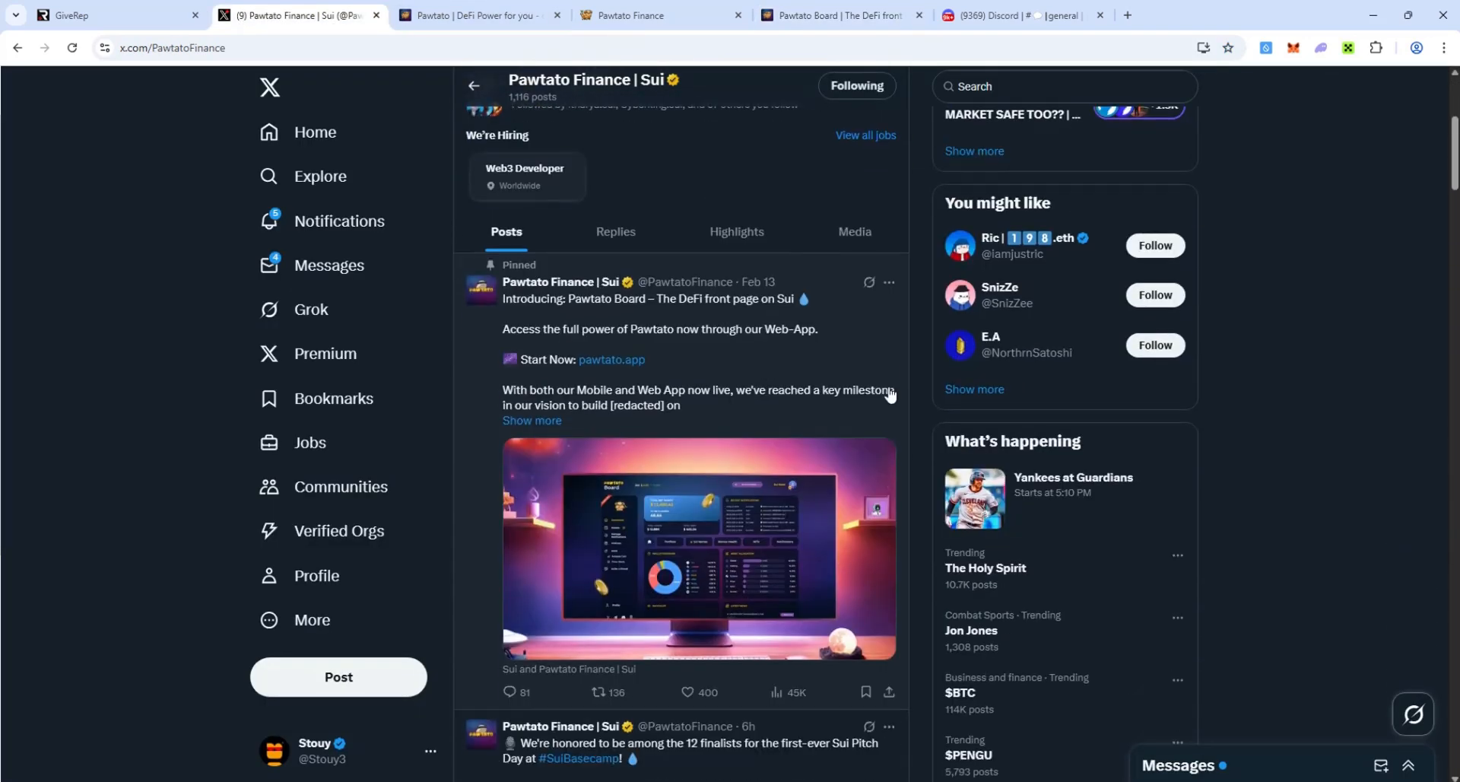
pyautogui.scroll(-3)
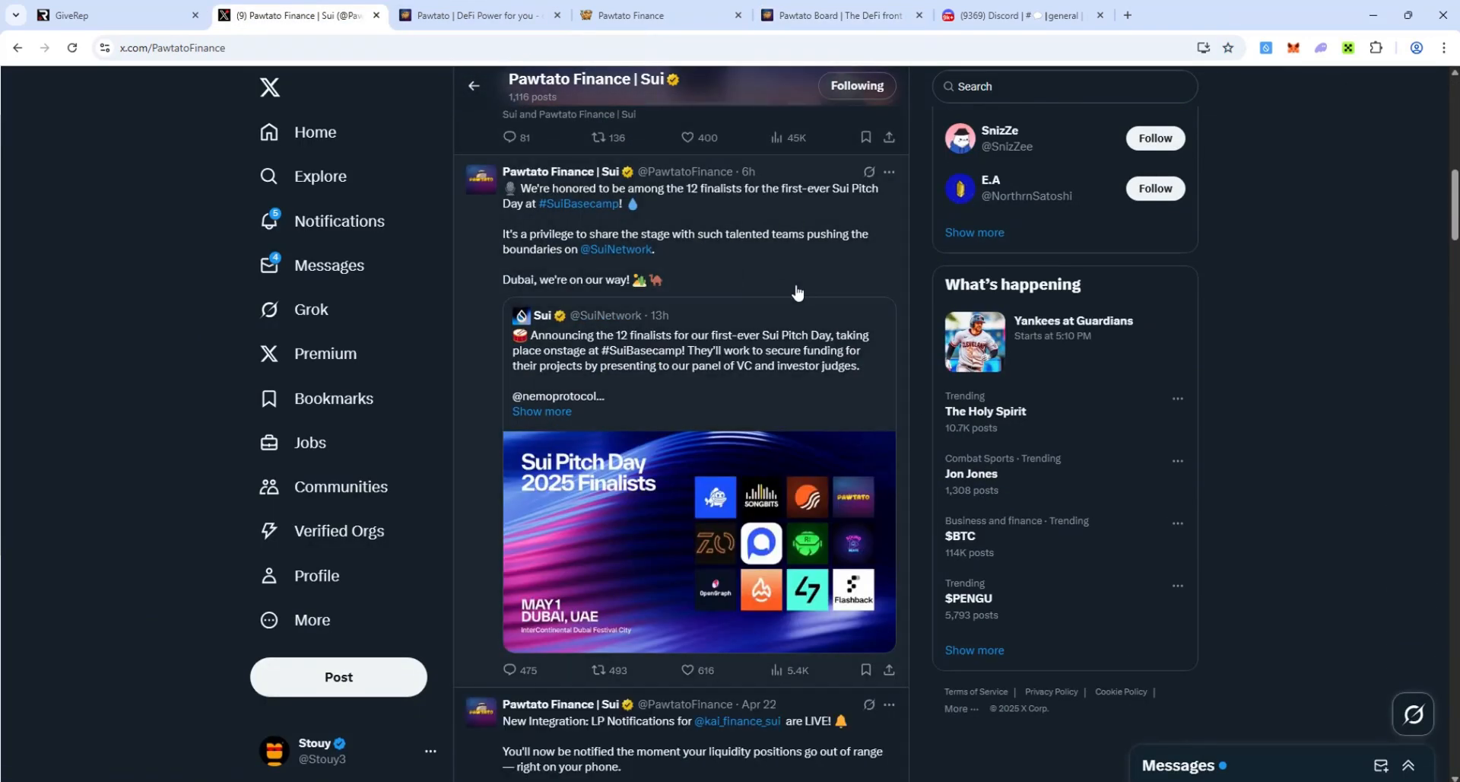
pyautogui.moveTo(710, 222)
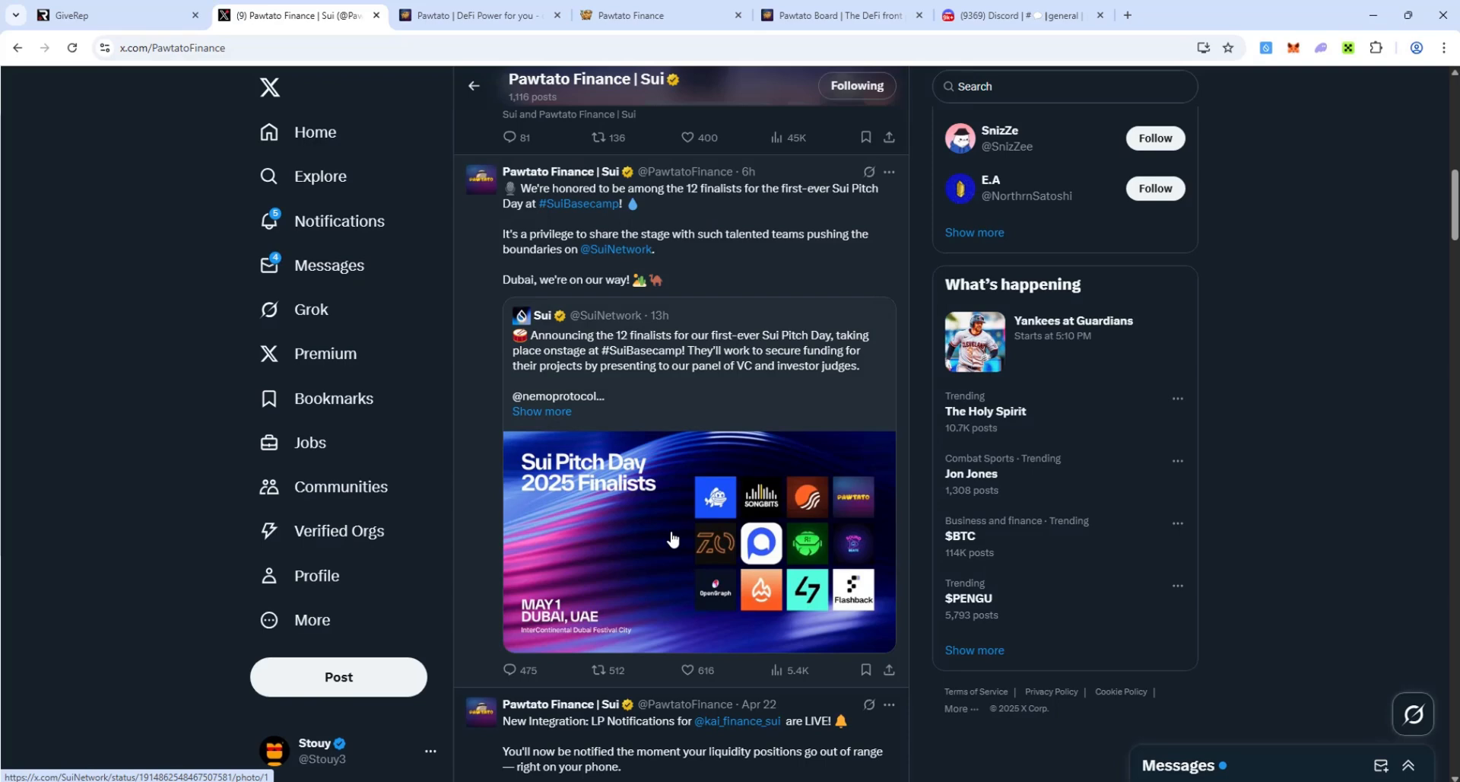
pyautogui.moveTo(540, 413)
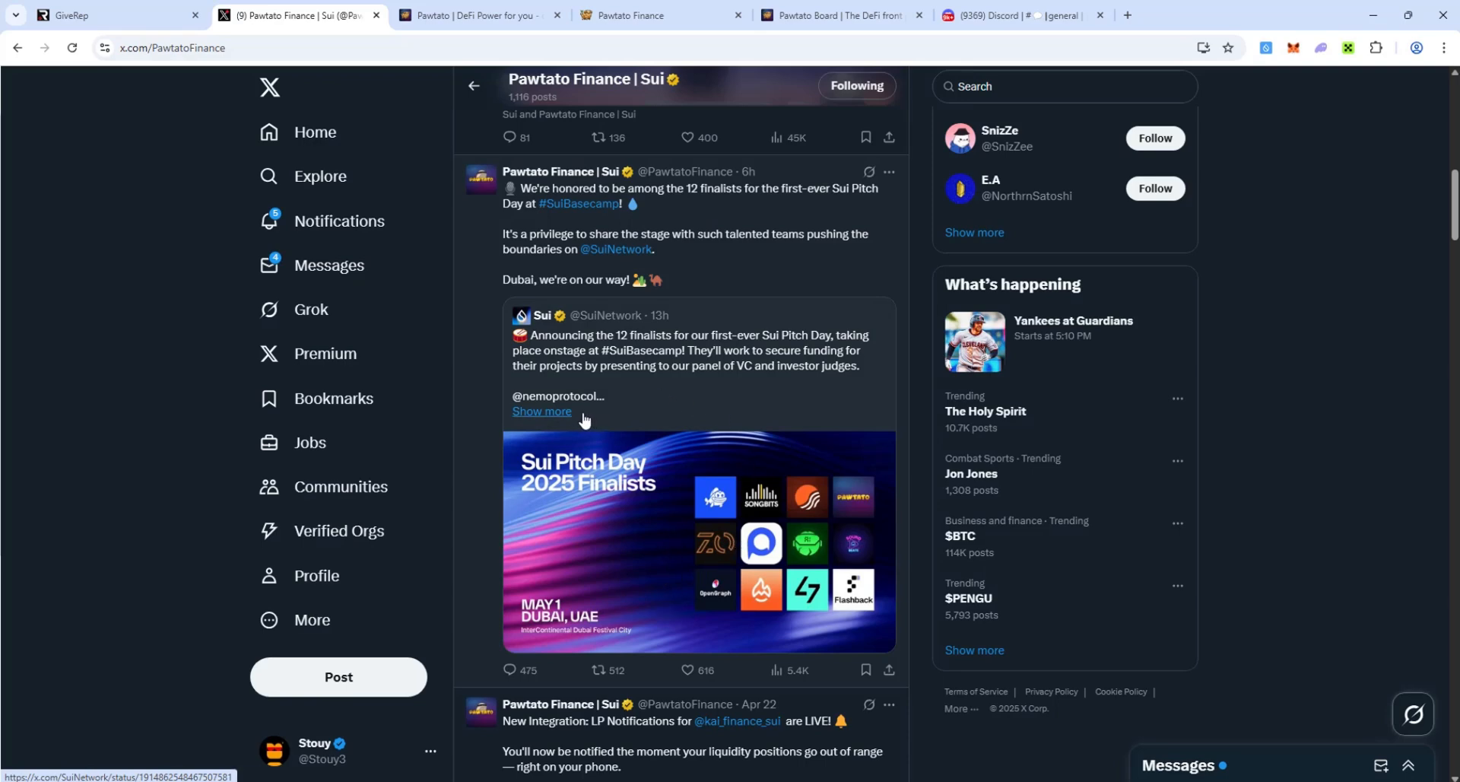
pyautogui.click(541, 412)
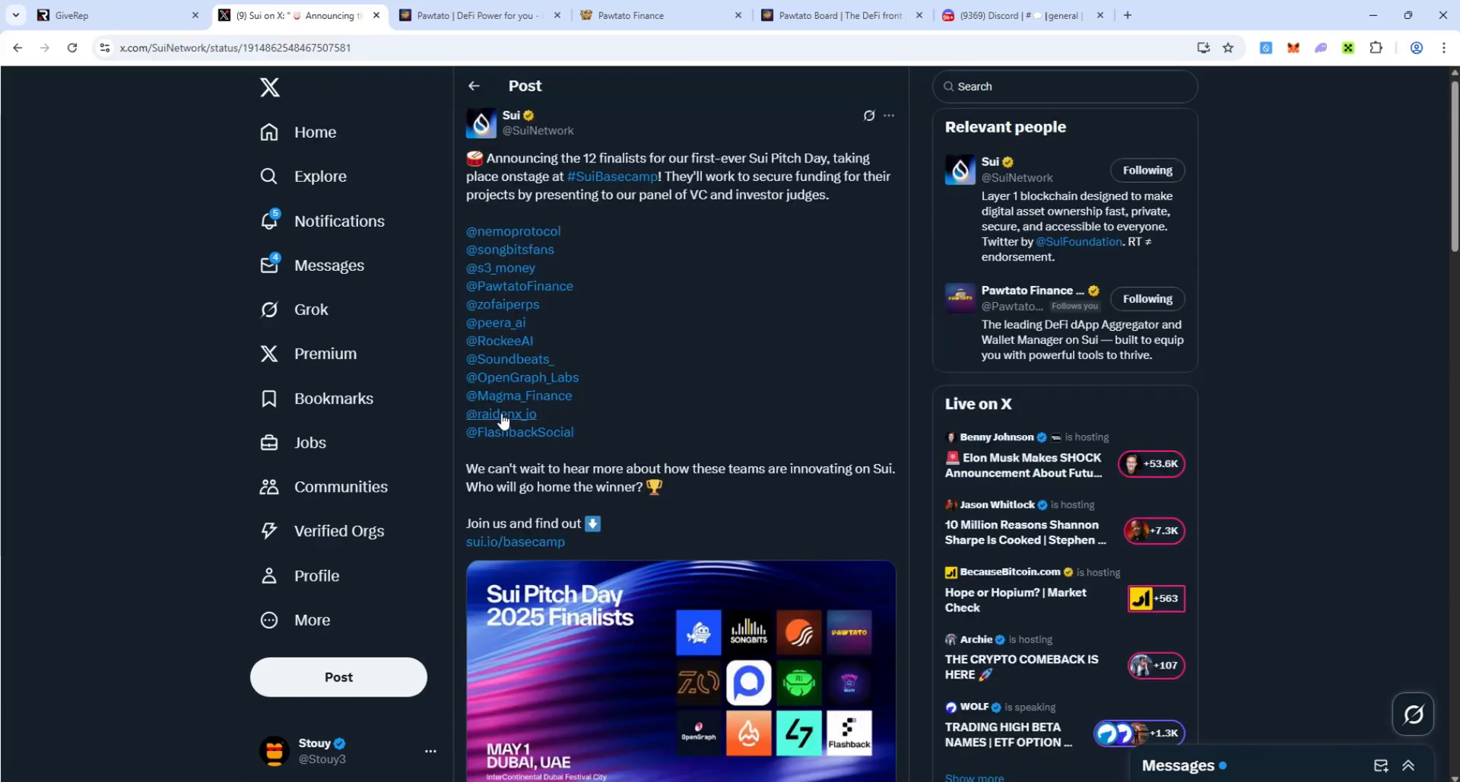
pyautogui.moveTo(518, 286)
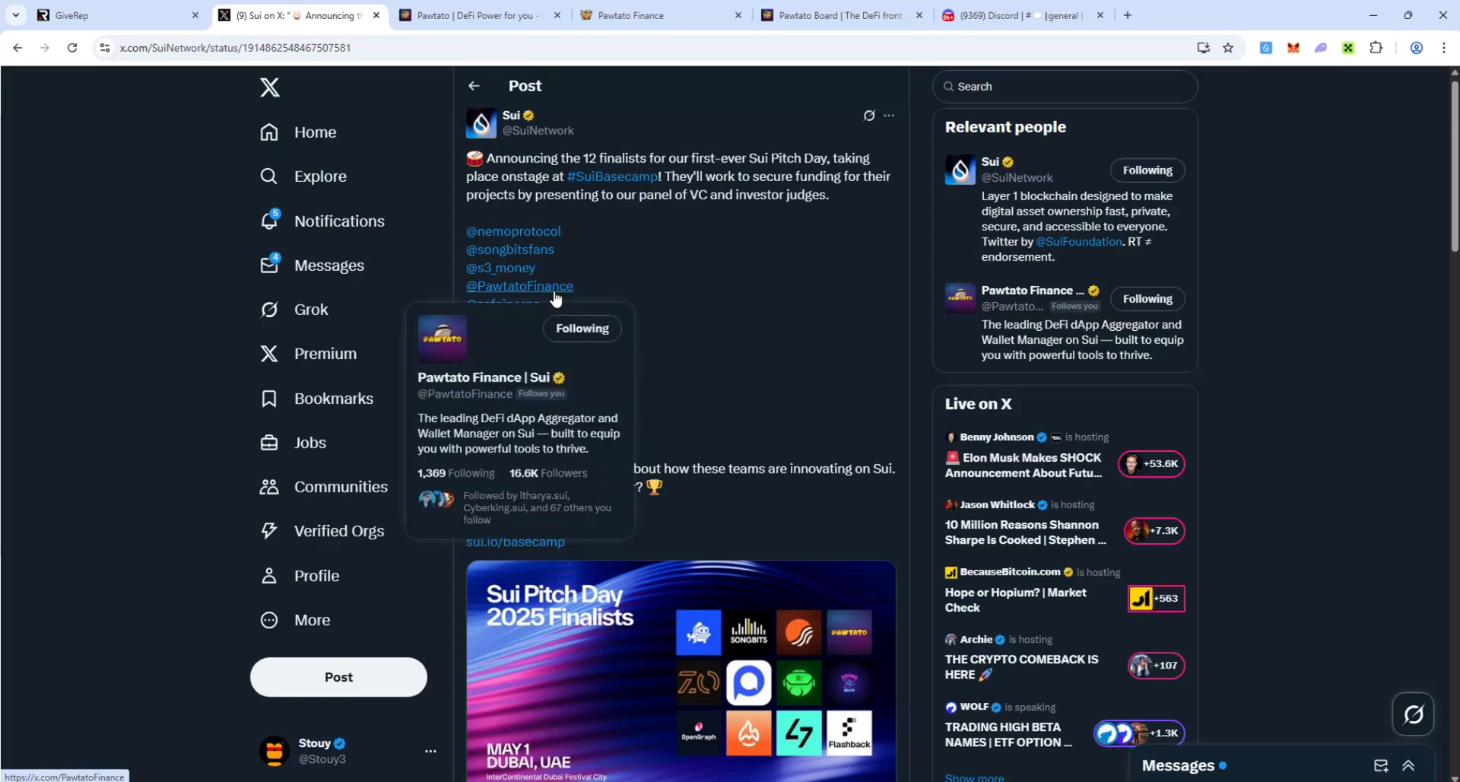
pyautogui.moveTo(592, 399)
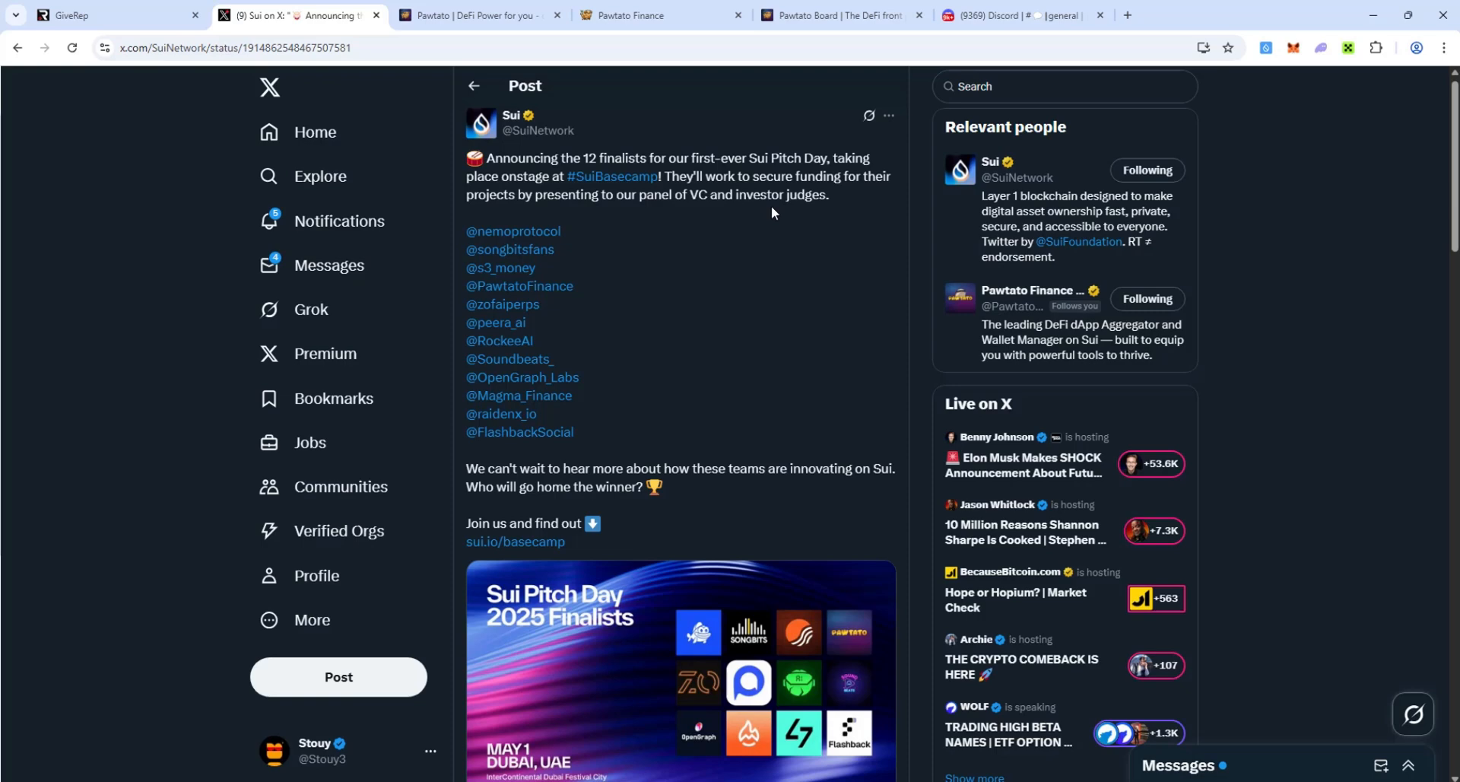
pyautogui.moveTo(740, 229)
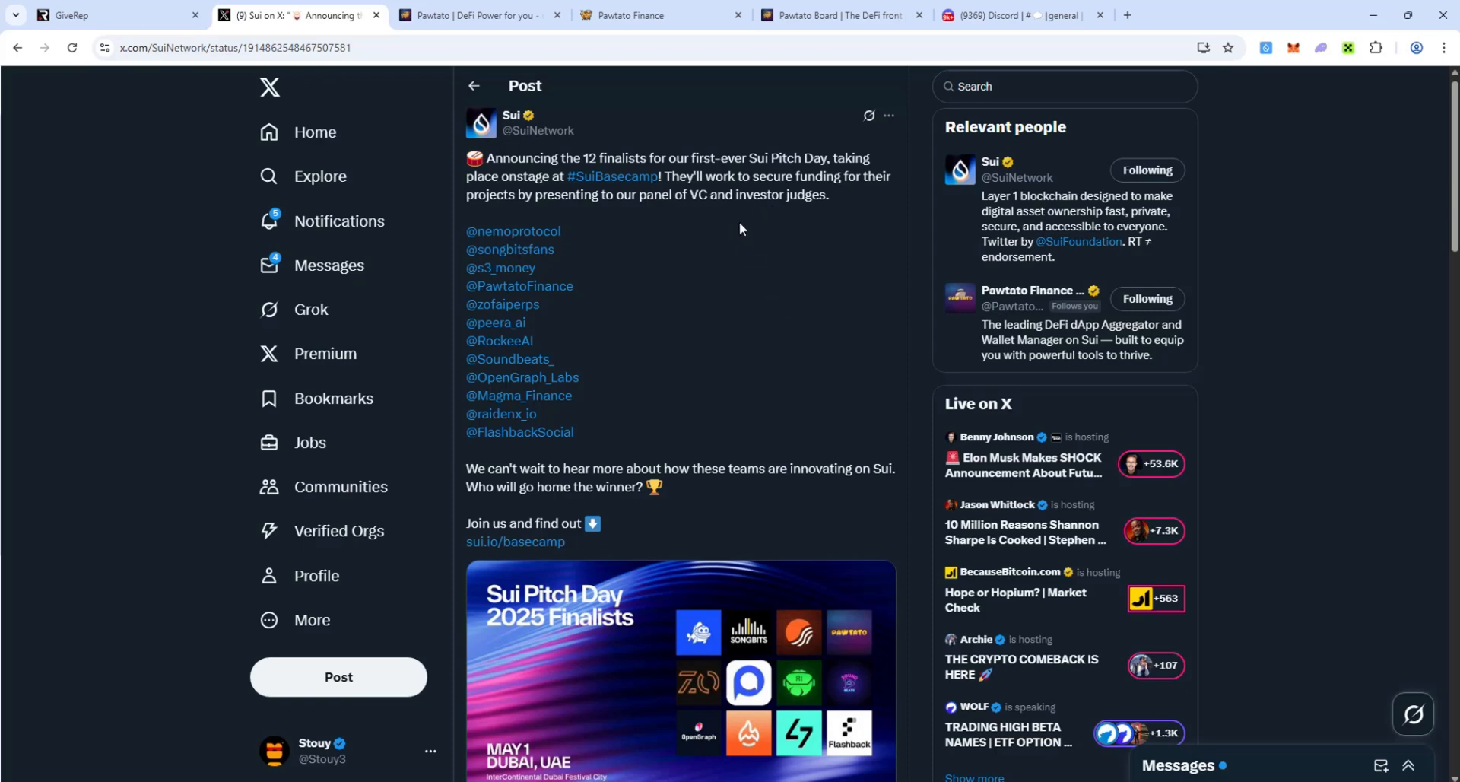
pyautogui.moveTo(761, 259)
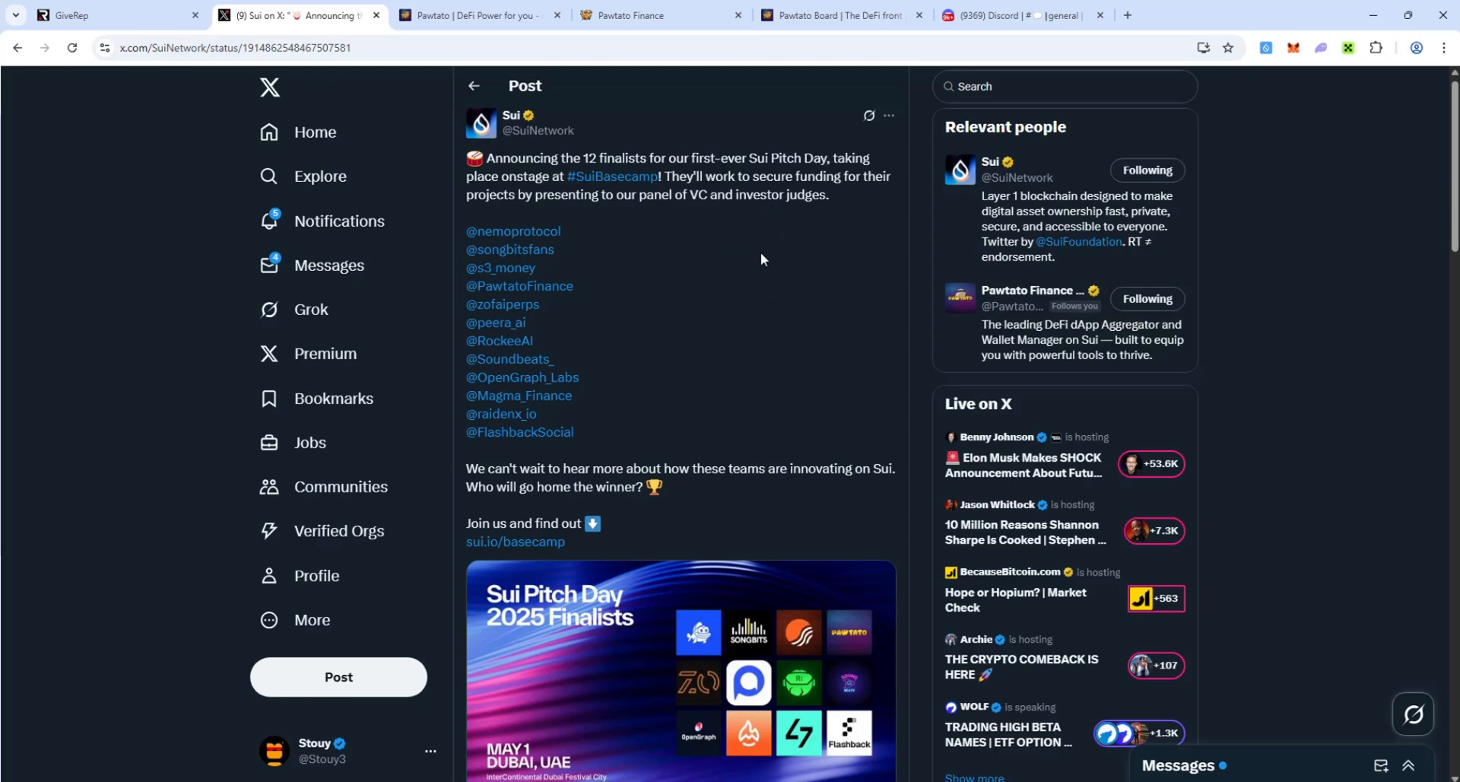
# - Scroll Pawtato Finance's X timeline through integration posts, then back up to the profile header
pyautogui.click(534, 286)
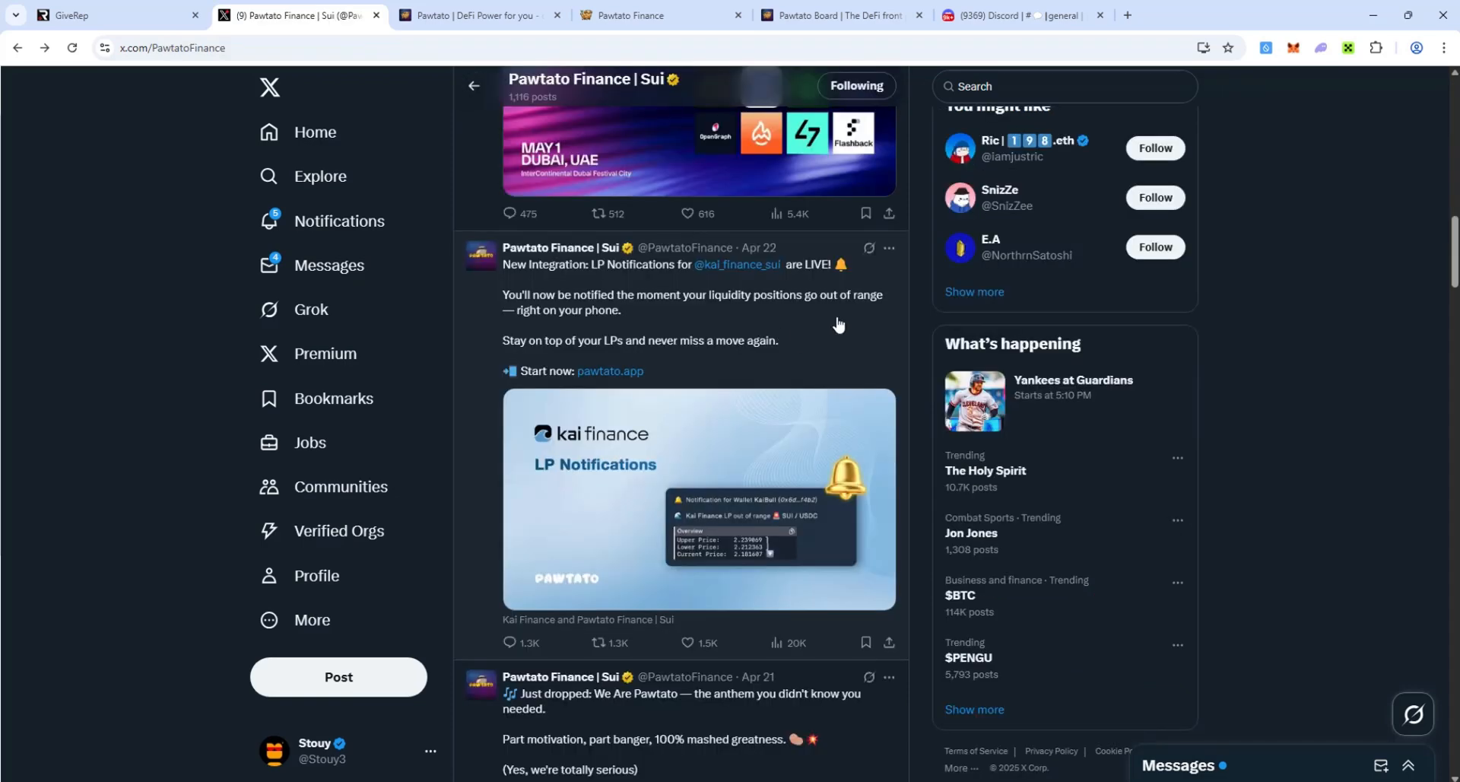
pyautogui.moveTo(859, 345)
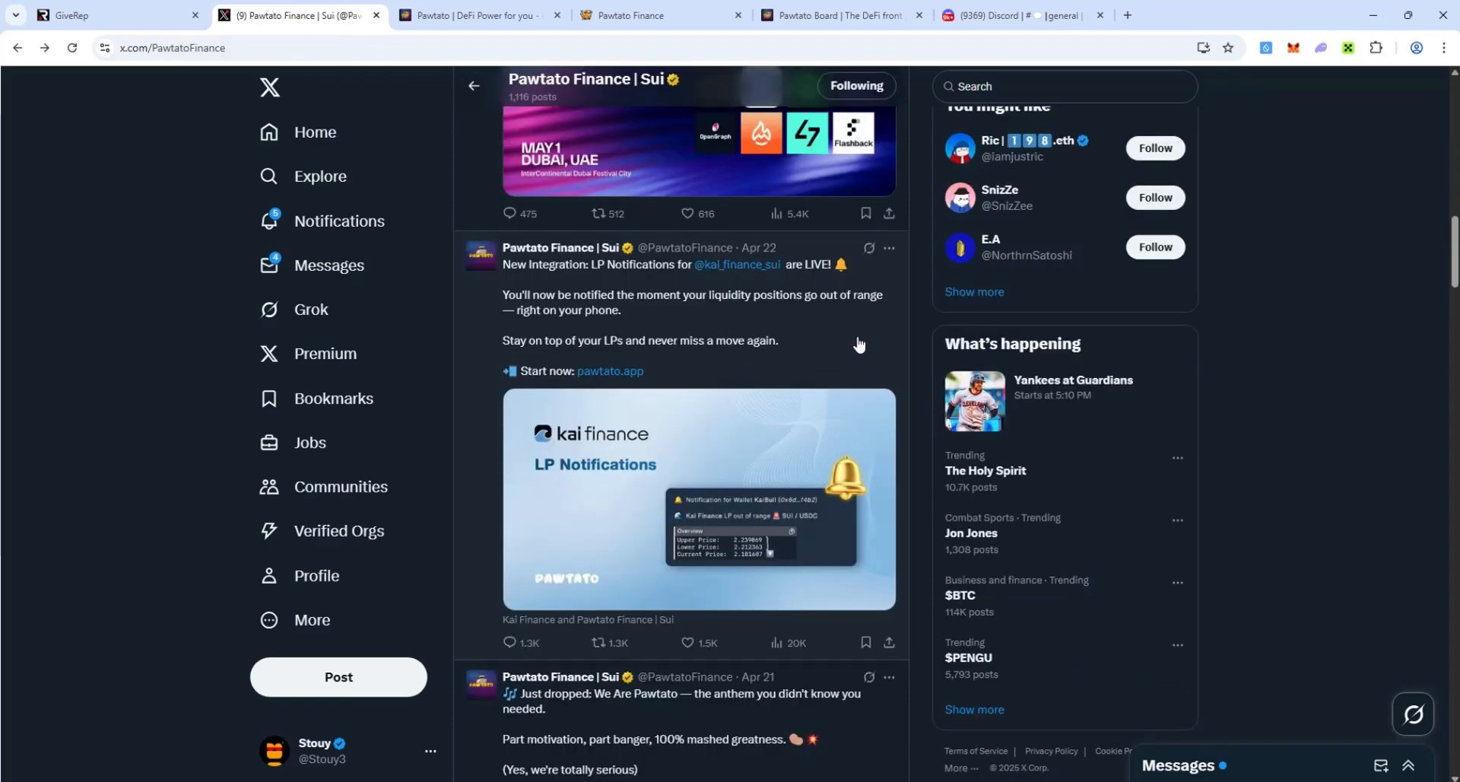
pyautogui.moveTo(694, 300)
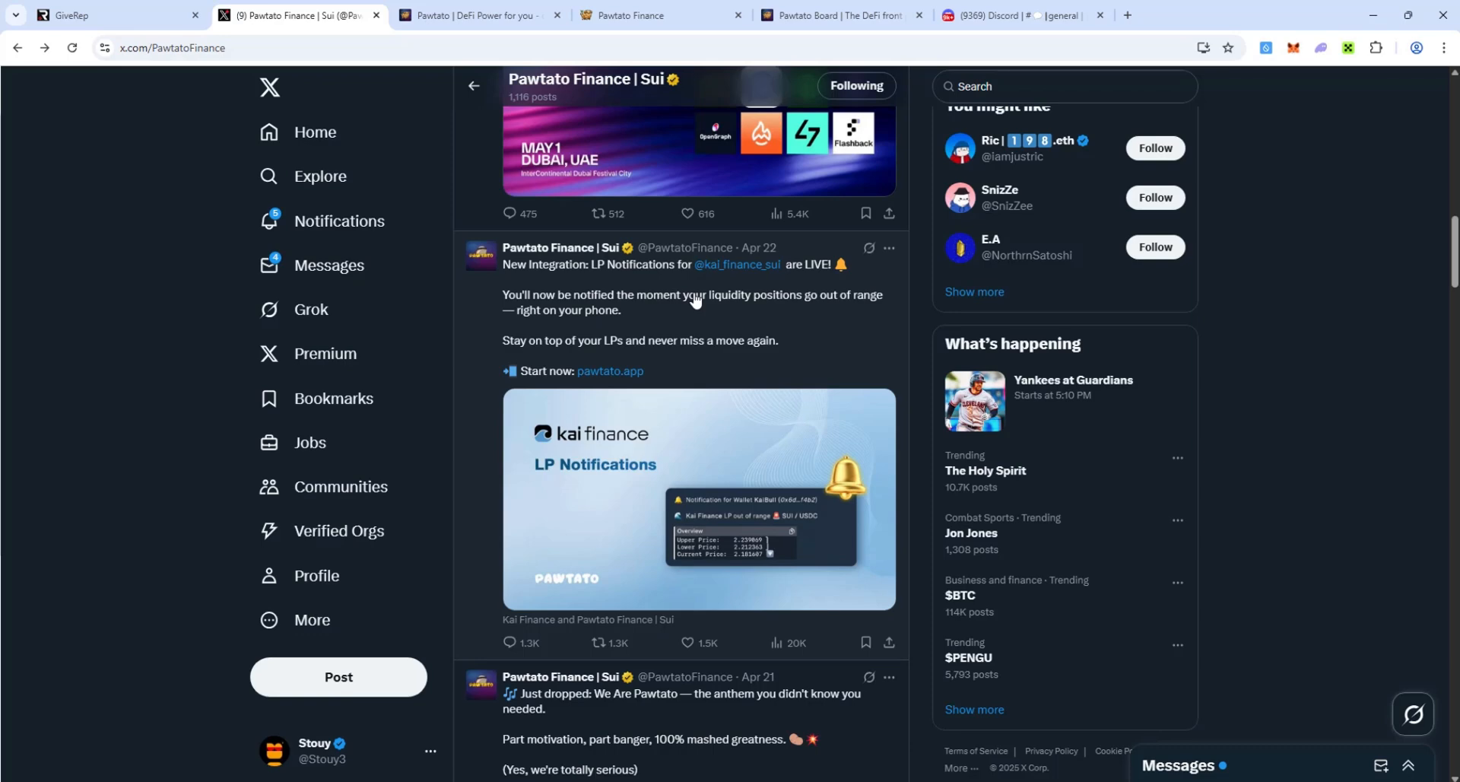
pyautogui.moveTo(659, 338)
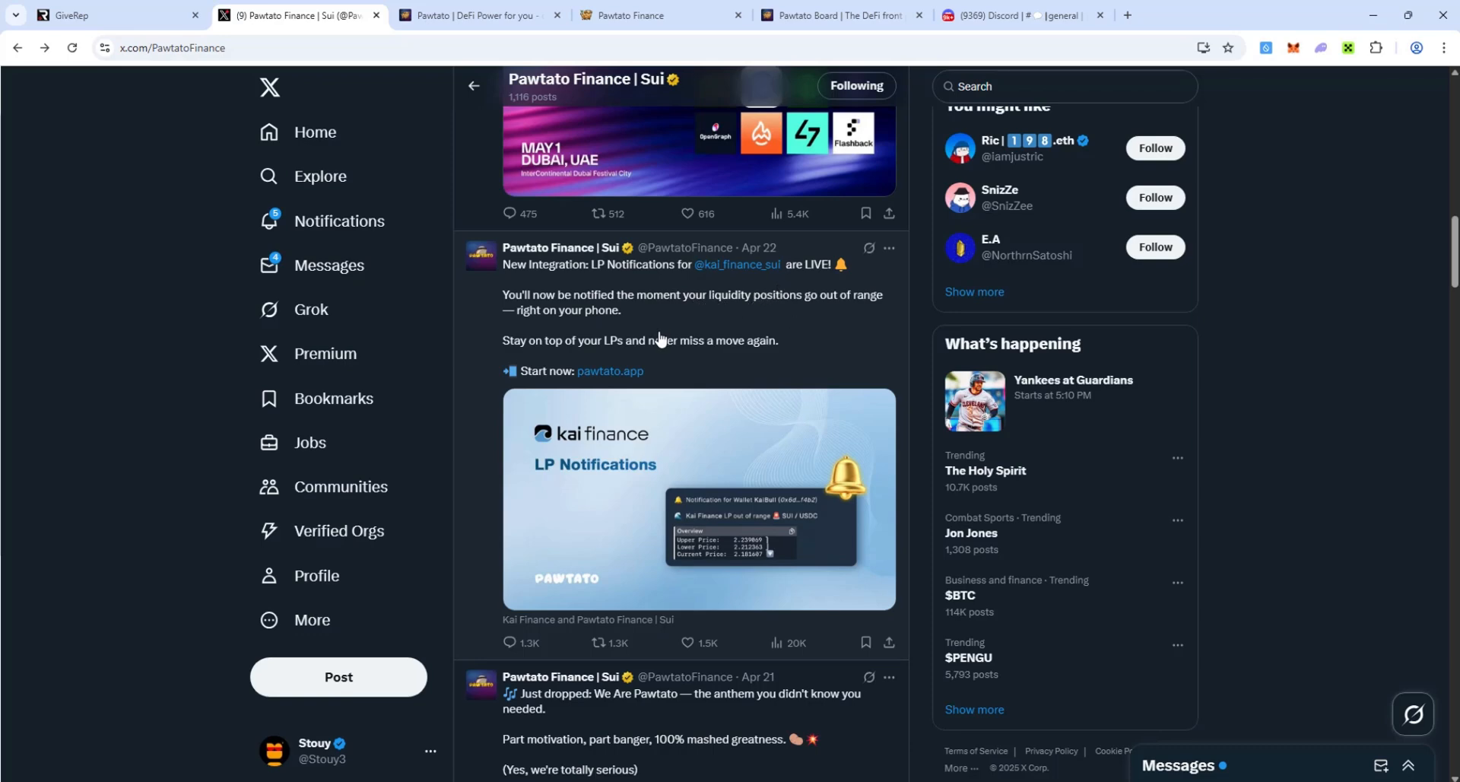
pyautogui.moveTo(799, 322)
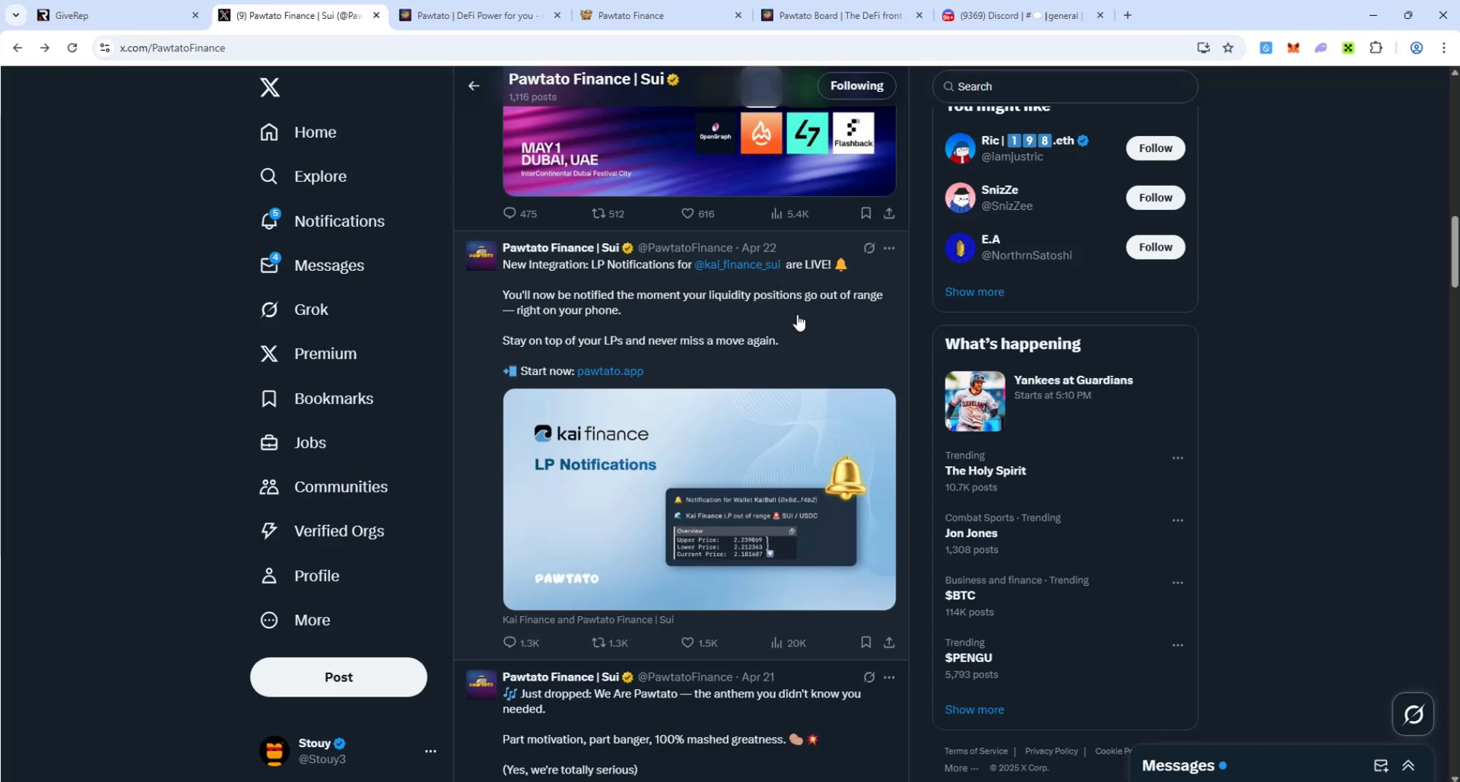
pyautogui.scroll(-3)
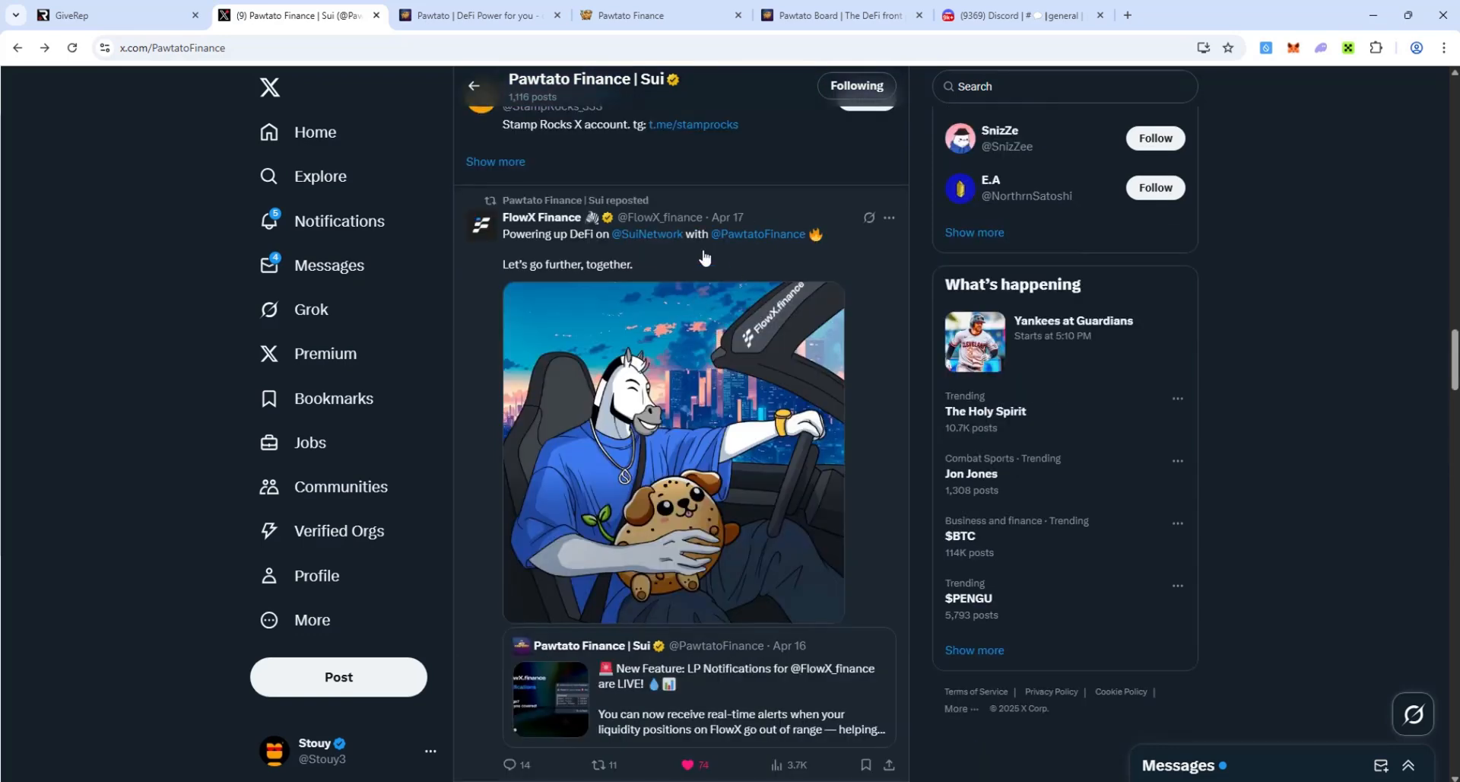
pyautogui.moveTo(848, 554)
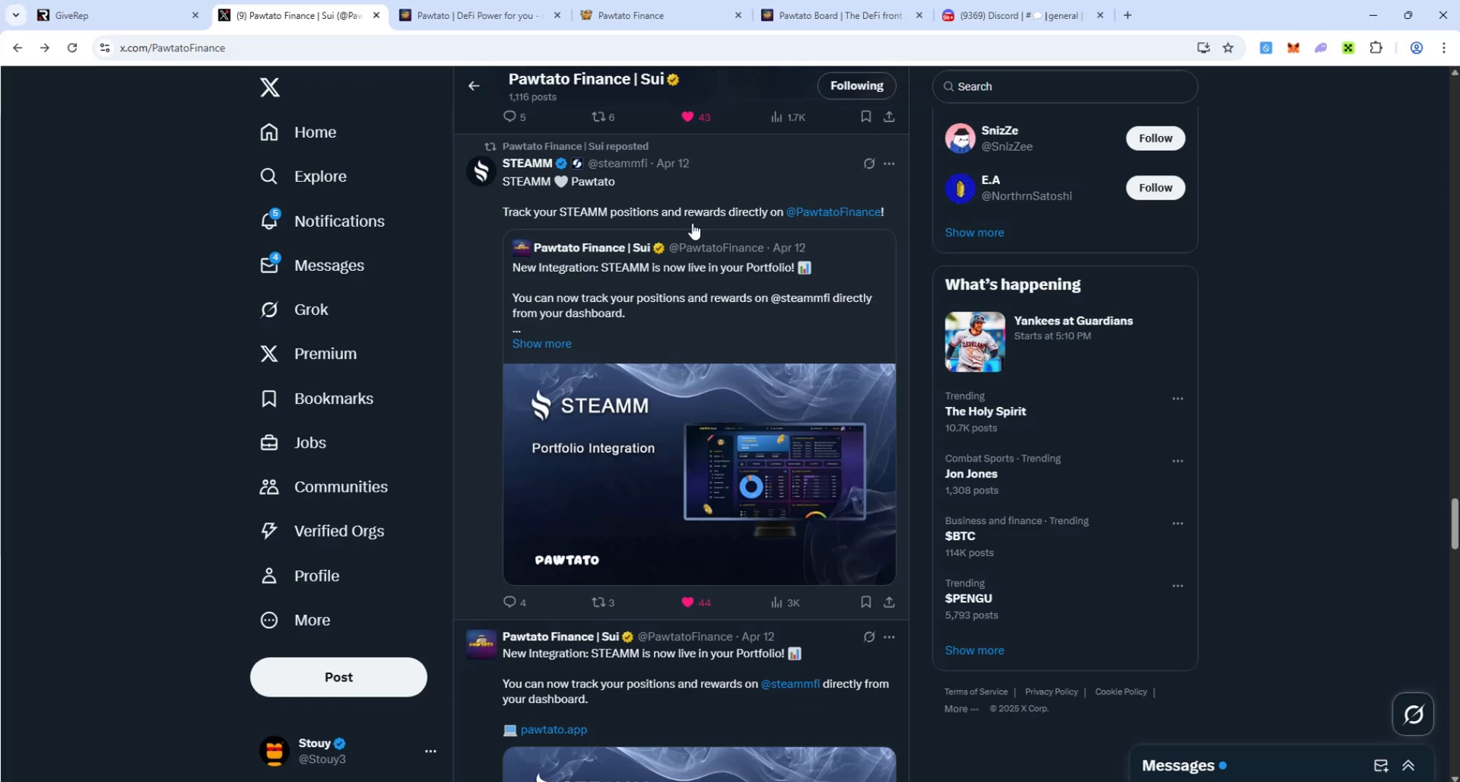
pyautogui.moveTo(826, 318)
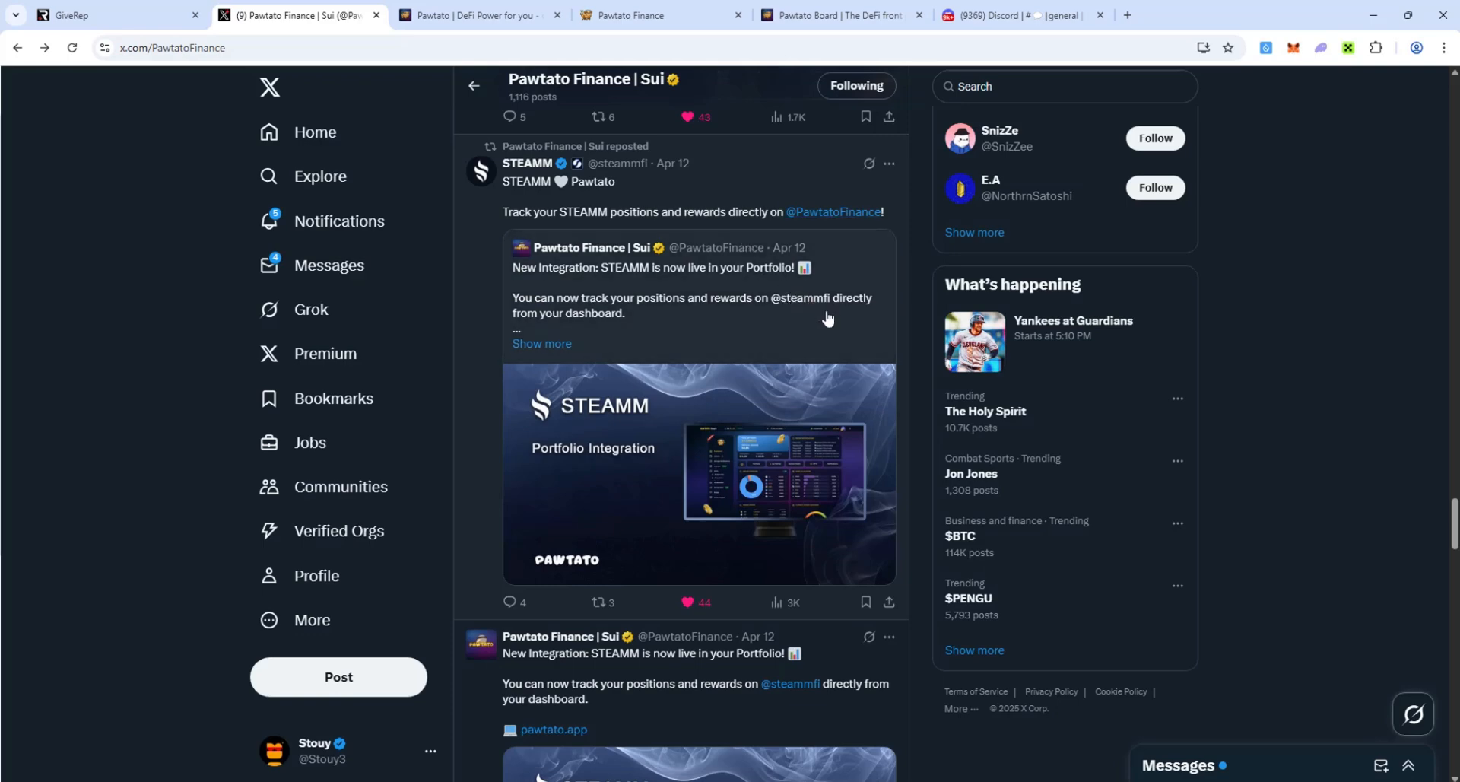
pyautogui.scroll(3)
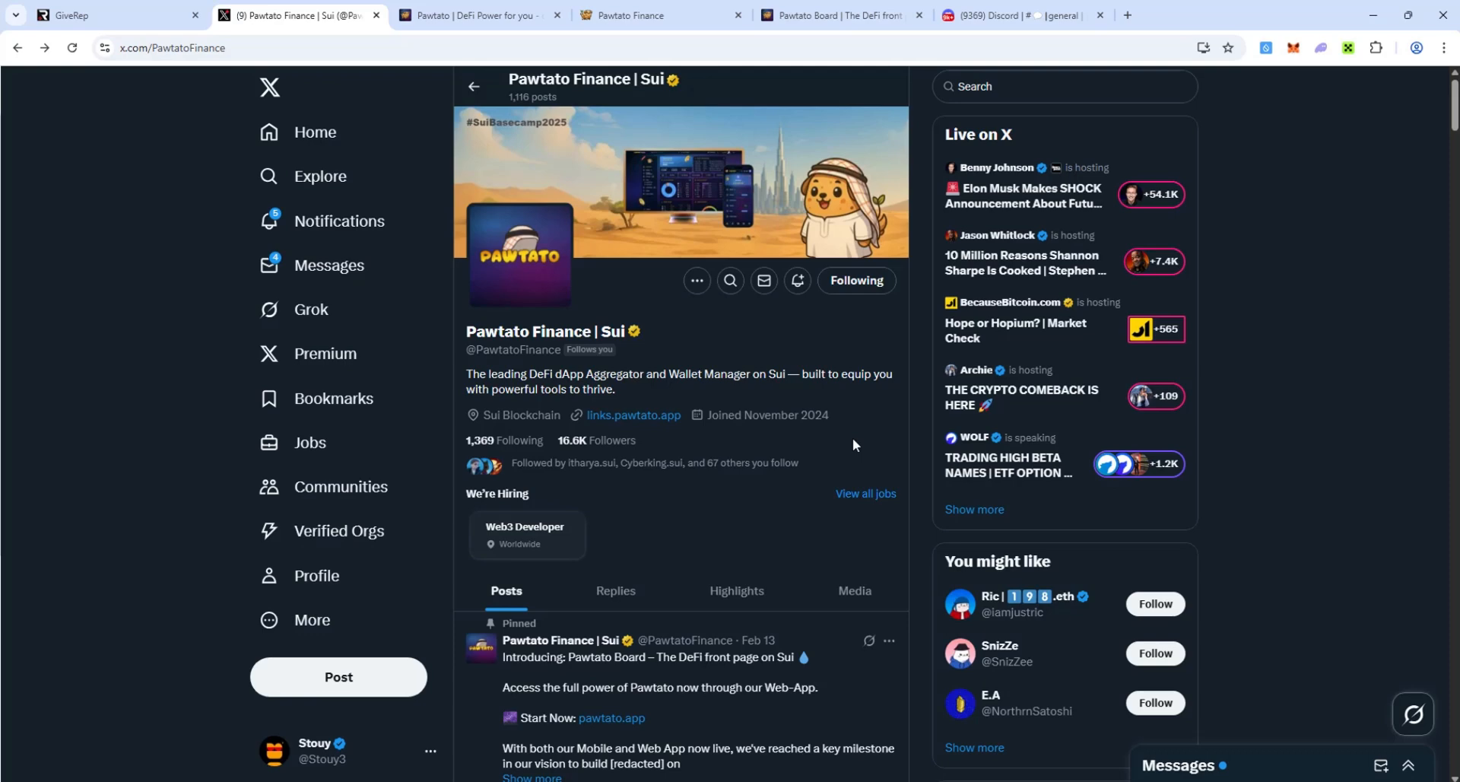
pyautogui.moveTo(796, 333)
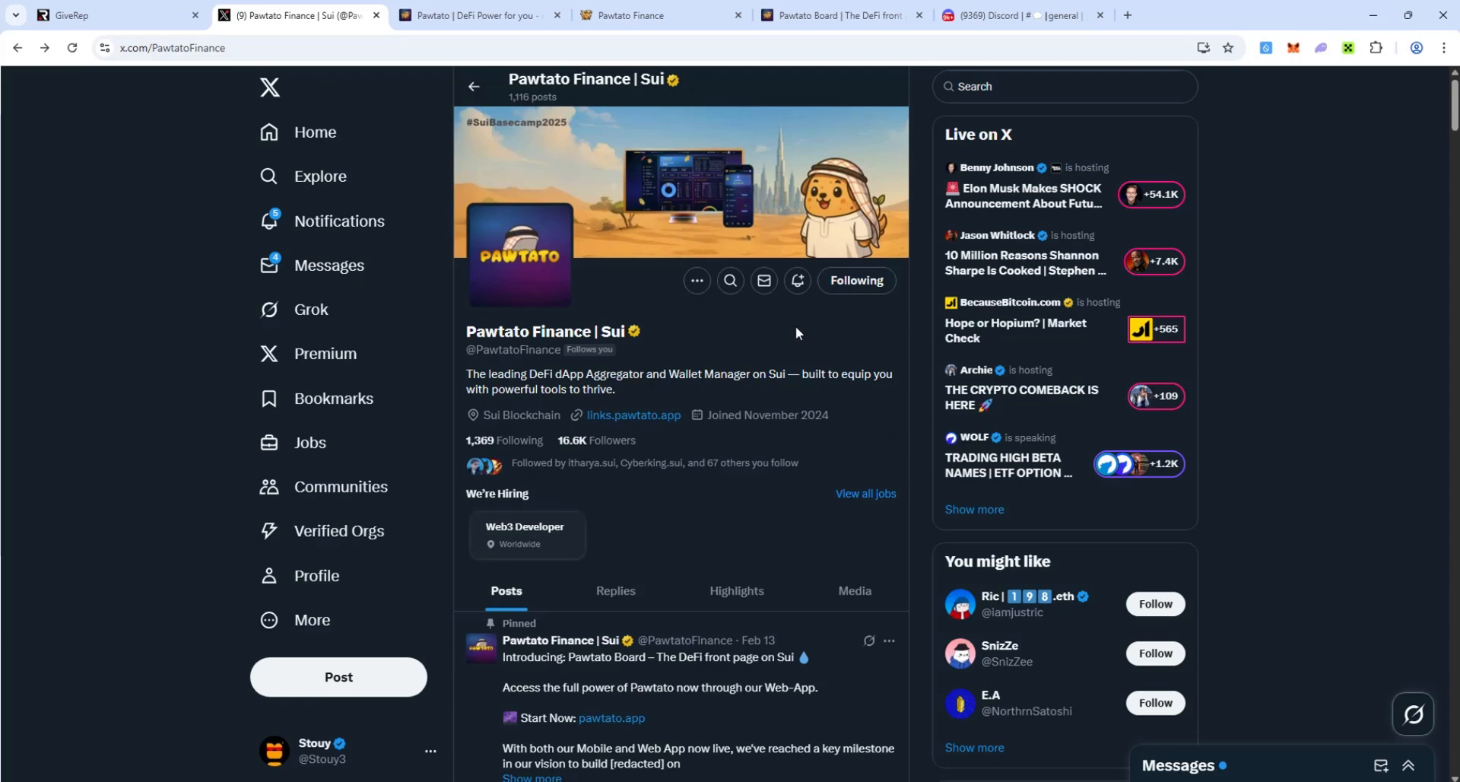
# - Add wallet Stouy1 by pasting its address copied from the Sui wallet extension
pyautogui.click(835, 15)
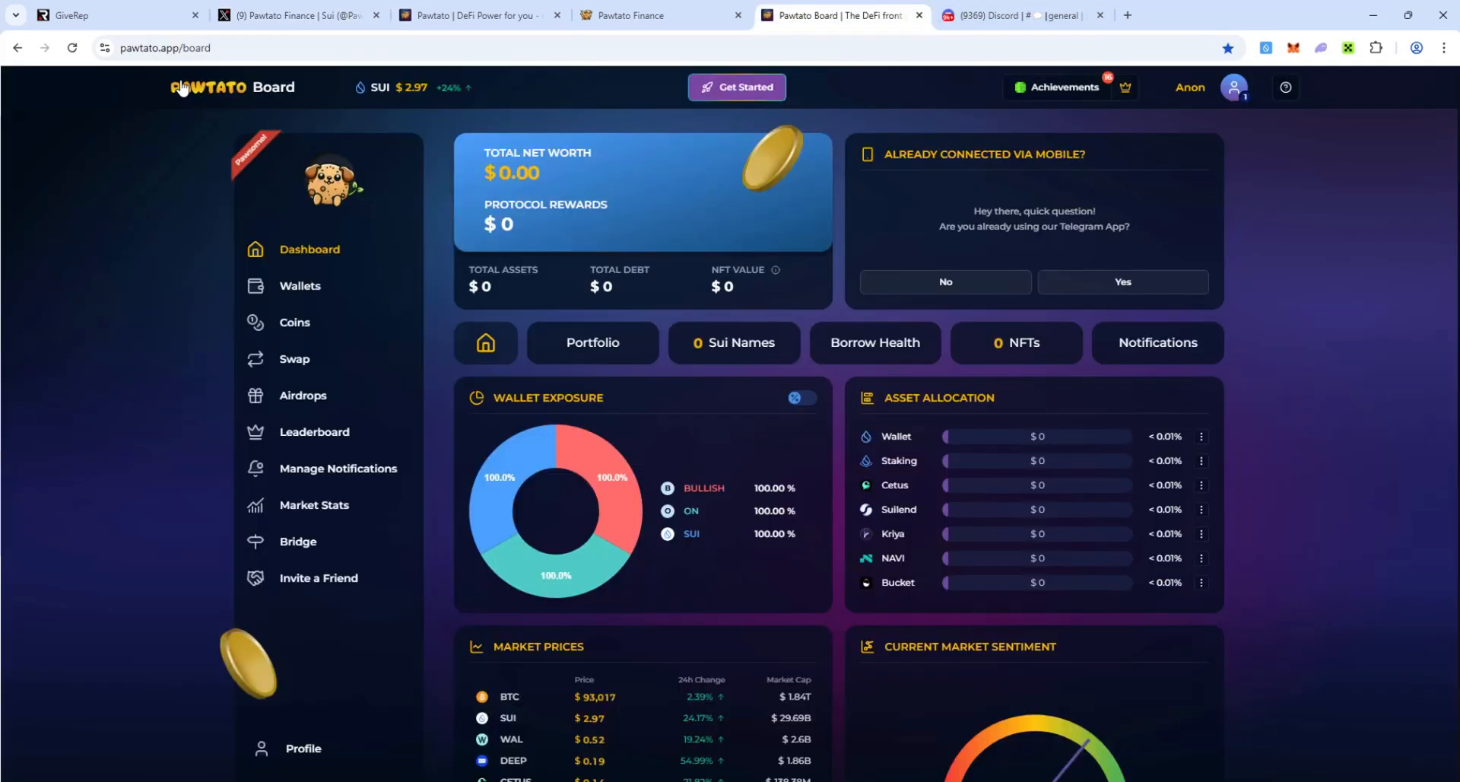
pyautogui.moveTo(627, 170)
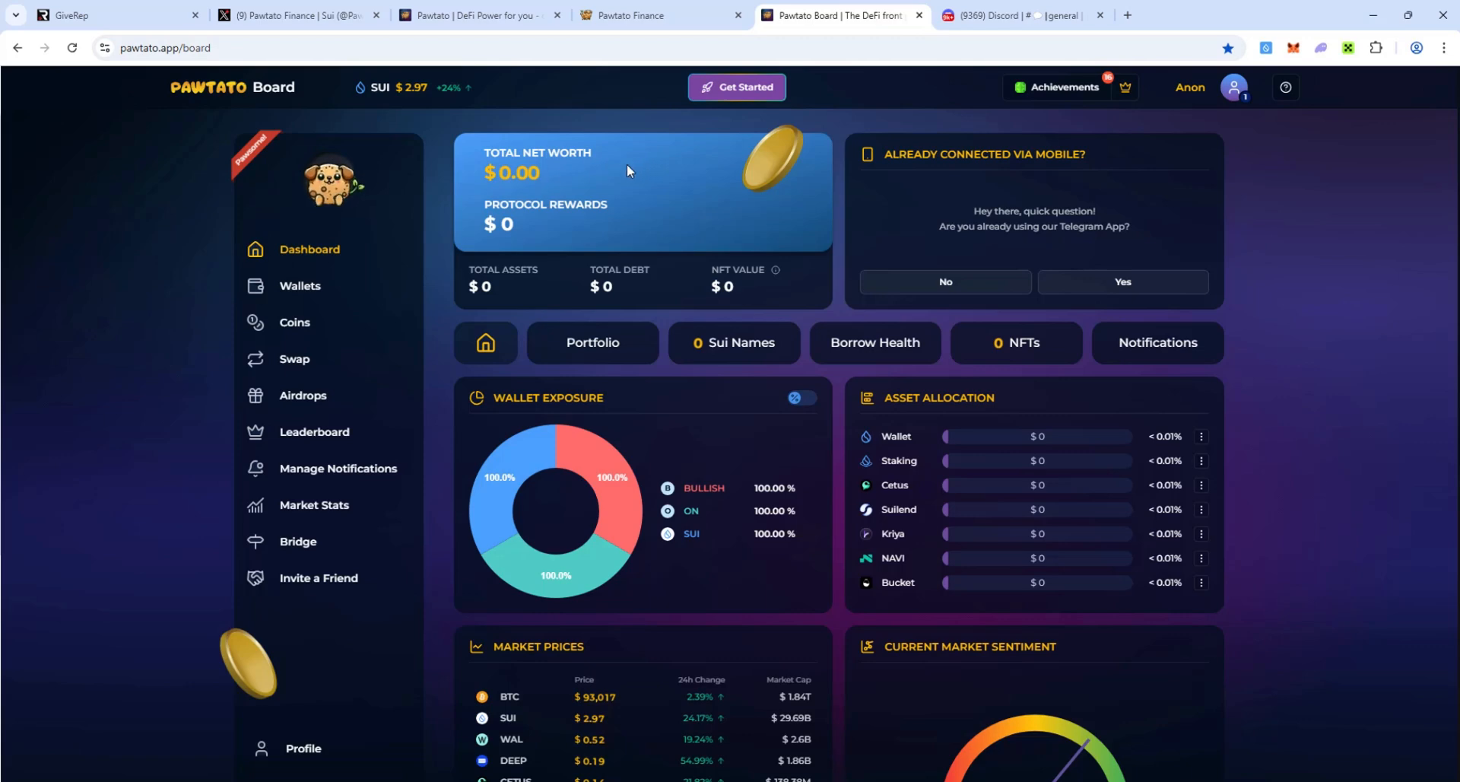
pyautogui.moveTo(841, 270)
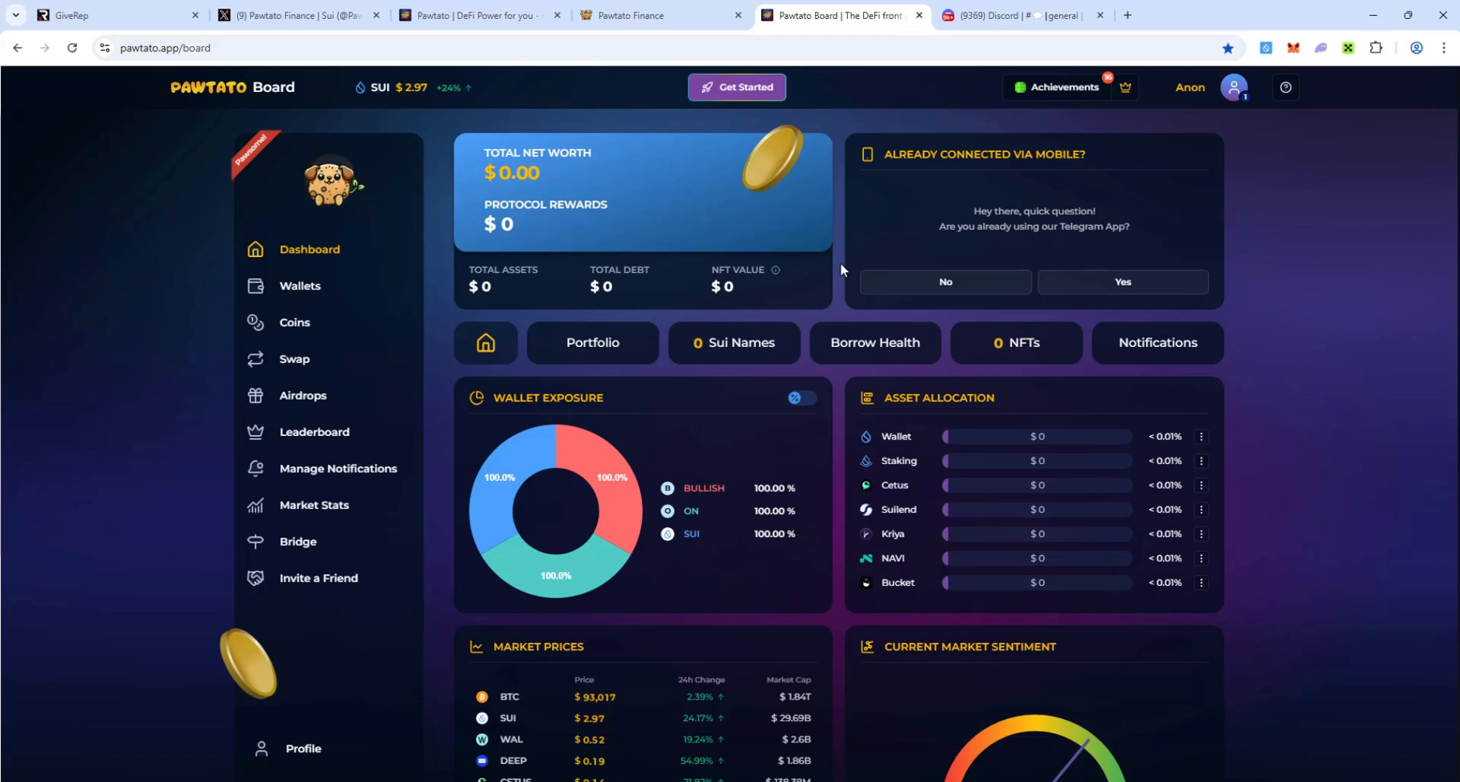
pyautogui.moveTo(745, 87)
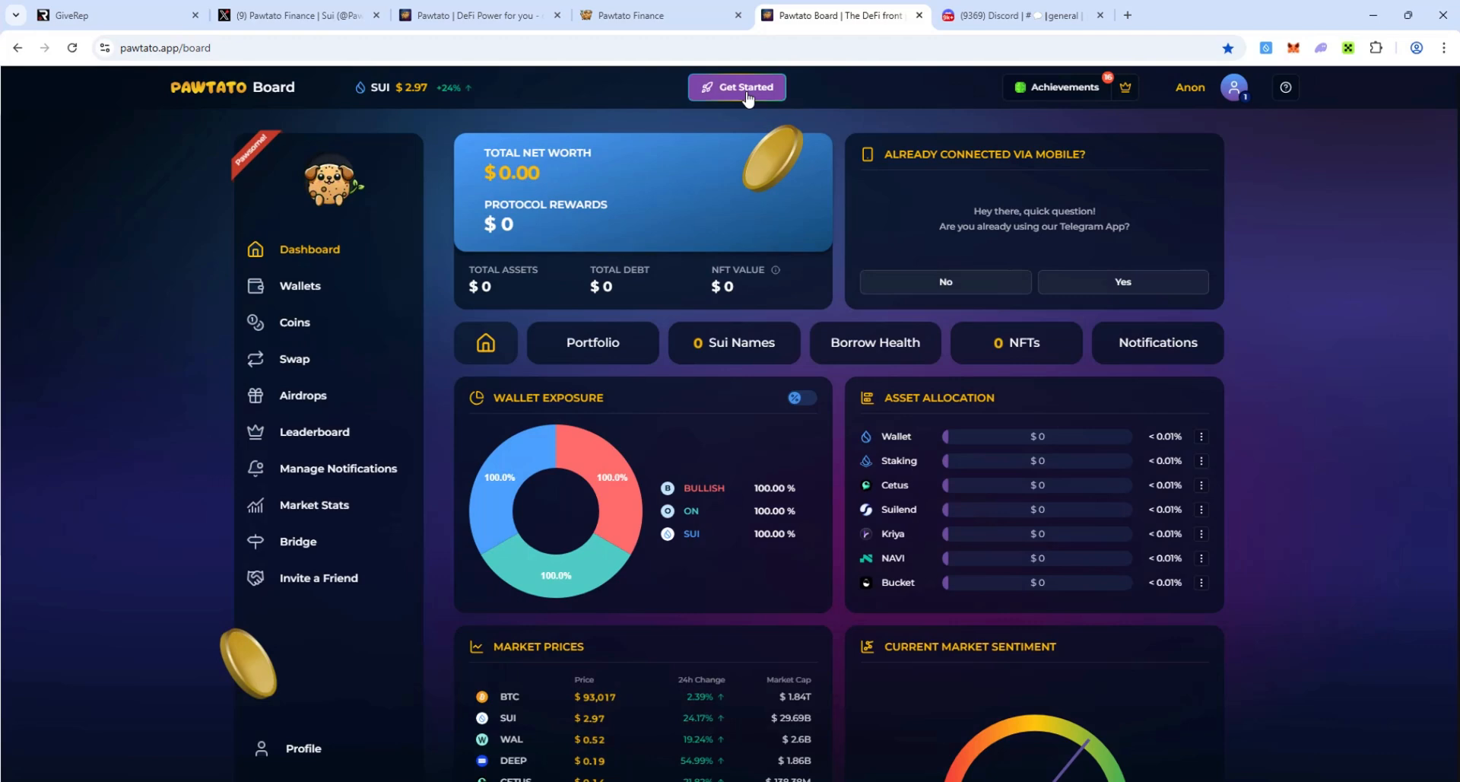
pyautogui.click(737, 87)
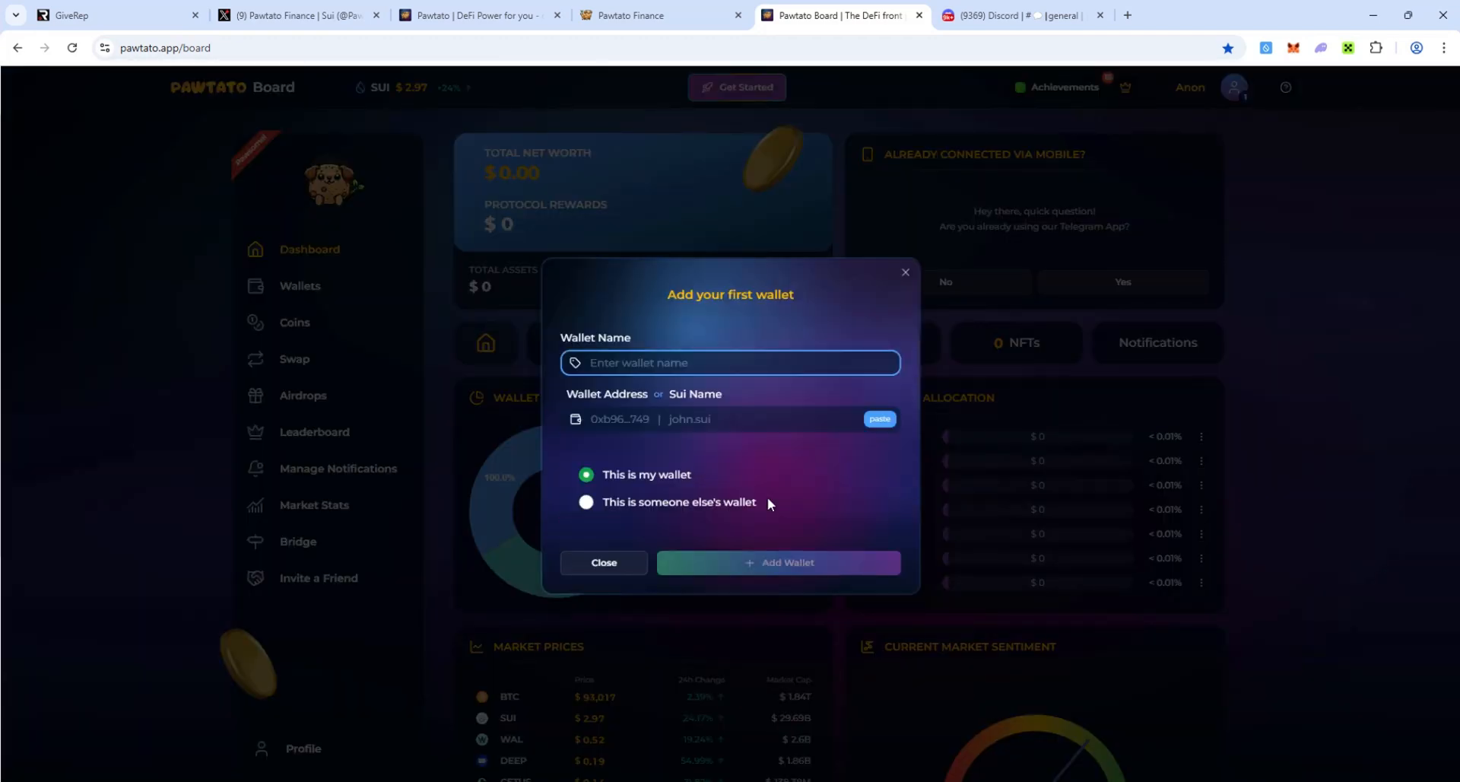
pyautogui.write('Stouy')
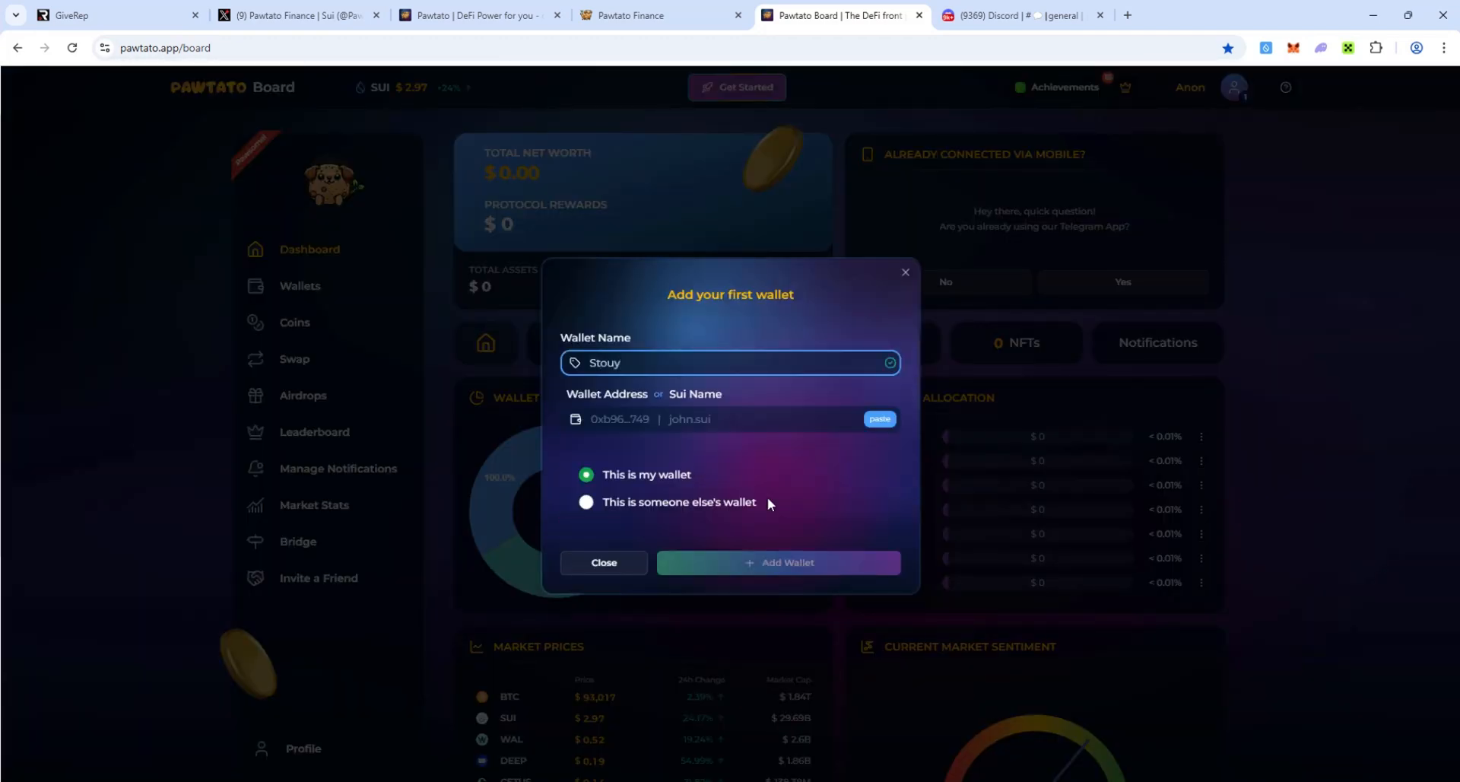
pyautogui.click(1265, 47)
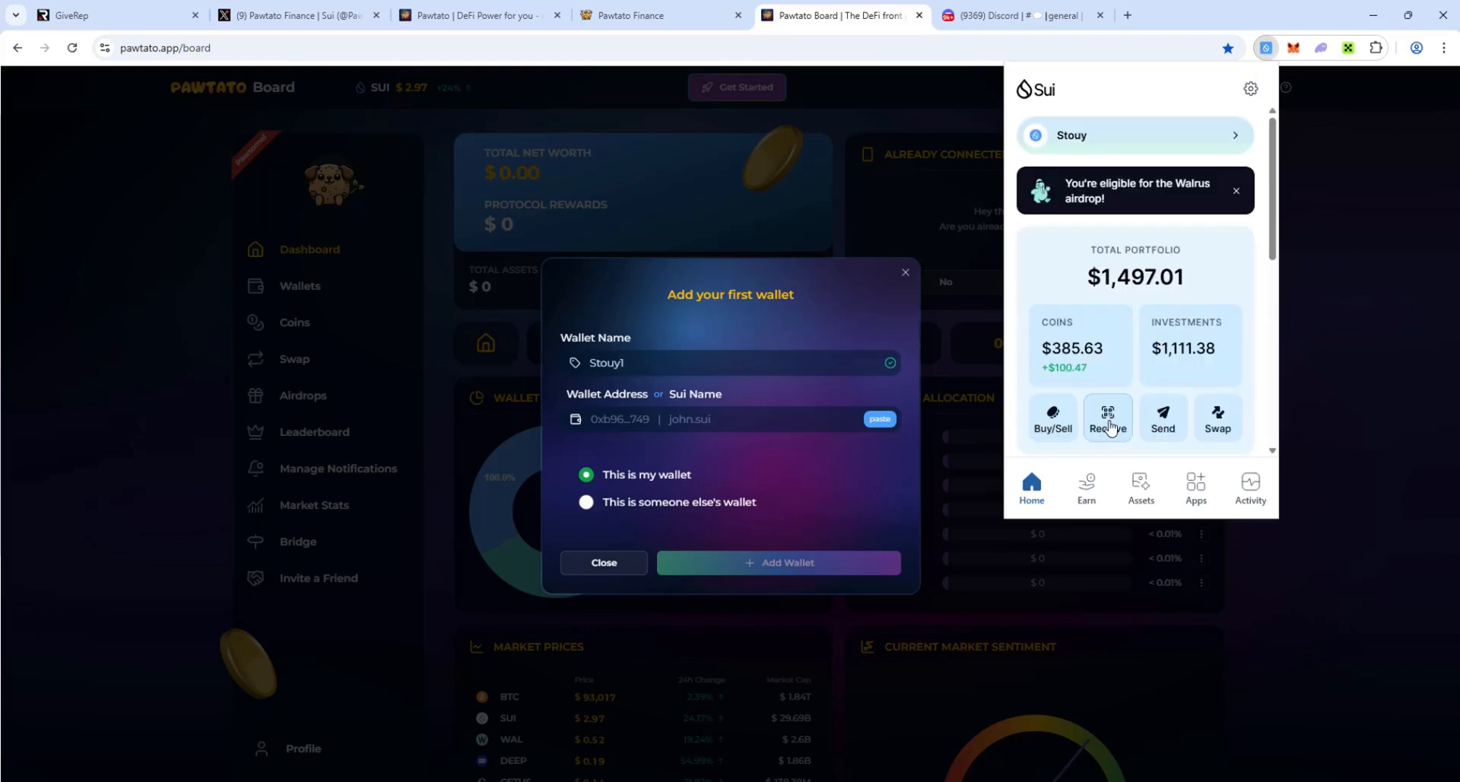
pyautogui.click(1108, 419)
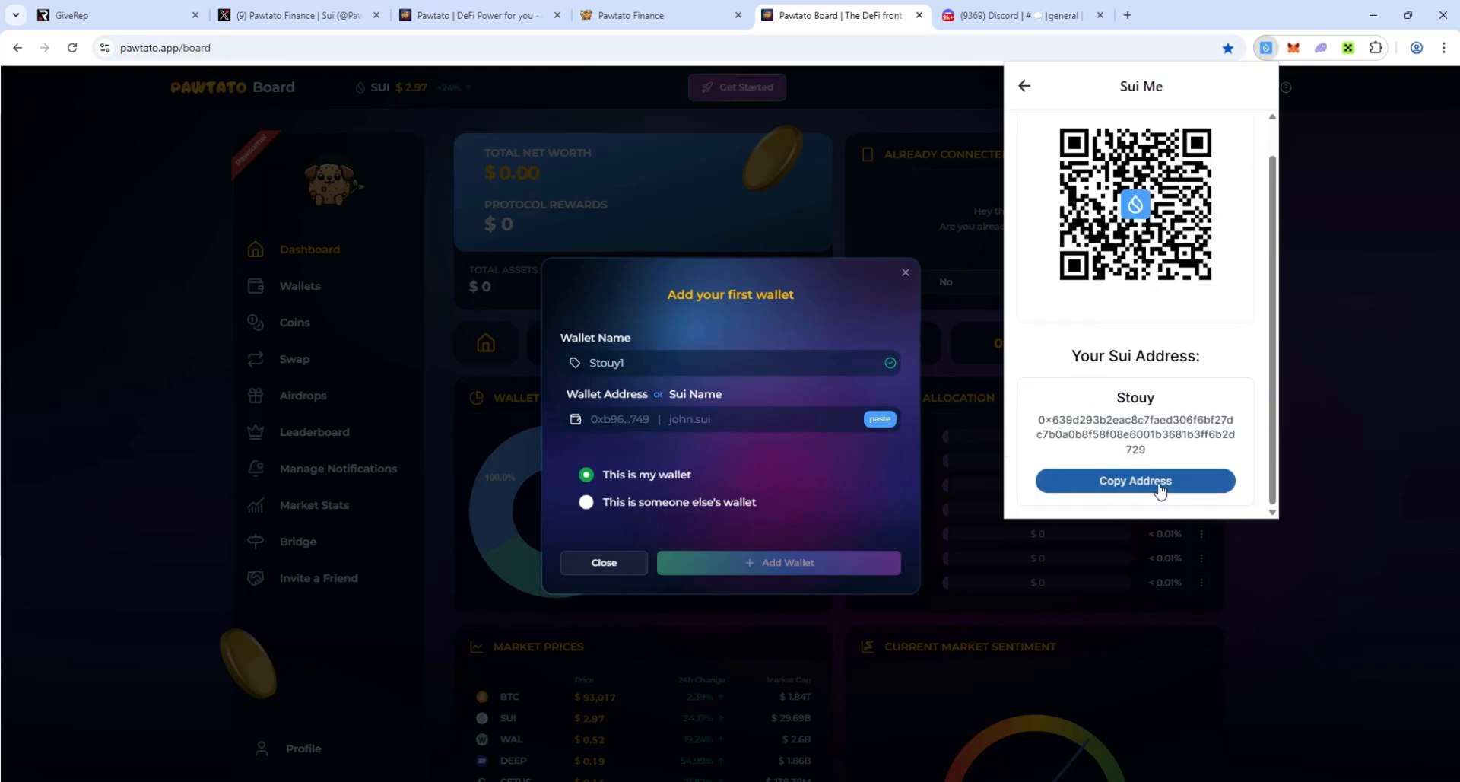
pyautogui.click(718, 419)
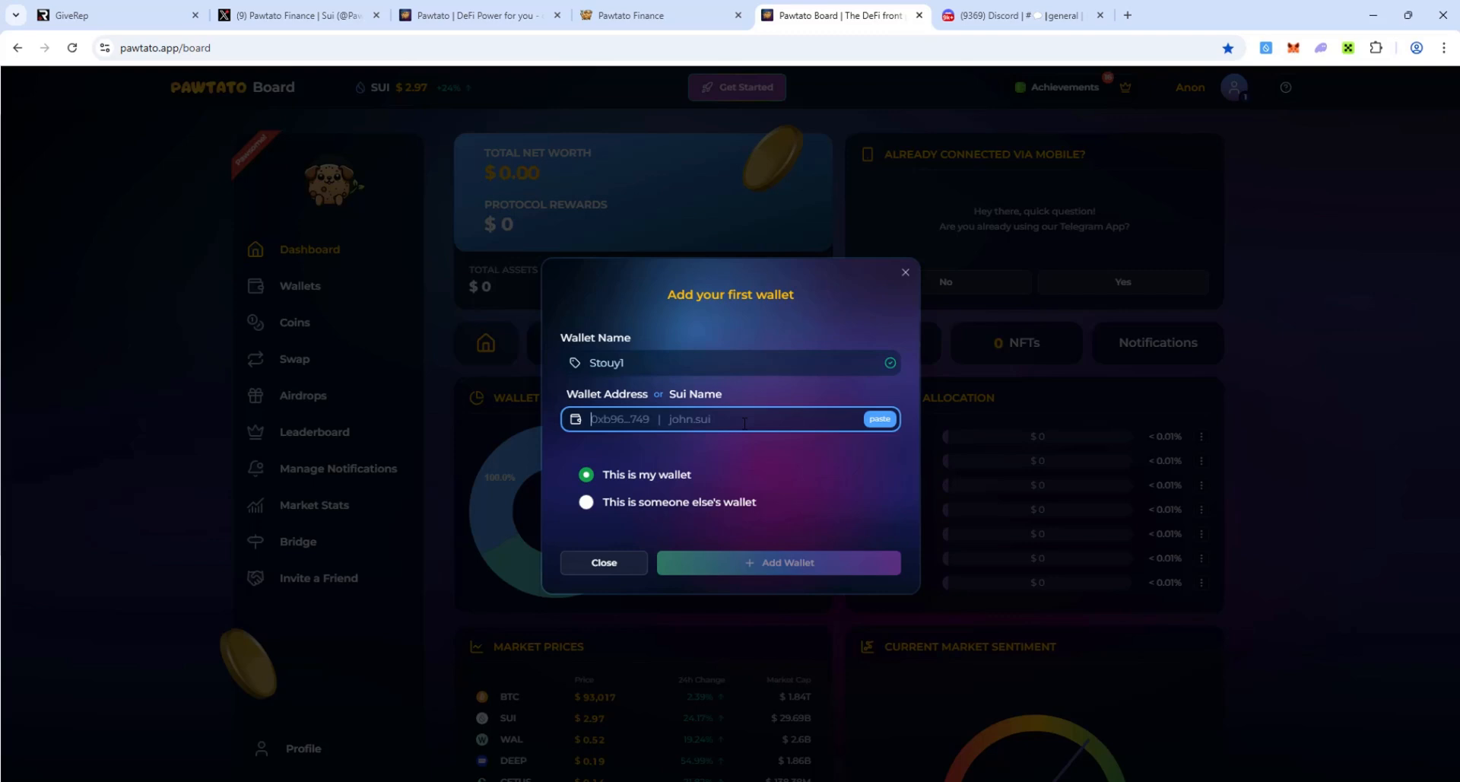
pyautogui.click(878, 419)
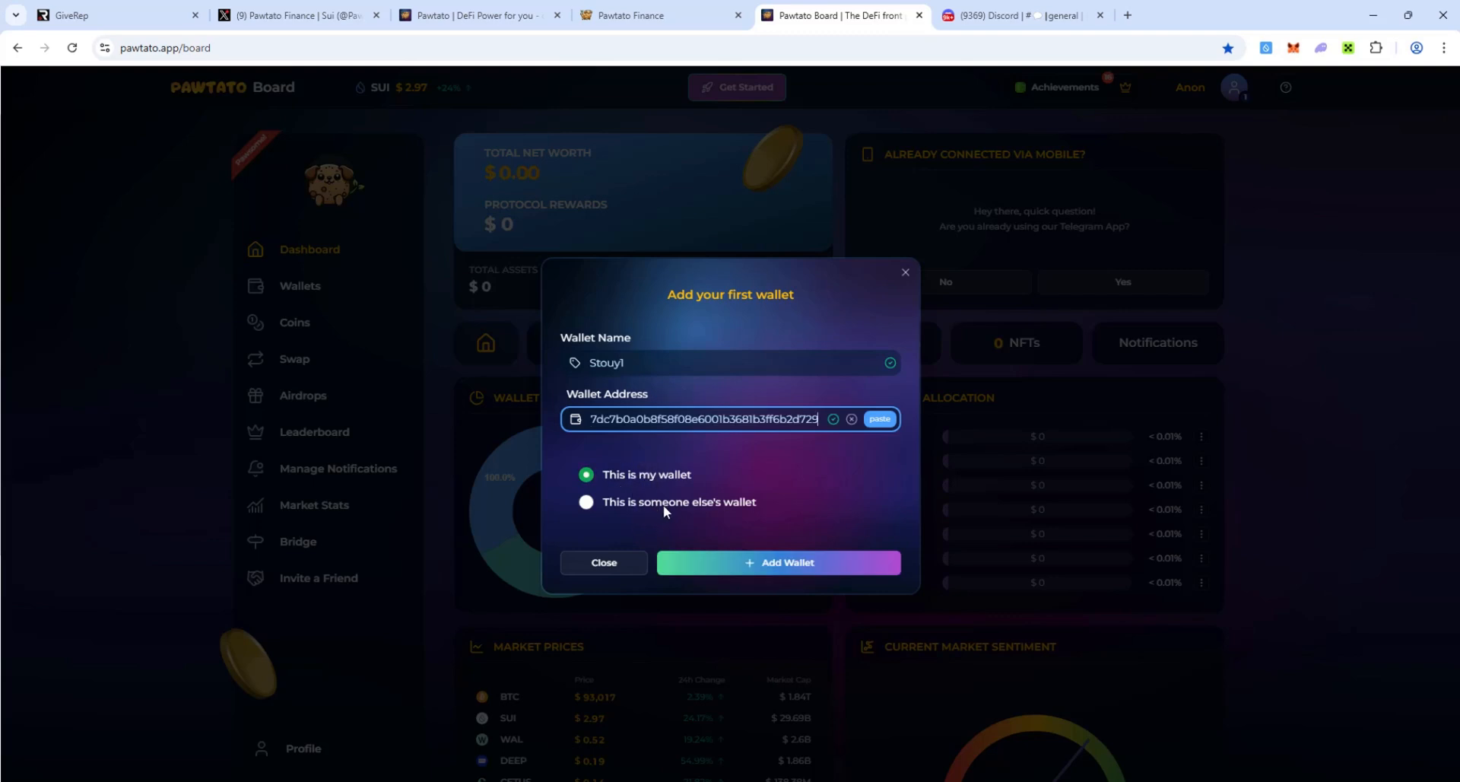
pyautogui.moveTo(739, 572)
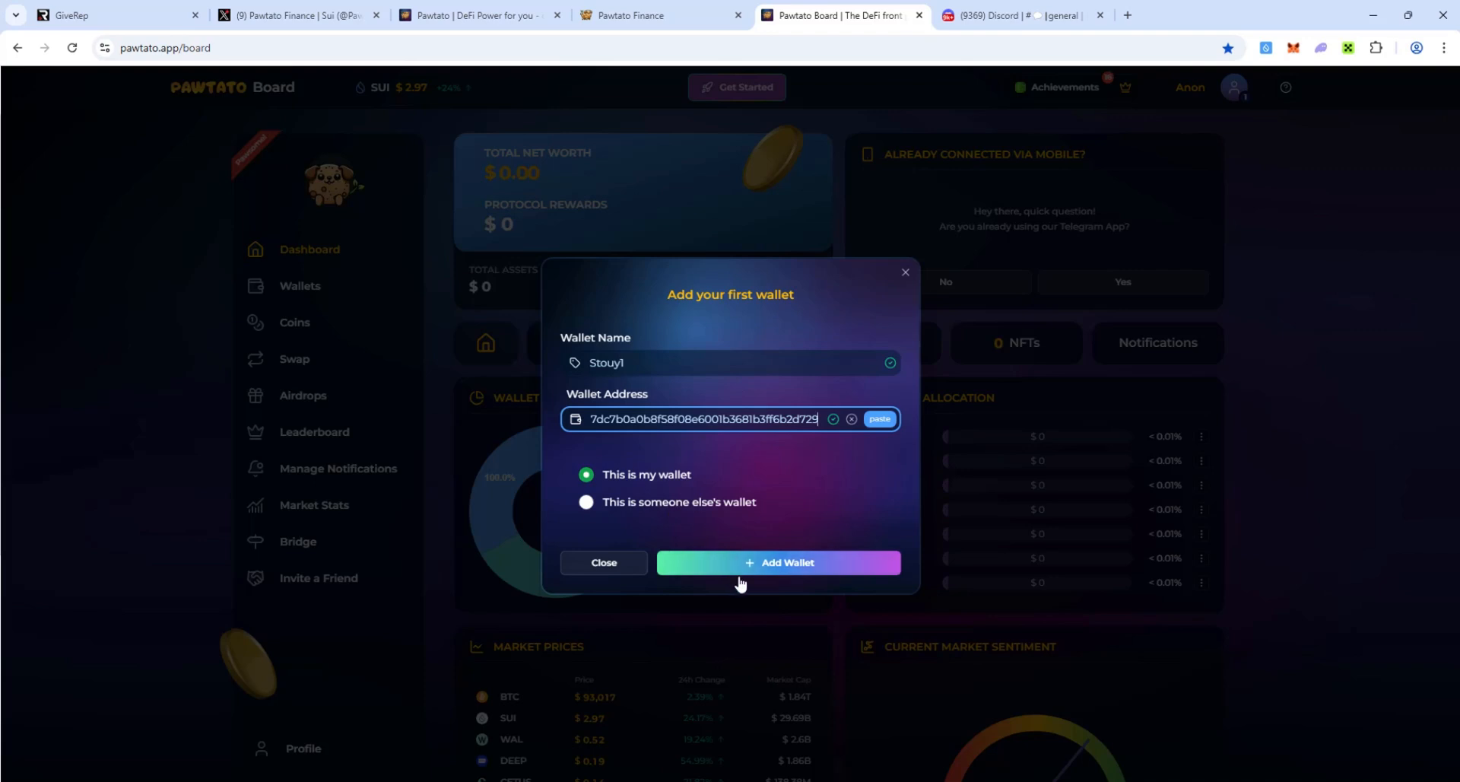
pyautogui.click(779, 562)
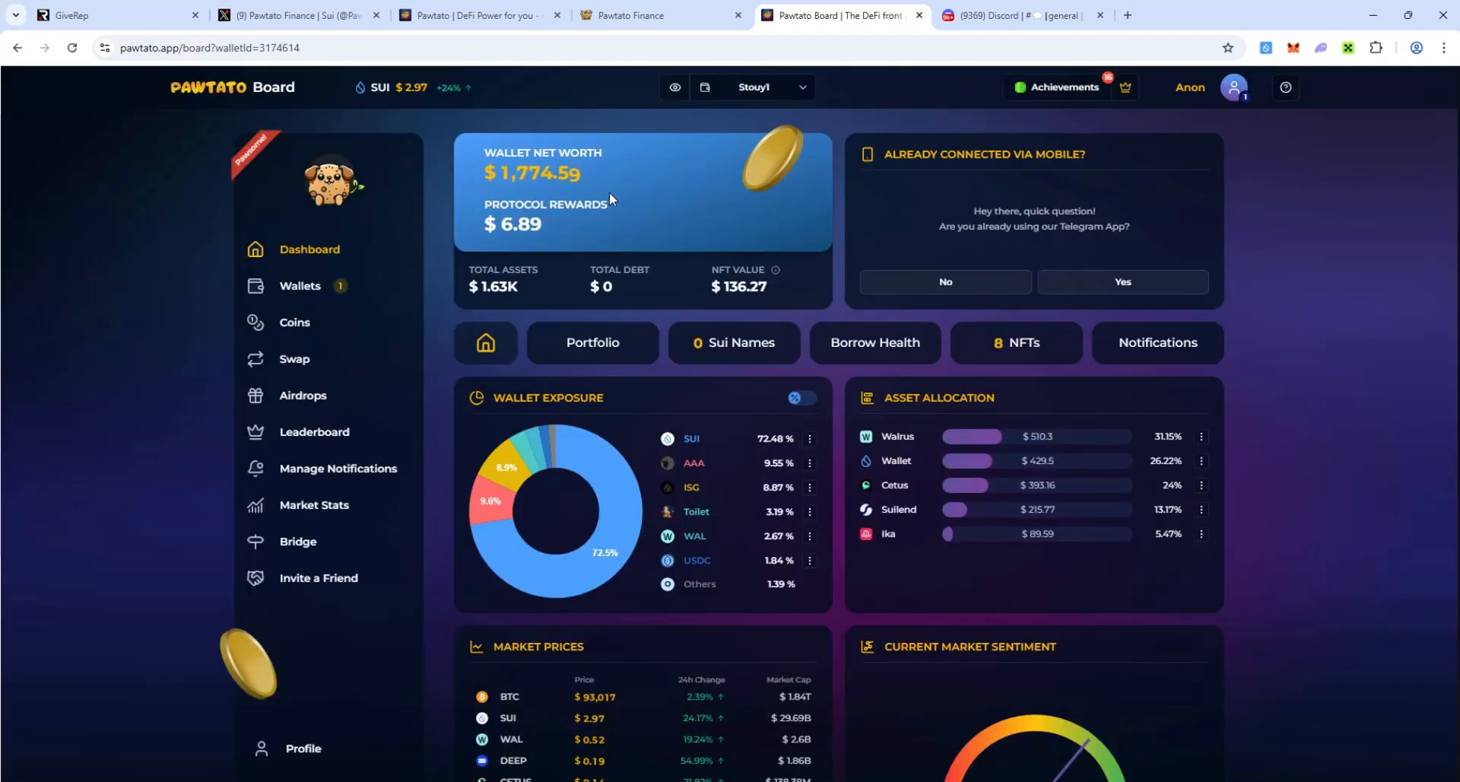
pyautogui.moveTo(688, 199)
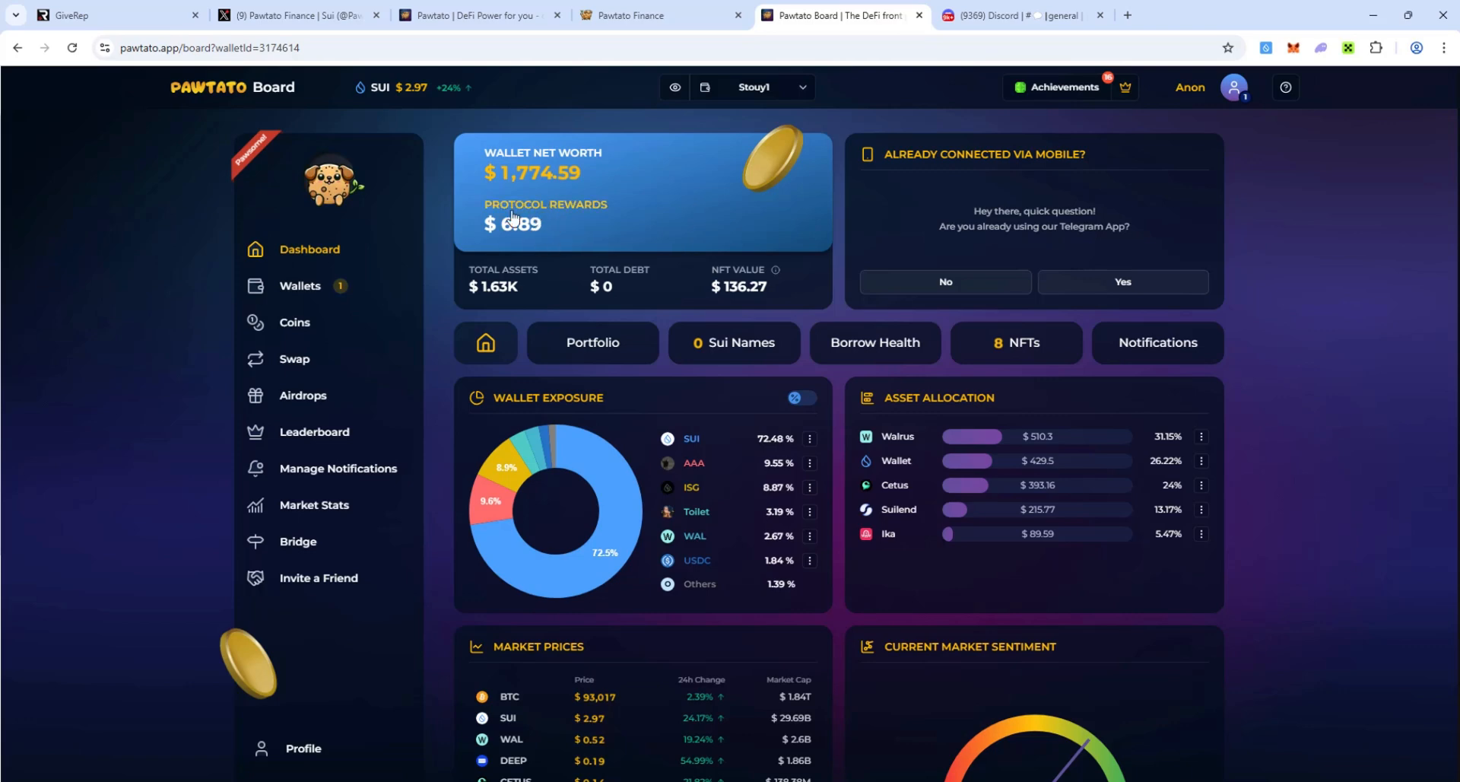
pyautogui.moveTo(559, 233)
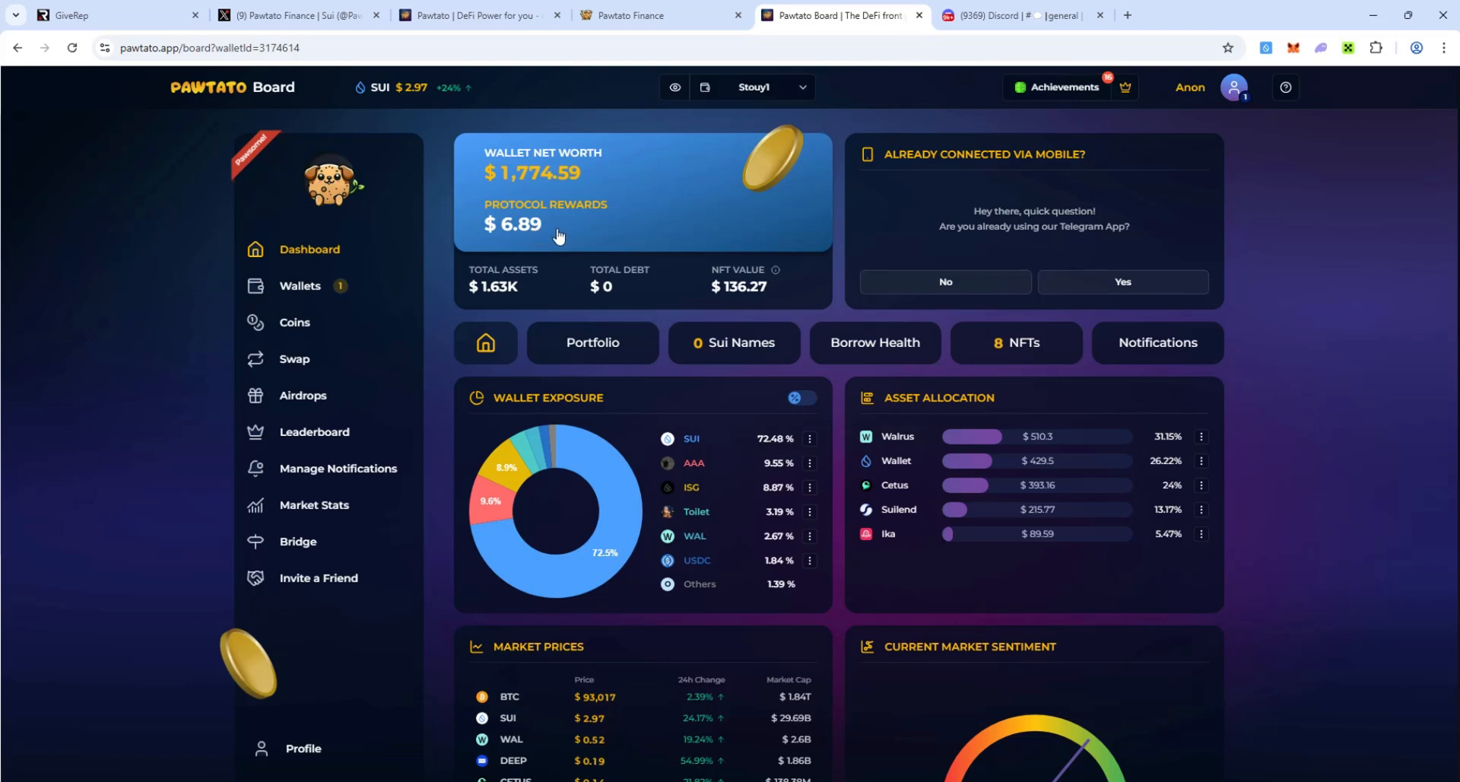
pyautogui.moveTo(575, 224)
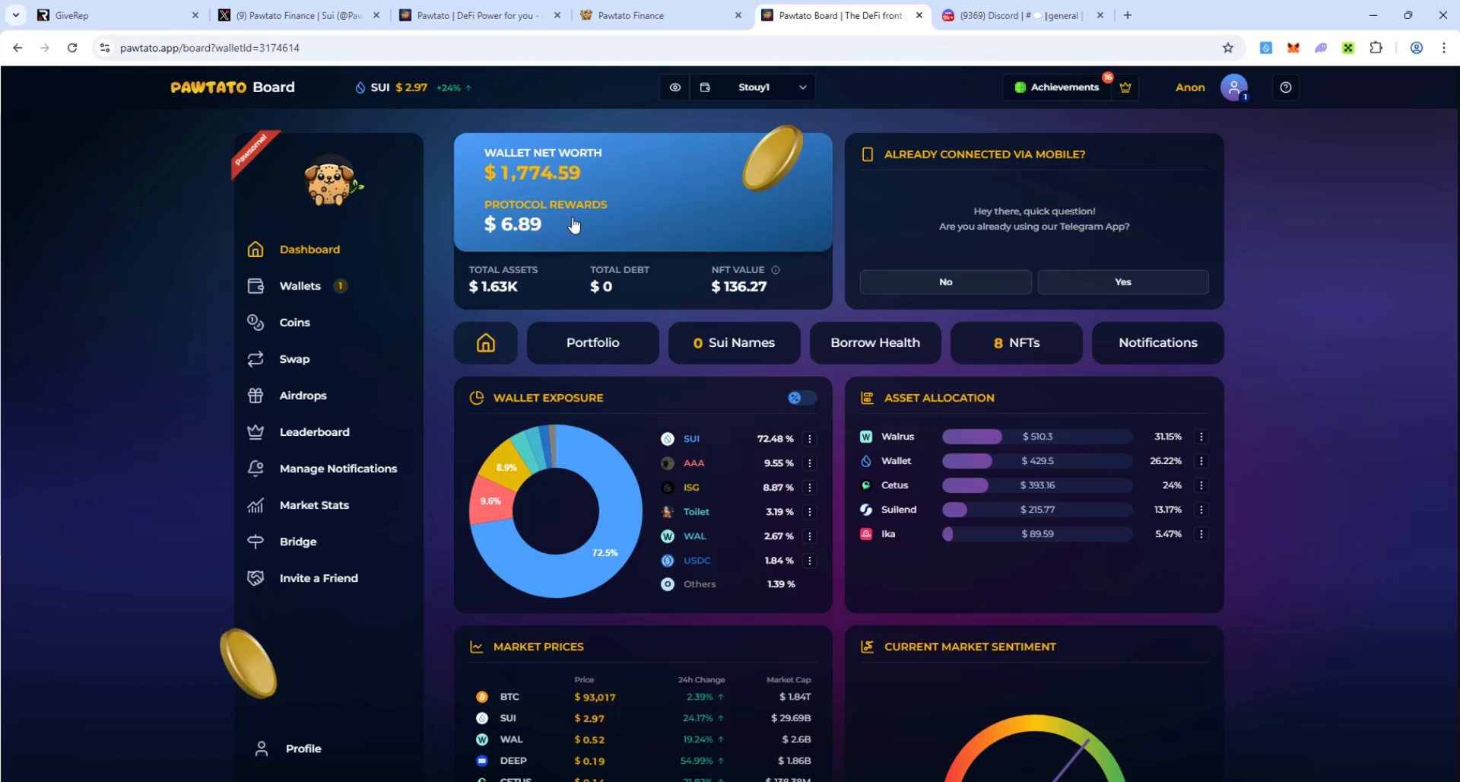
pyautogui.moveTo(629, 216)
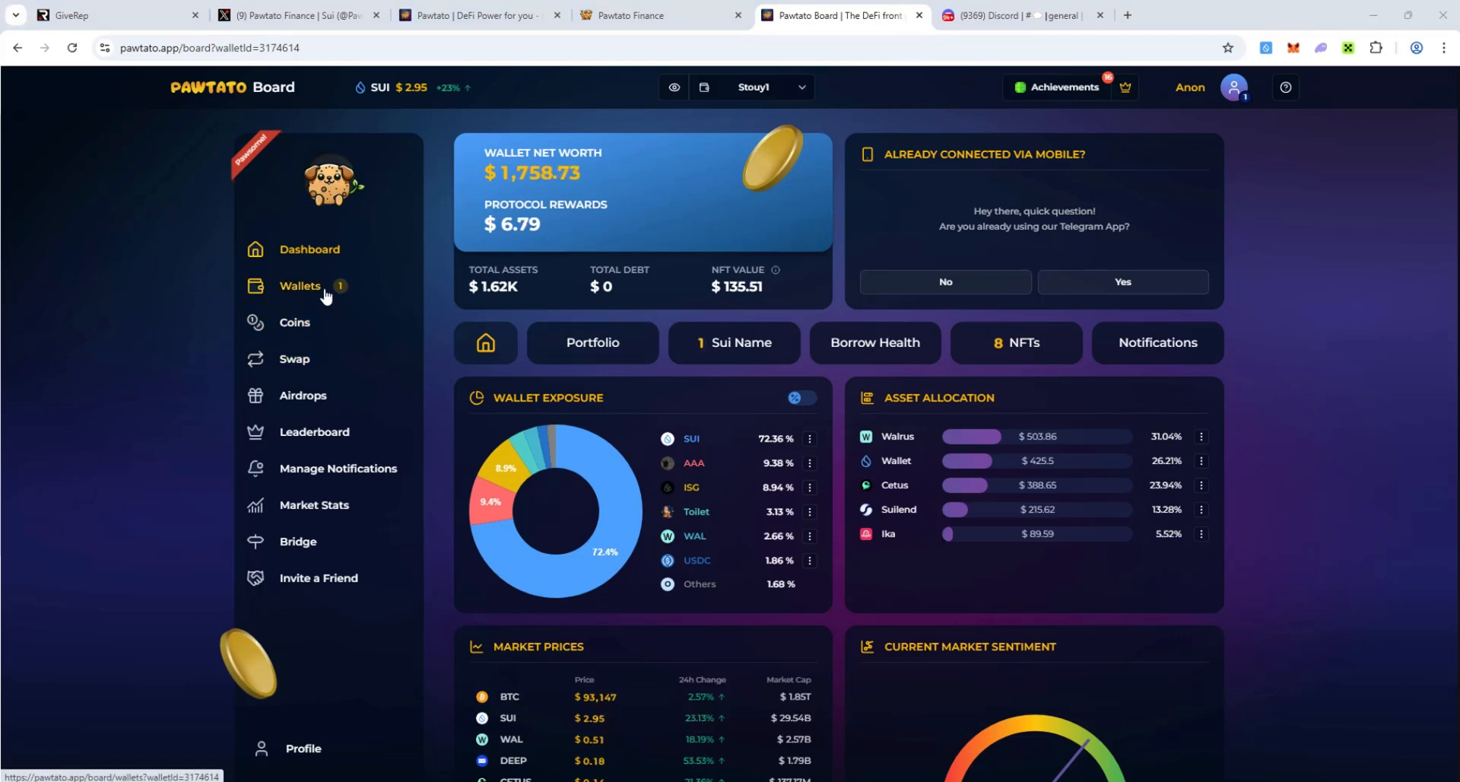
# - From the Wallets page, add wallet Sui1 by pasting its address
pyautogui.click(299, 286)
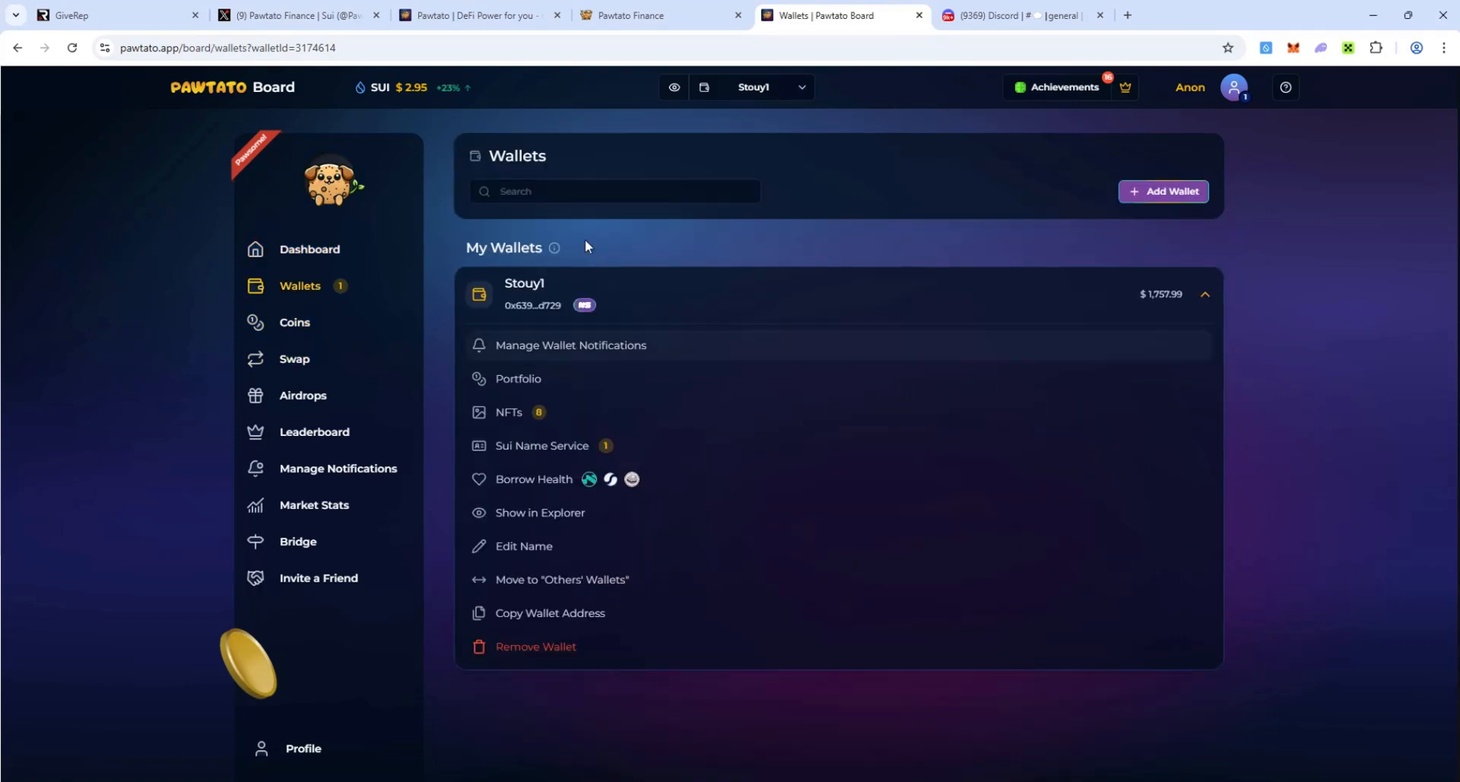
pyautogui.click(1163, 191)
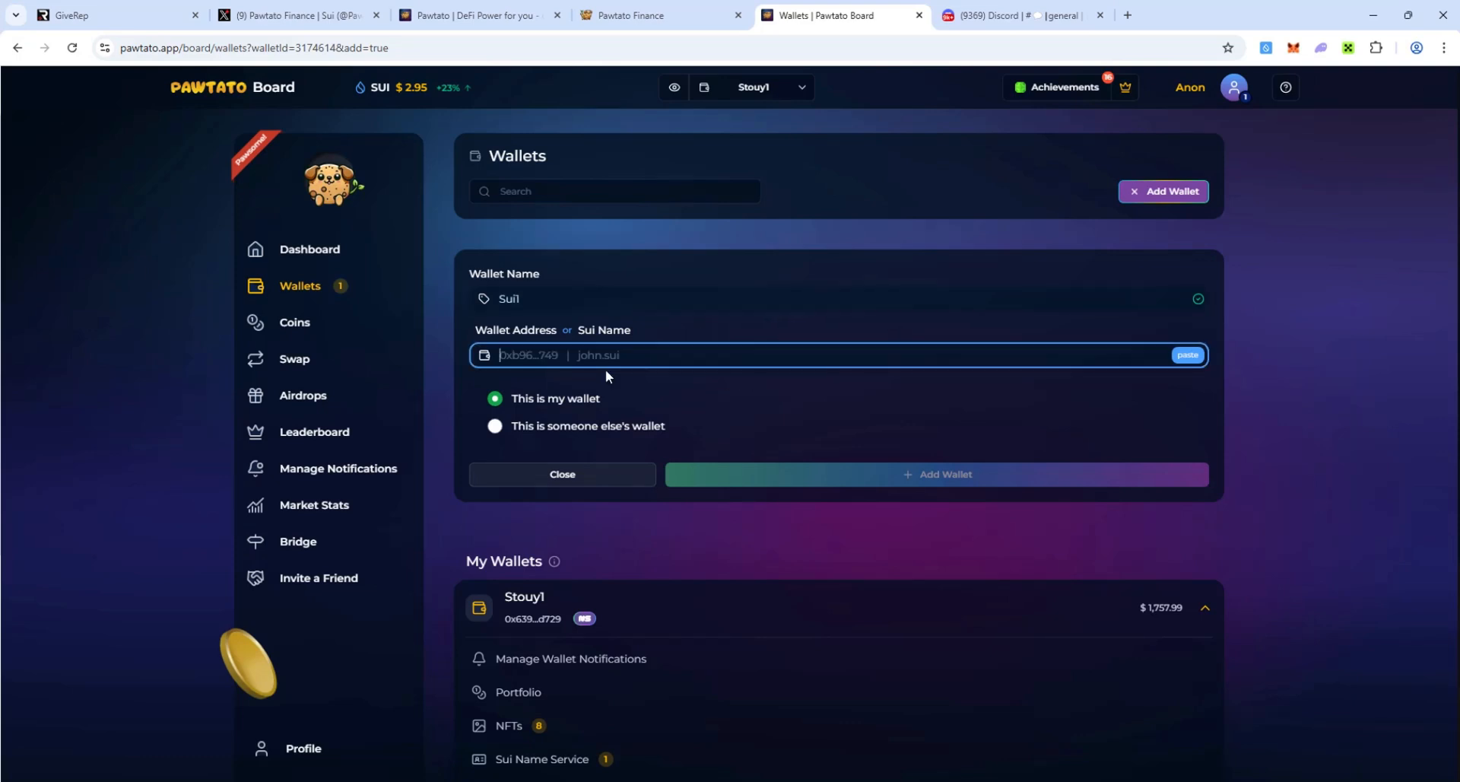
pyautogui.click(1187, 355)
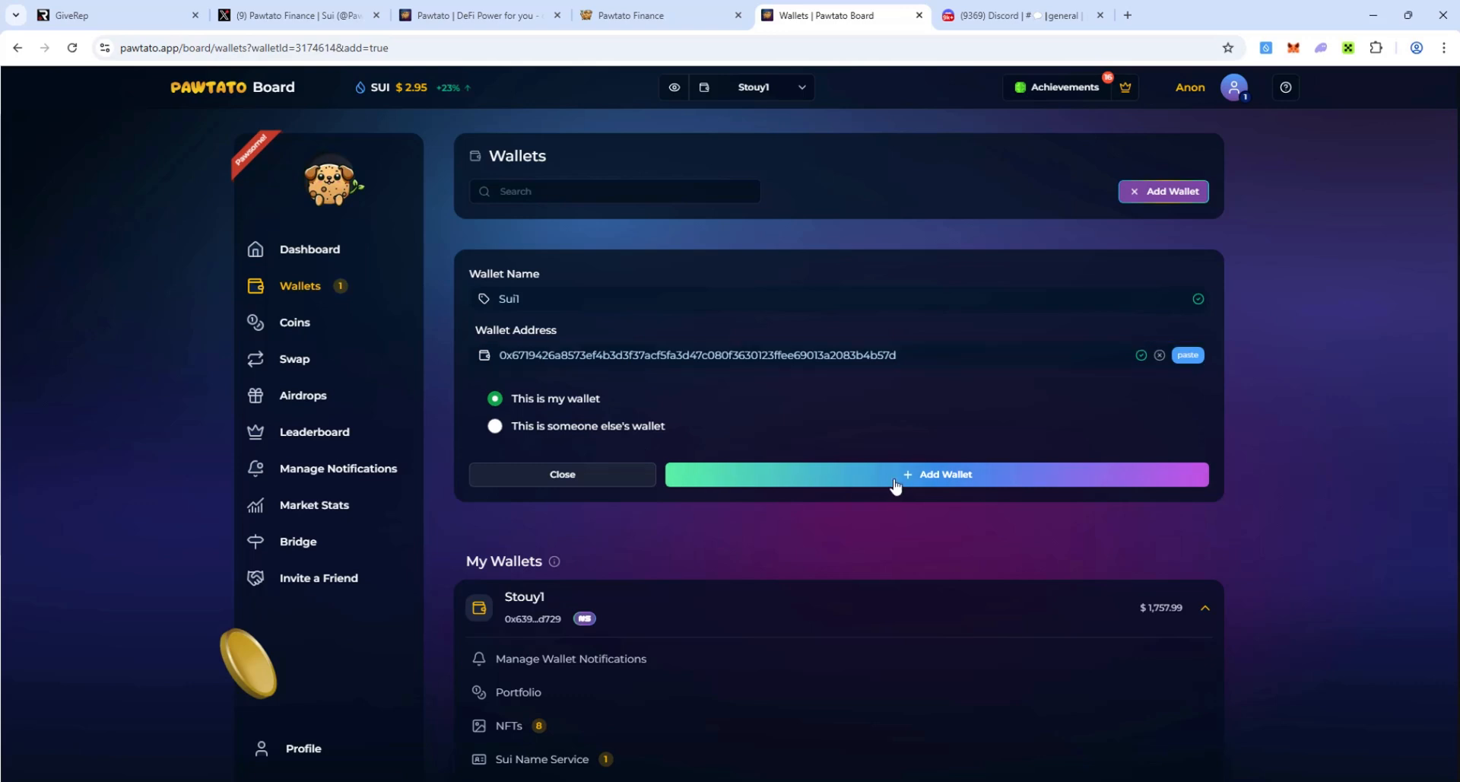
pyautogui.click(936, 474)
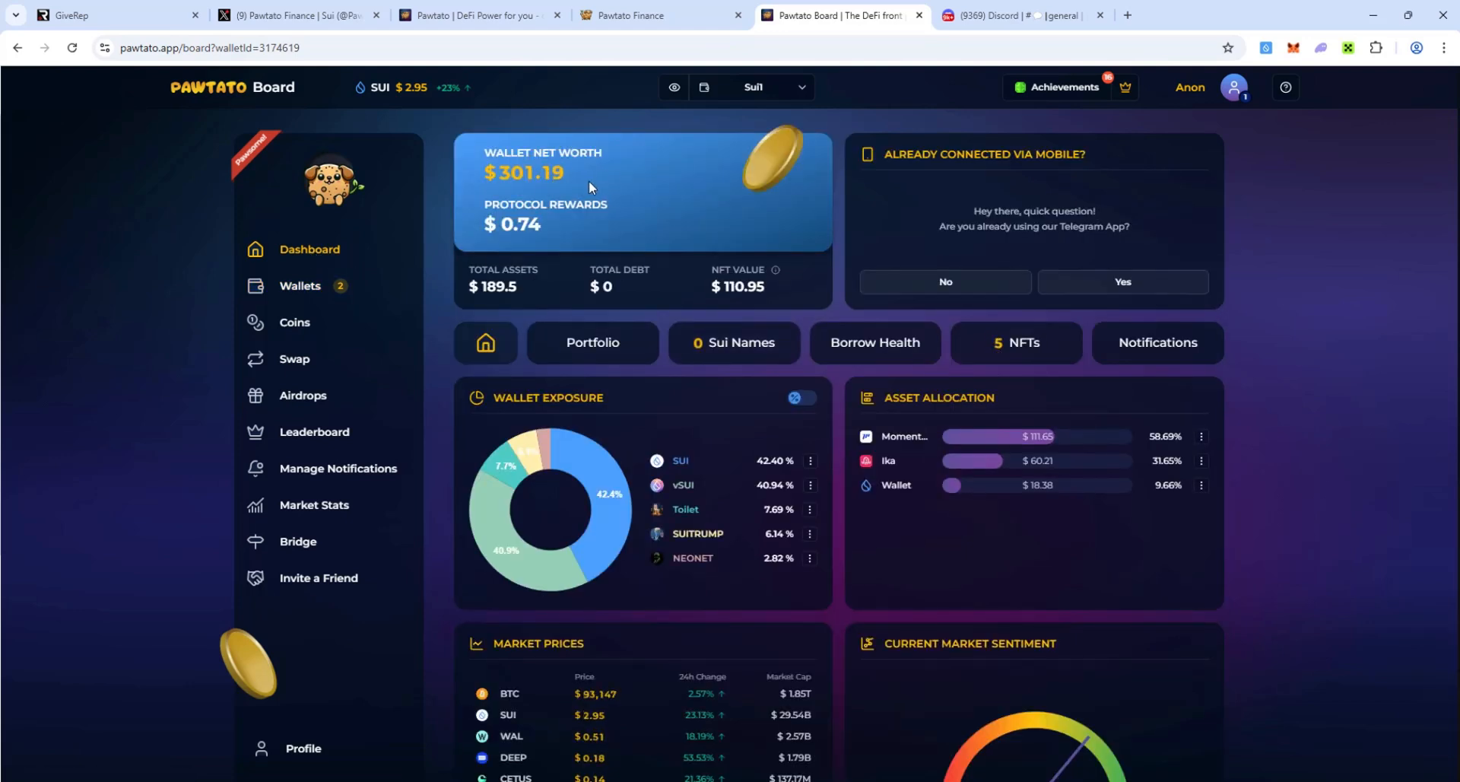
pyautogui.moveTo(756, 90)
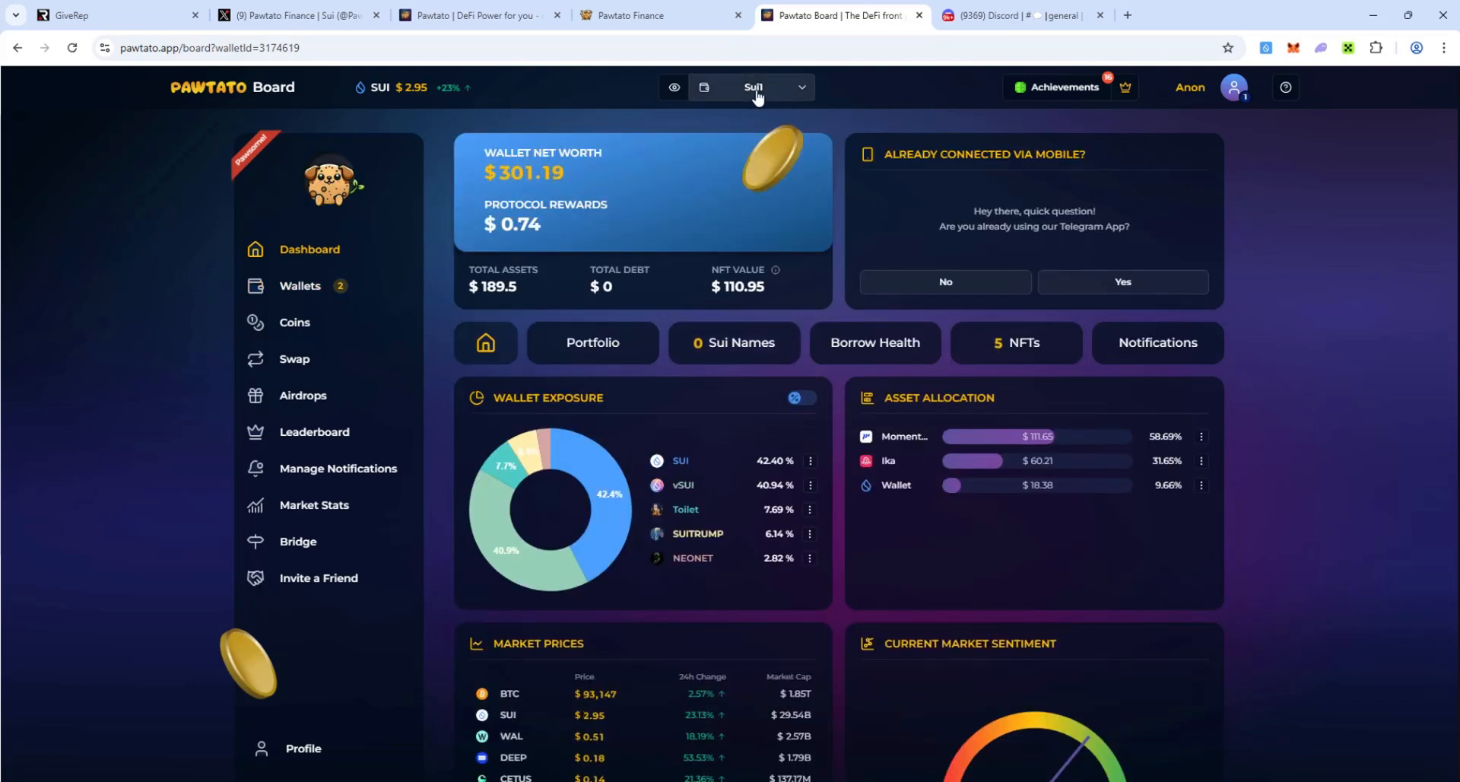
pyautogui.click(769, 87)
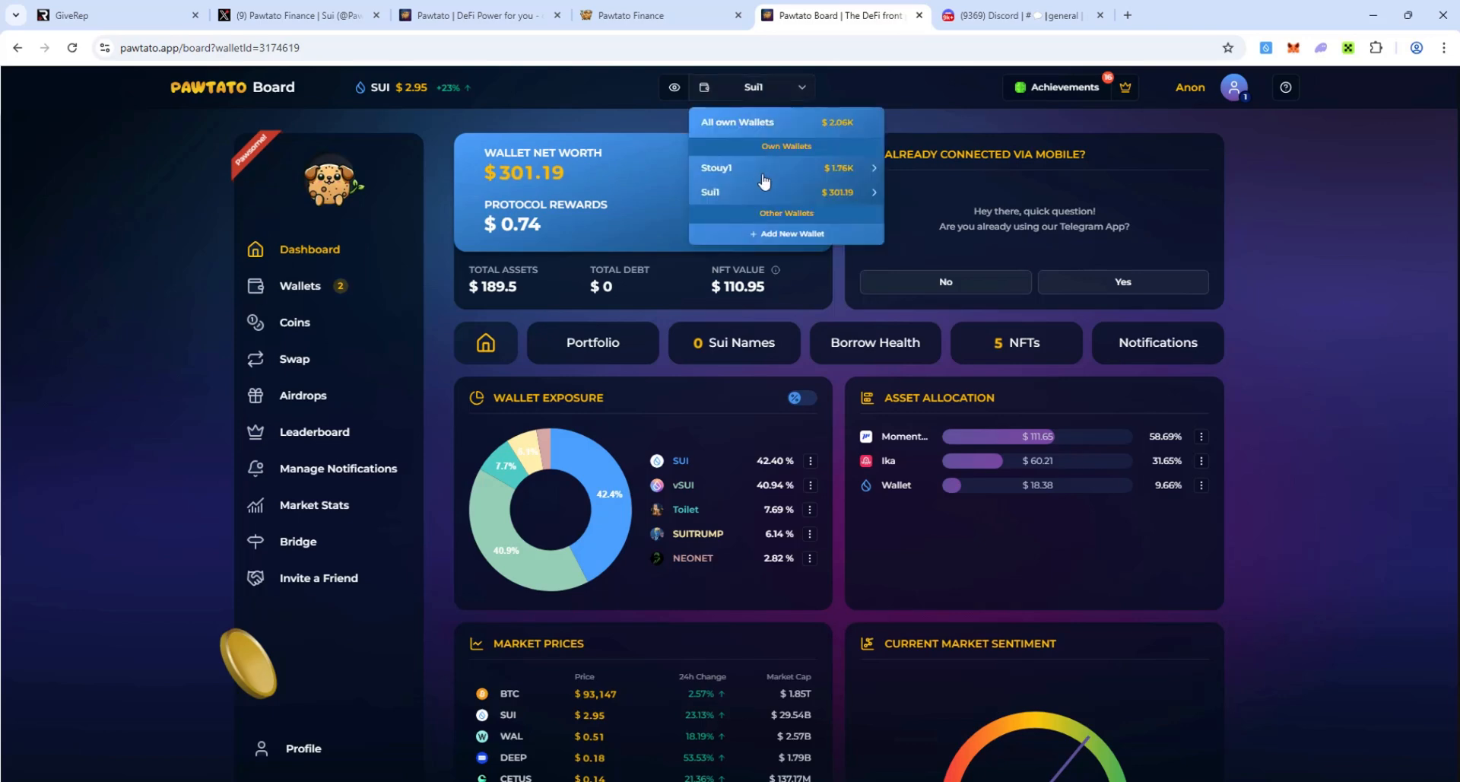
pyautogui.moveTo(773, 128)
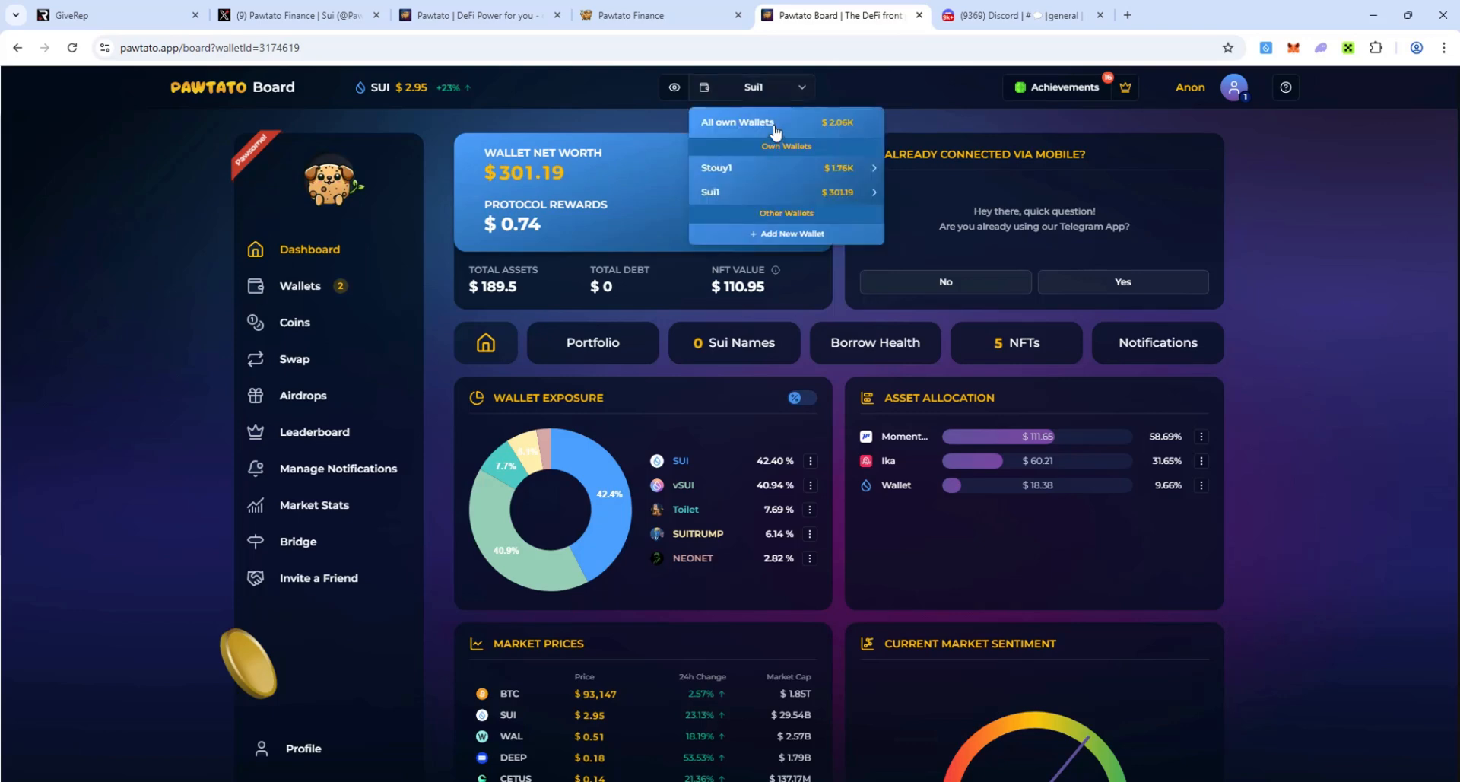
pyautogui.moveTo(756, 128)
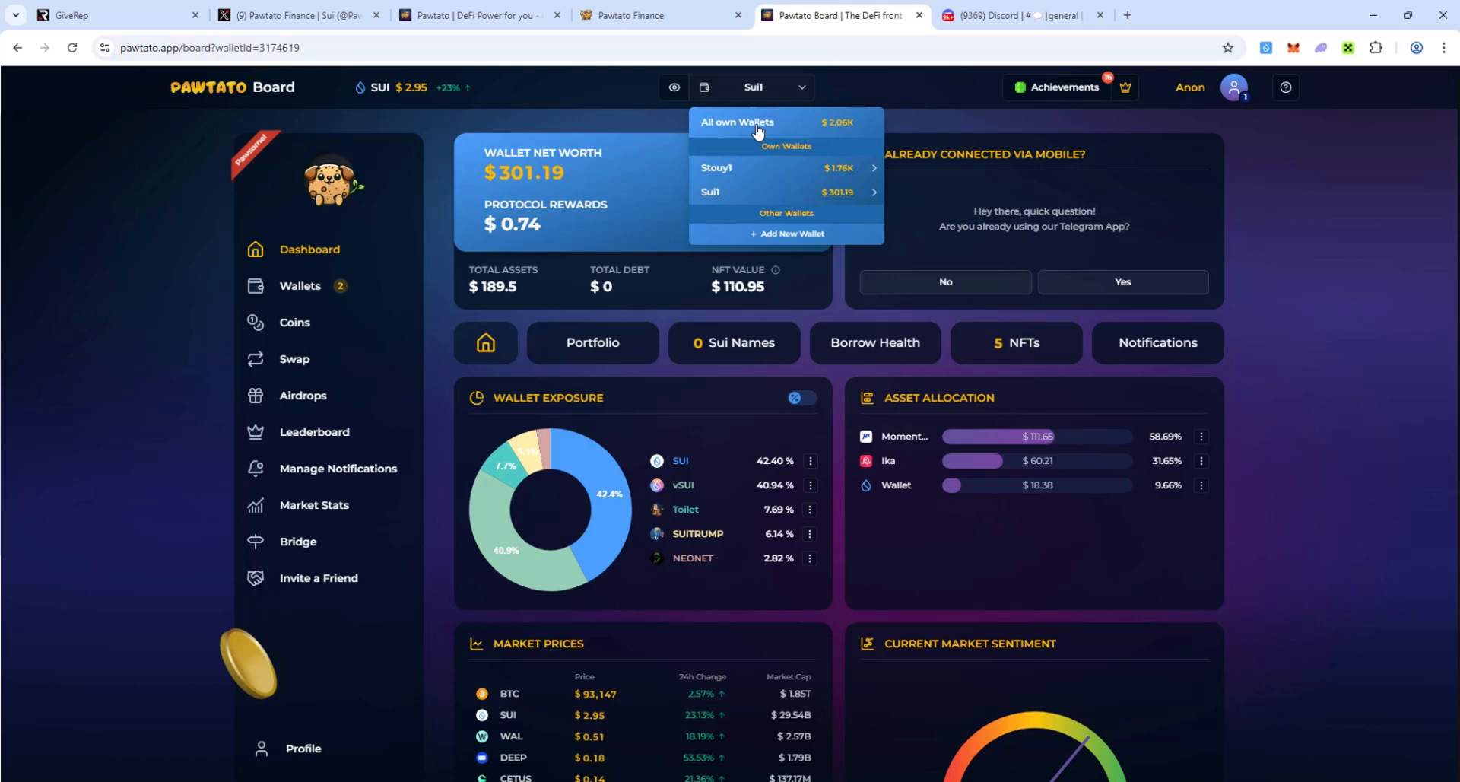
pyautogui.moveTo(765, 130)
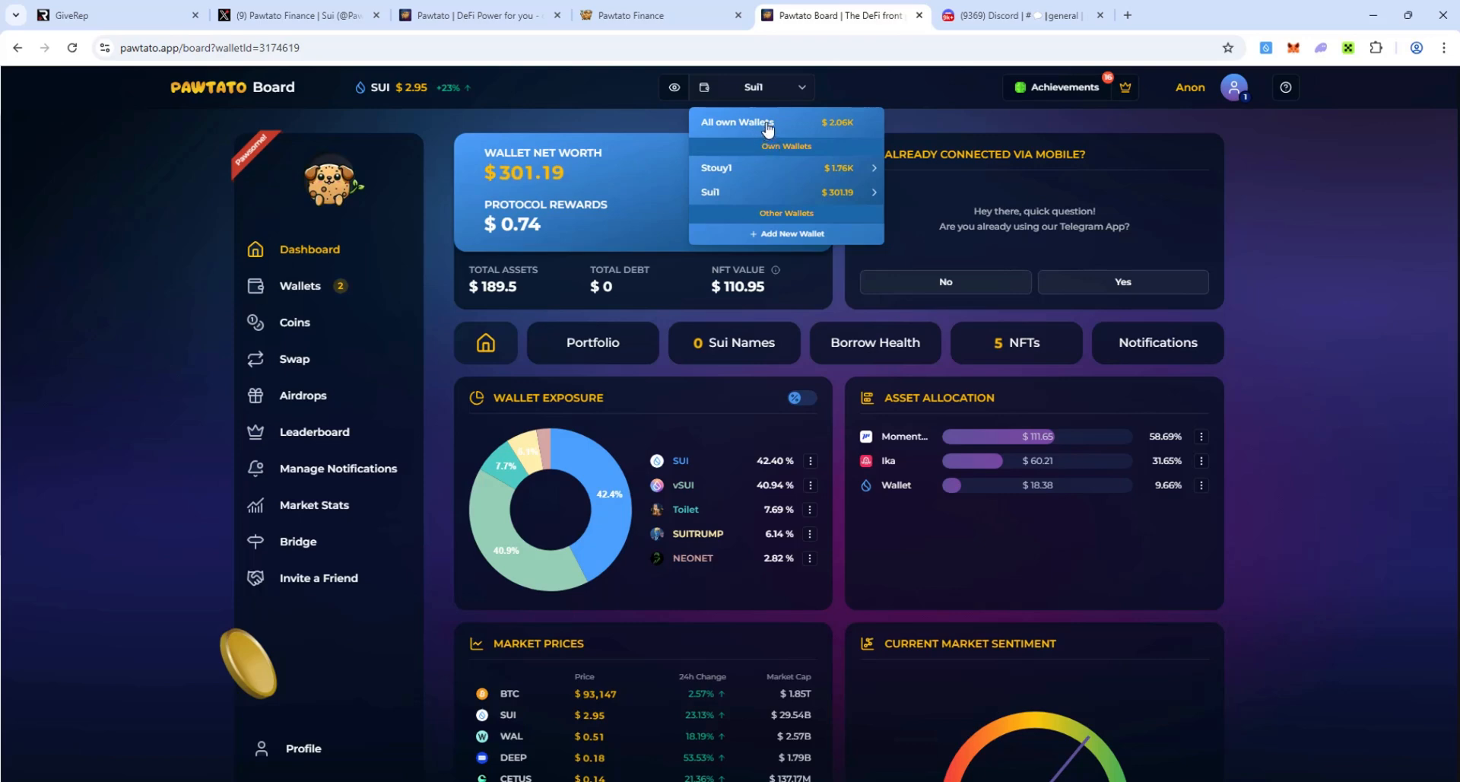
pyautogui.click(737, 121)
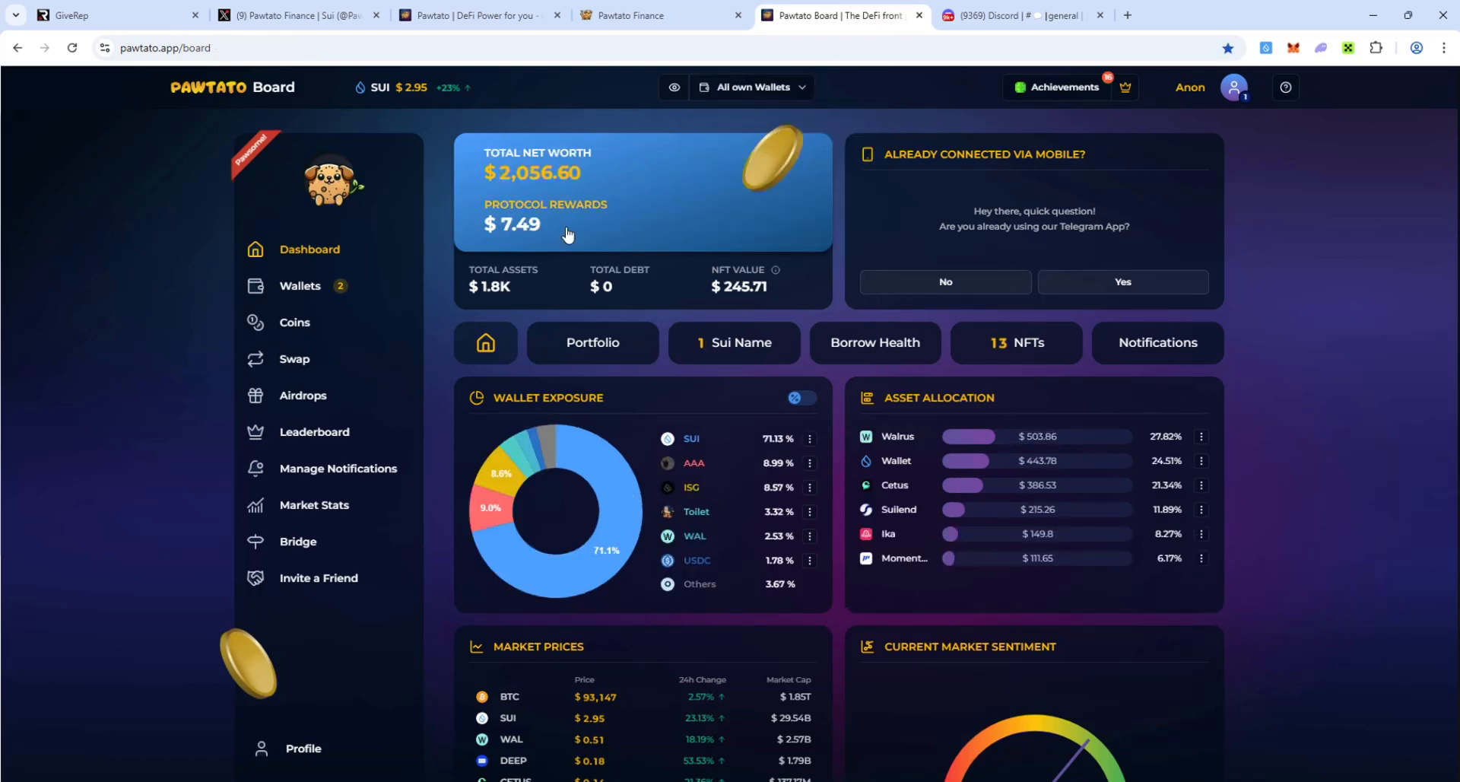
pyautogui.moveTo(827, 248)
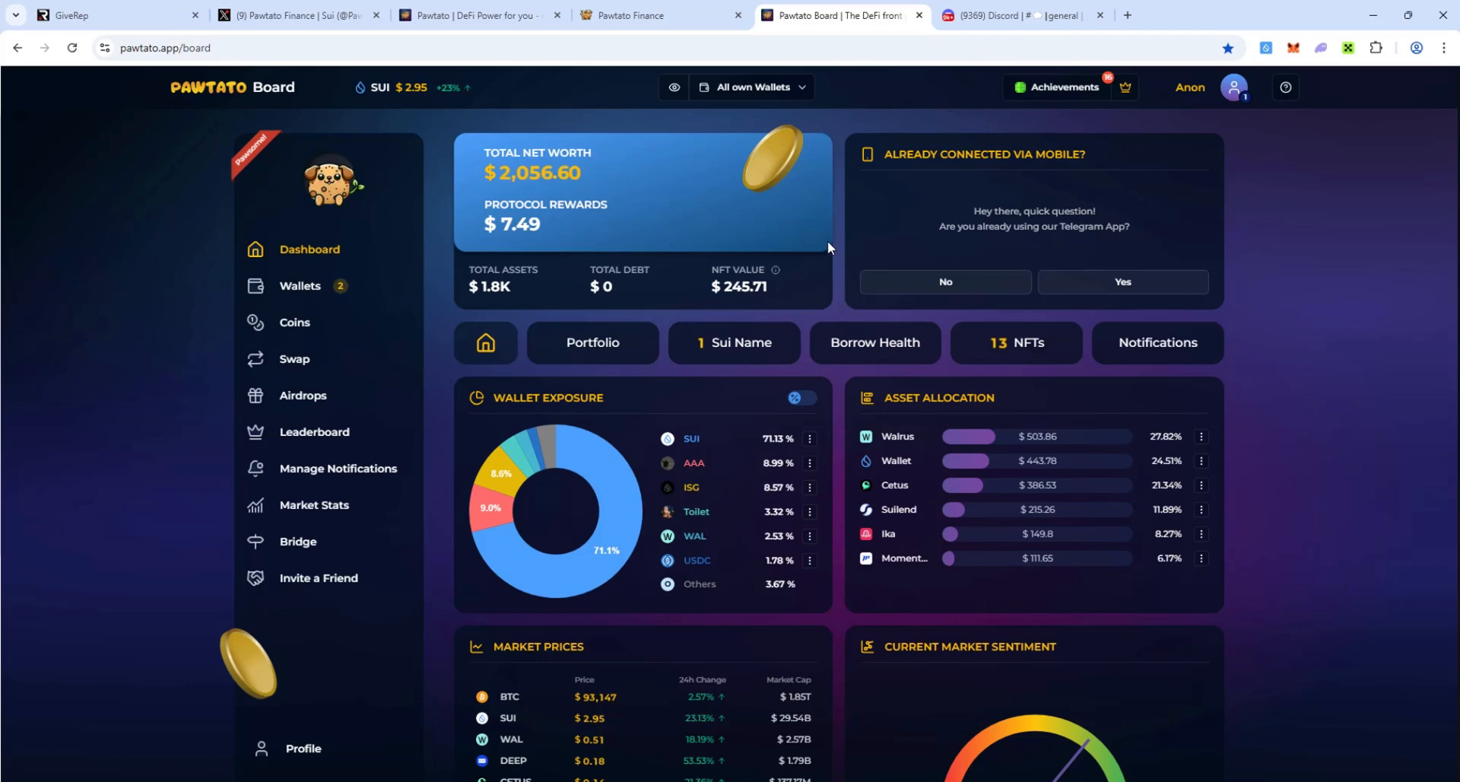
pyautogui.moveTo(742, 212)
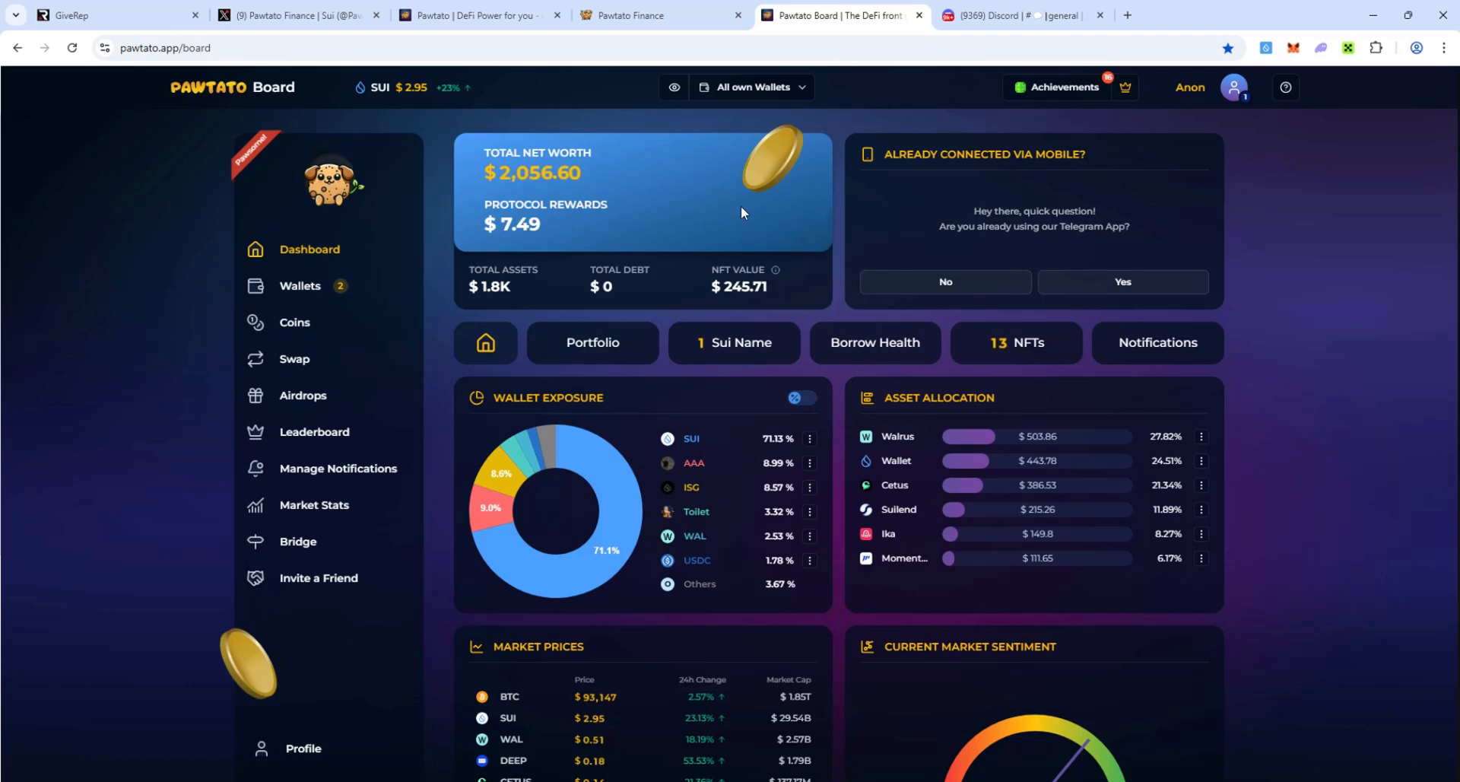
pyautogui.moveTo(839, 251)
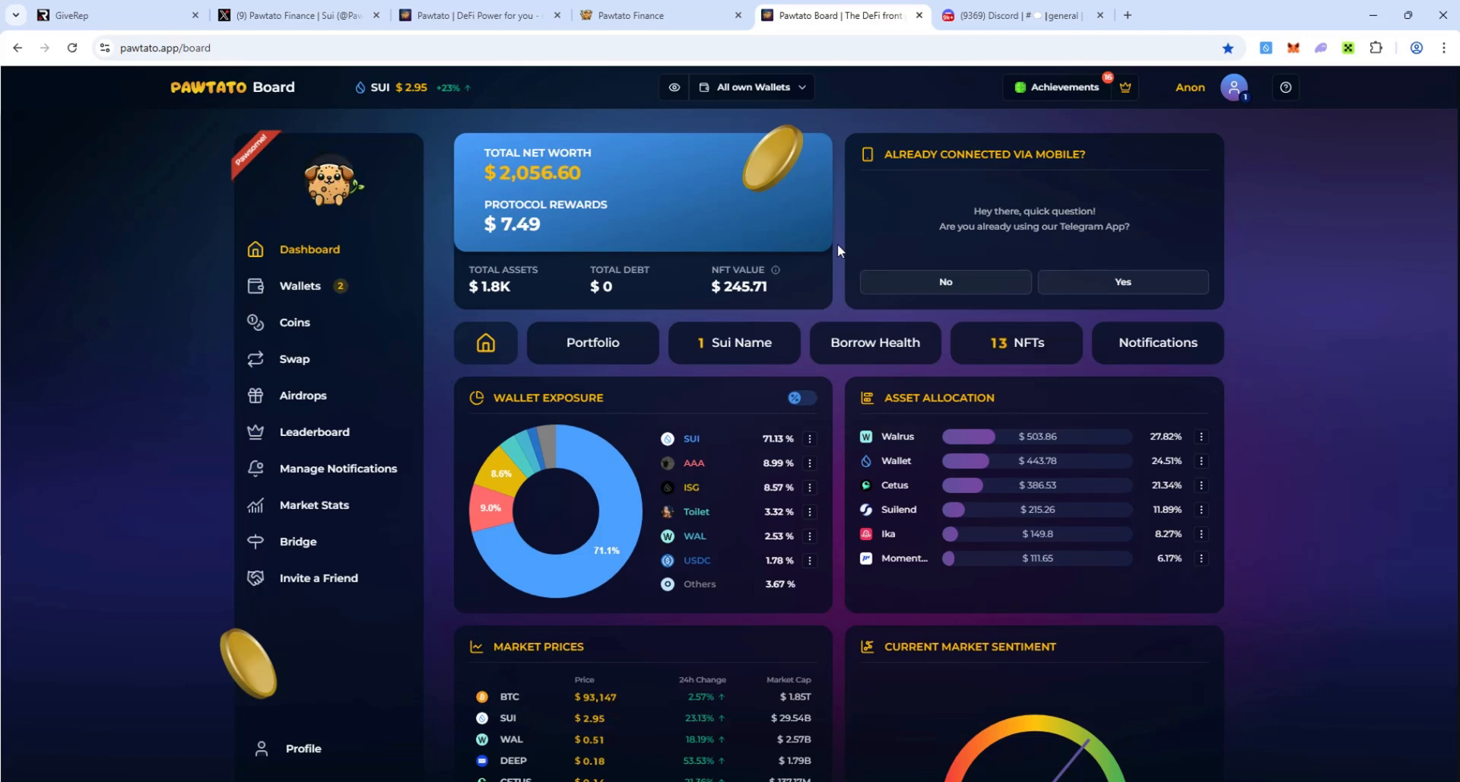
pyautogui.moveTo(1032, 187)
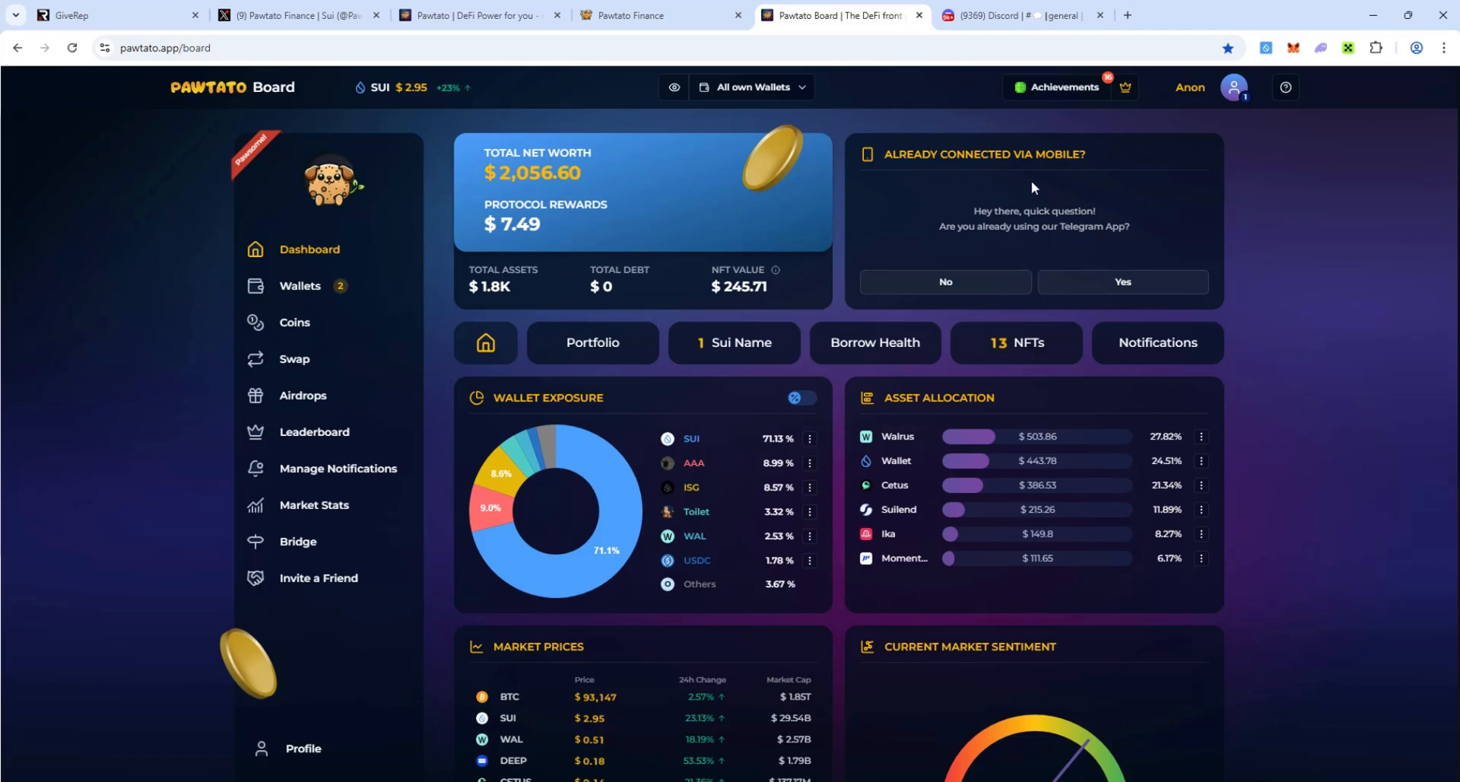
pyautogui.moveTo(1061, 249)
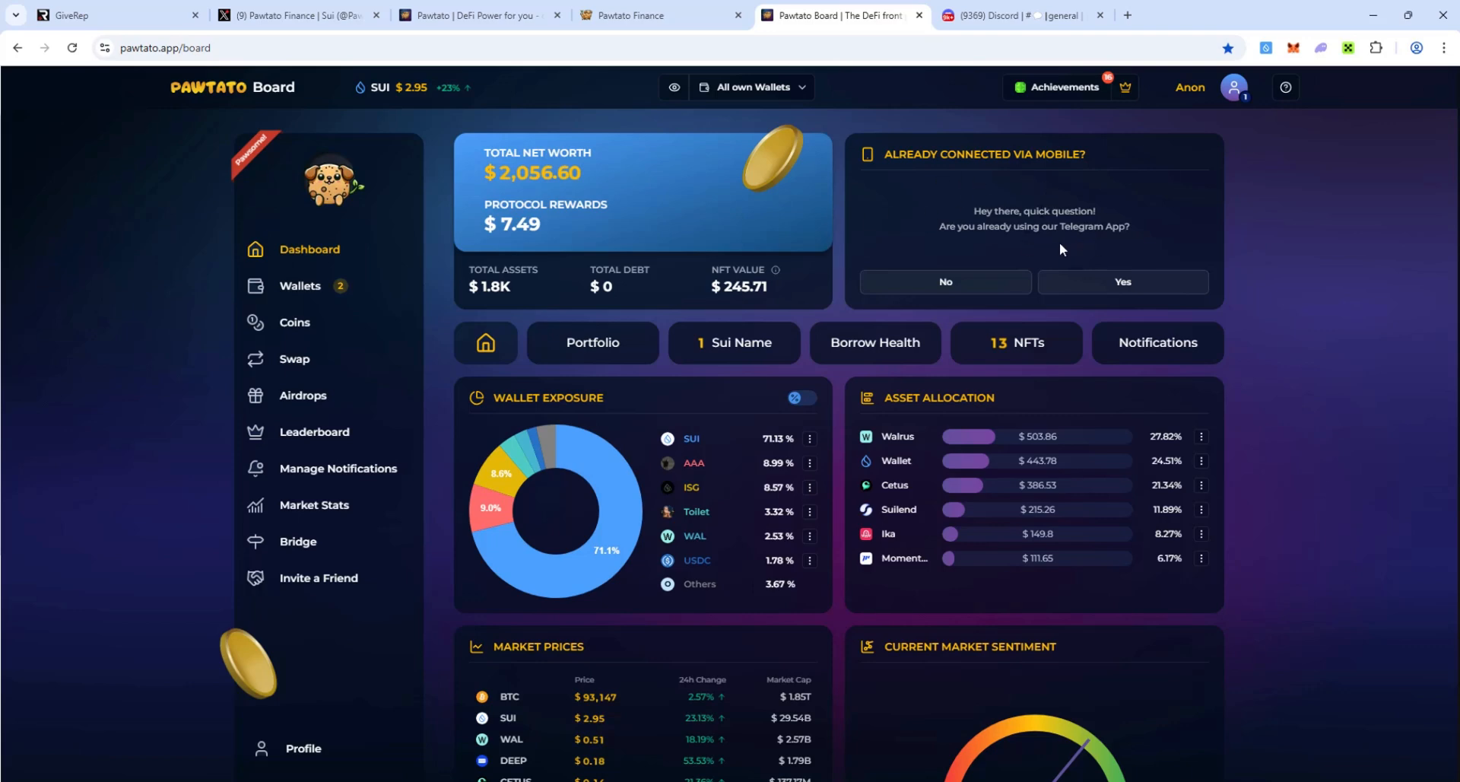
pyautogui.moveTo(838, 258)
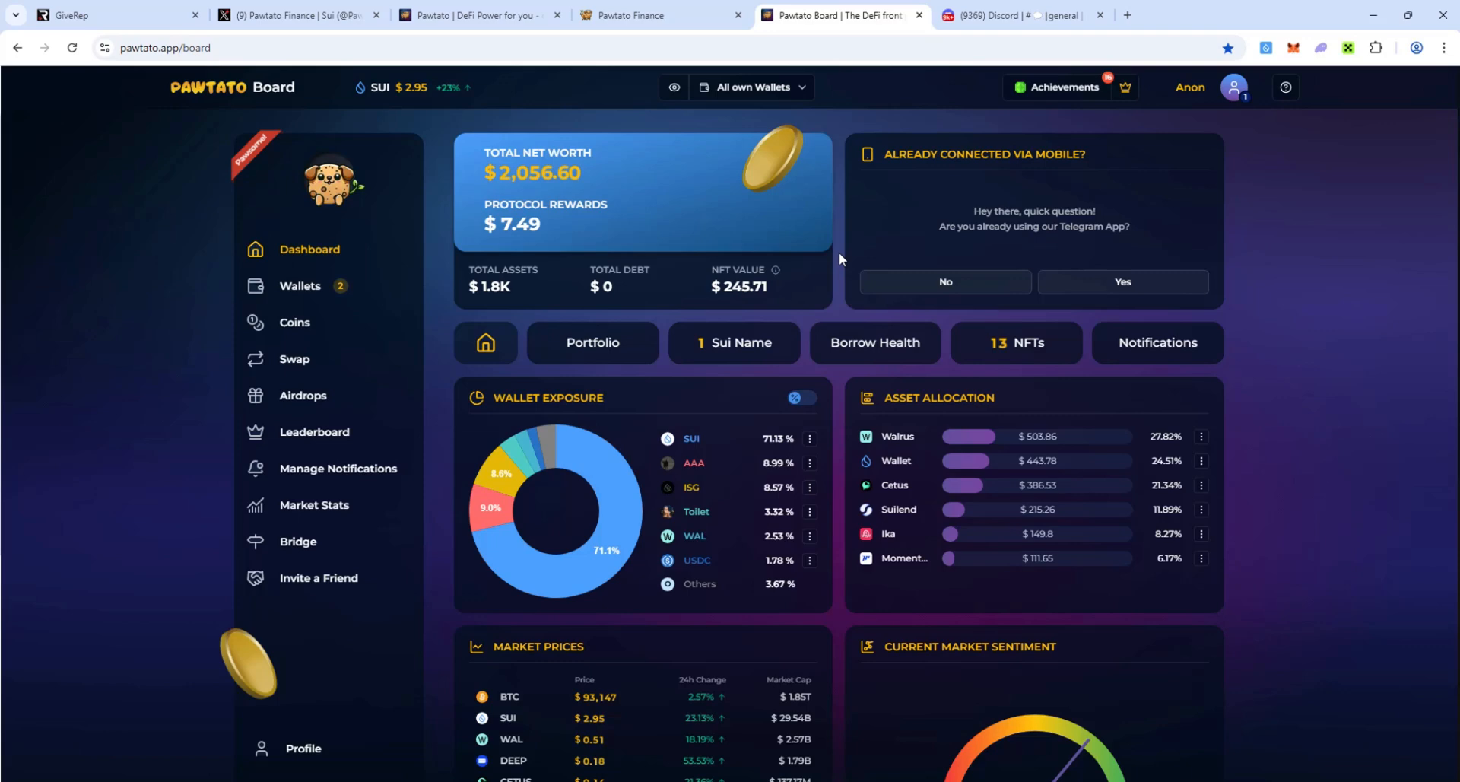
pyautogui.moveTo(724, 370)
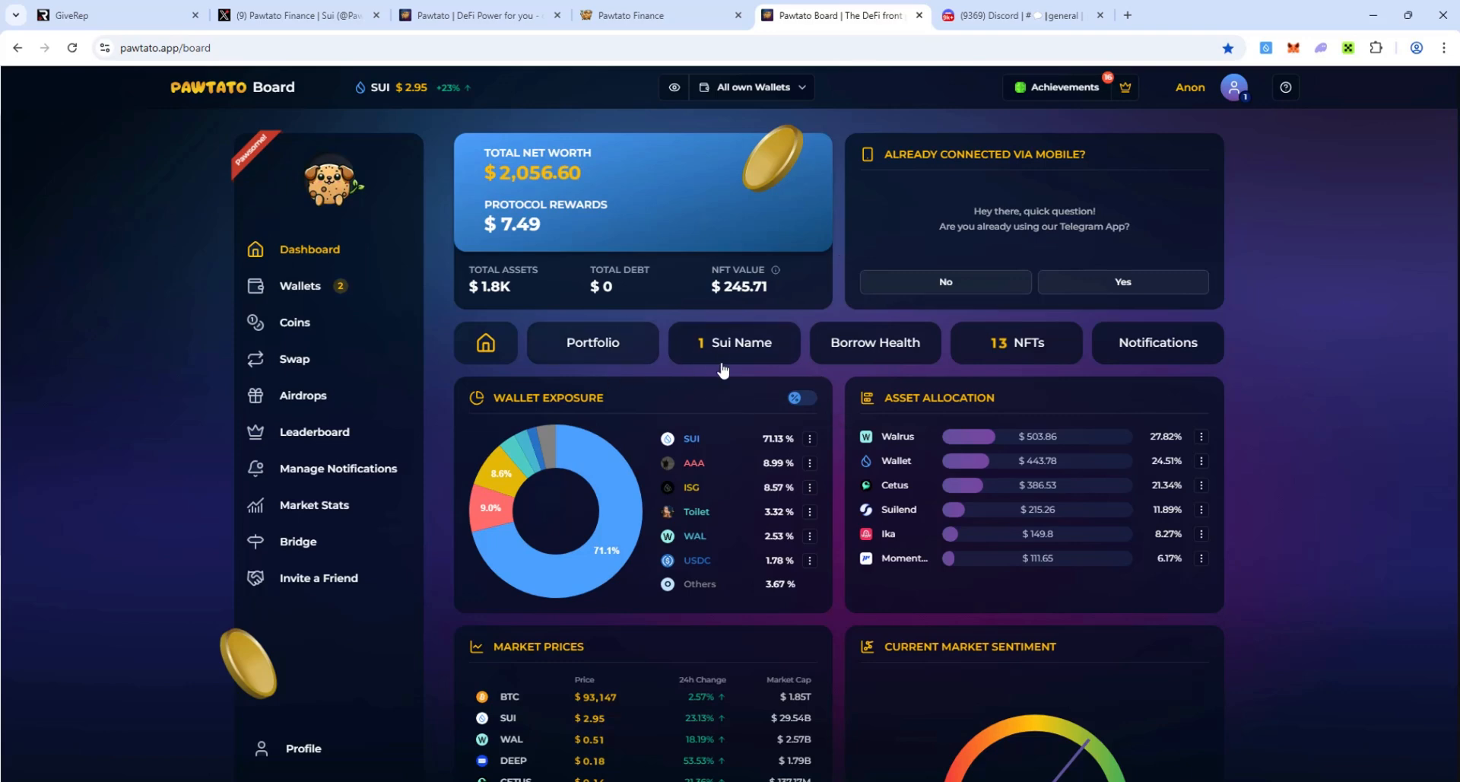
pyautogui.moveTo(847, 379)
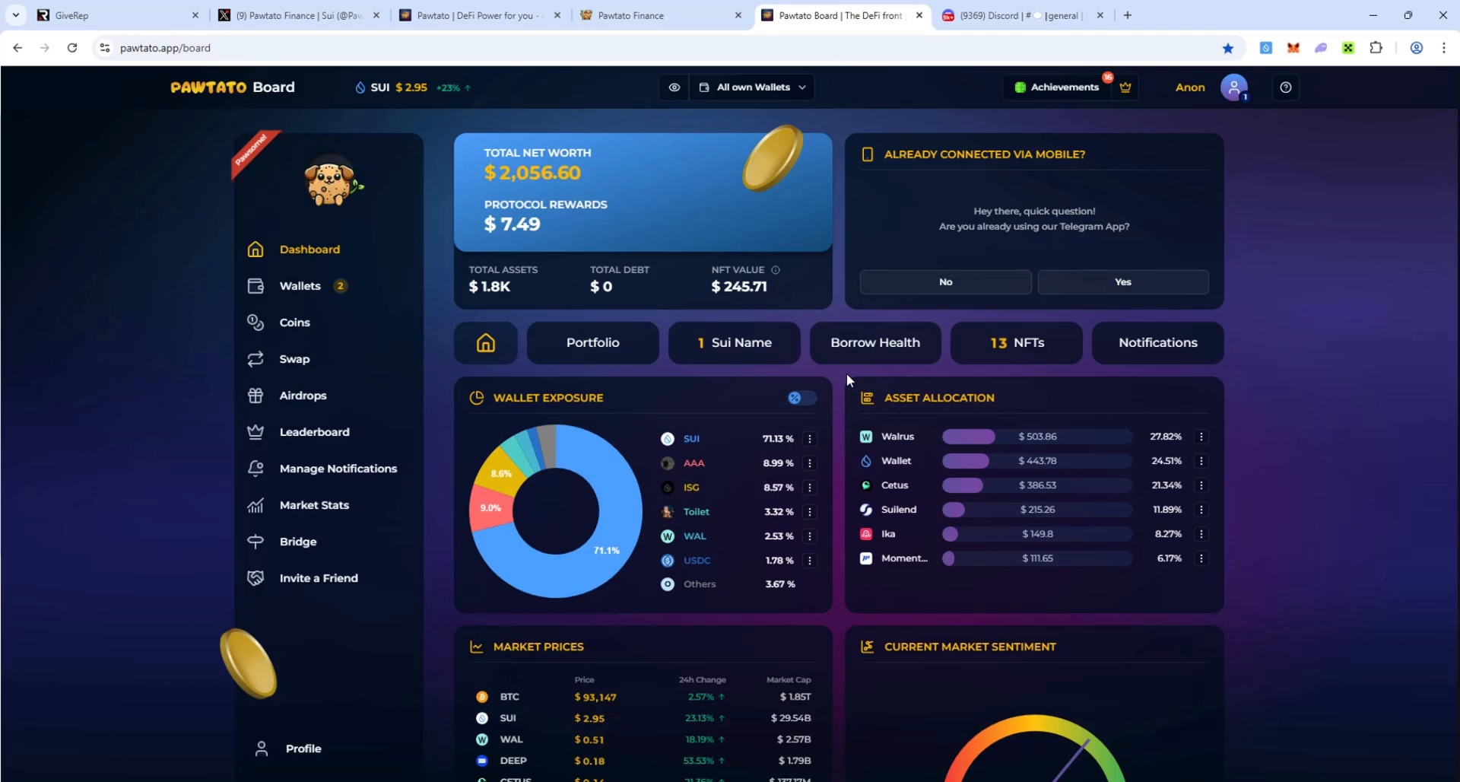
pyautogui.moveTo(897, 366)
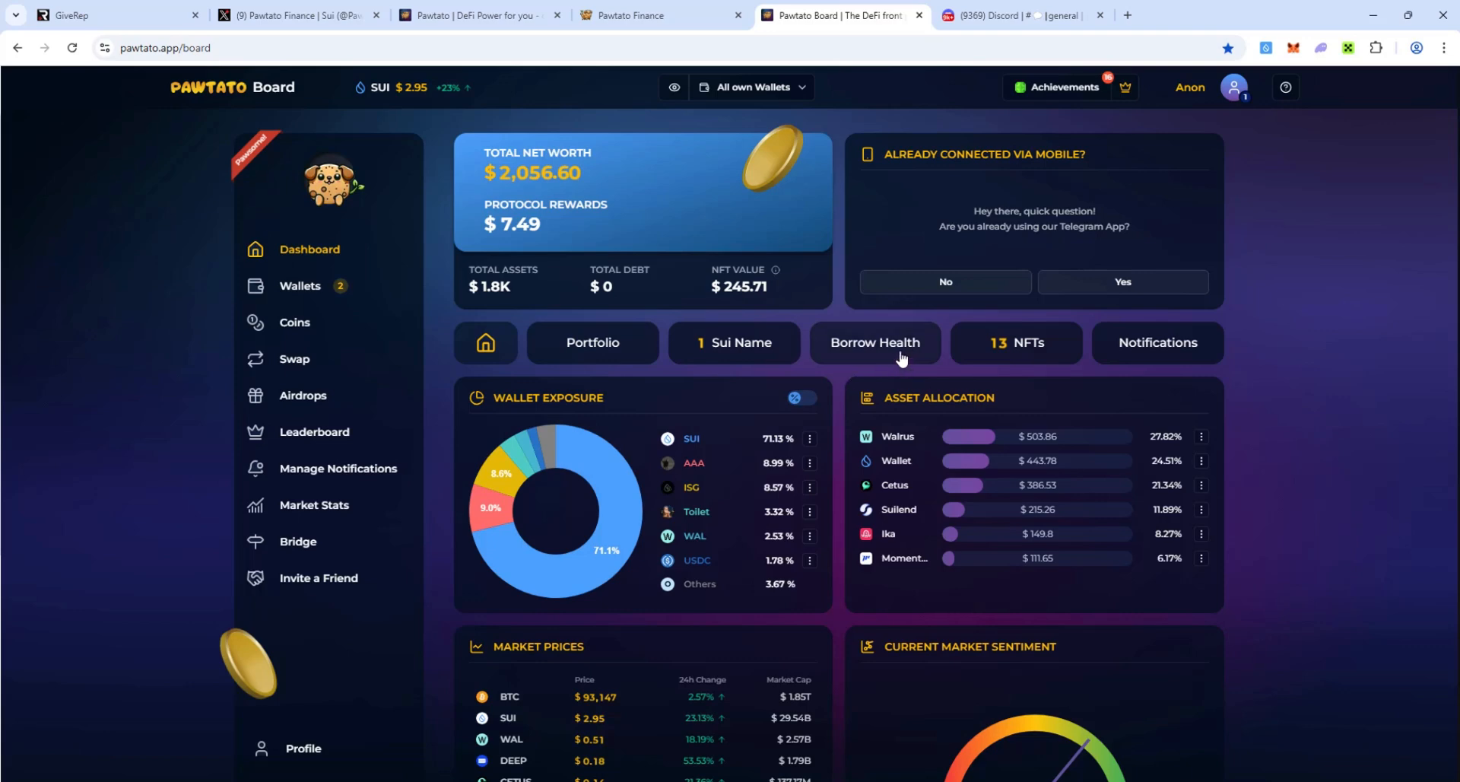
pyautogui.moveTo(1050, 355)
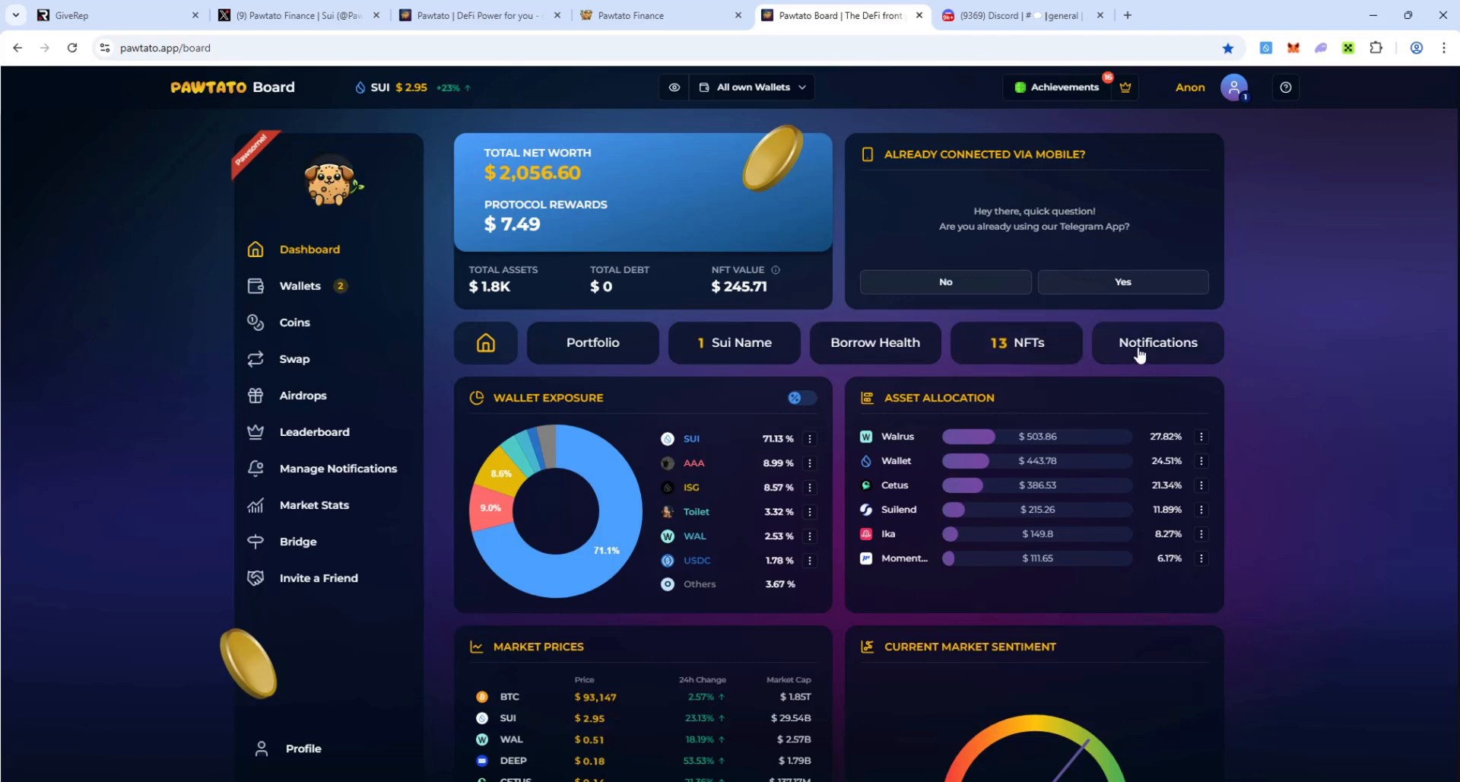
# - Scroll the dashboard down to market prices, the 72 Greed gauge and latest news
pyautogui.scroll(-3)
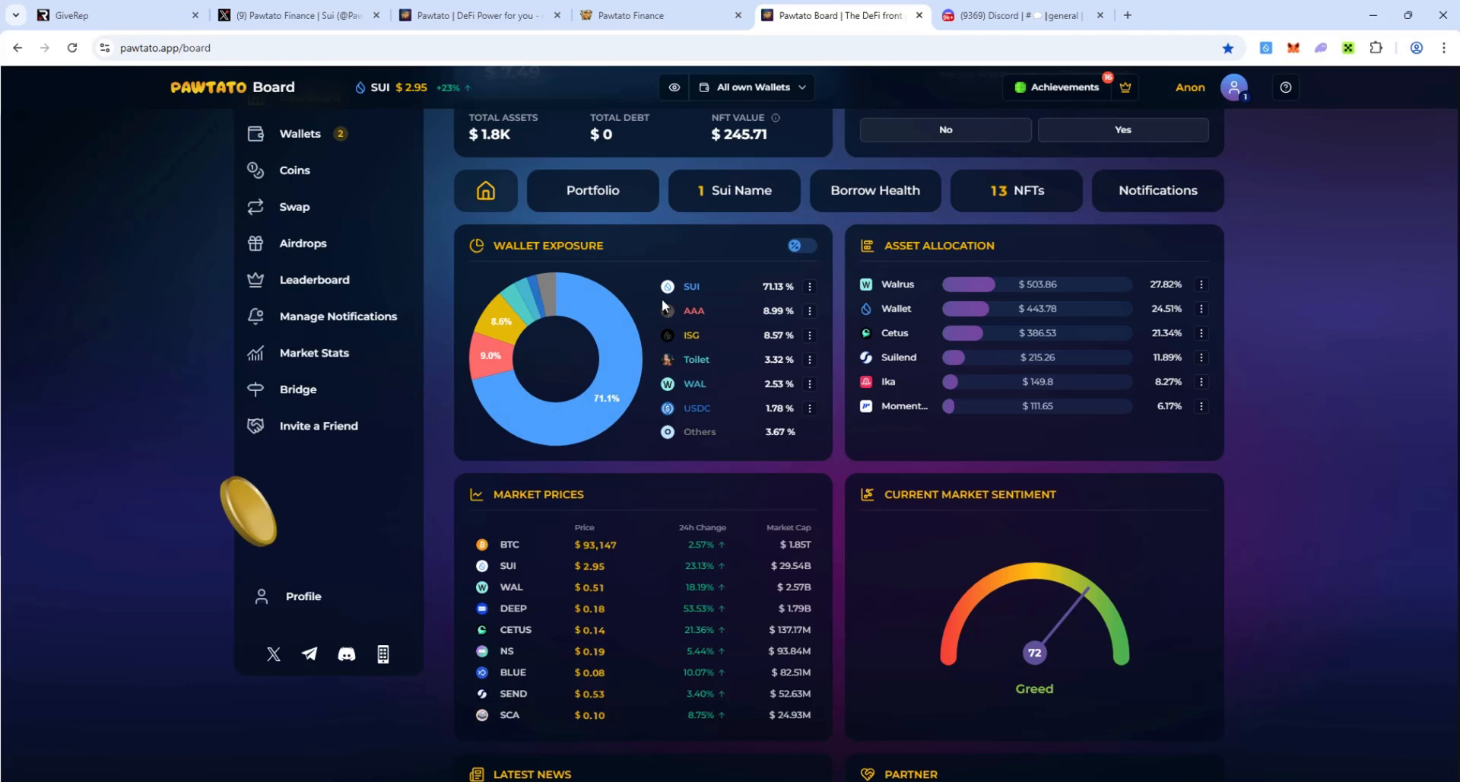
pyautogui.moveTo(621, 296)
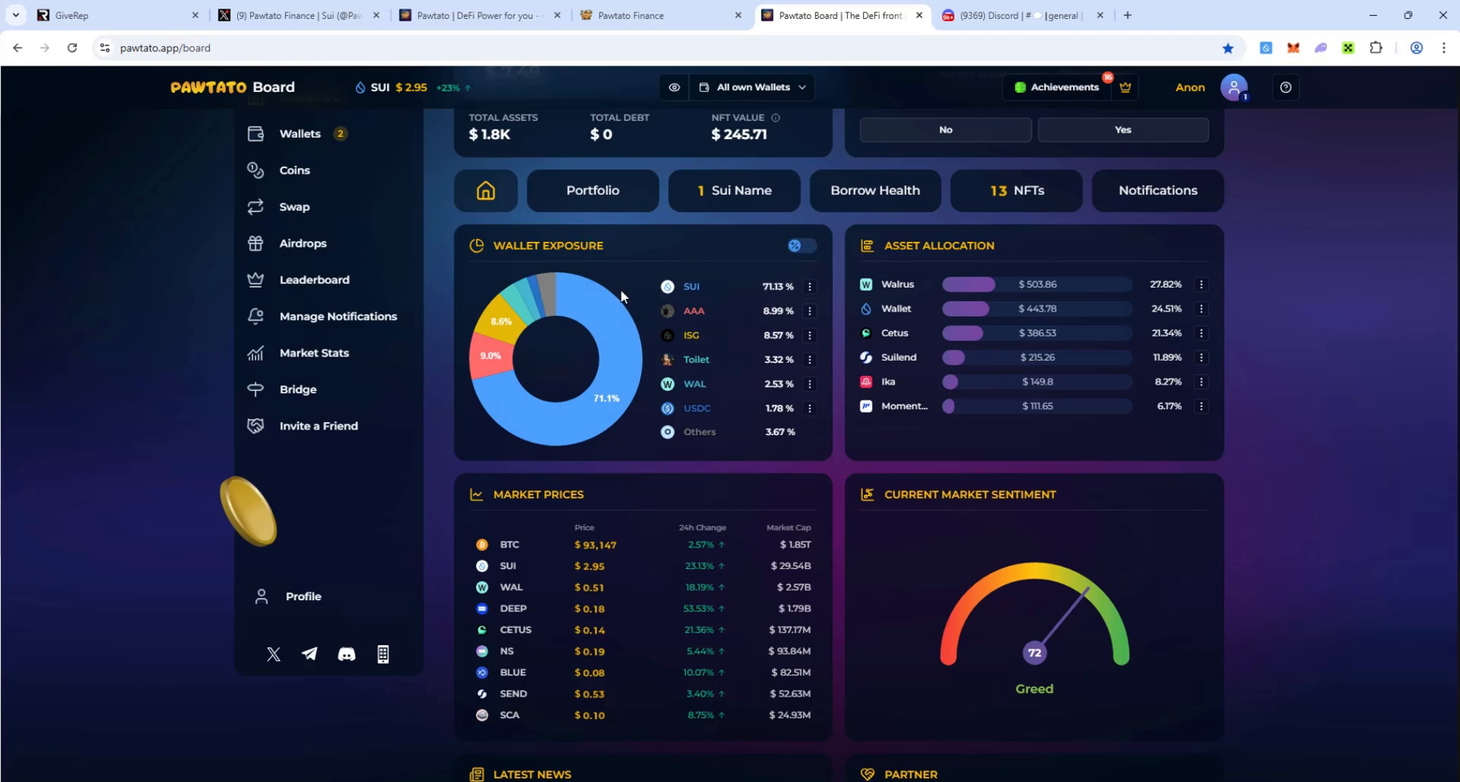
pyautogui.moveTo(1092, 274)
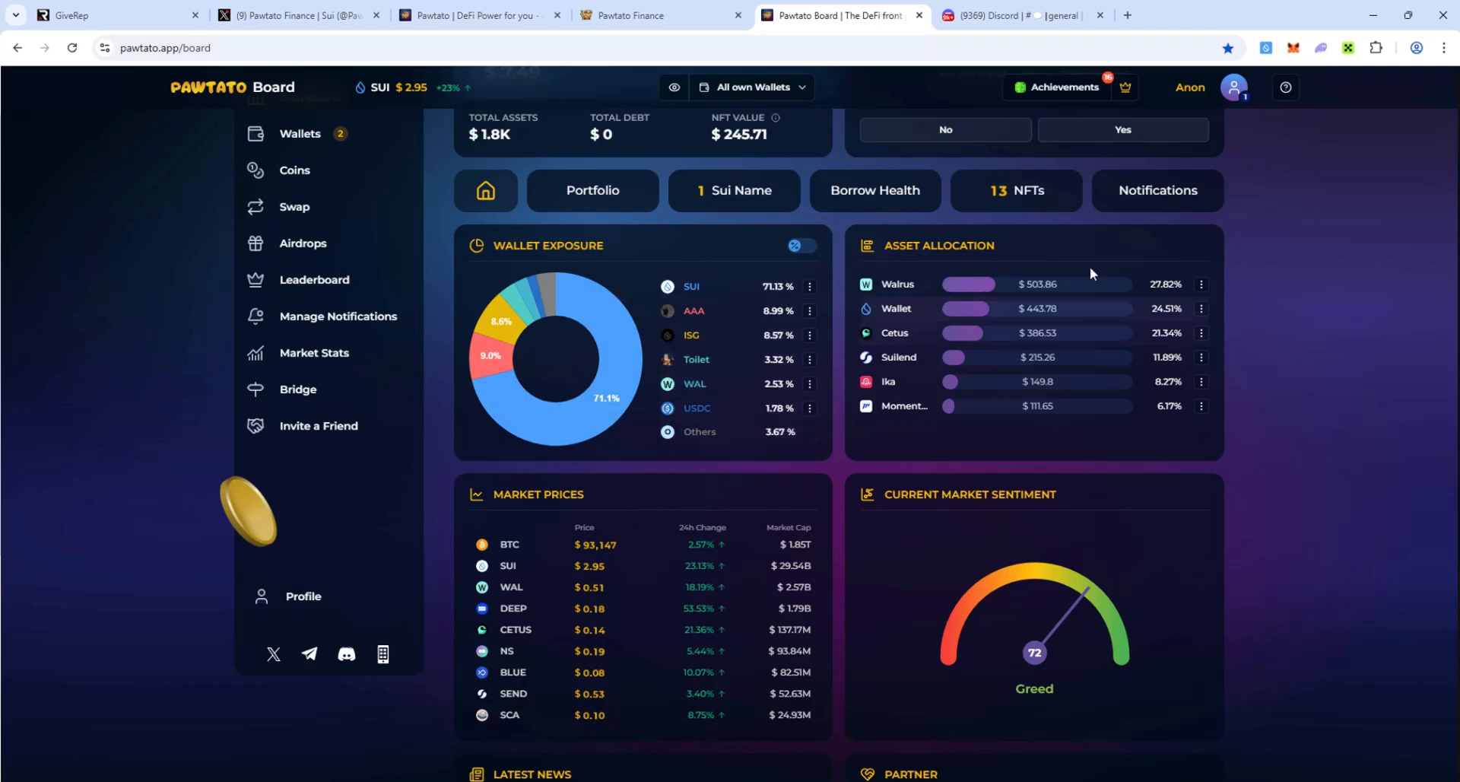
pyautogui.scroll(-3)
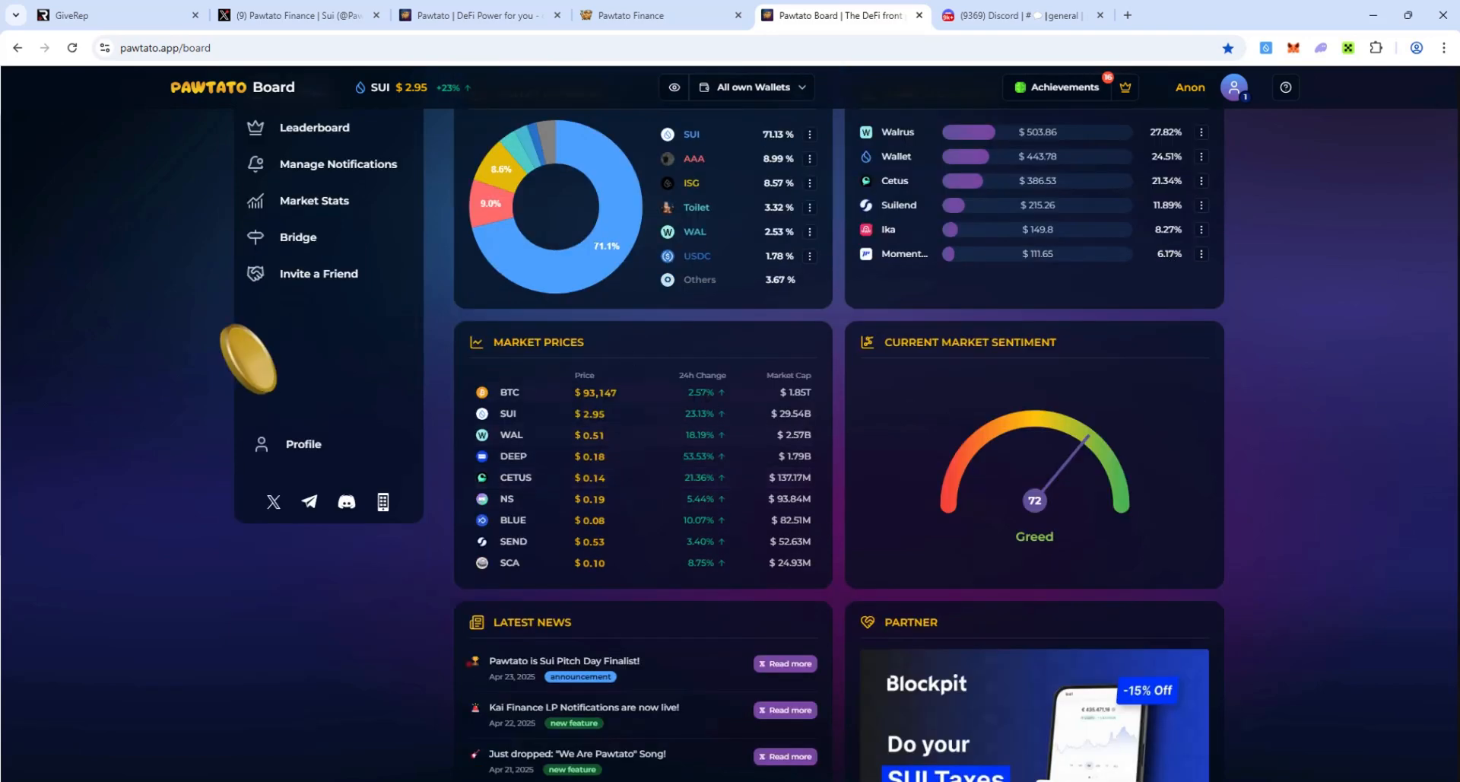
pyautogui.moveTo(1057, 432)
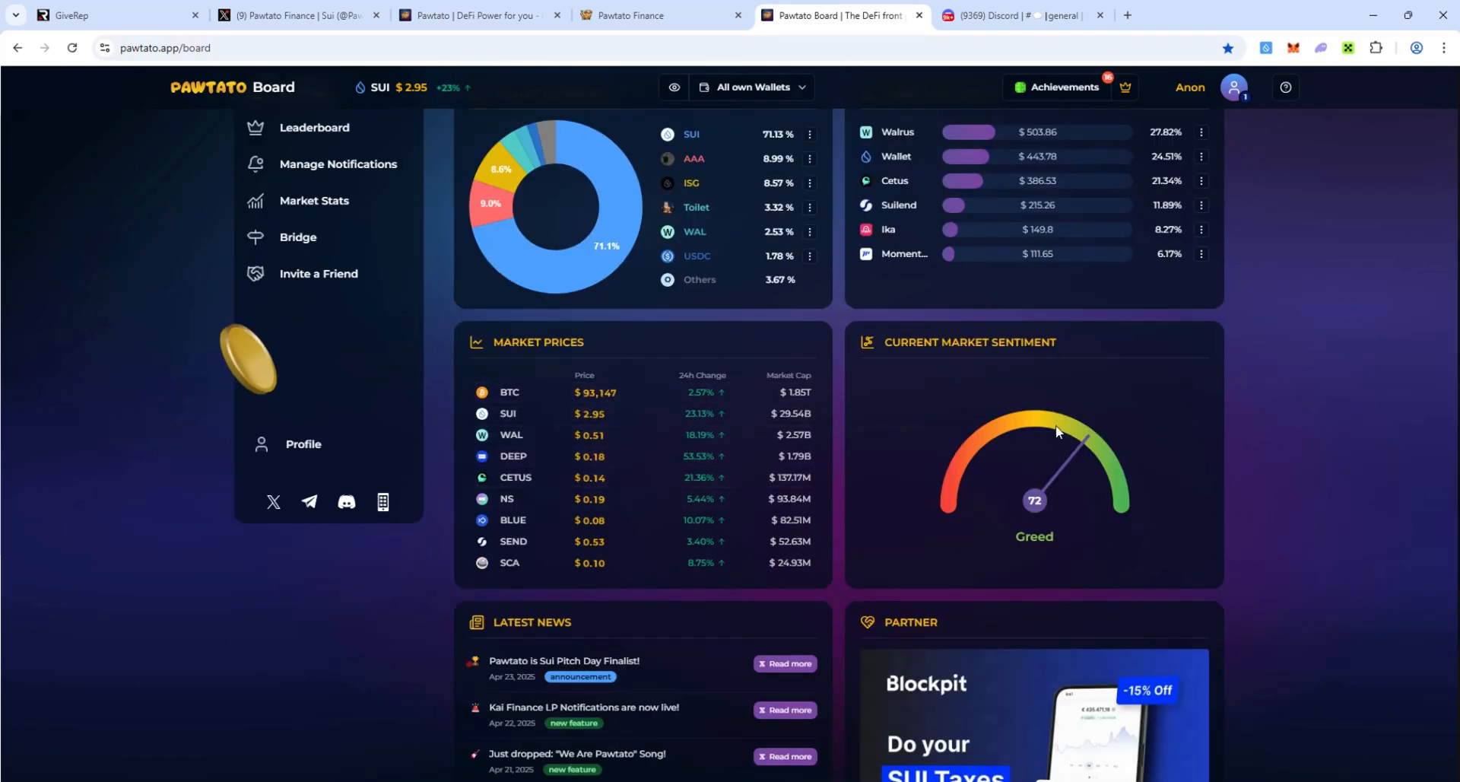
pyautogui.scroll(-3)
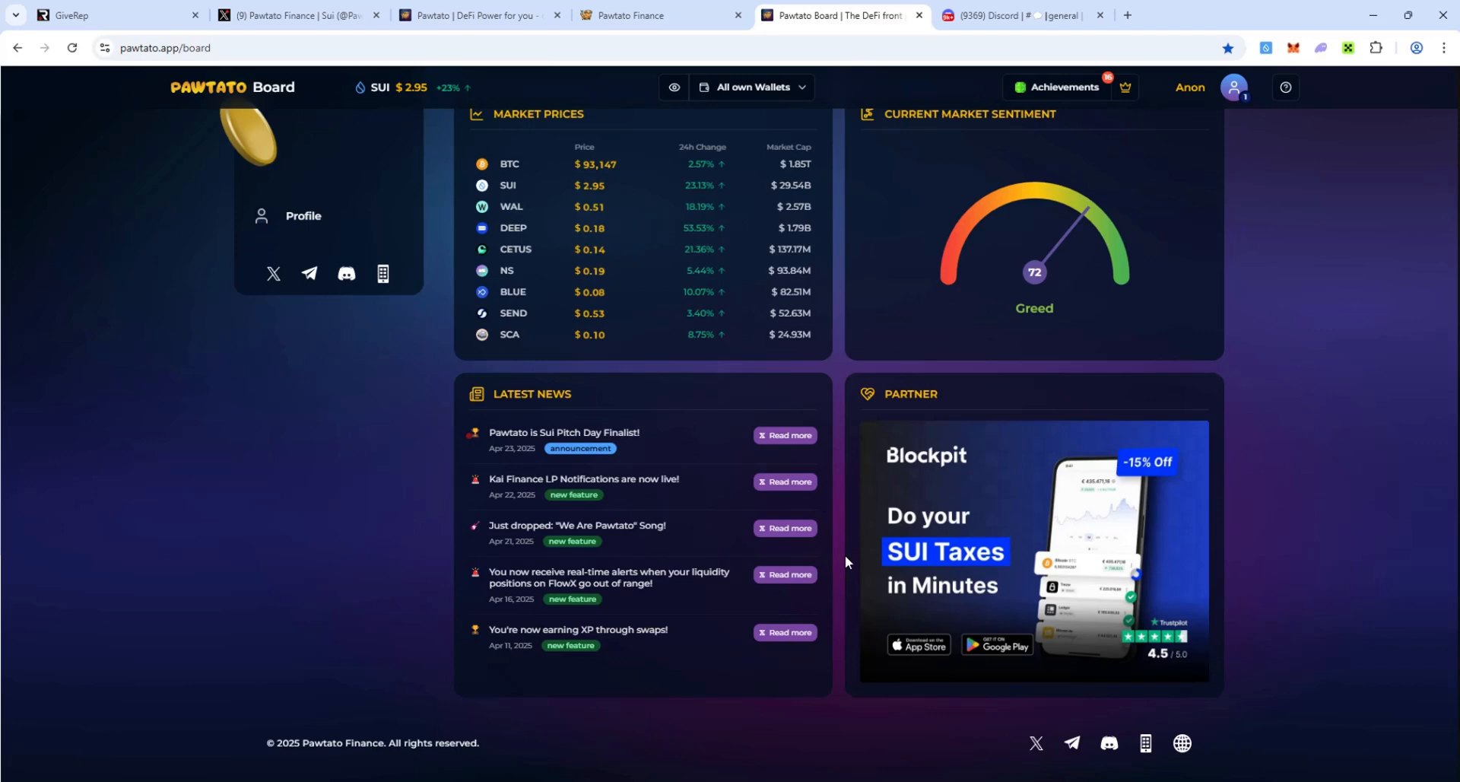
pyautogui.moveTo(545, 550)
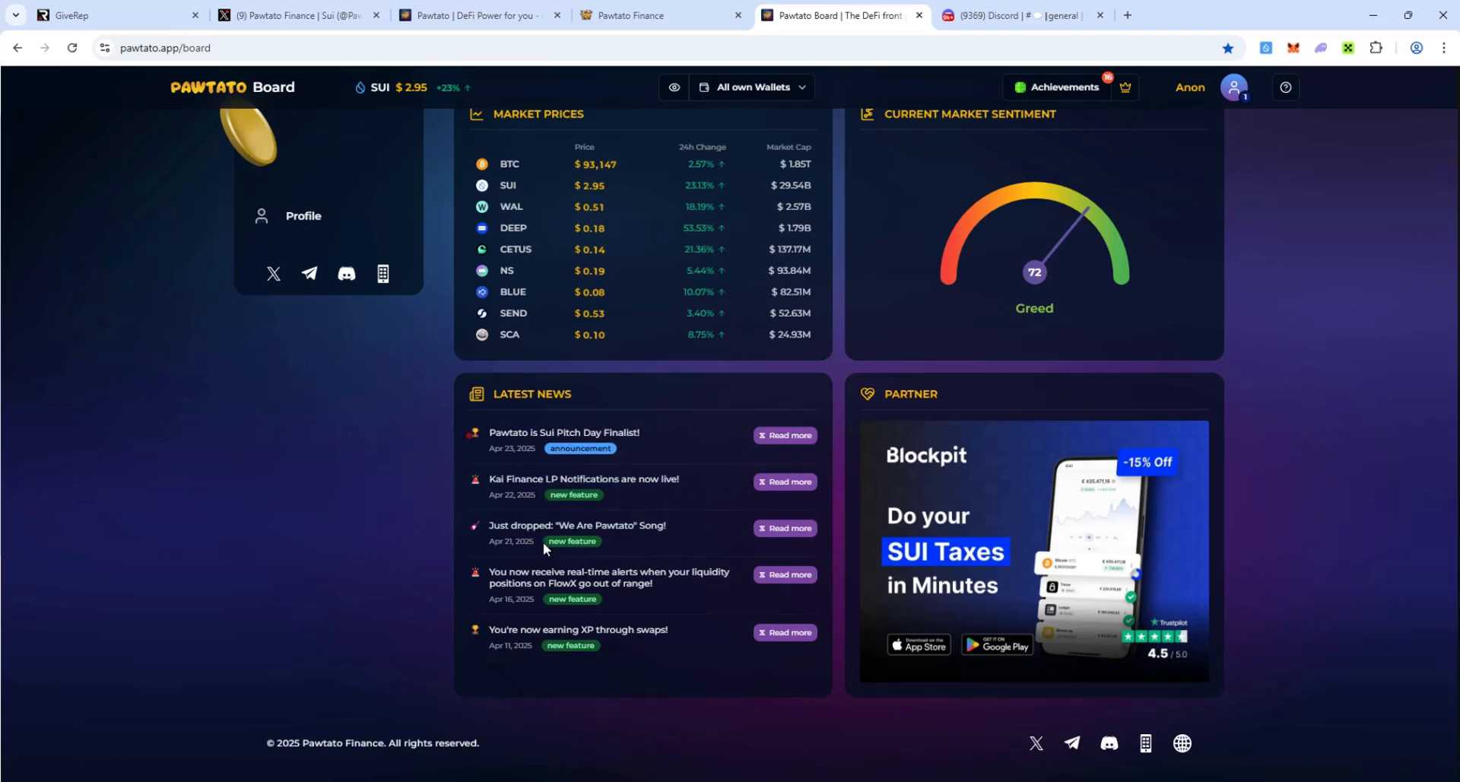
# - Open Airdrops and select Pawtato Achievements to see 1 achieved and 67 unachieved badges
pyautogui.click(303, 395)
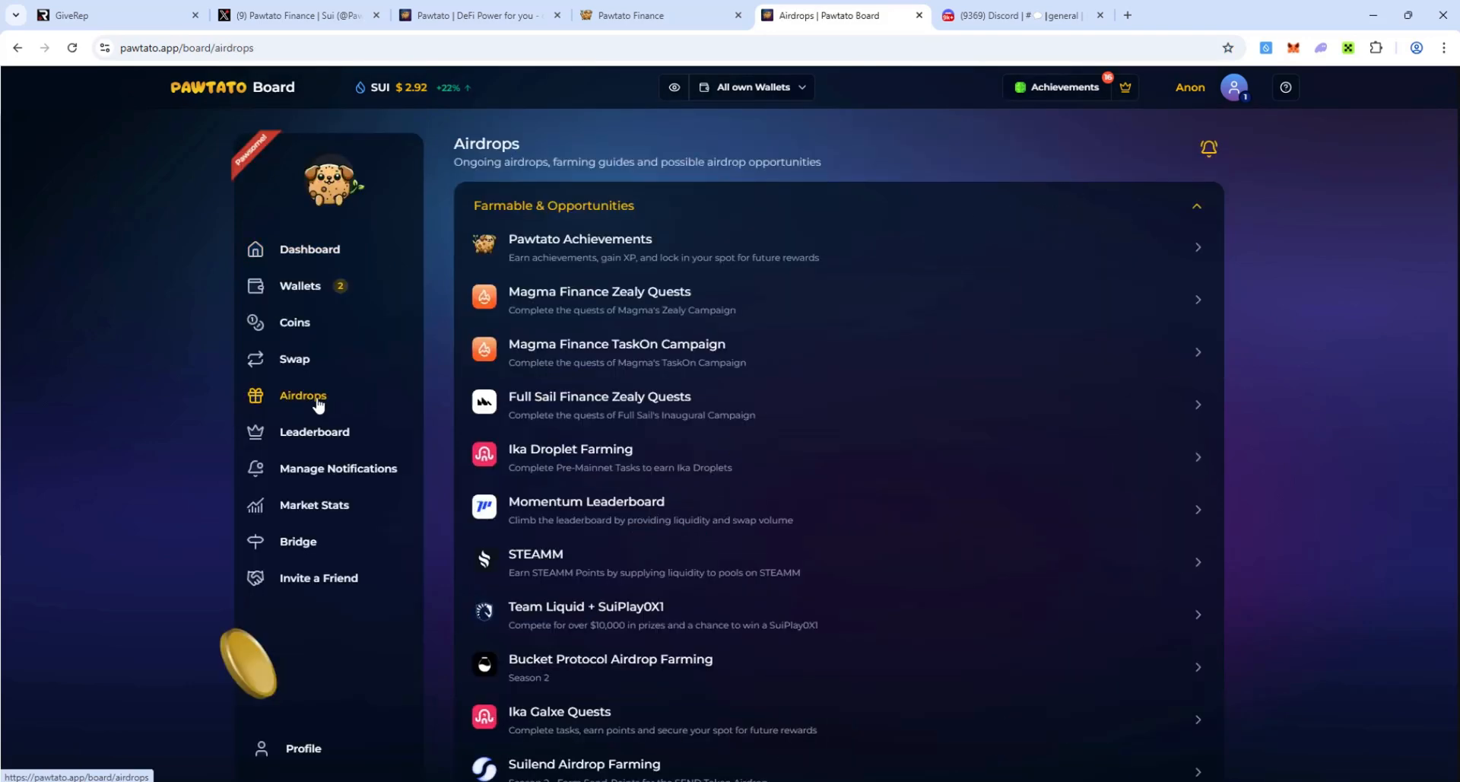
pyautogui.moveTo(654, 175)
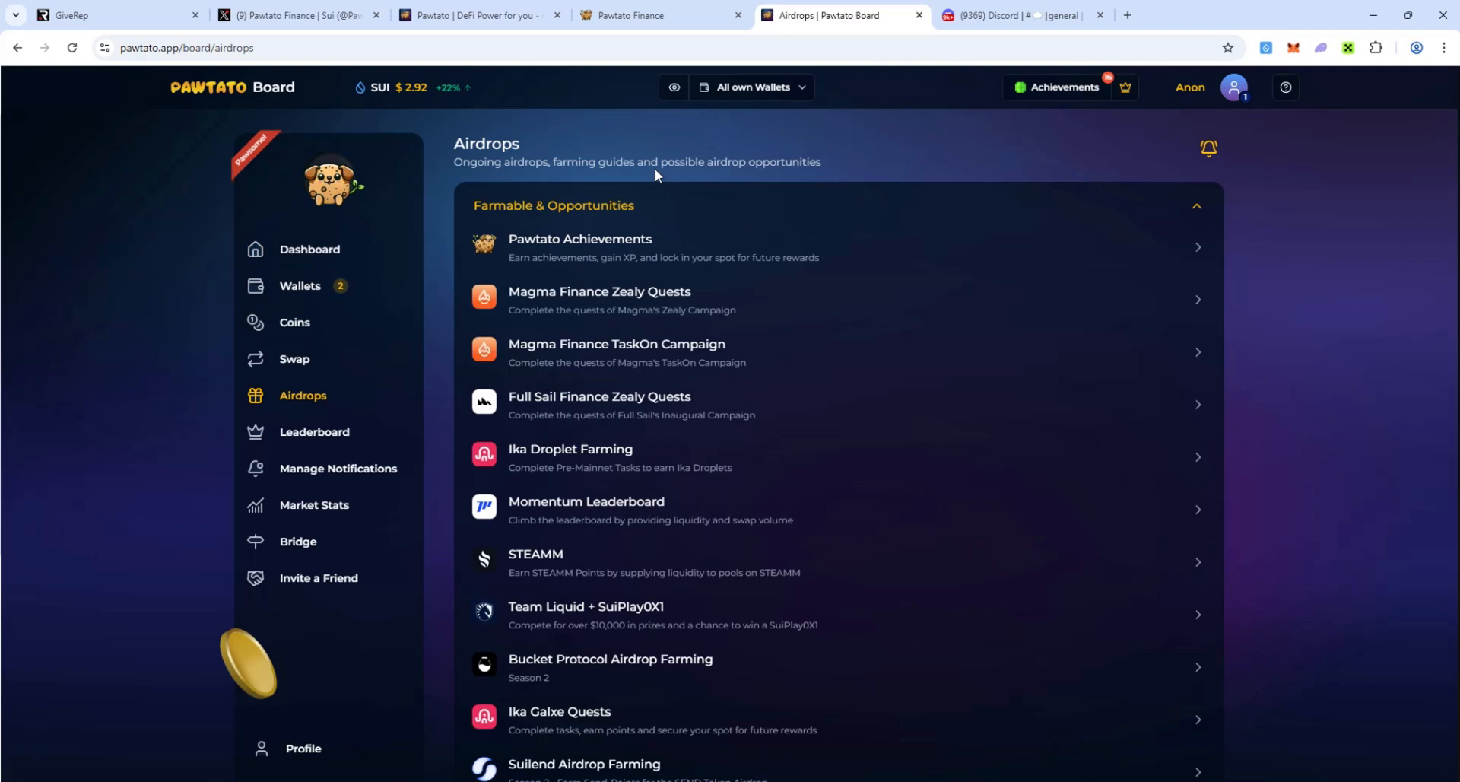
pyautogui.moveTo(777, 197)
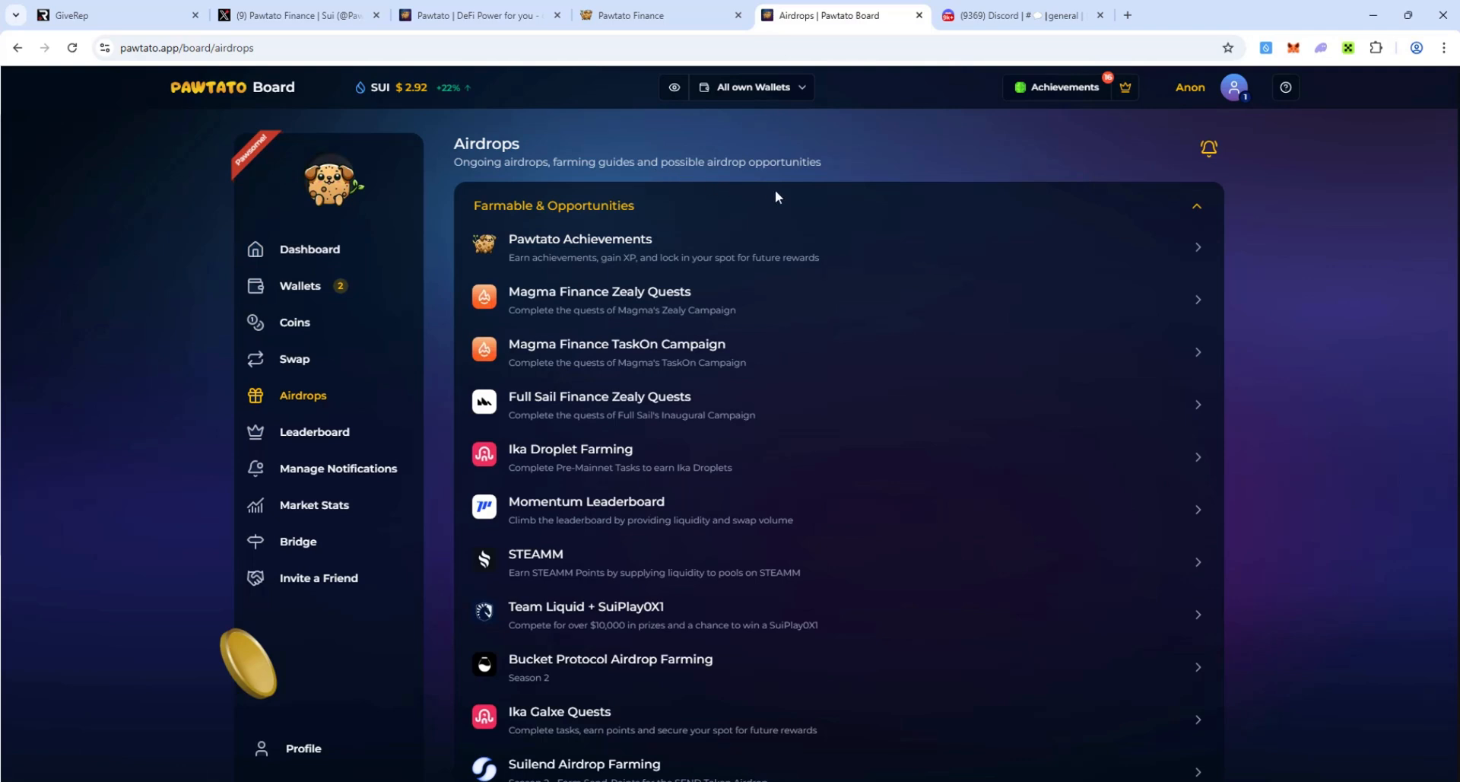
pyautogui.moveTo(777, 300)
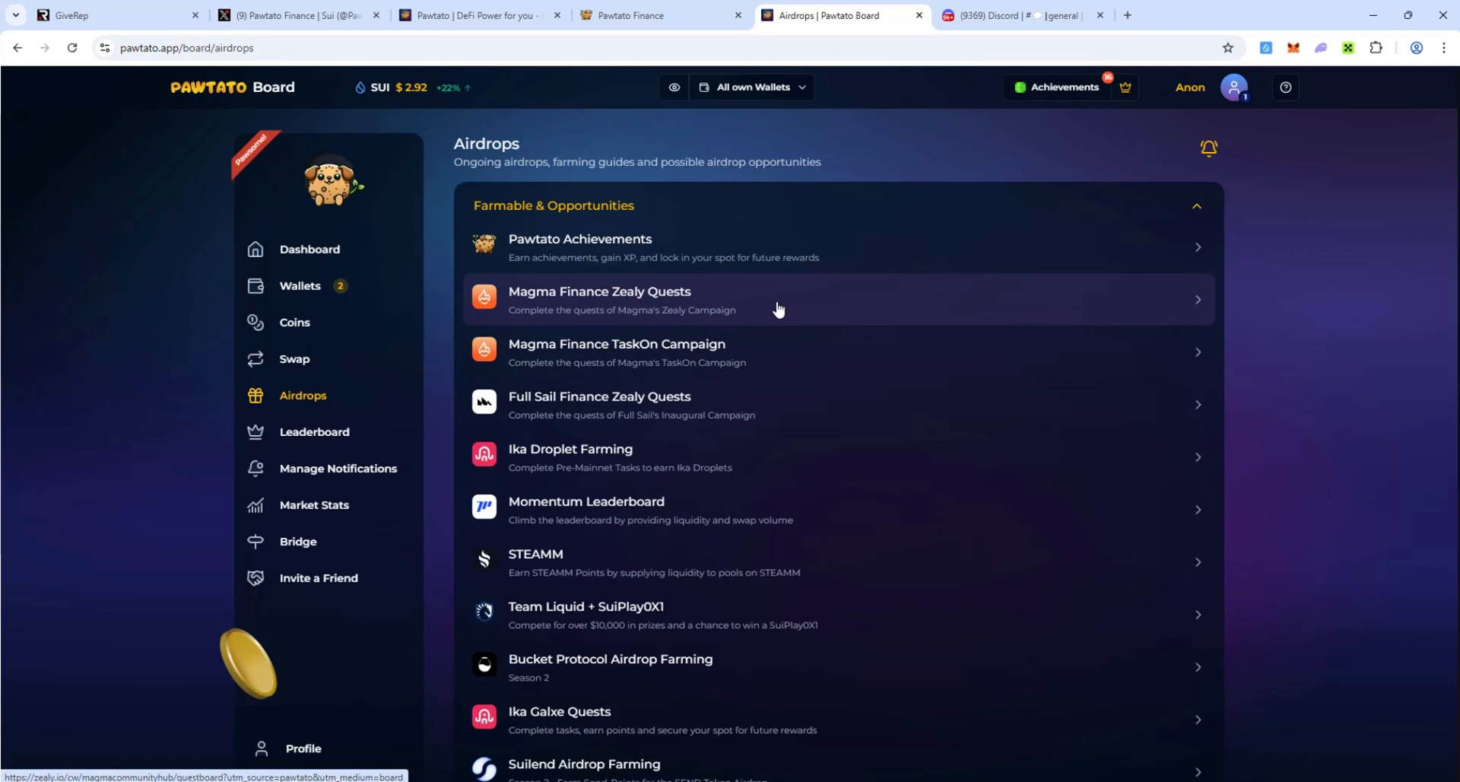
pyautogui.moveTo(663, 263)
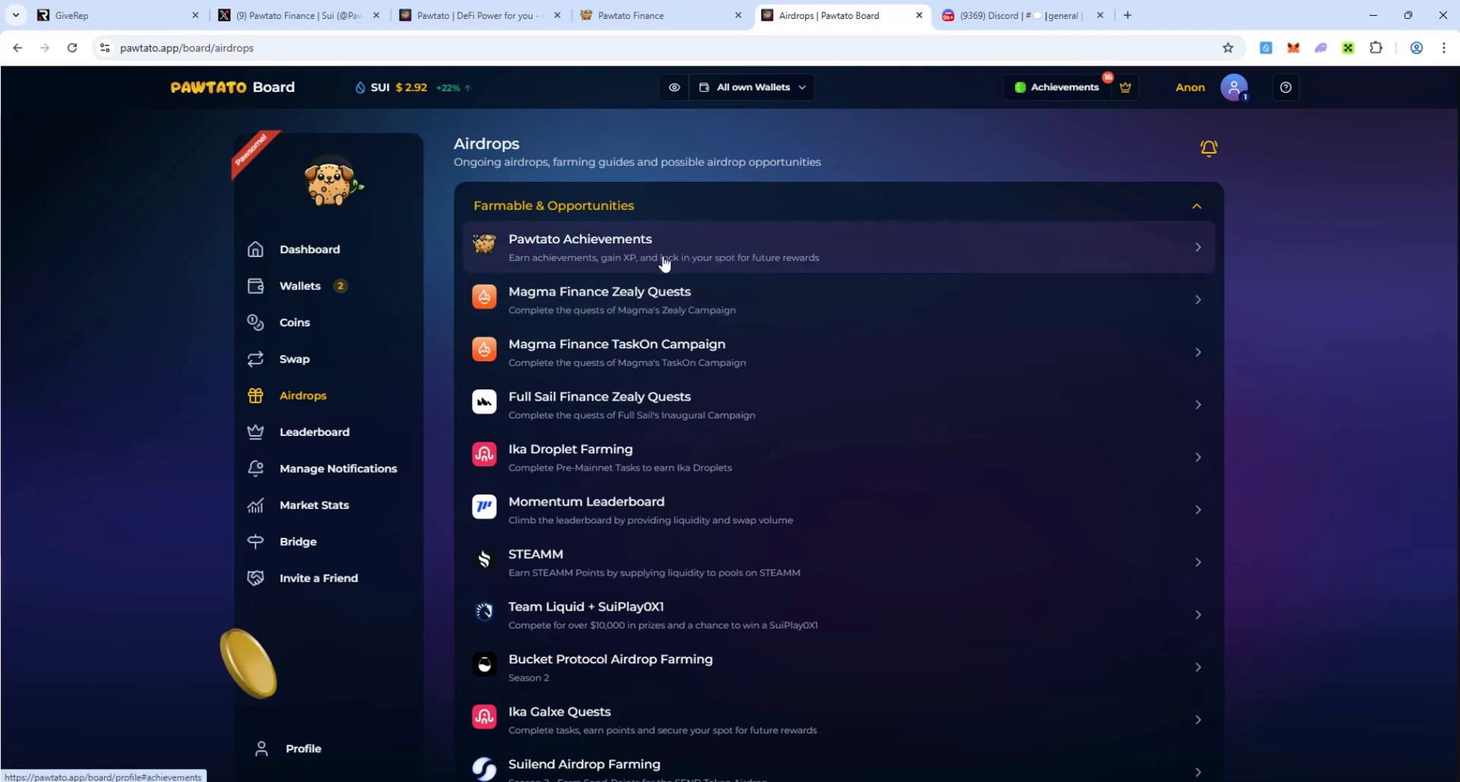
pyautogui.moveTo(874, 267)
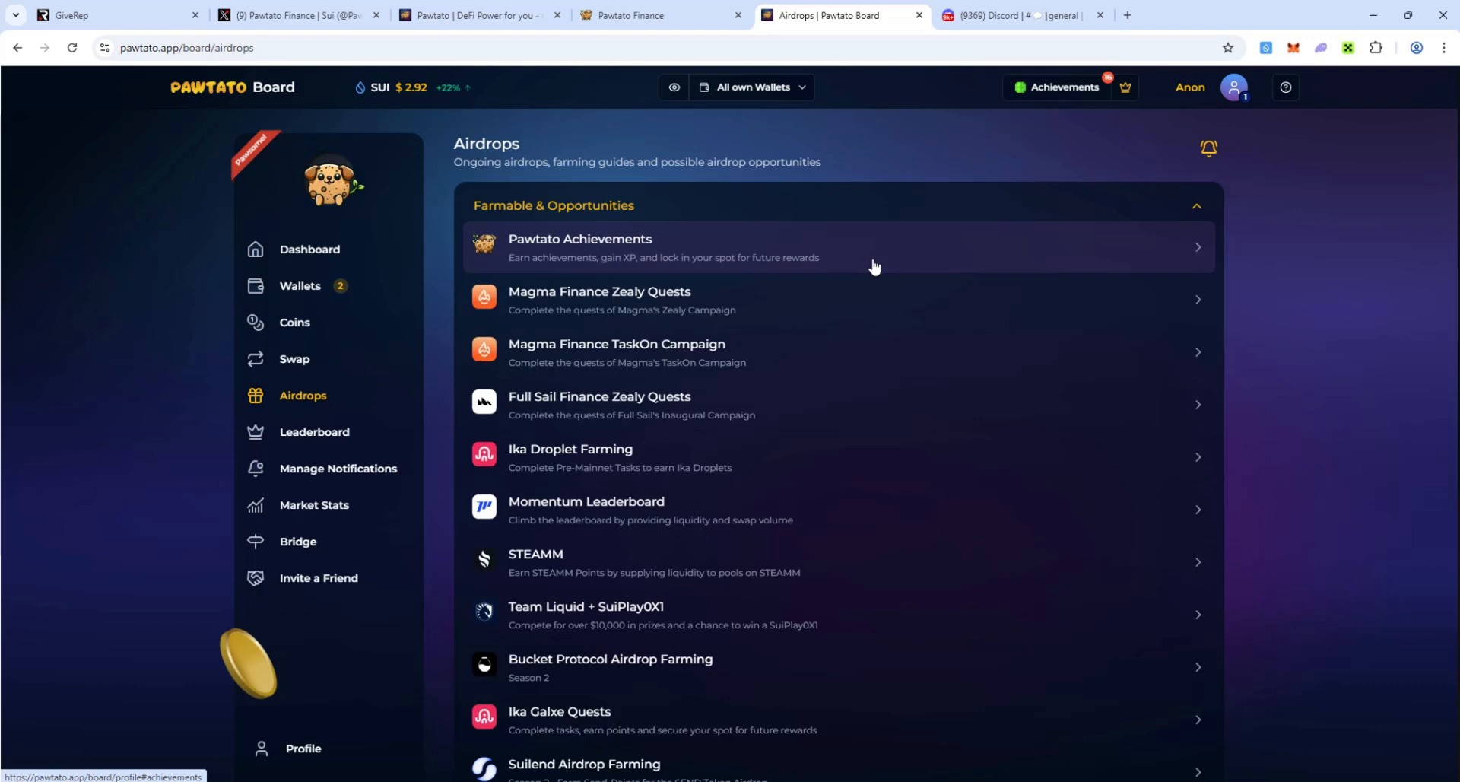
pyautogui.moveTo(835, 267)
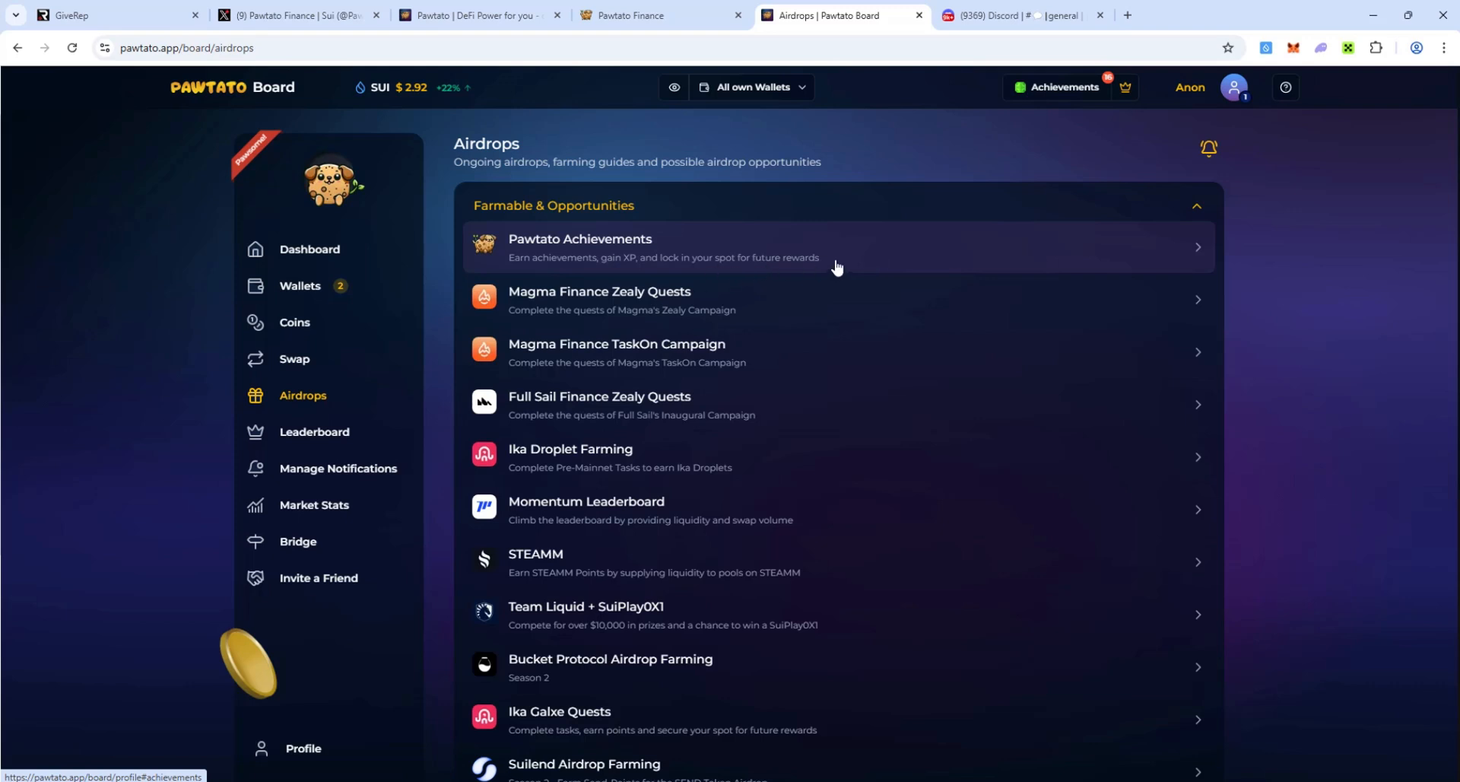
pyautogui.moveTo(717, 258)
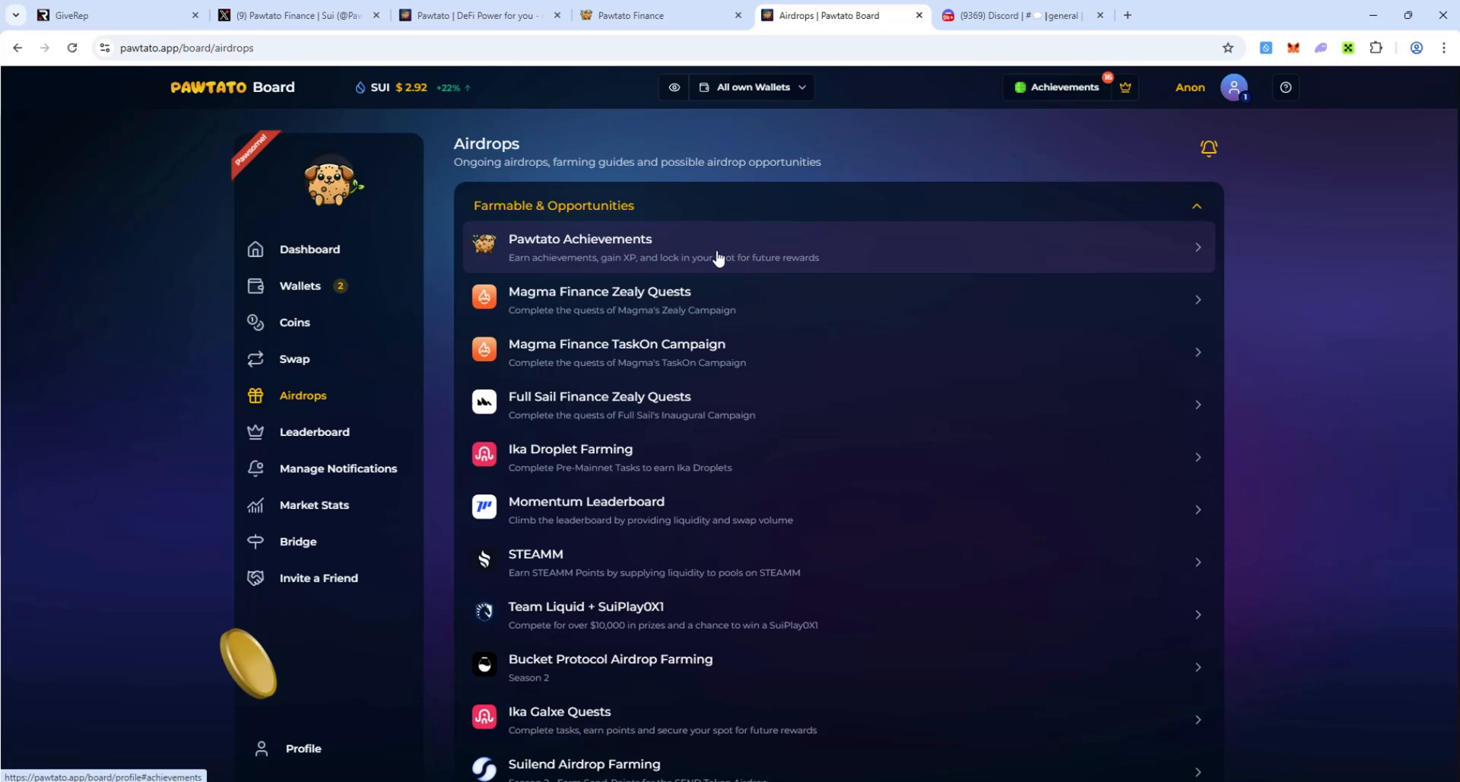
pyautogui.moveTo(622, 292)
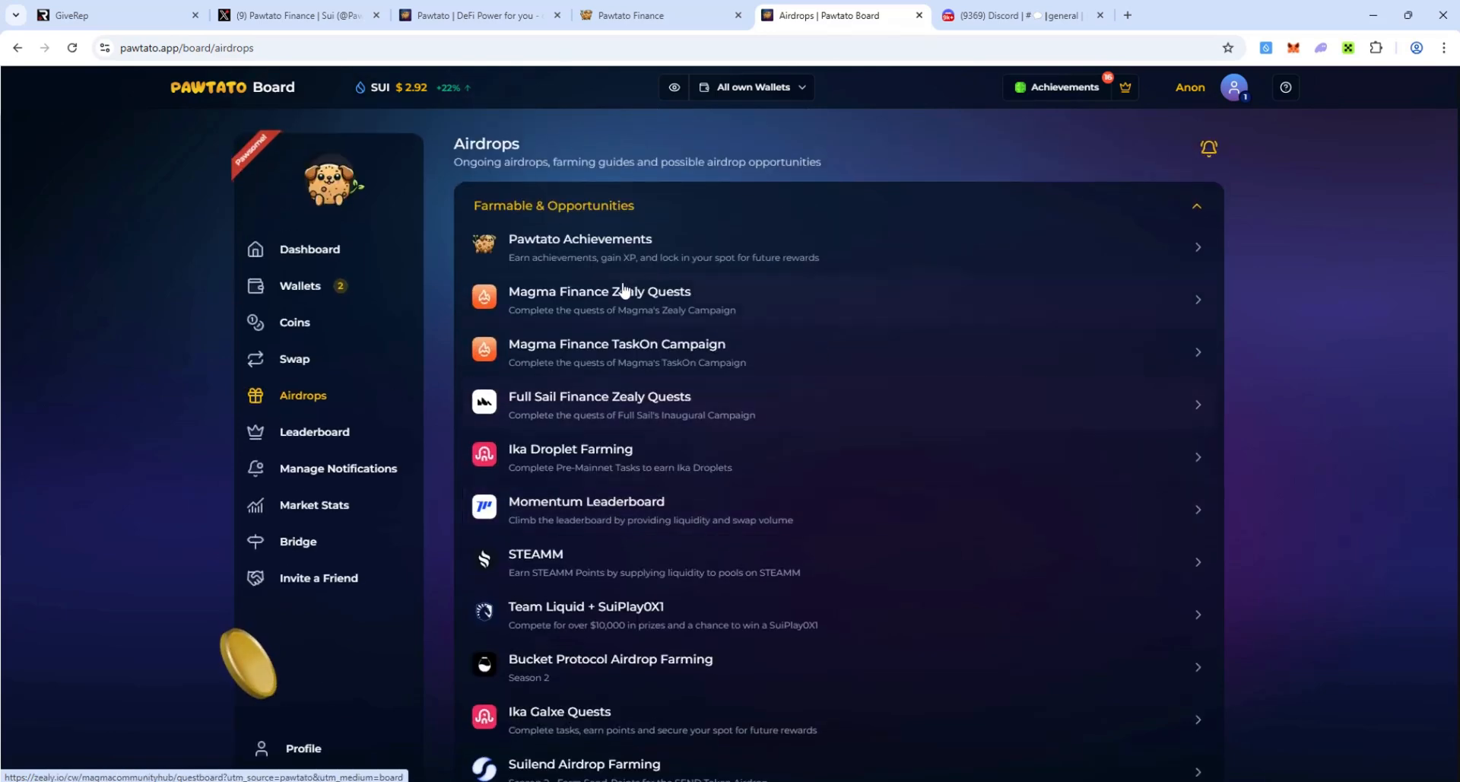
pyautogui.moveTo(767, 369)
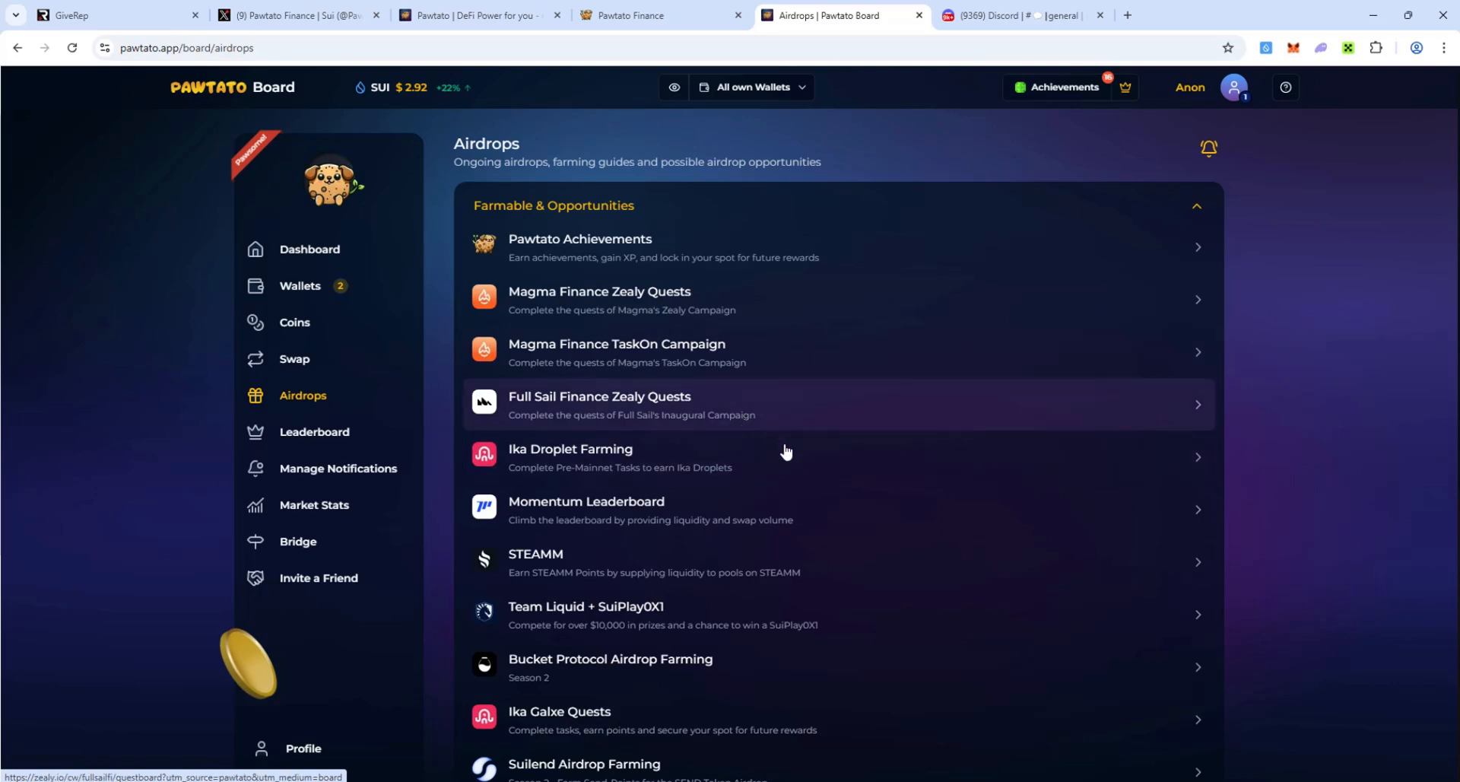
pyautogui.moveTo(788, 533)
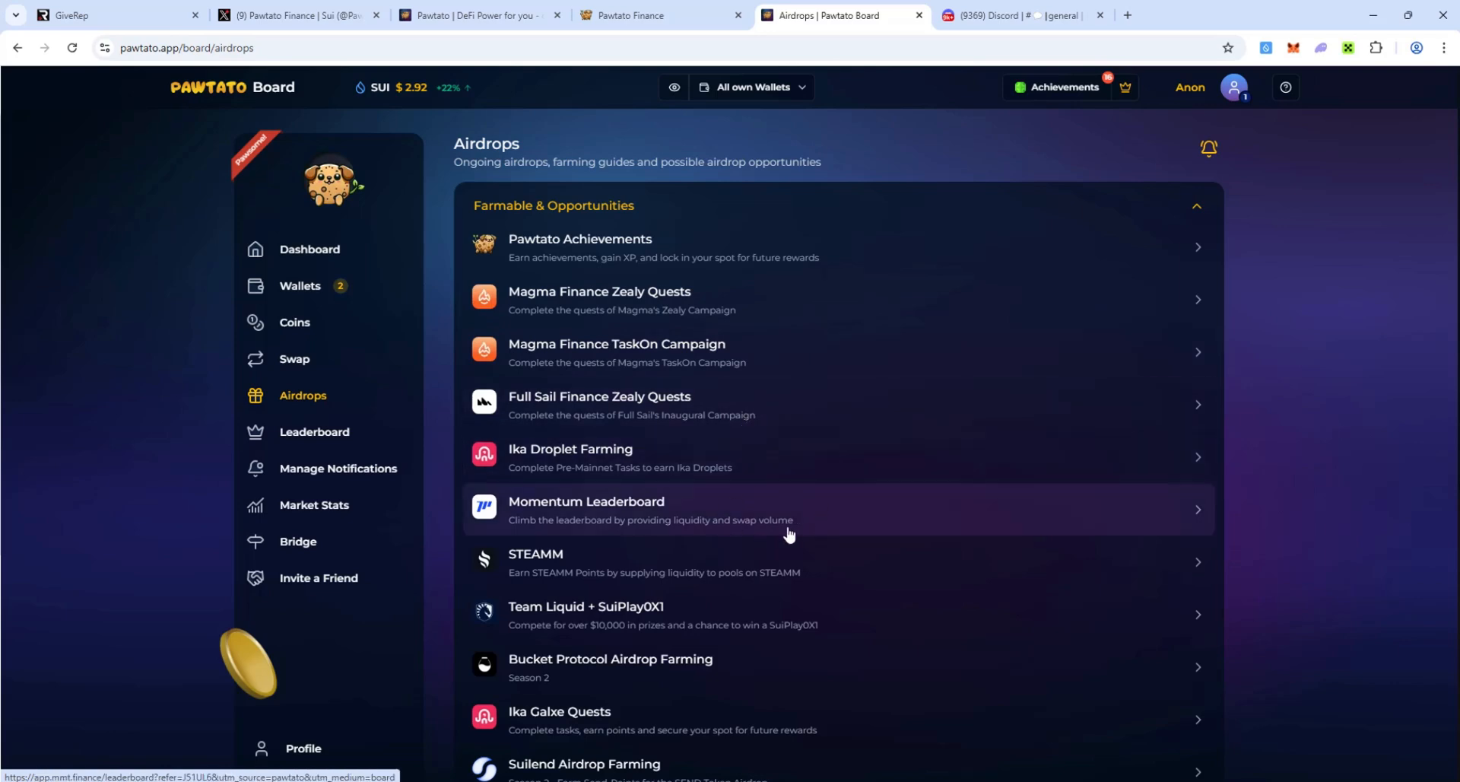
pyautogui.moveTo(804, 490)
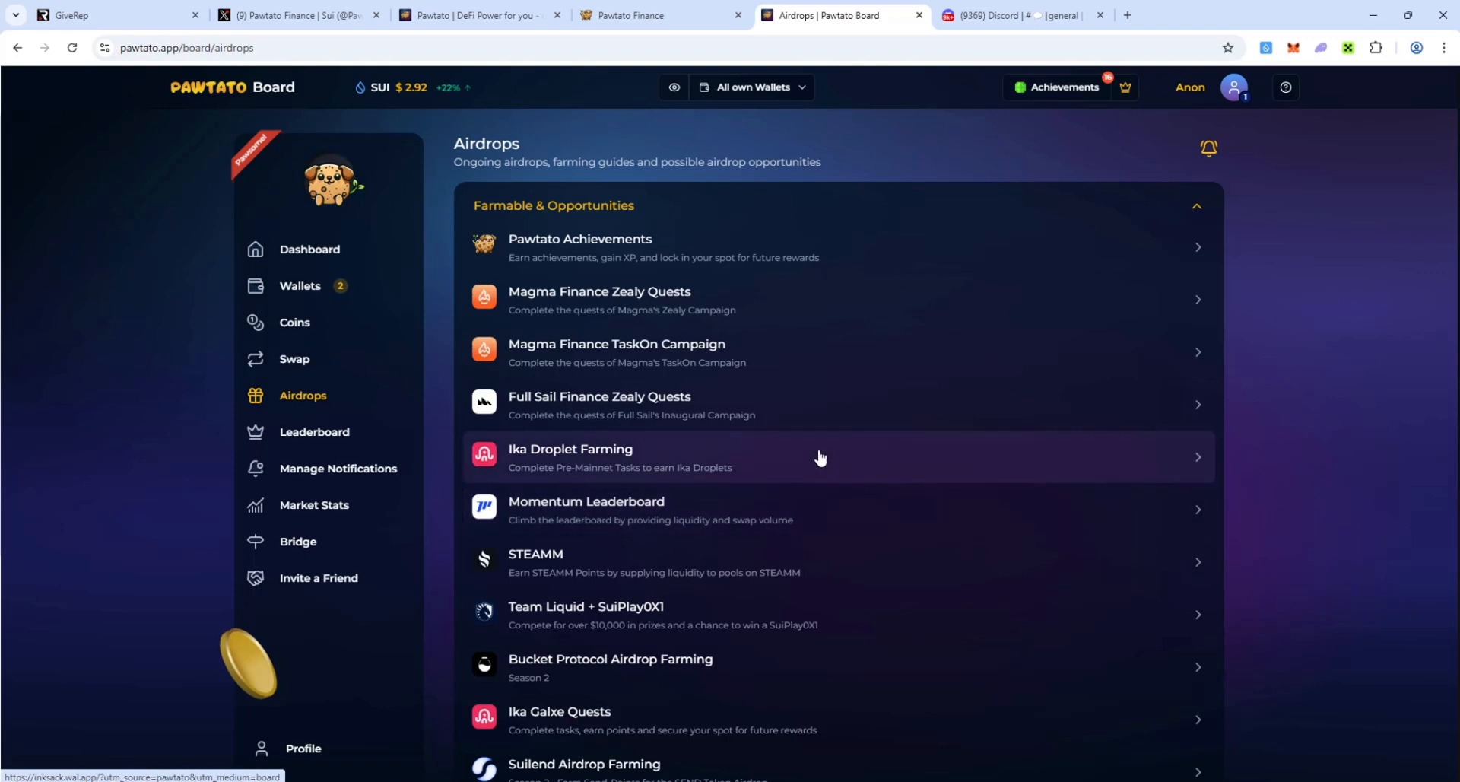
pyautogui.moveTo(725, 259)
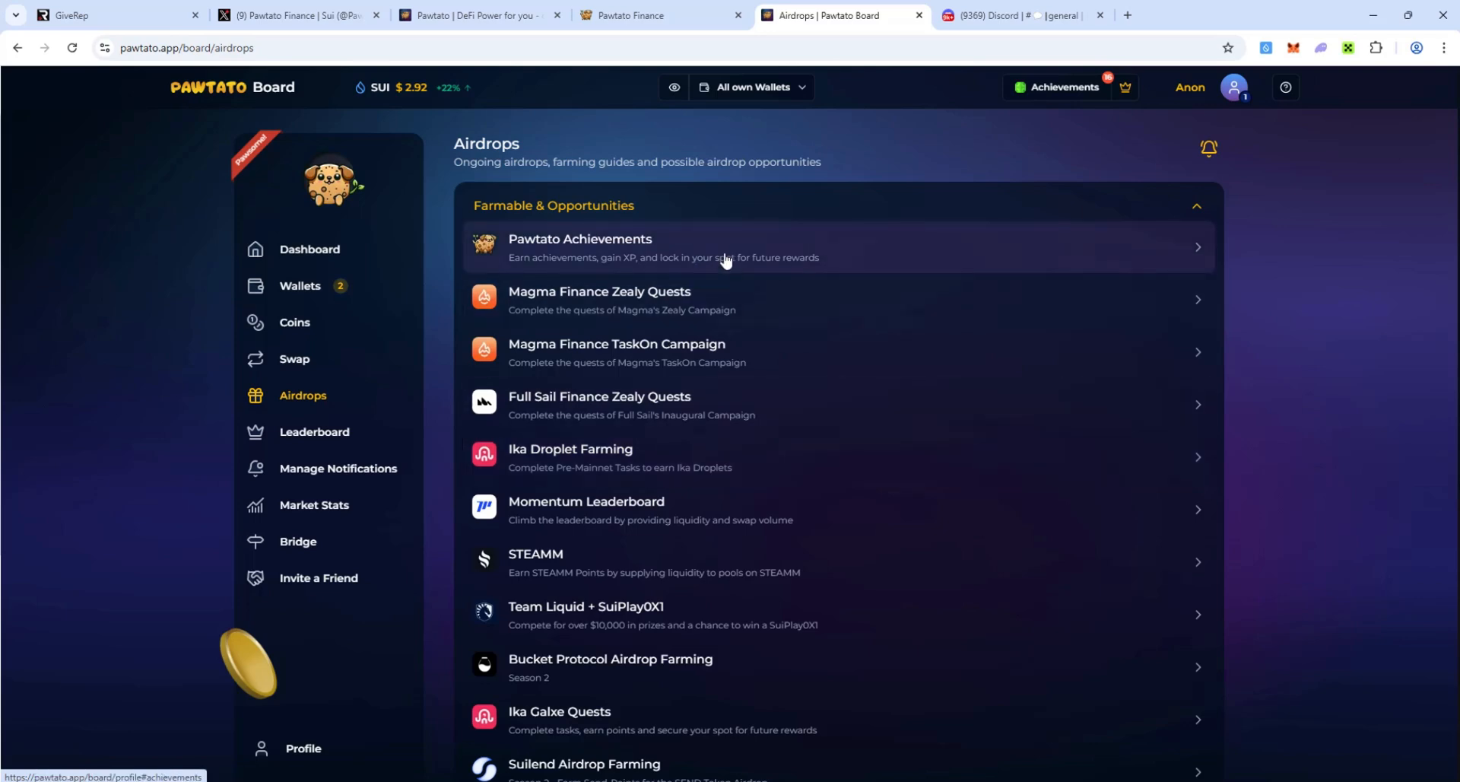
pyautogui.click(726, 248)
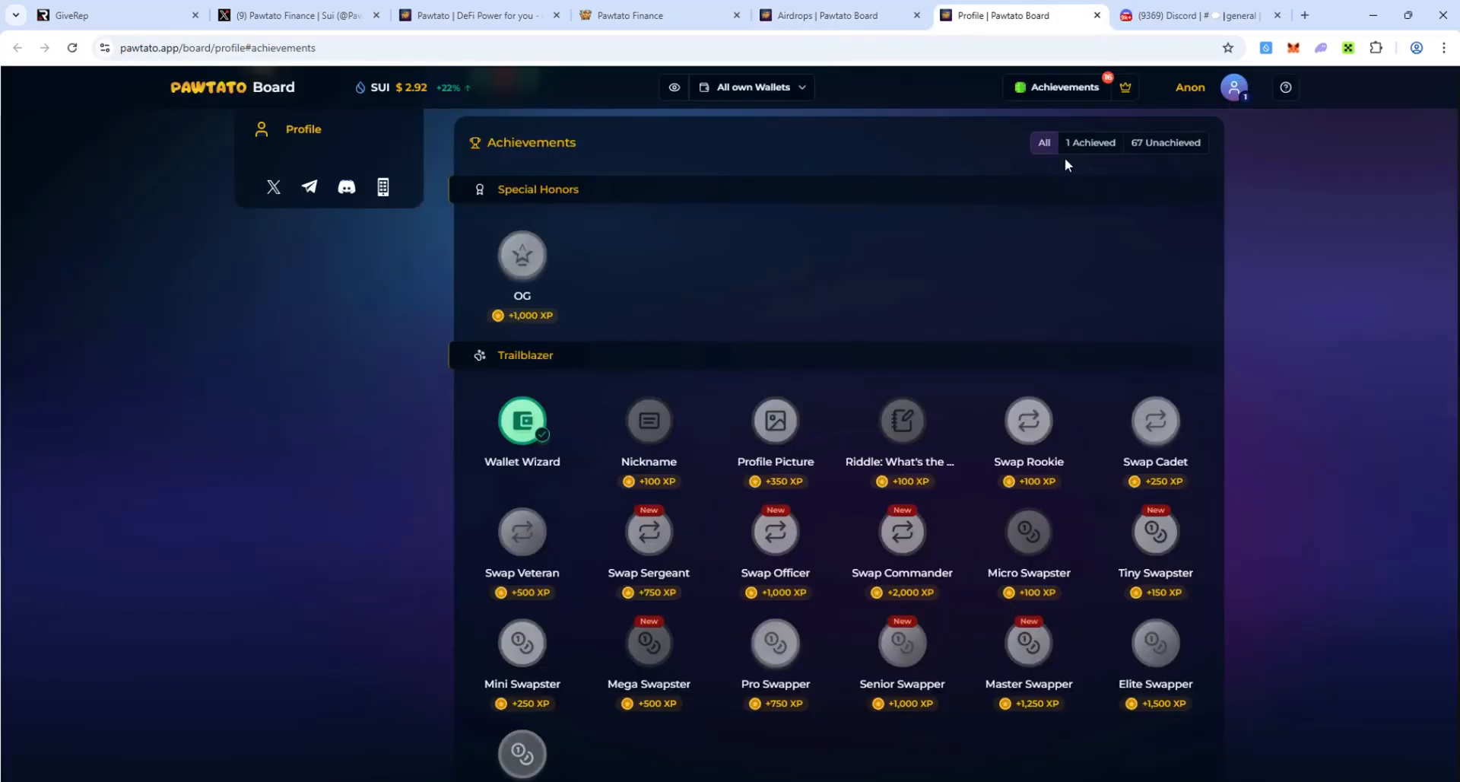
pyautogui.moveTo(1169, 275)
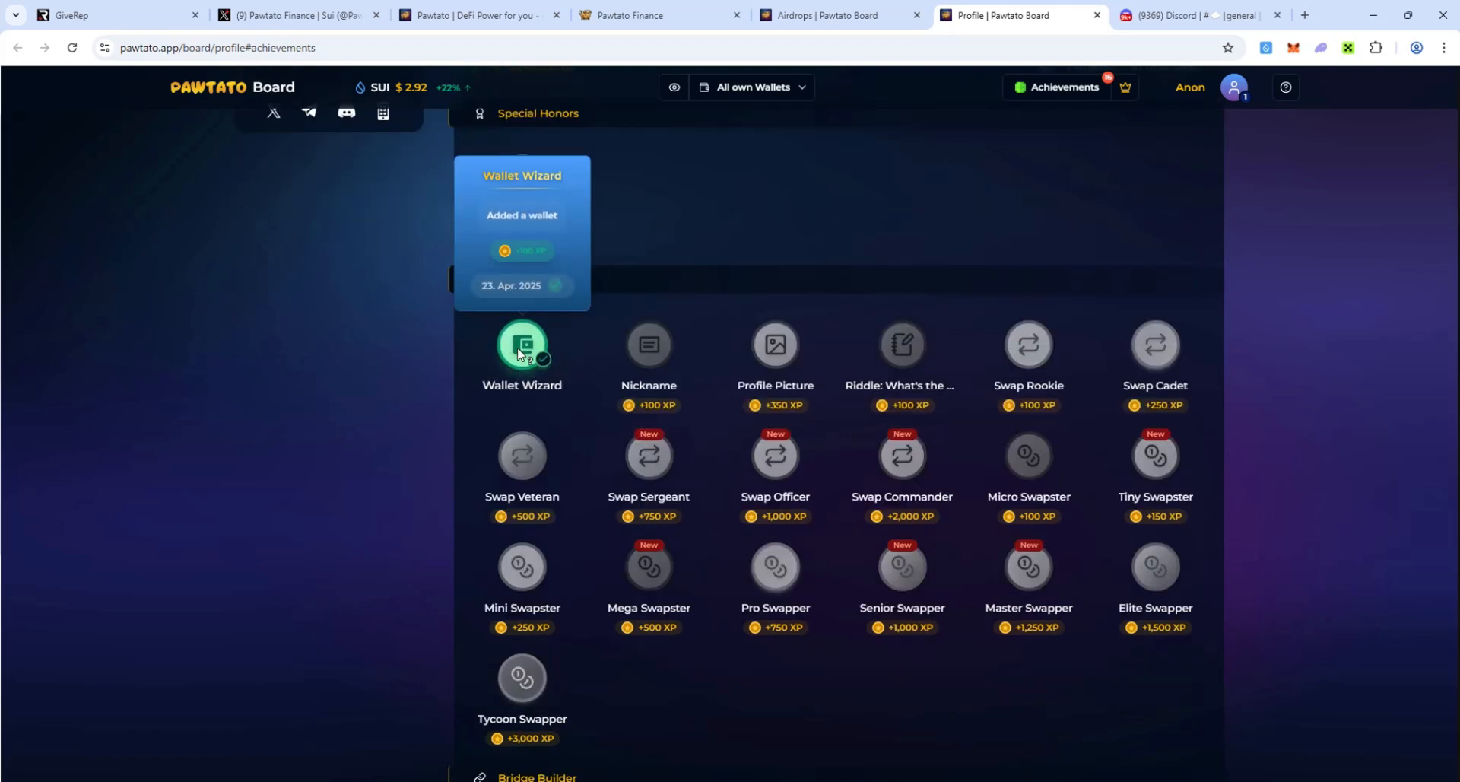
pyautogui.moveTo(568, 353)
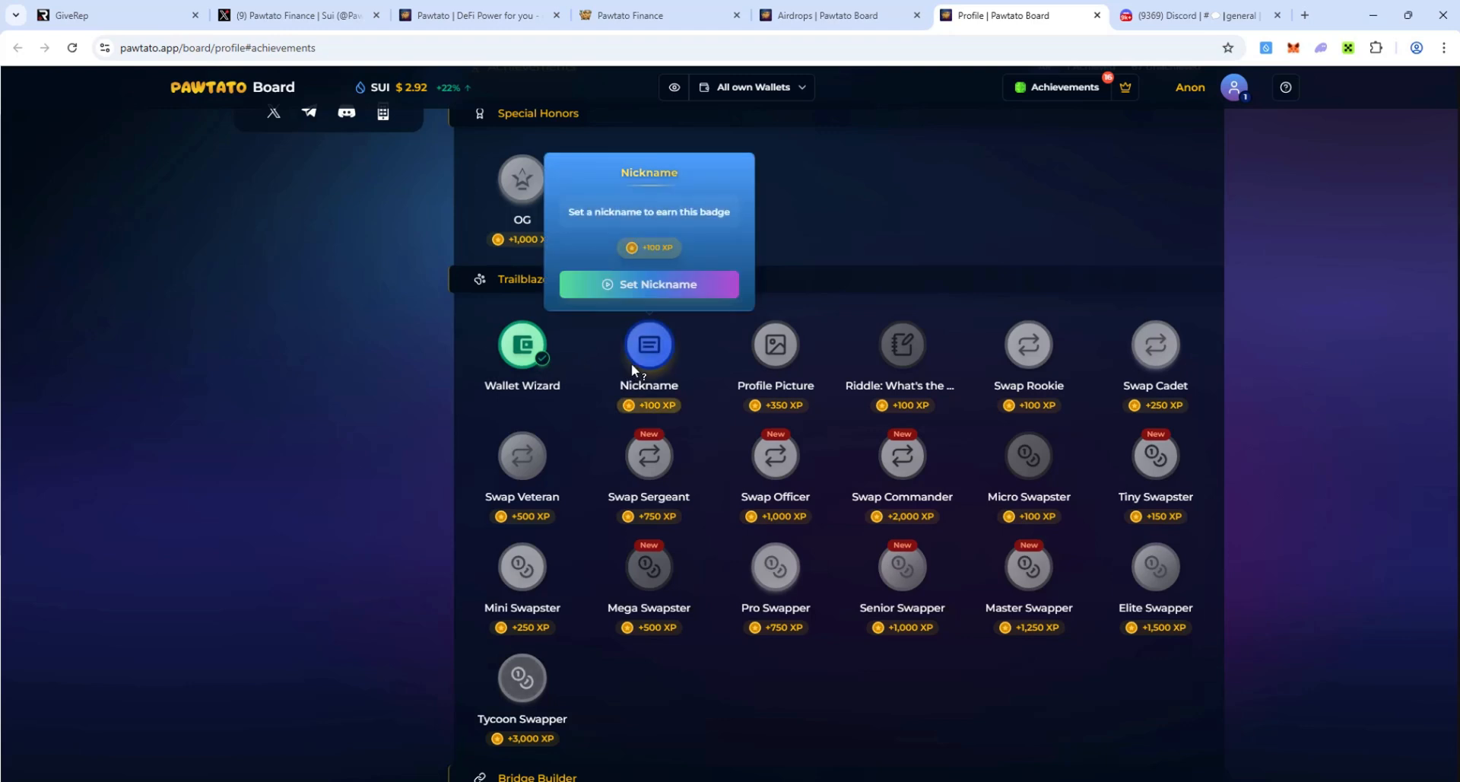
pyautogui.moveTo(638, 370)
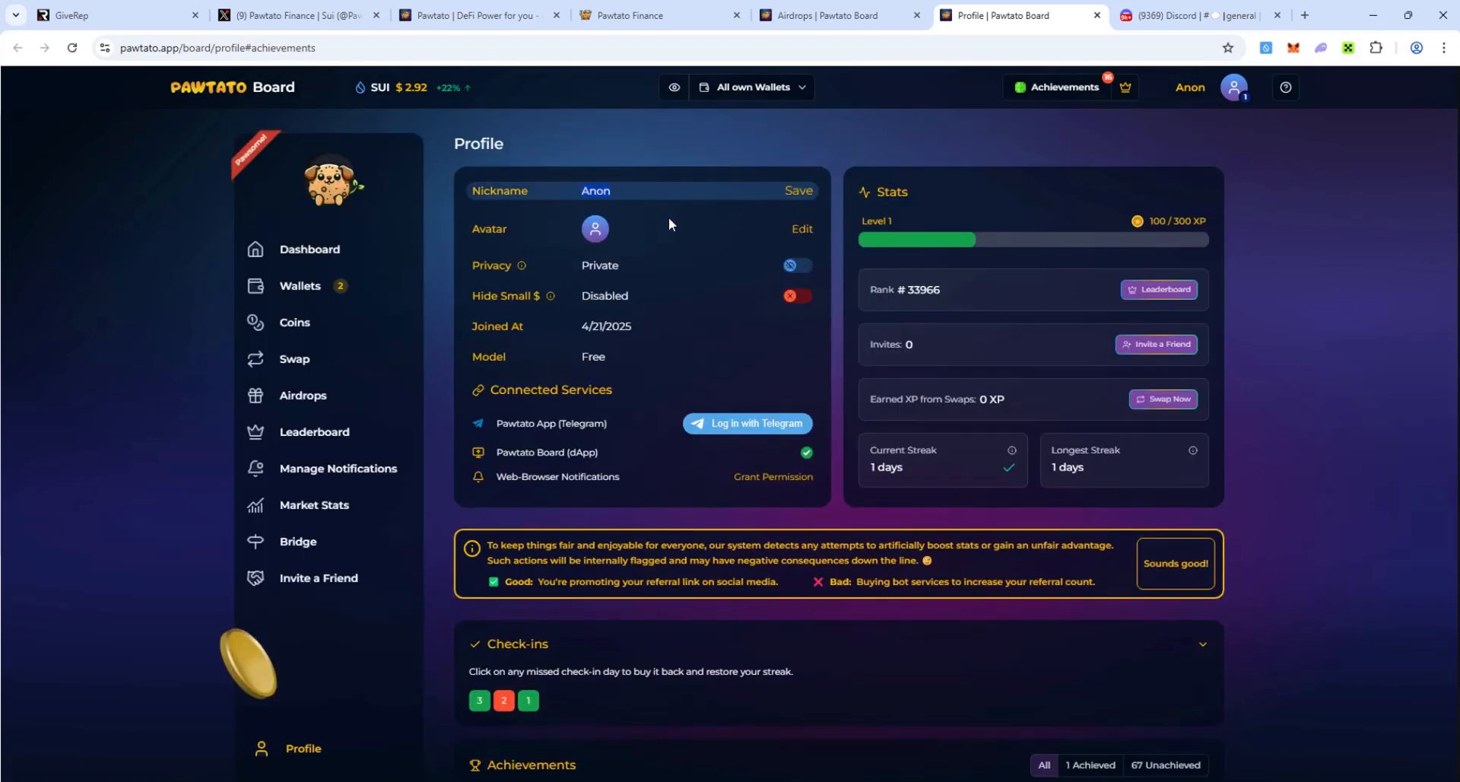
# - Upload a chosen image file as the profile avatar
pyautogui.click(798, 191)
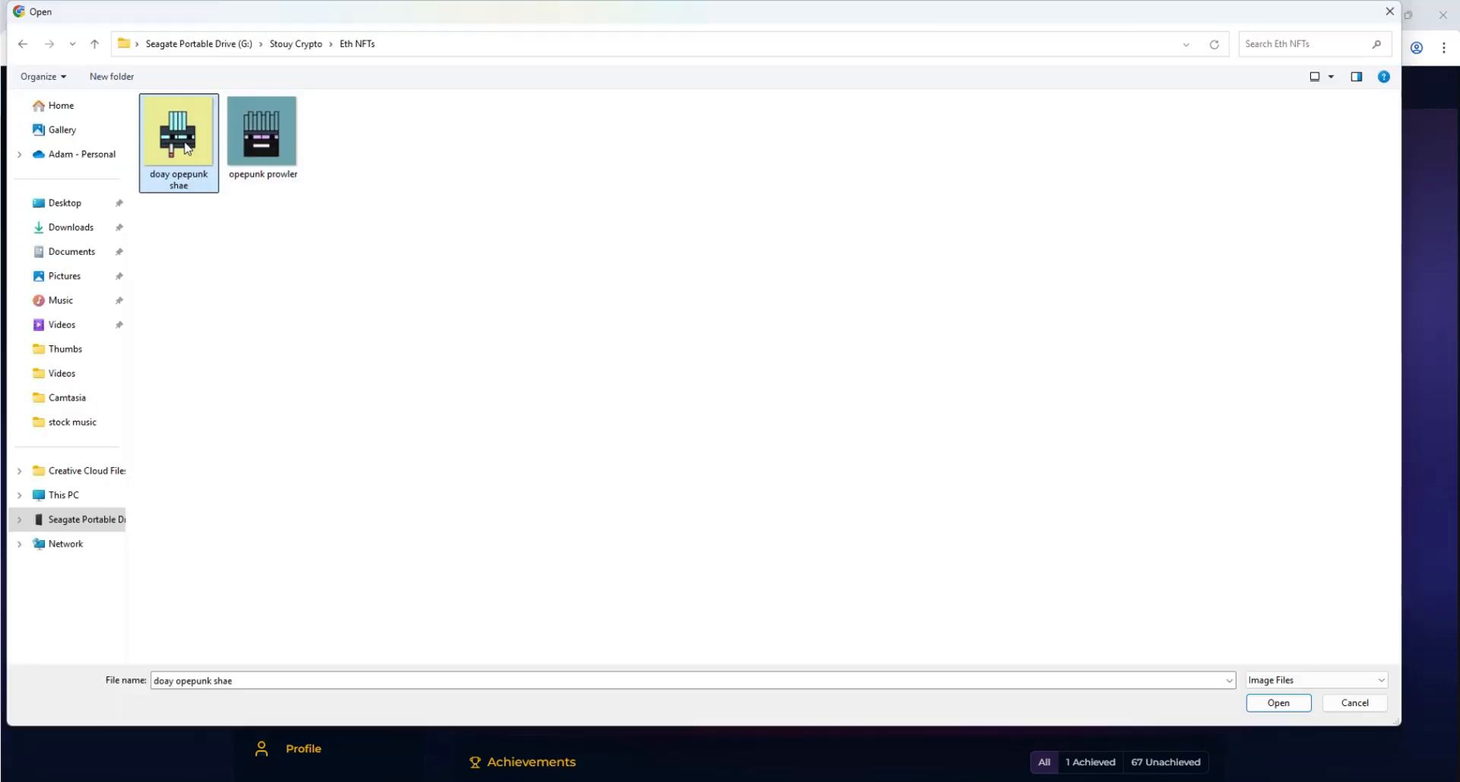
pyautogui.click(1278, 703)
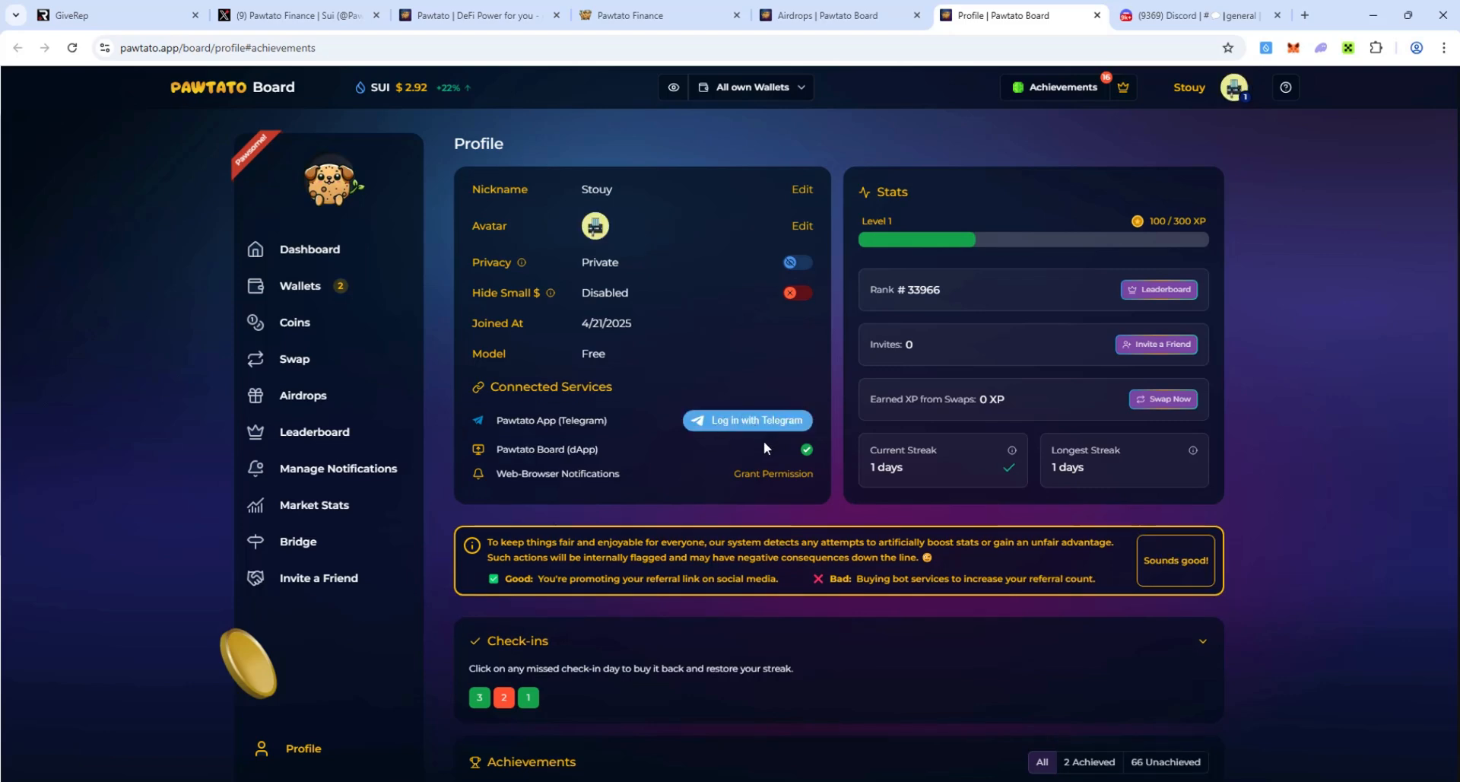
pyautogui.moveTo(1053, 97)
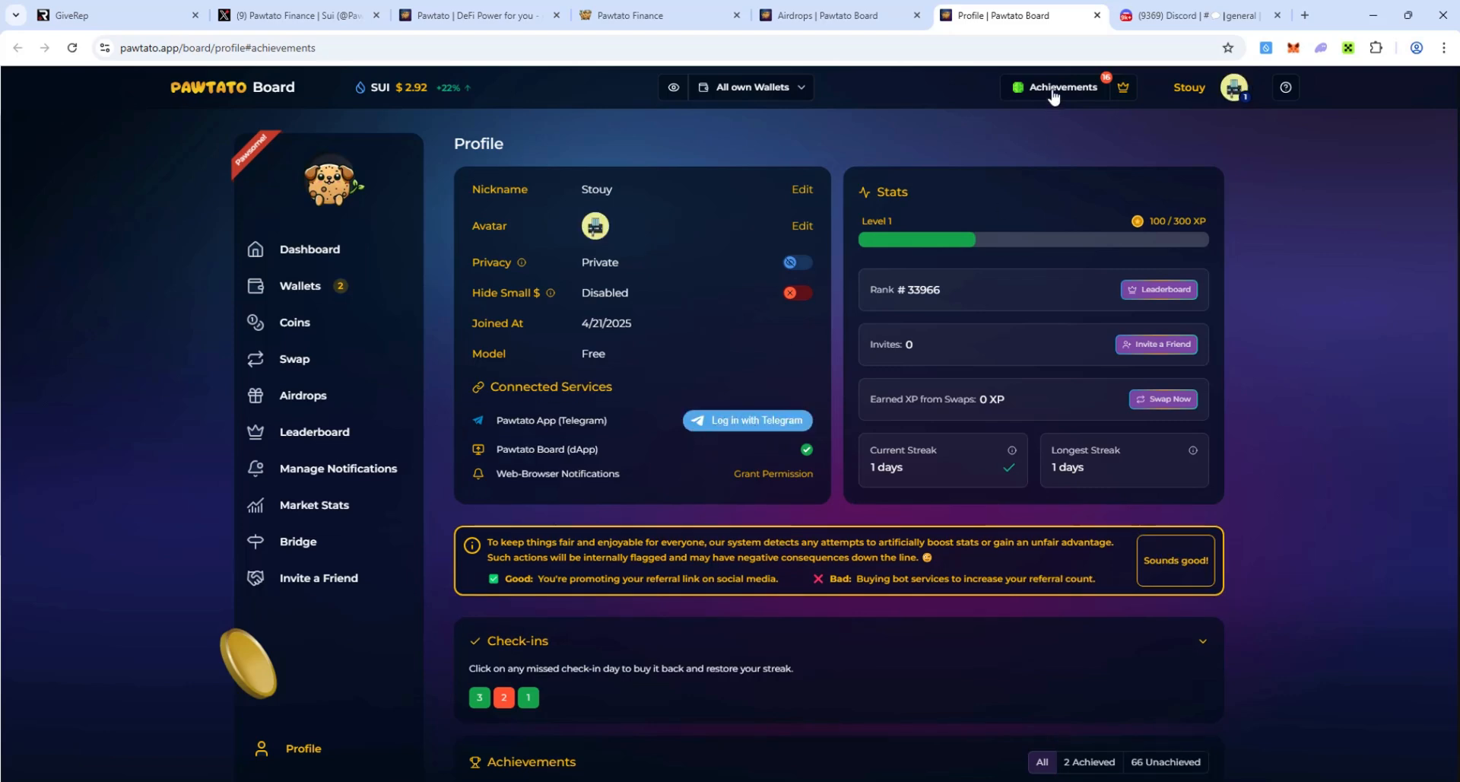
# - Solve the riddle badge with the answer 'pawta', then follow Swap Cadet to Swap Coins
pyautogui.click(1061, 86)
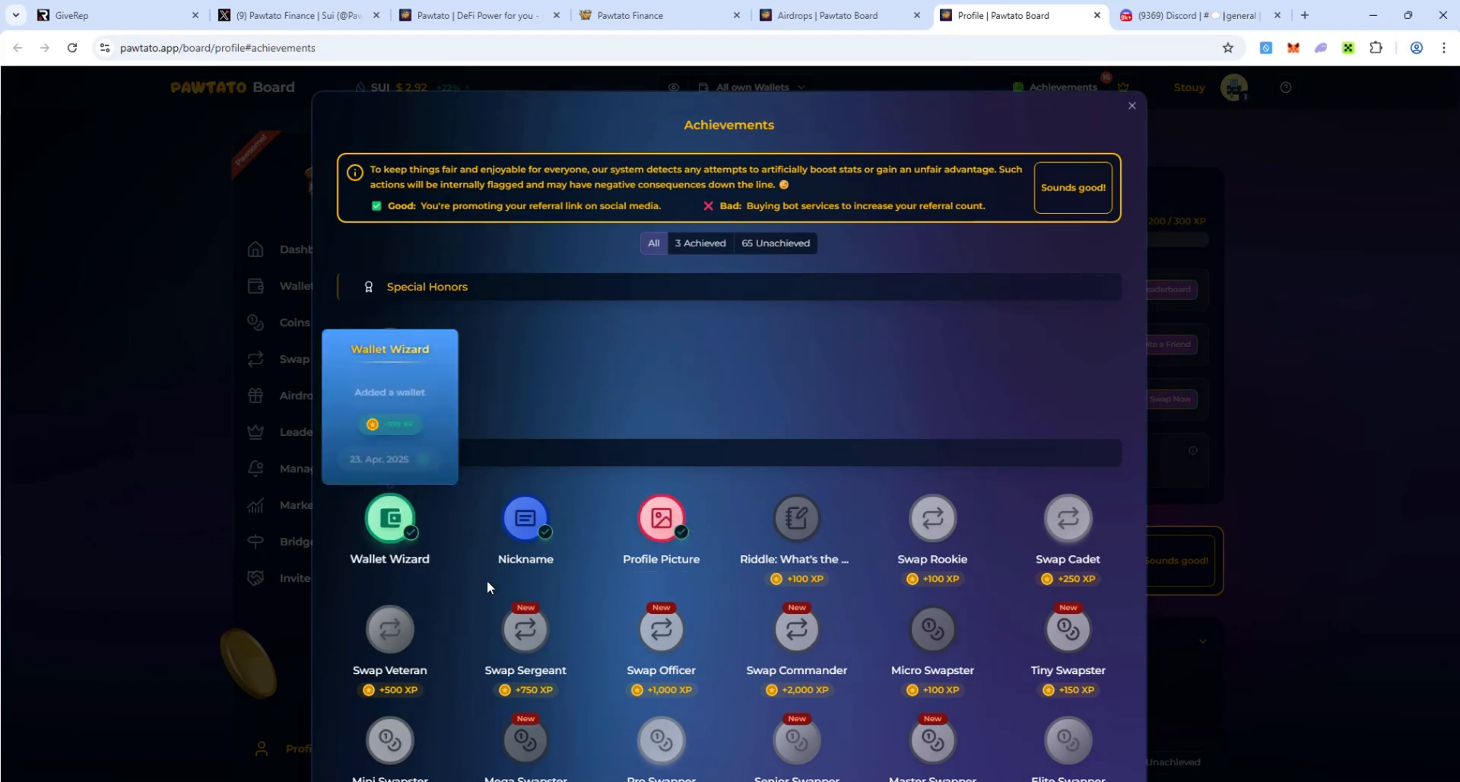
pyautogui.click(795, 518)
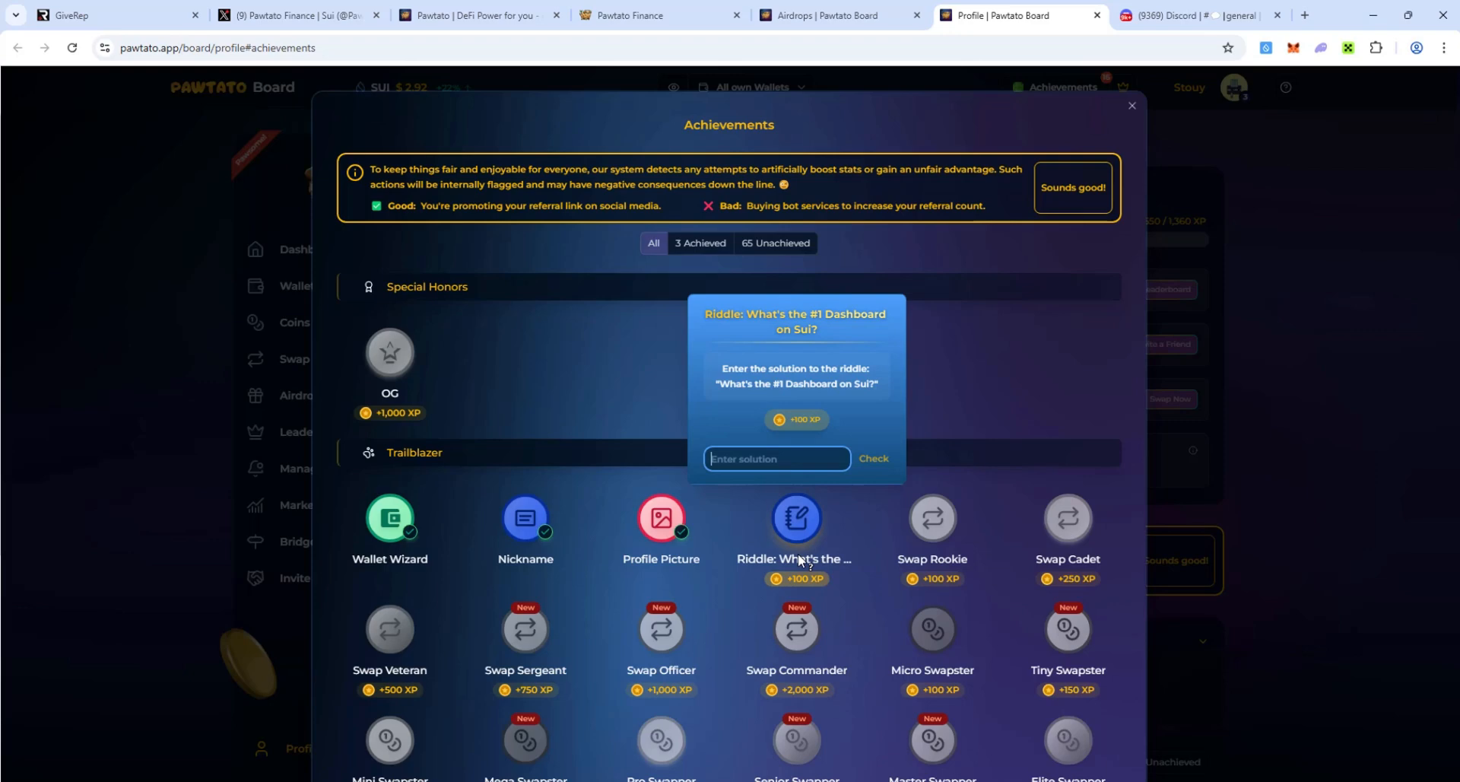
pyautogui.write('pawta')
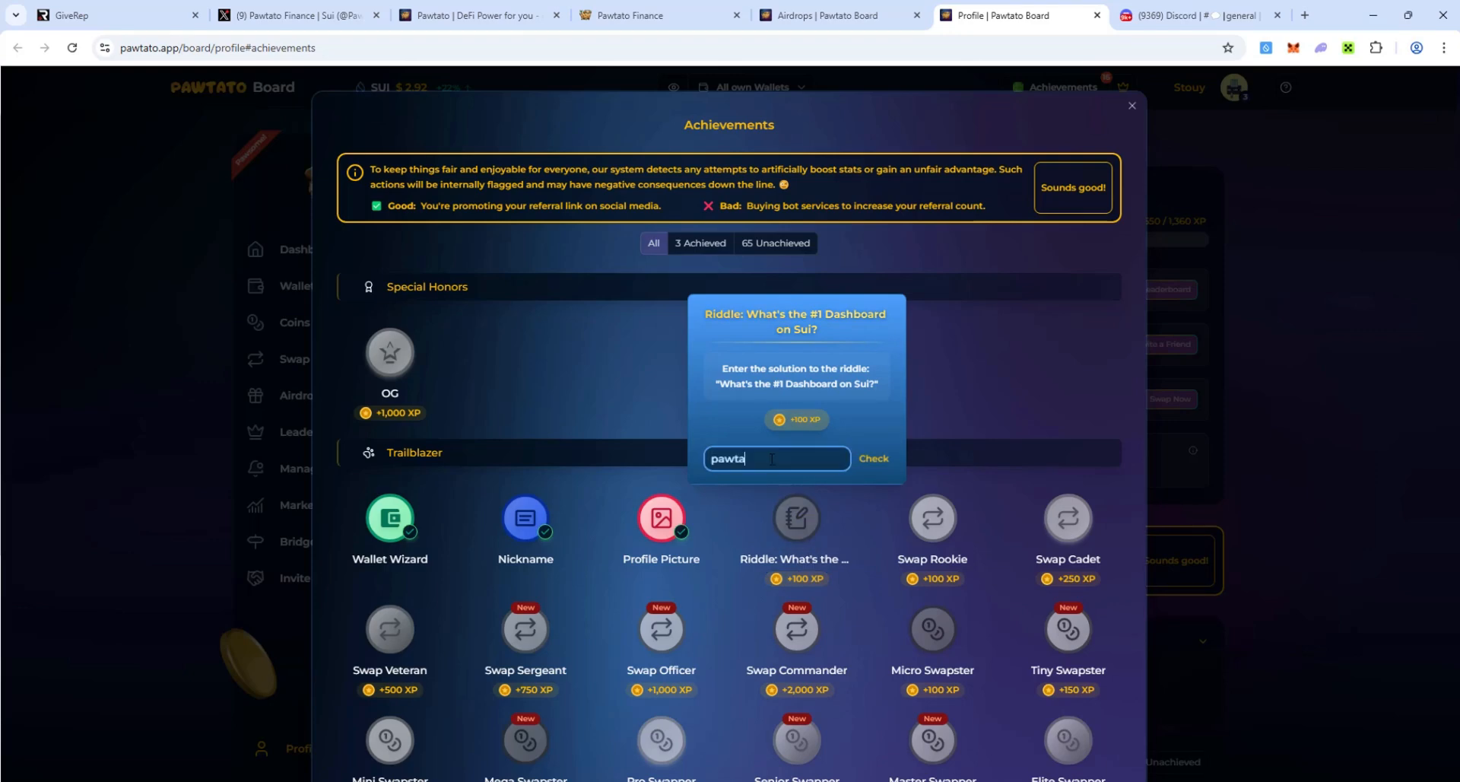
pyautogui.click(872, 458)
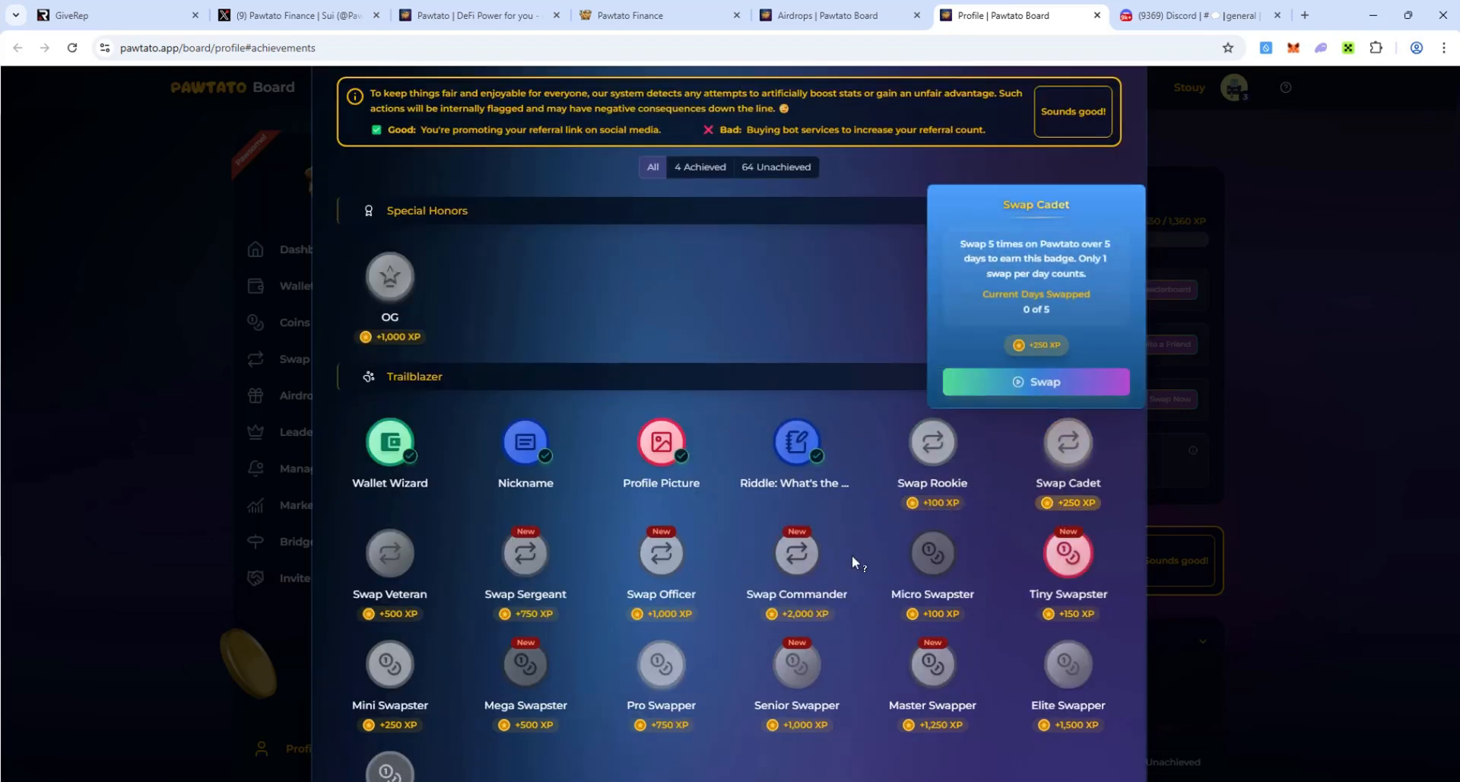
pyautogui.click(1035, 382)
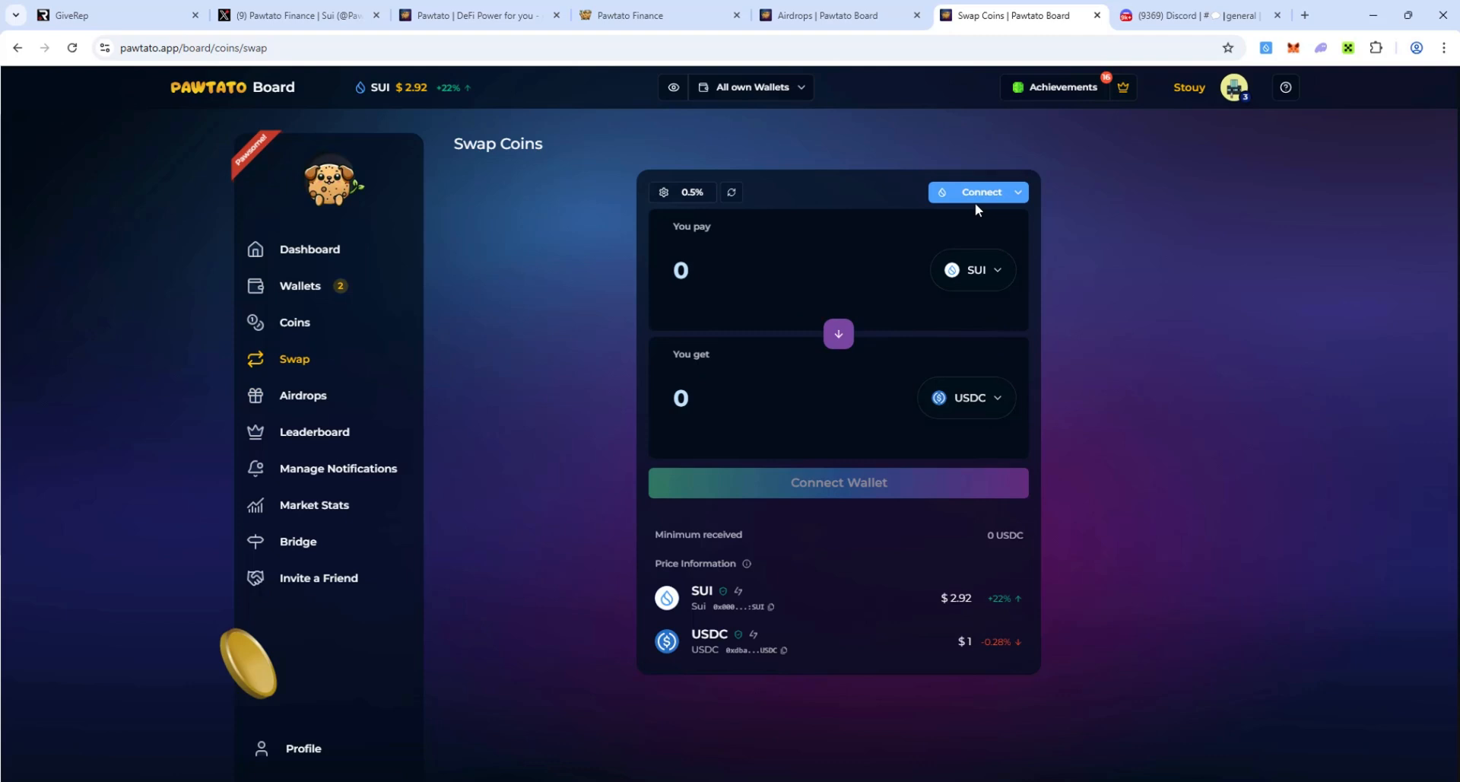
# - Connect the Sui Wallet and swap the full 7.91 USDC balance for 2.69 SUI
pyautogui.click(979, 192)
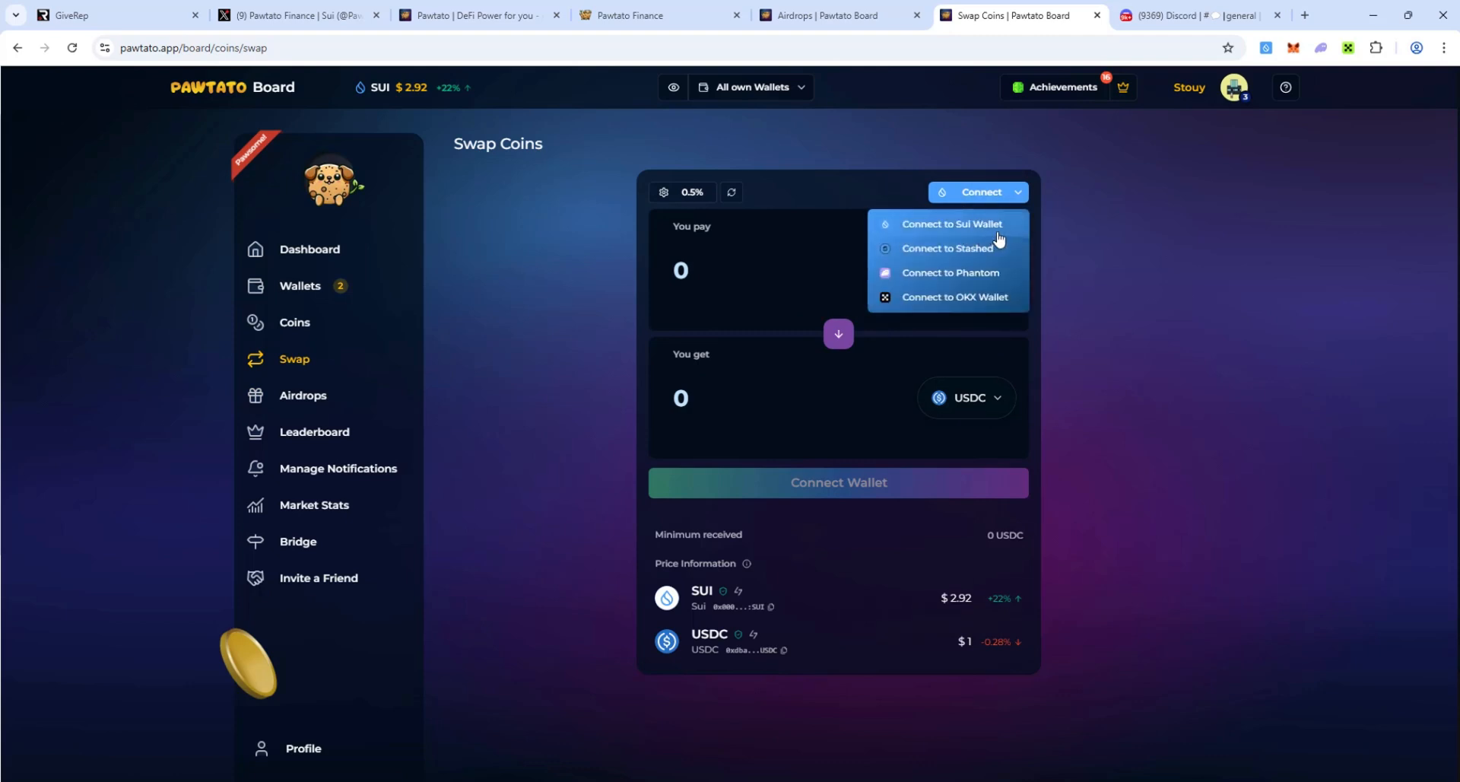
pyautogui.moveTo(975, 303)
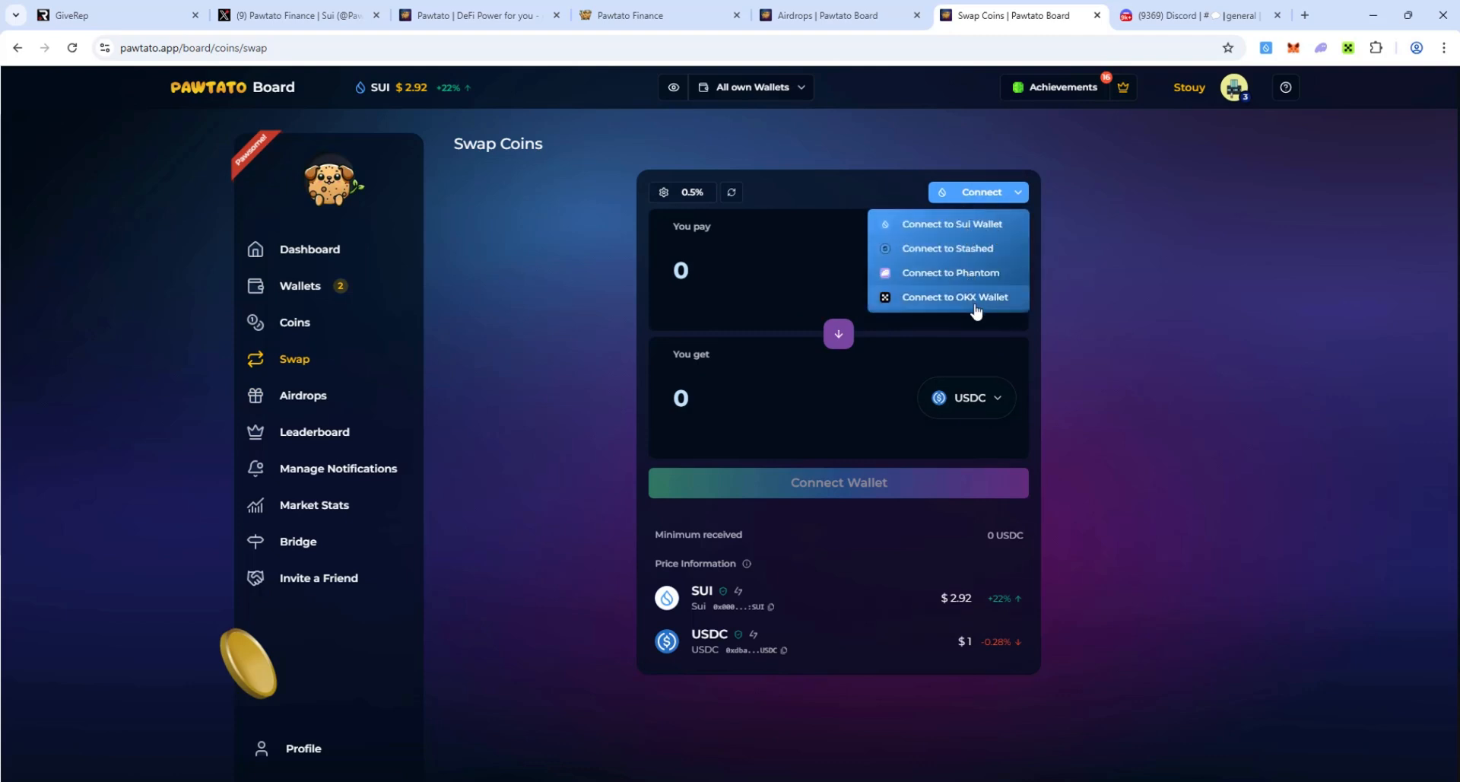
pyautogui.moveTo(978, 226)
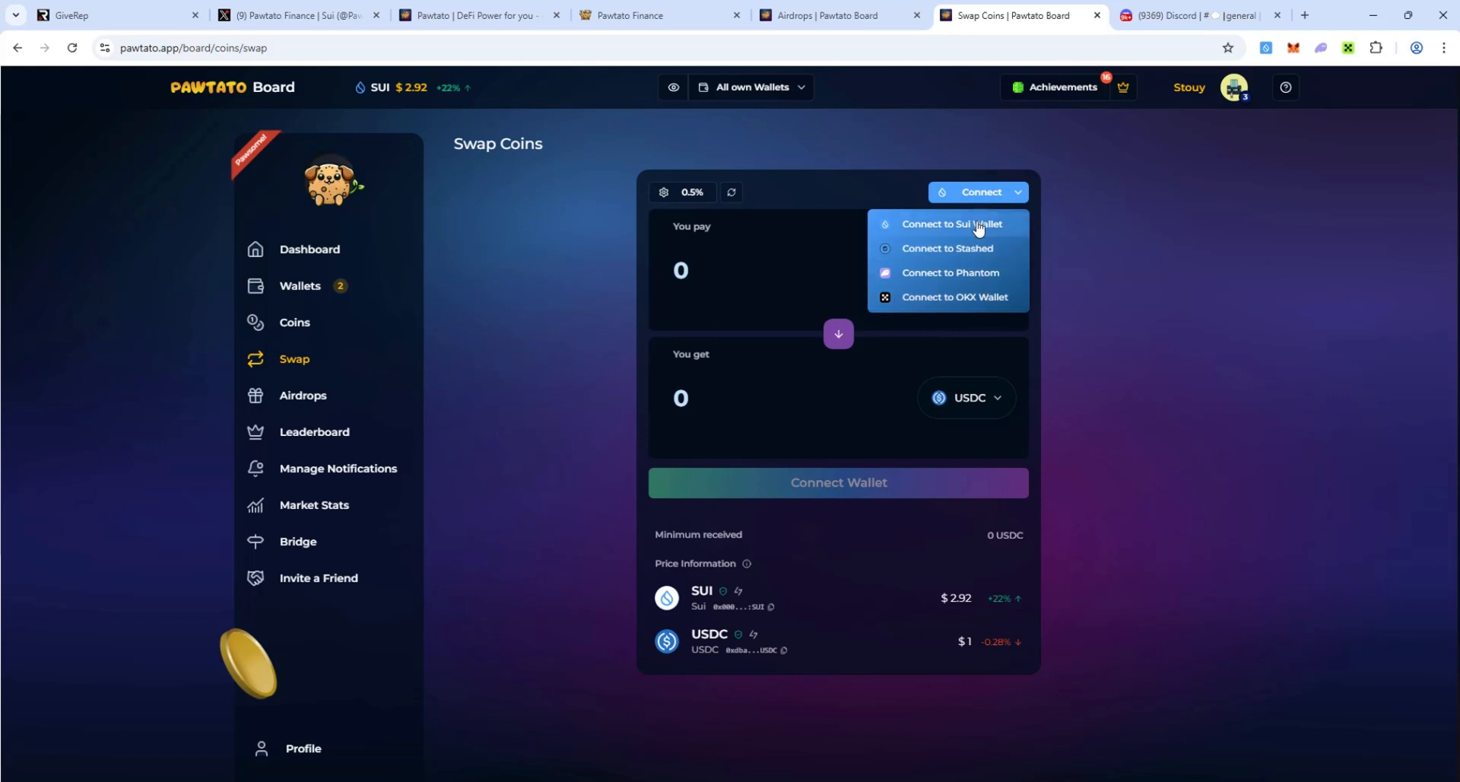
pyautogui.click(950, 224)
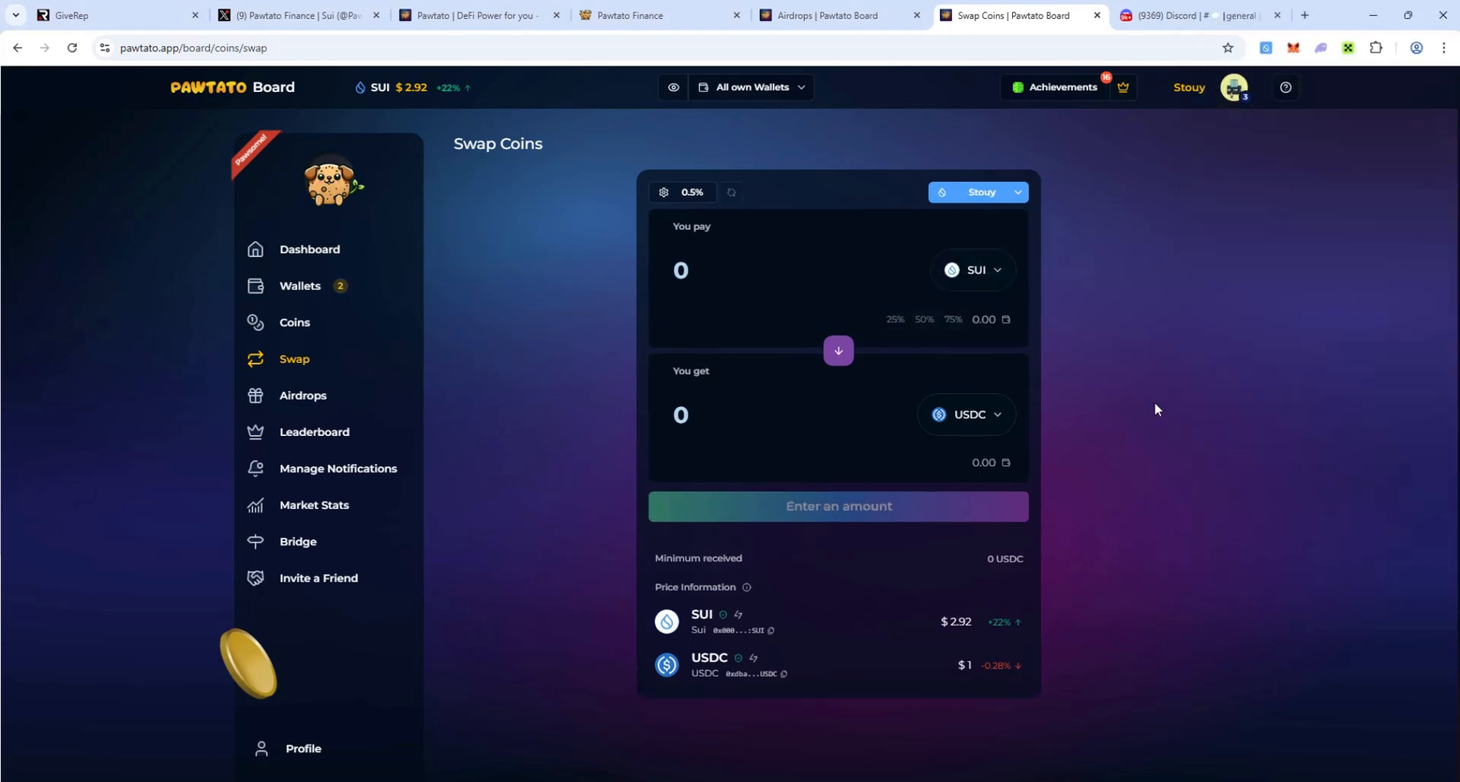
pyautogui.click(836, 350)
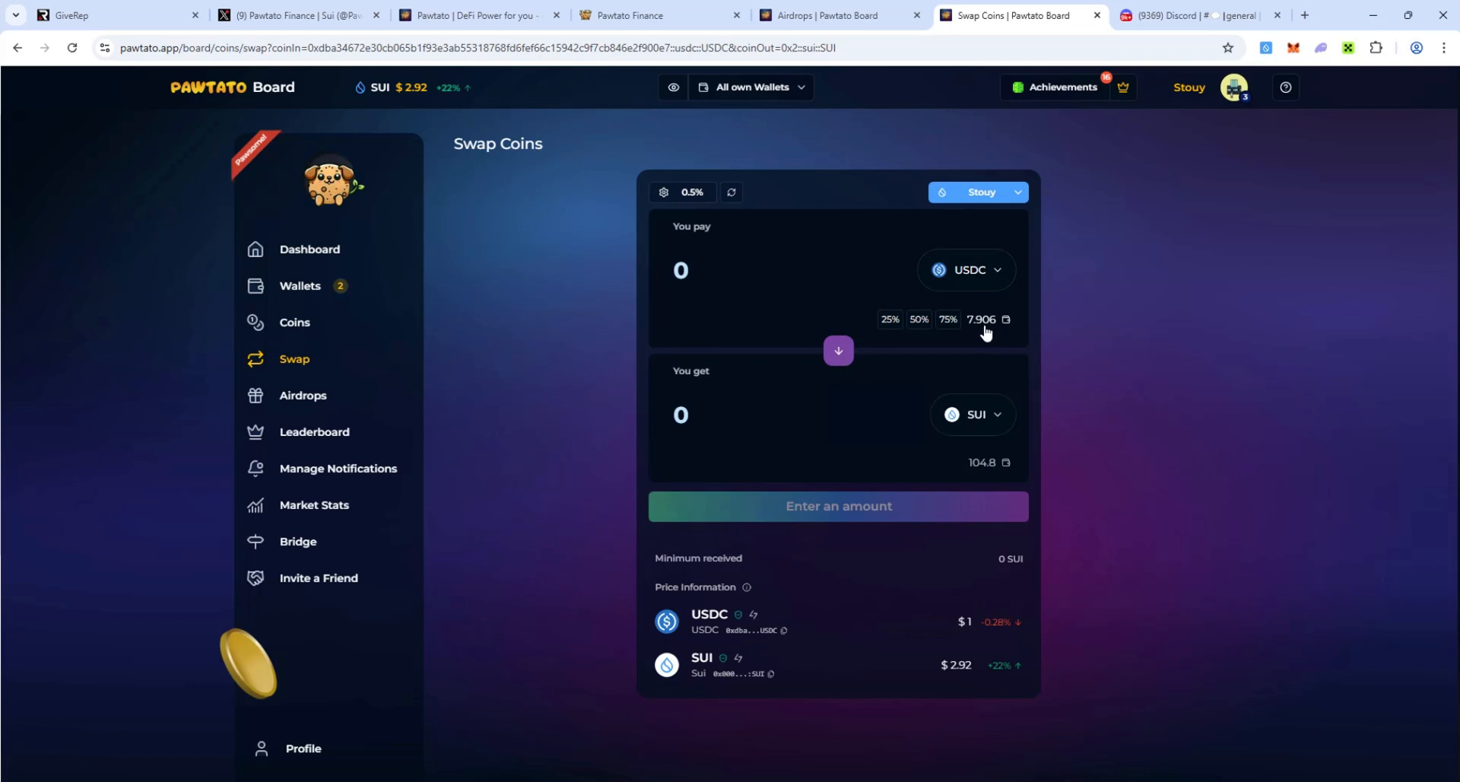
pyautogui.click(981, 320)
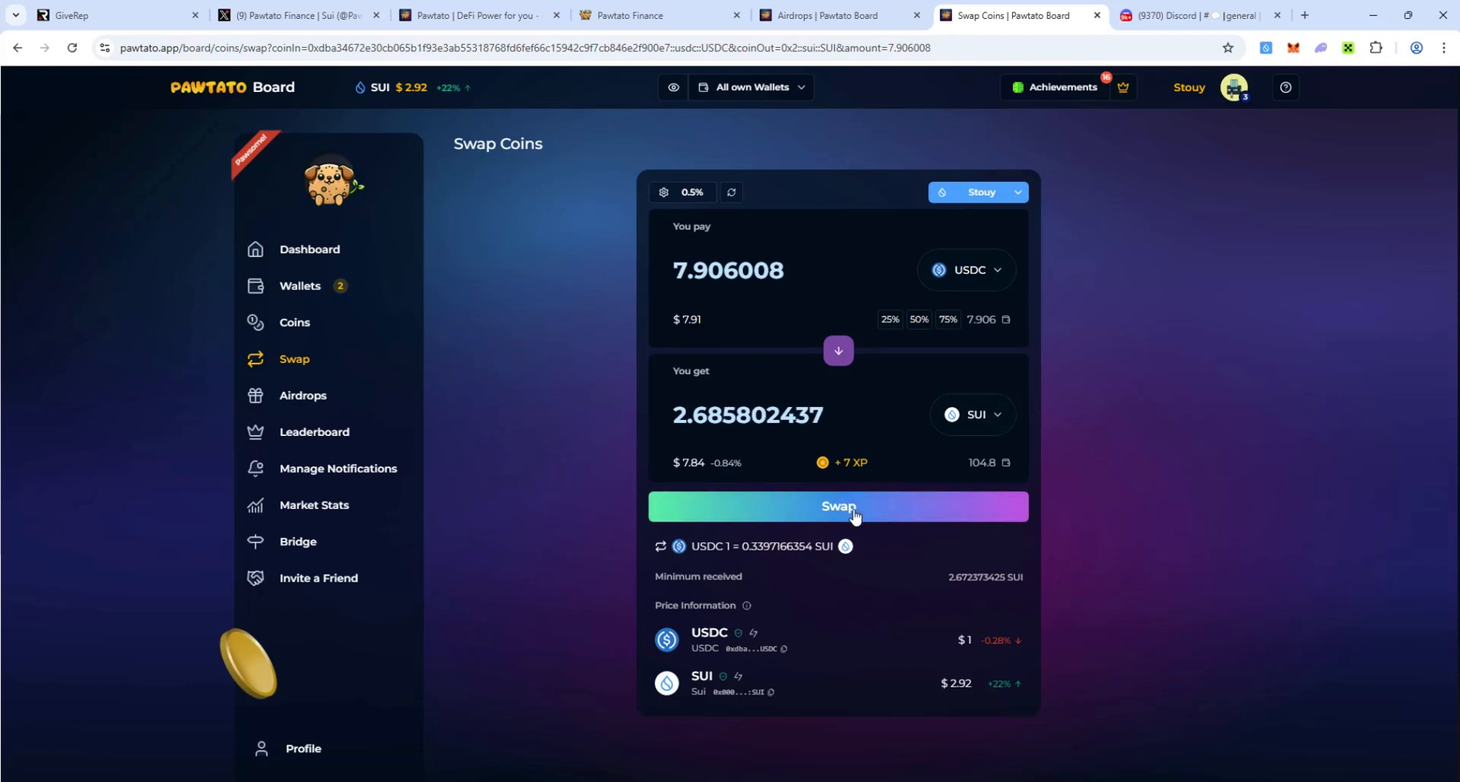
pyautogui.click(837, 507)
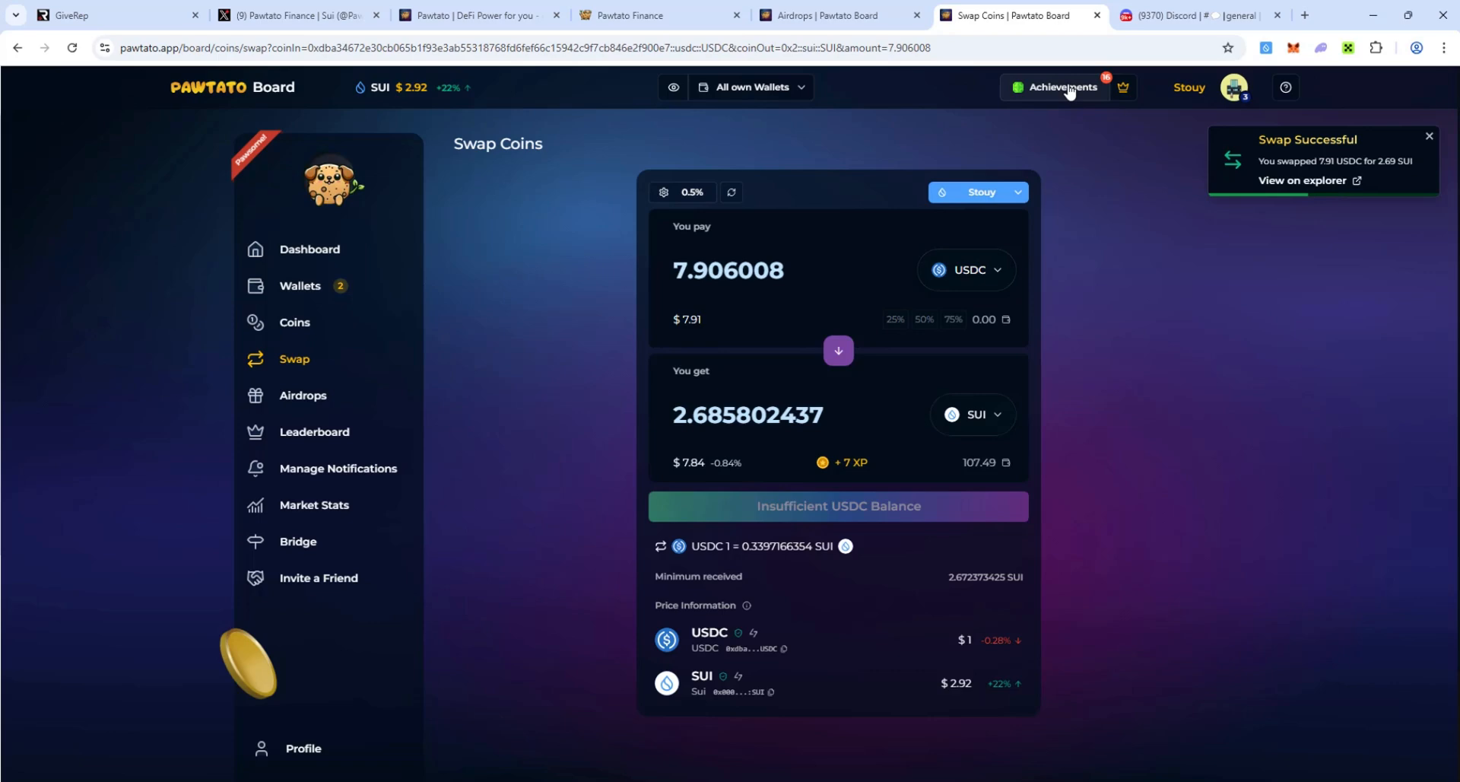
pyautogui.click(1059, 87)
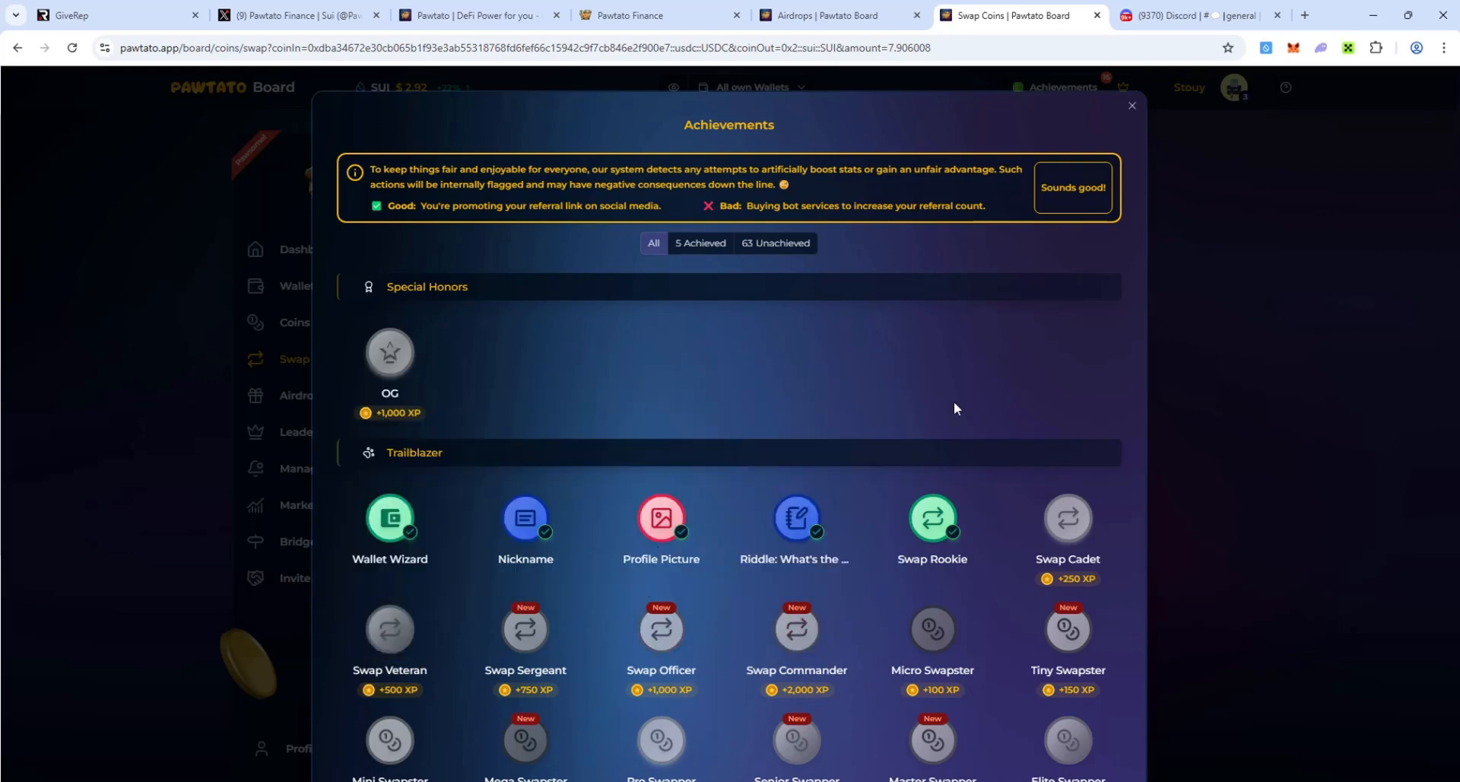
pyautogui.moveTo(996, 417)
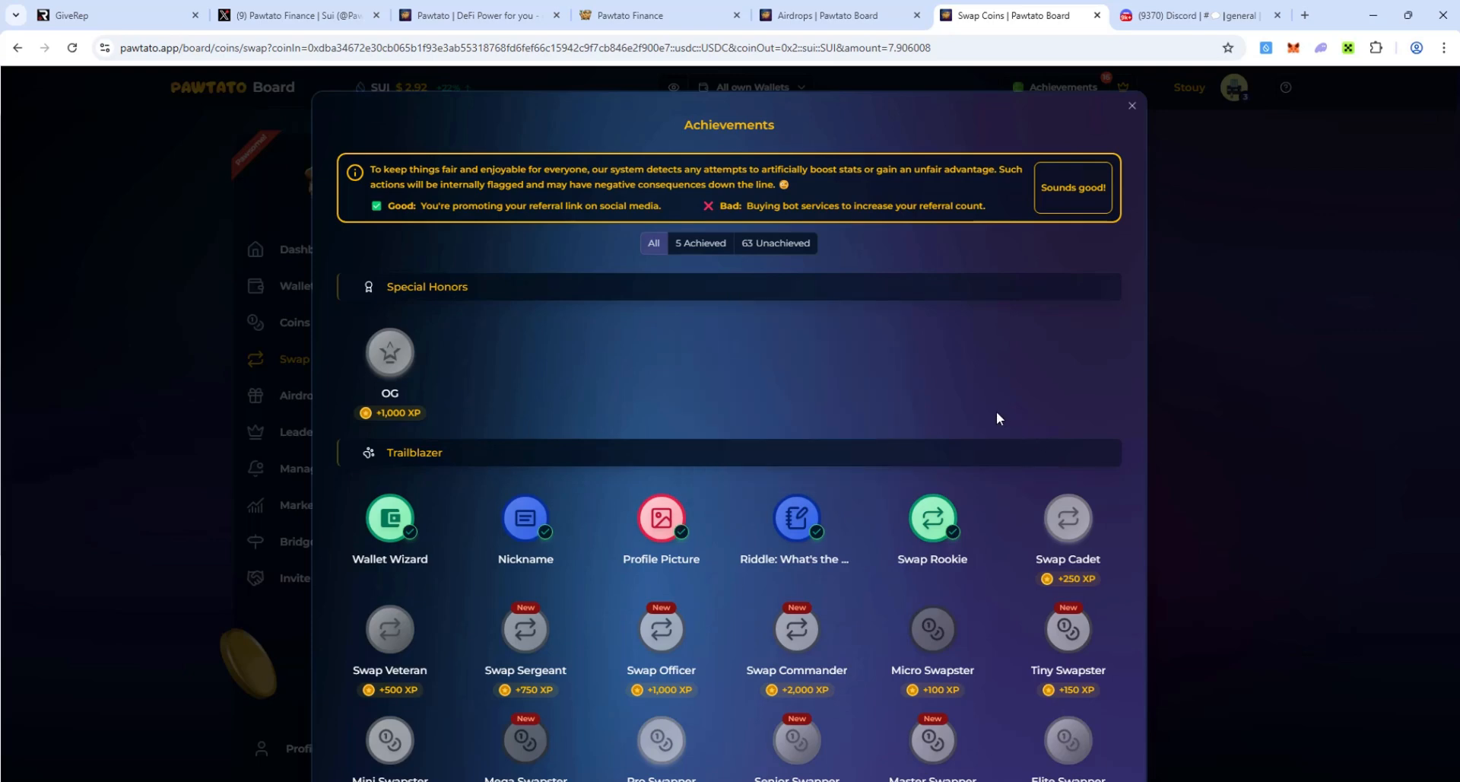
pyautogui.moveTo(1021, 441)
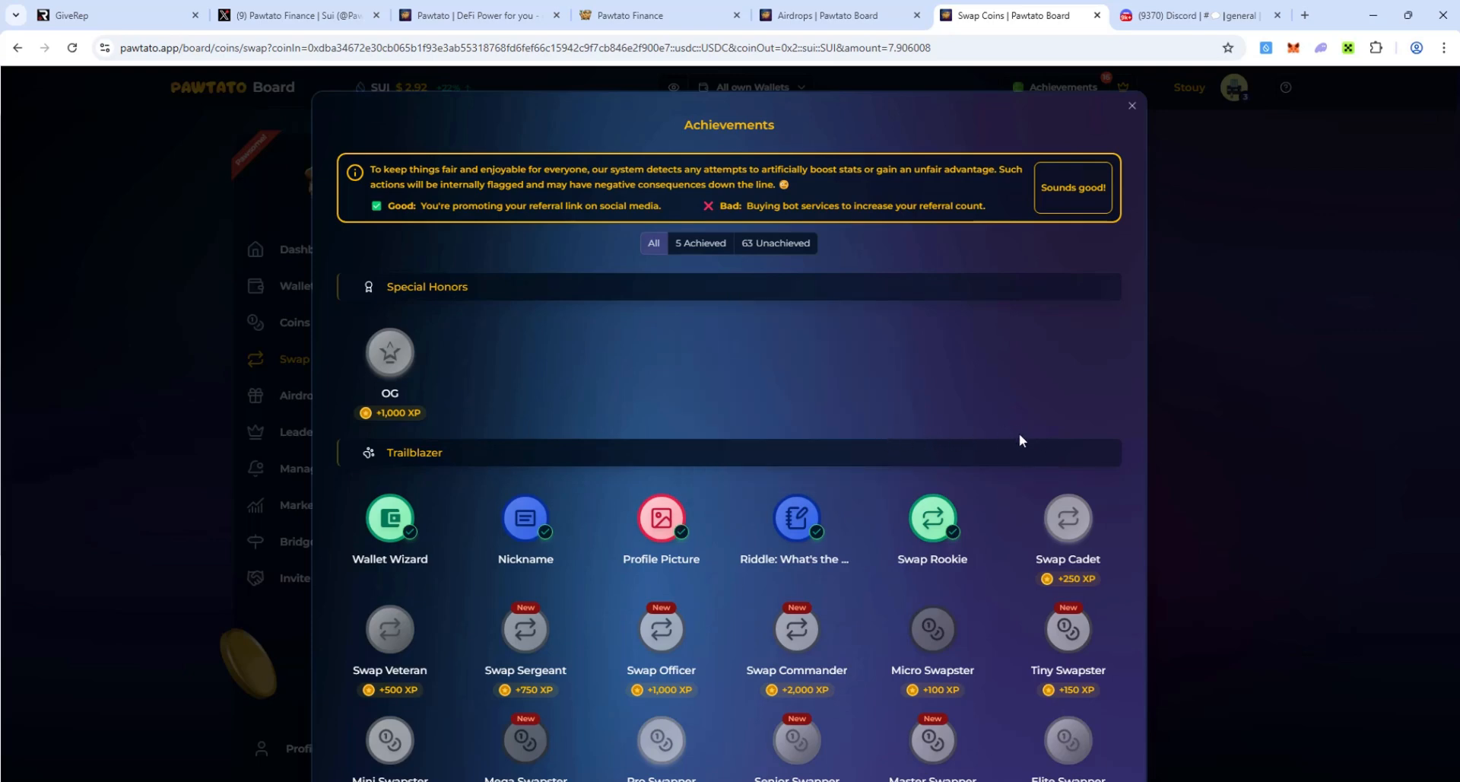
pyautogui.moveTo(1184, 588)
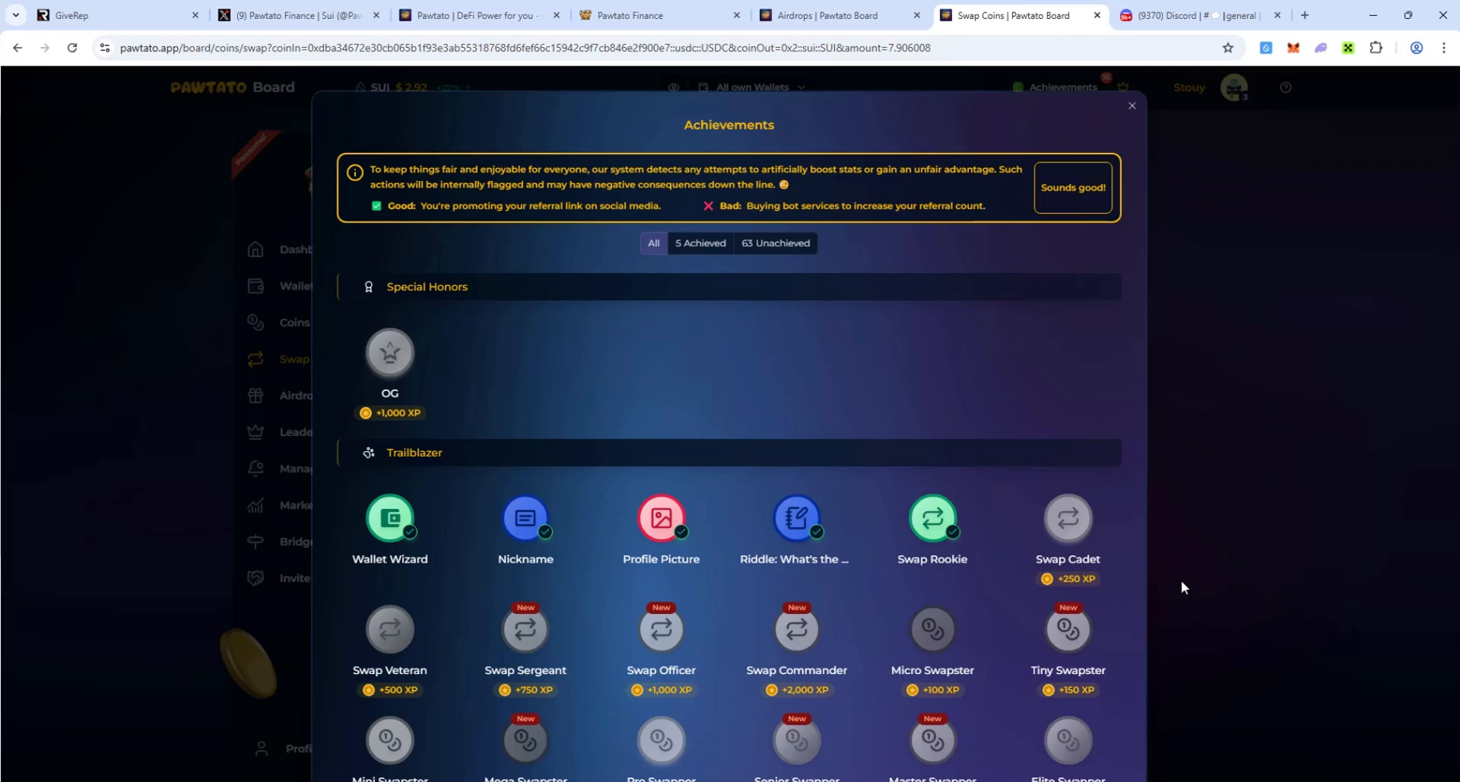
# - Close the achievements overlay, returning to the dashboard with $2,047.36 net worth
pyautogui.click(1133, 105)
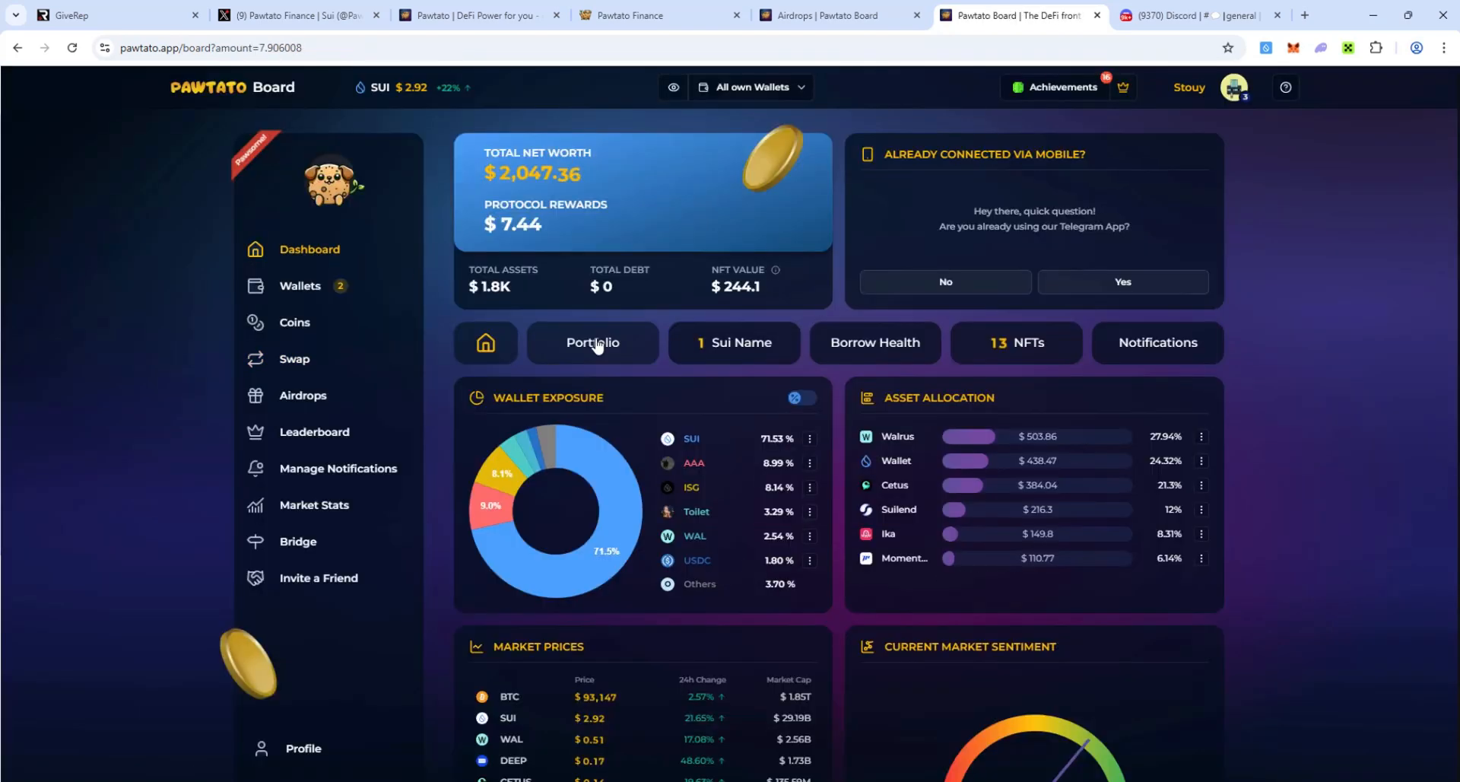
# - View portfolio balances and the leaderboard (rank #25461), then open Invite a Friend
pyautogui.click(593, 342)
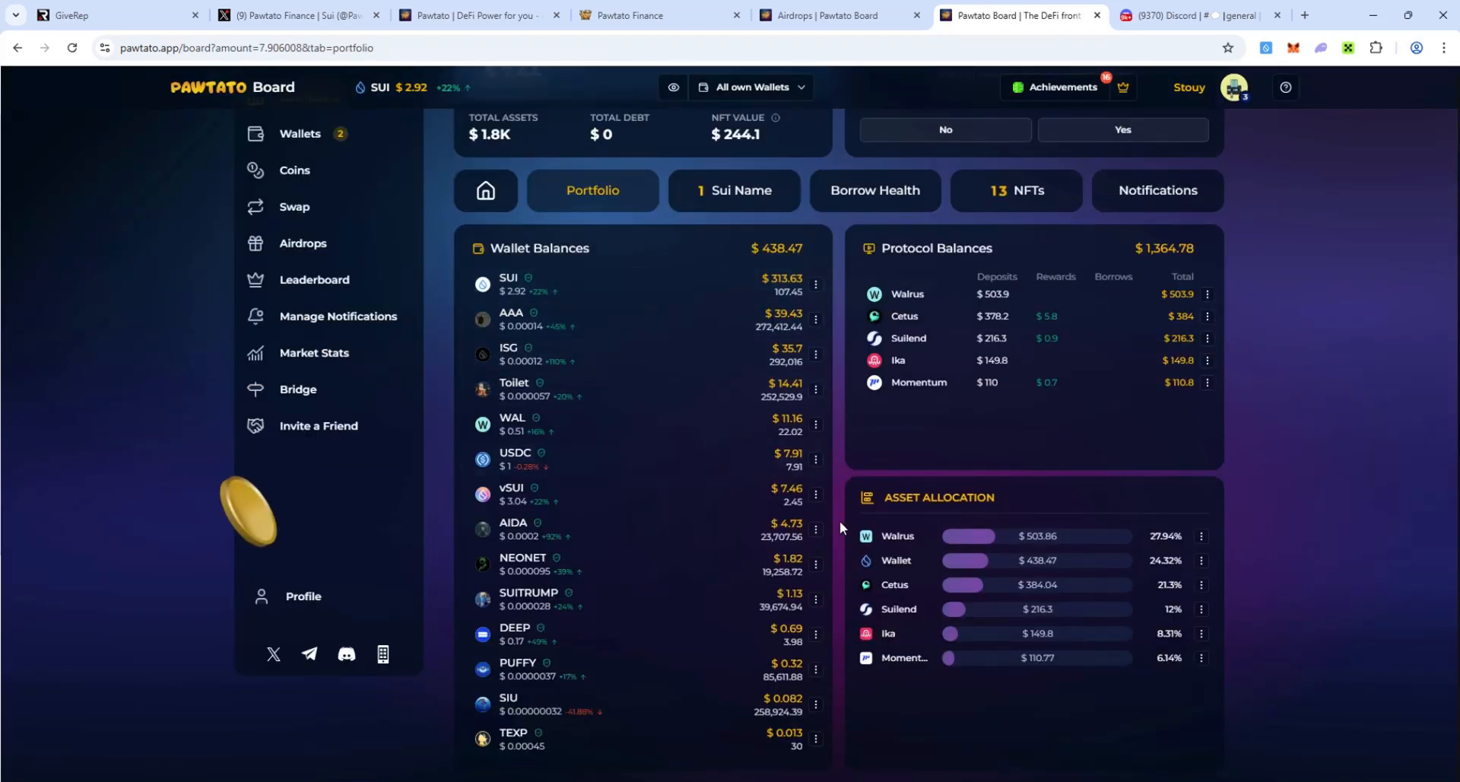
pyautogui.moveTo(829, 418)
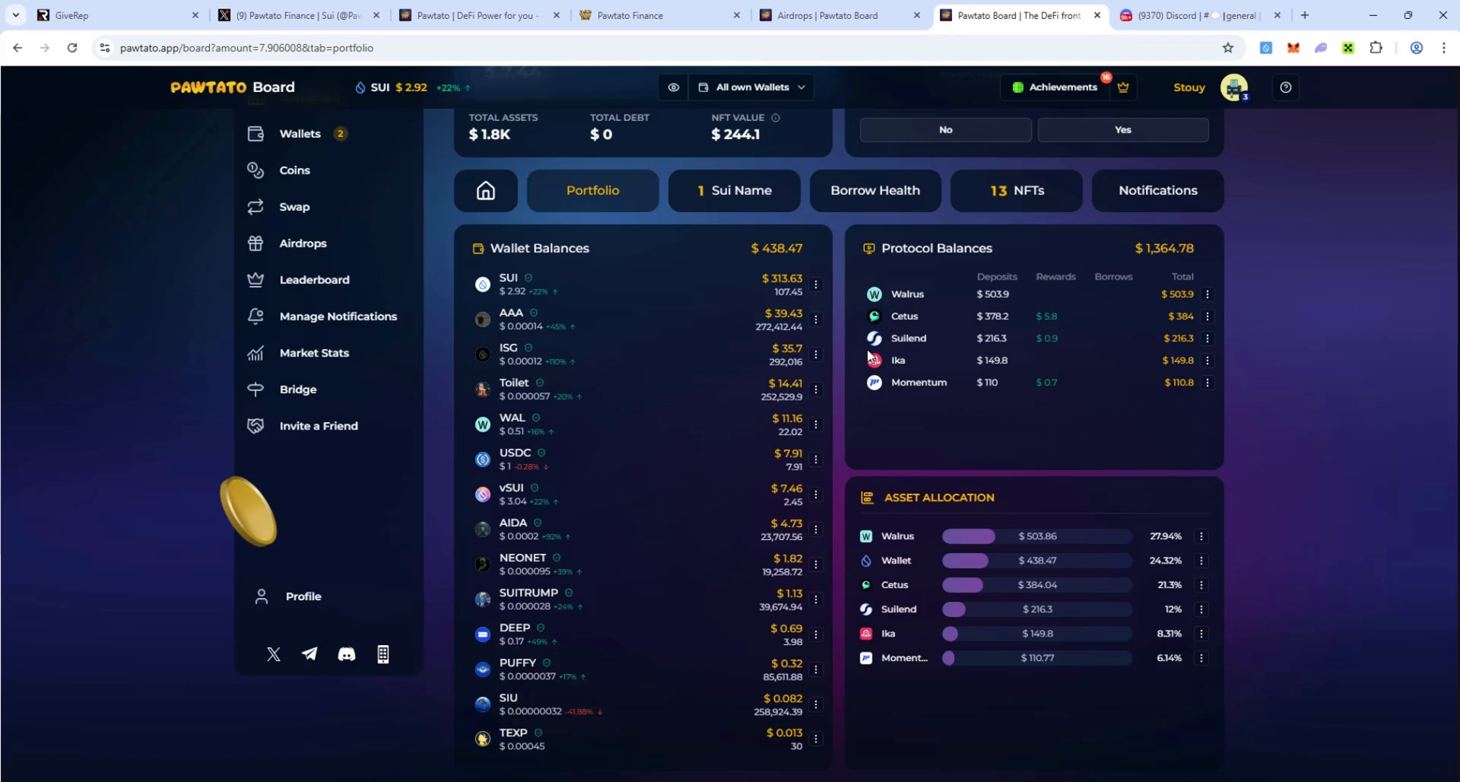
pyautogui.moveTo(833, 277)
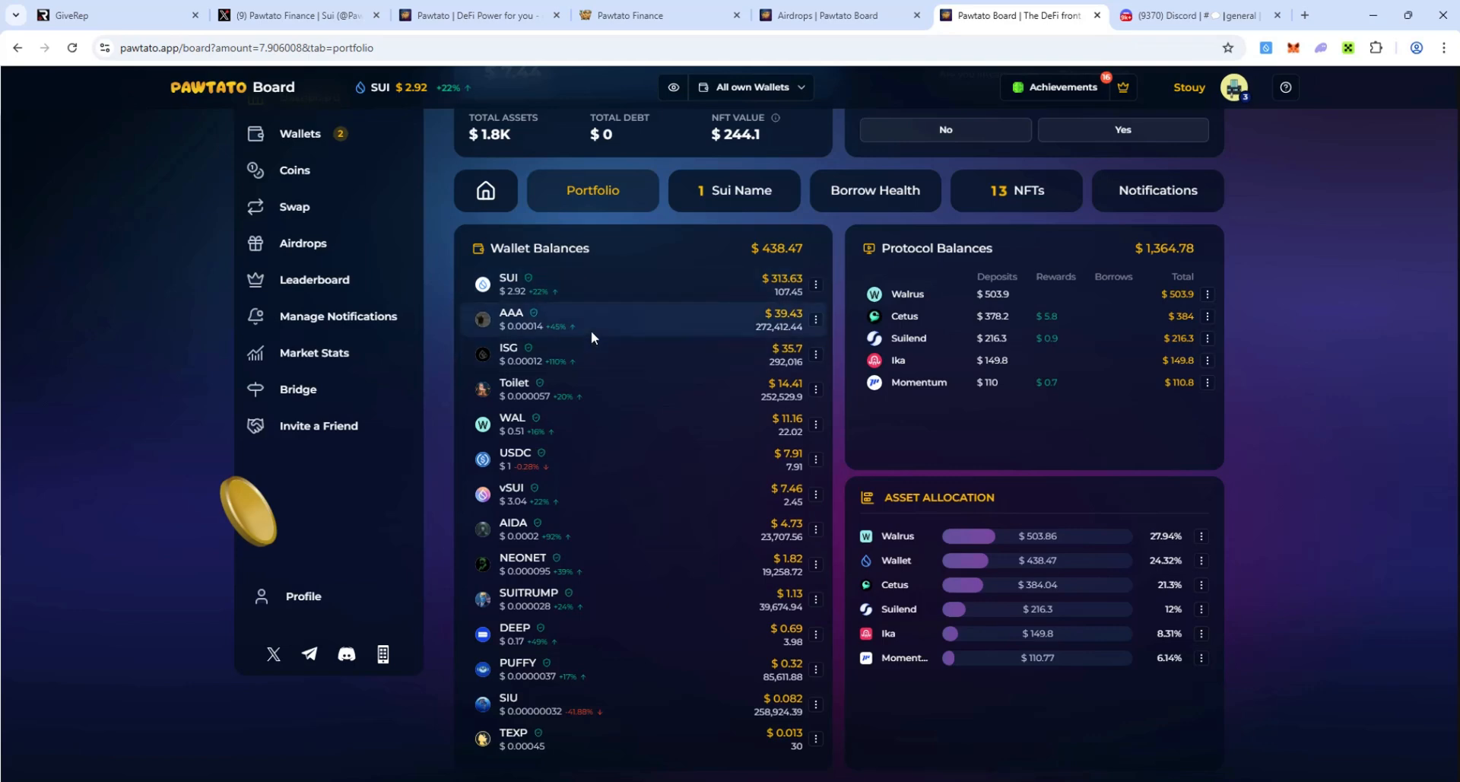
pyautogui.moveTo(838, 340)
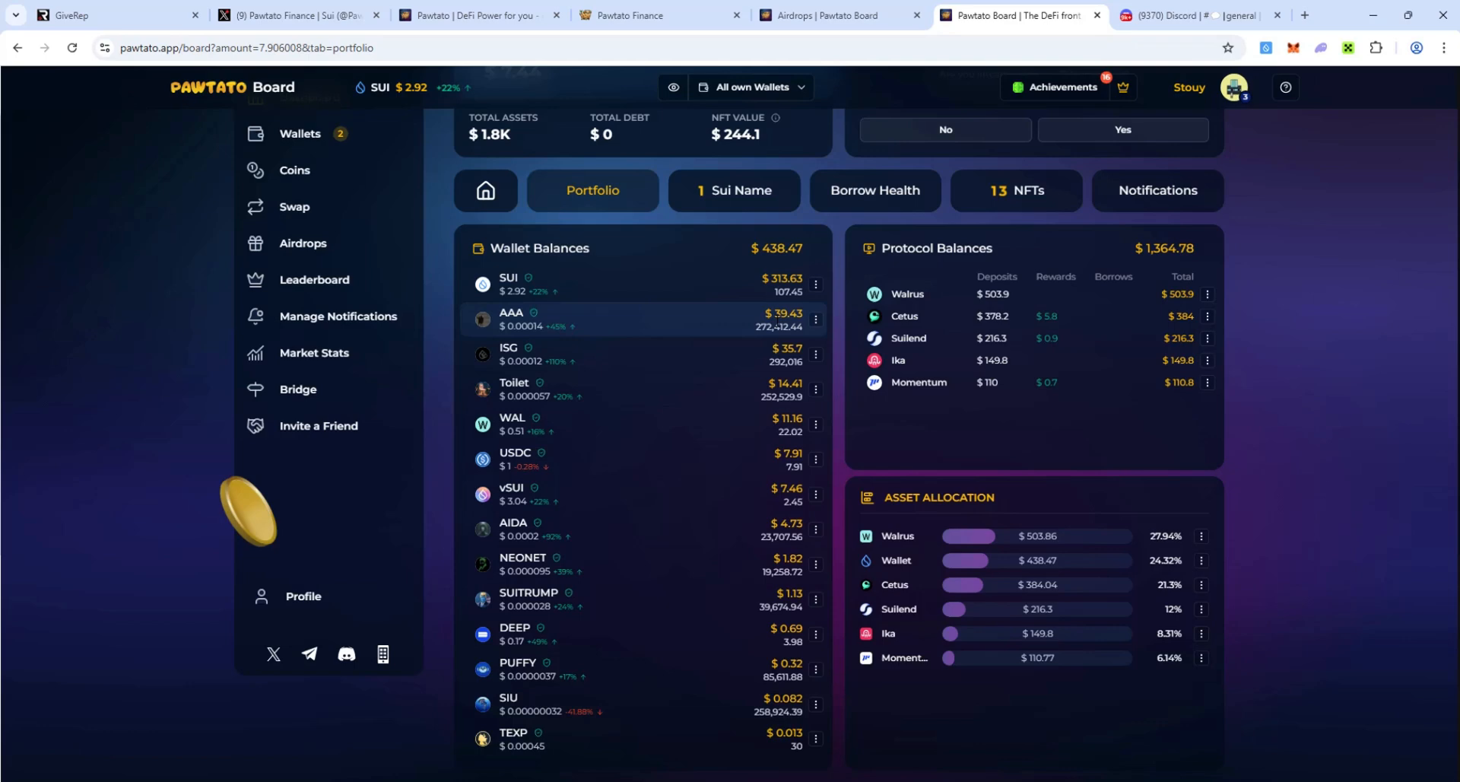
pyautogui.moveTo(1054, 415)
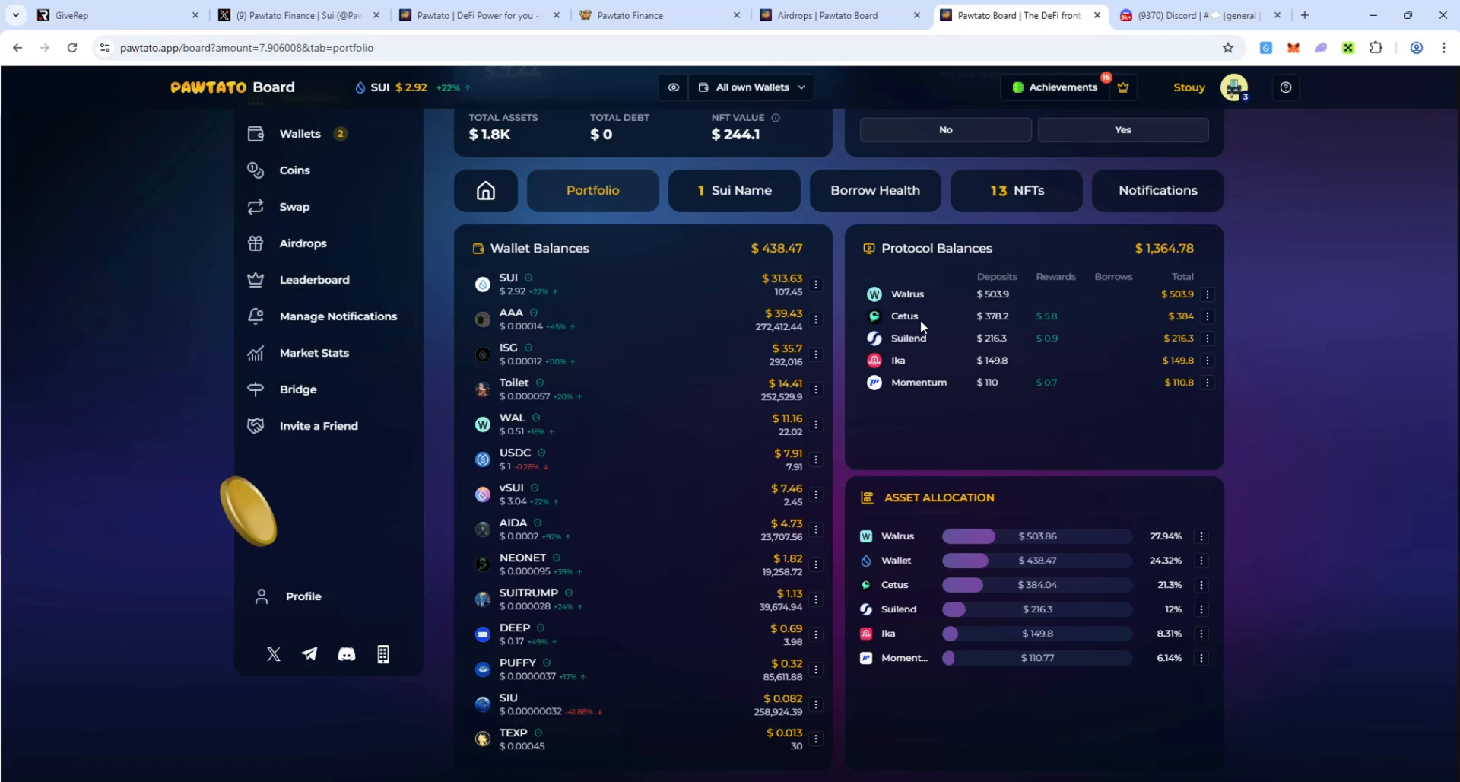
pyautogui.moveTo(941, 540)
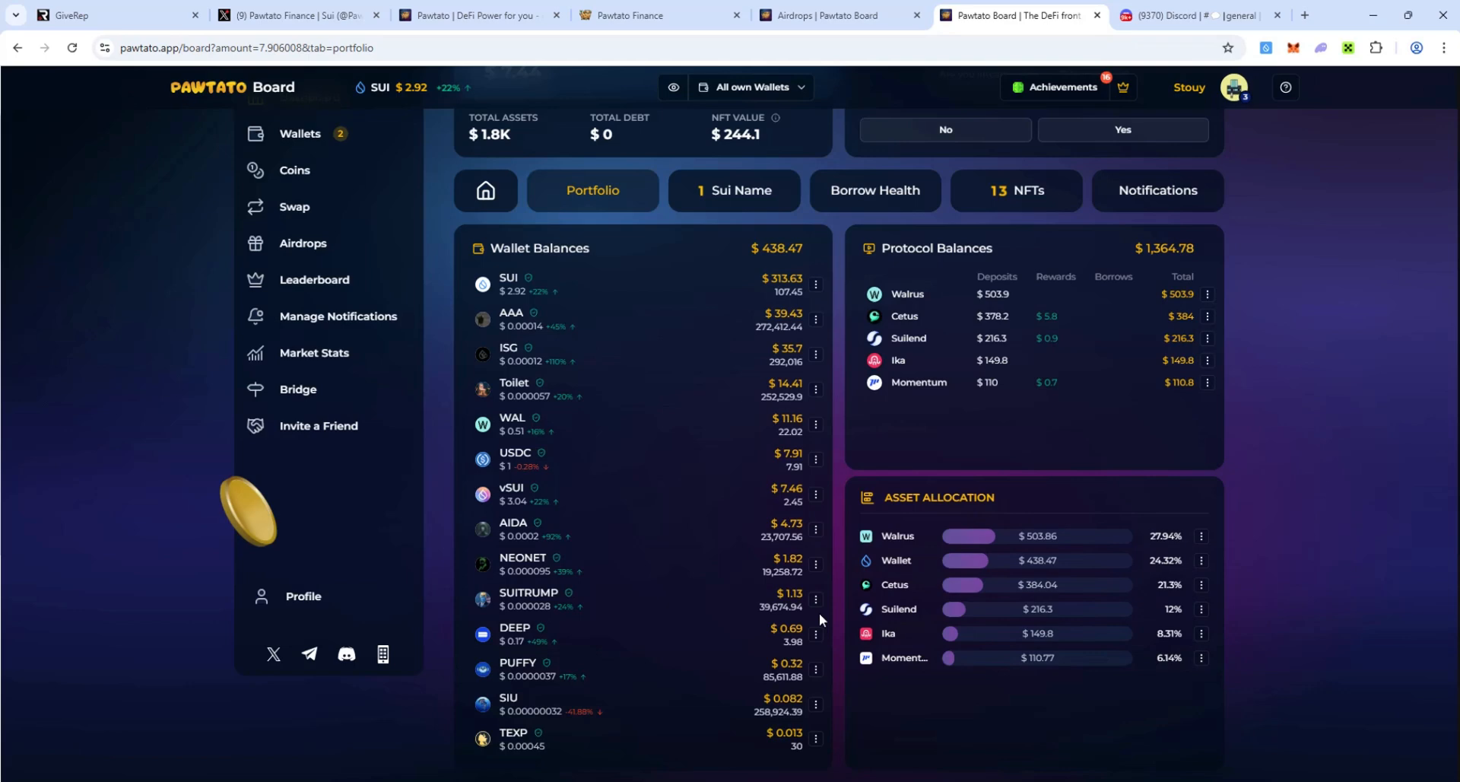
pyautogui.moveTo(432, 503)
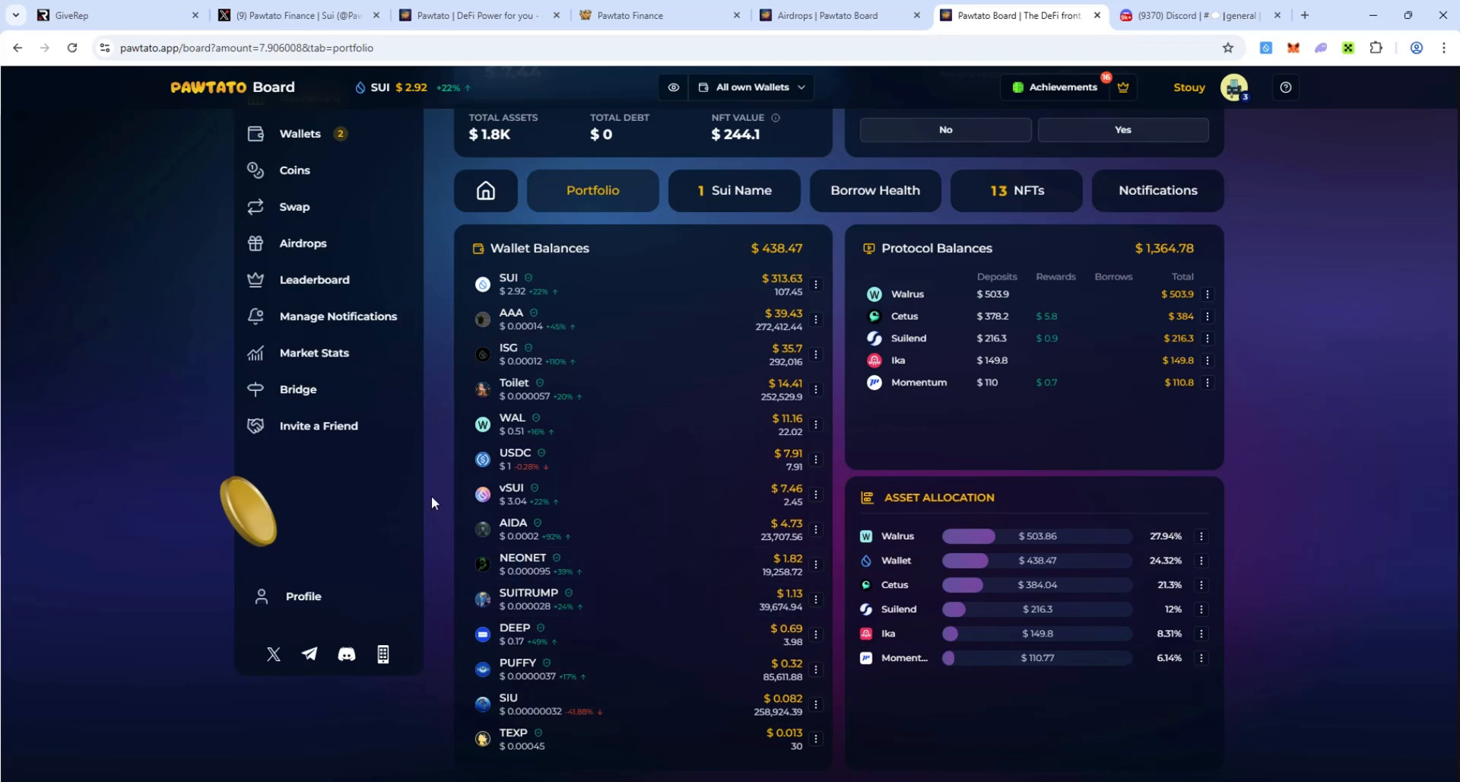
pyautogui.scroll(3)
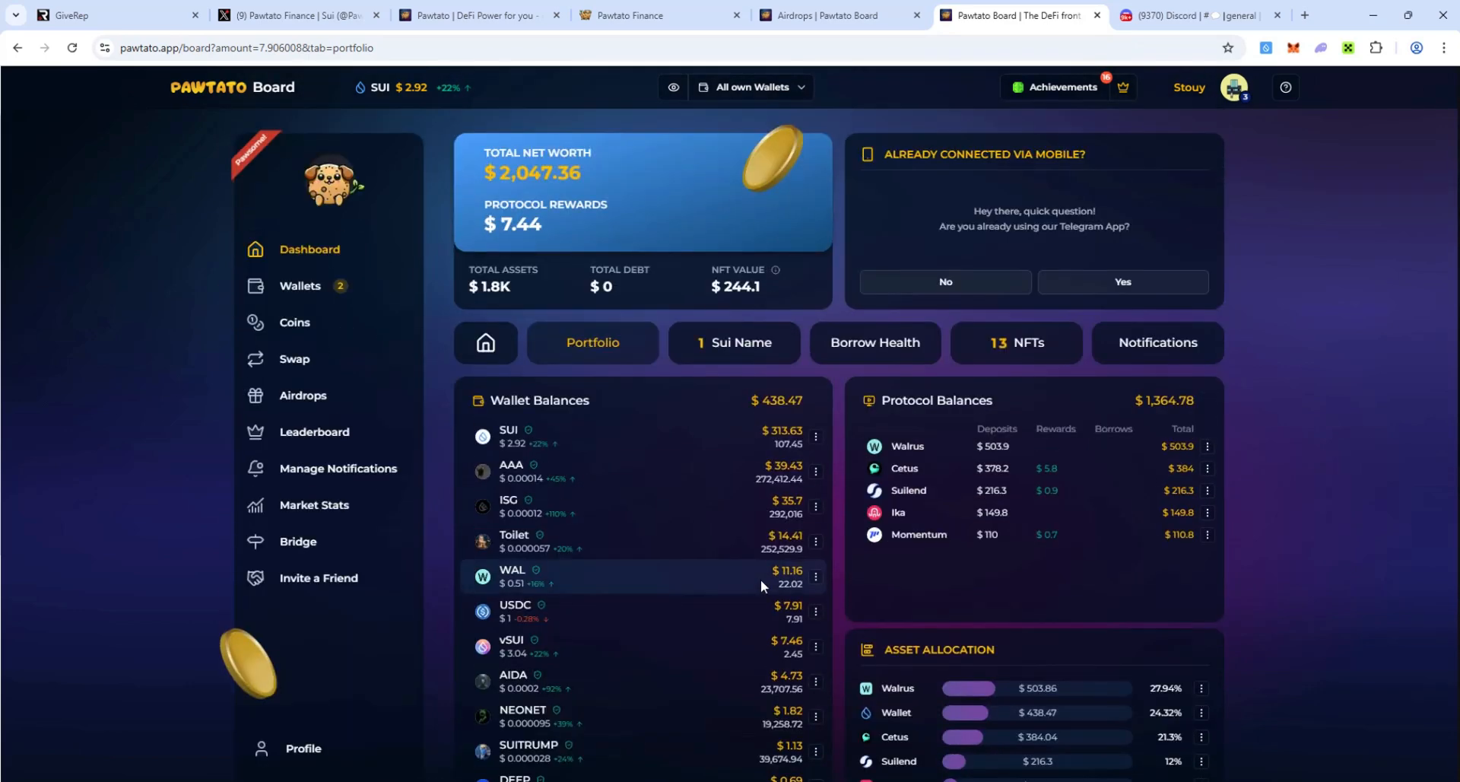
pyautogui.moveTo(843, 403)
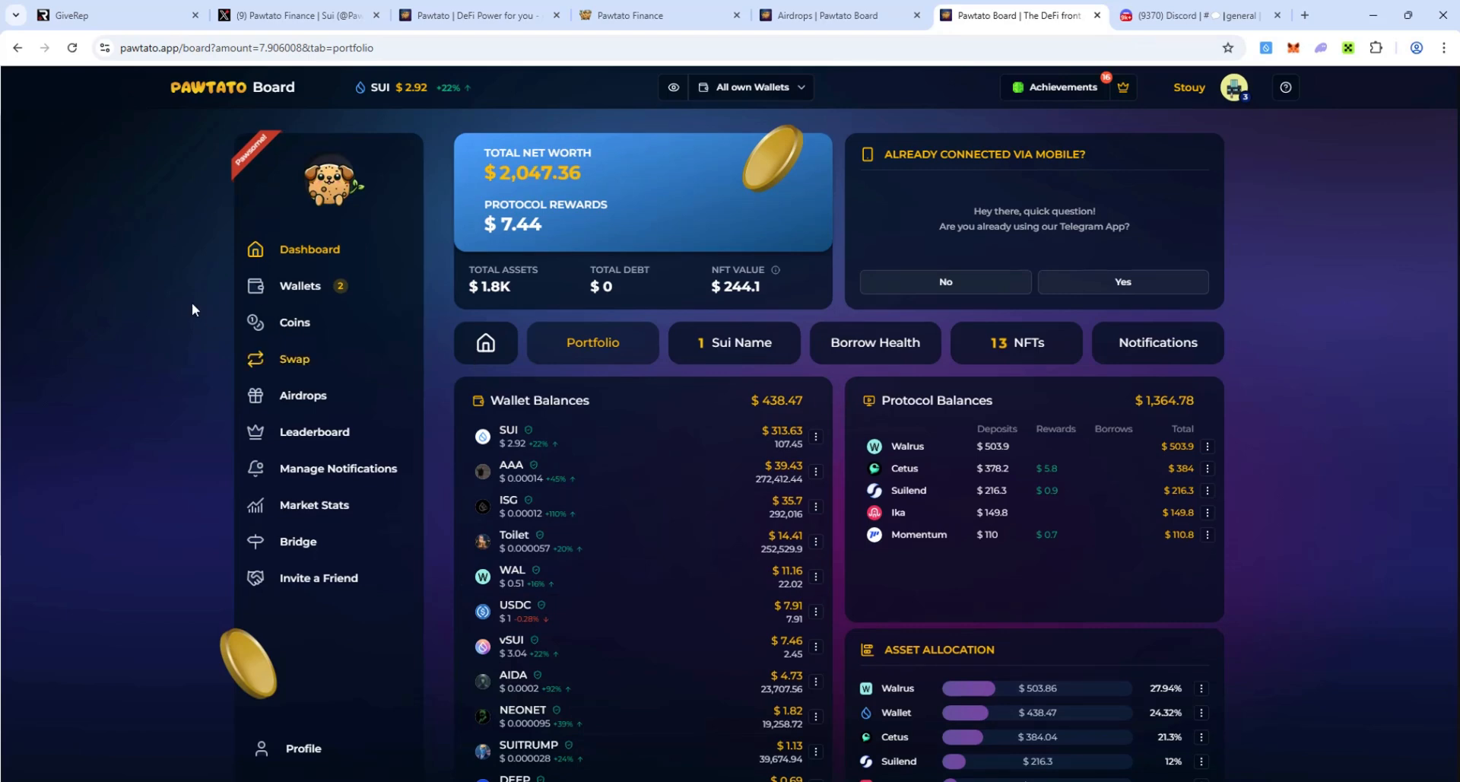
pyautogui.moveTo(432, 354)
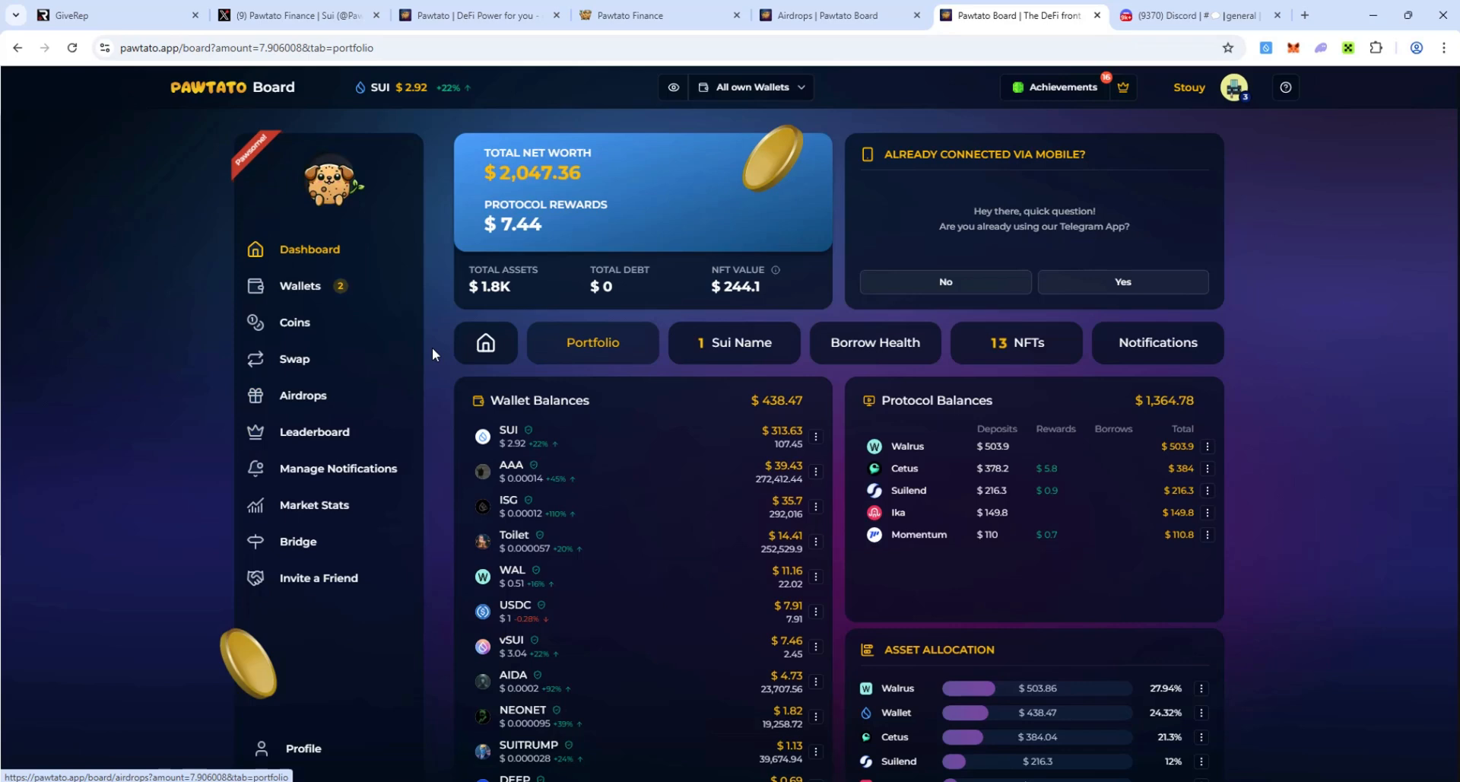
pyautogui.moveTo(314, 432)
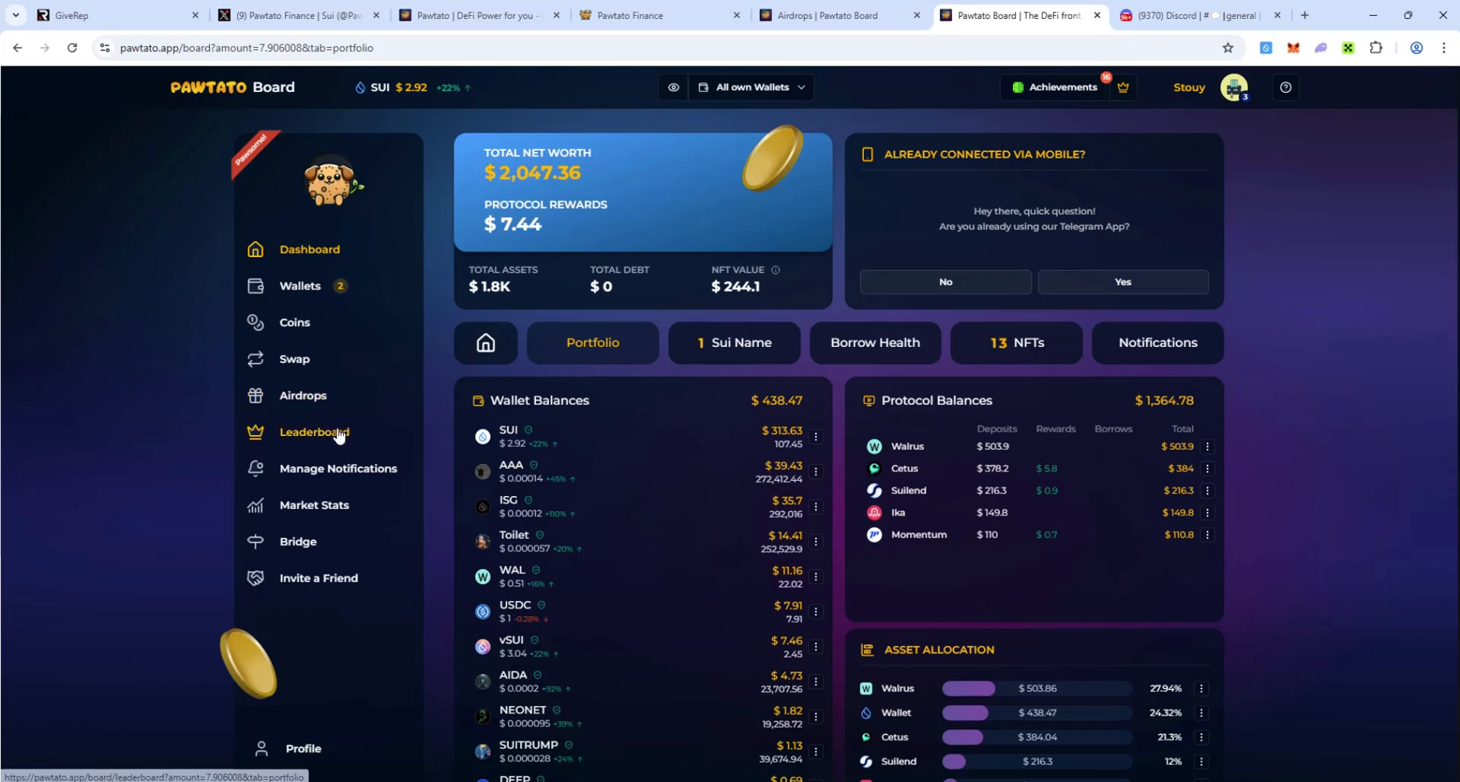
pyautogui.click(314, 432)
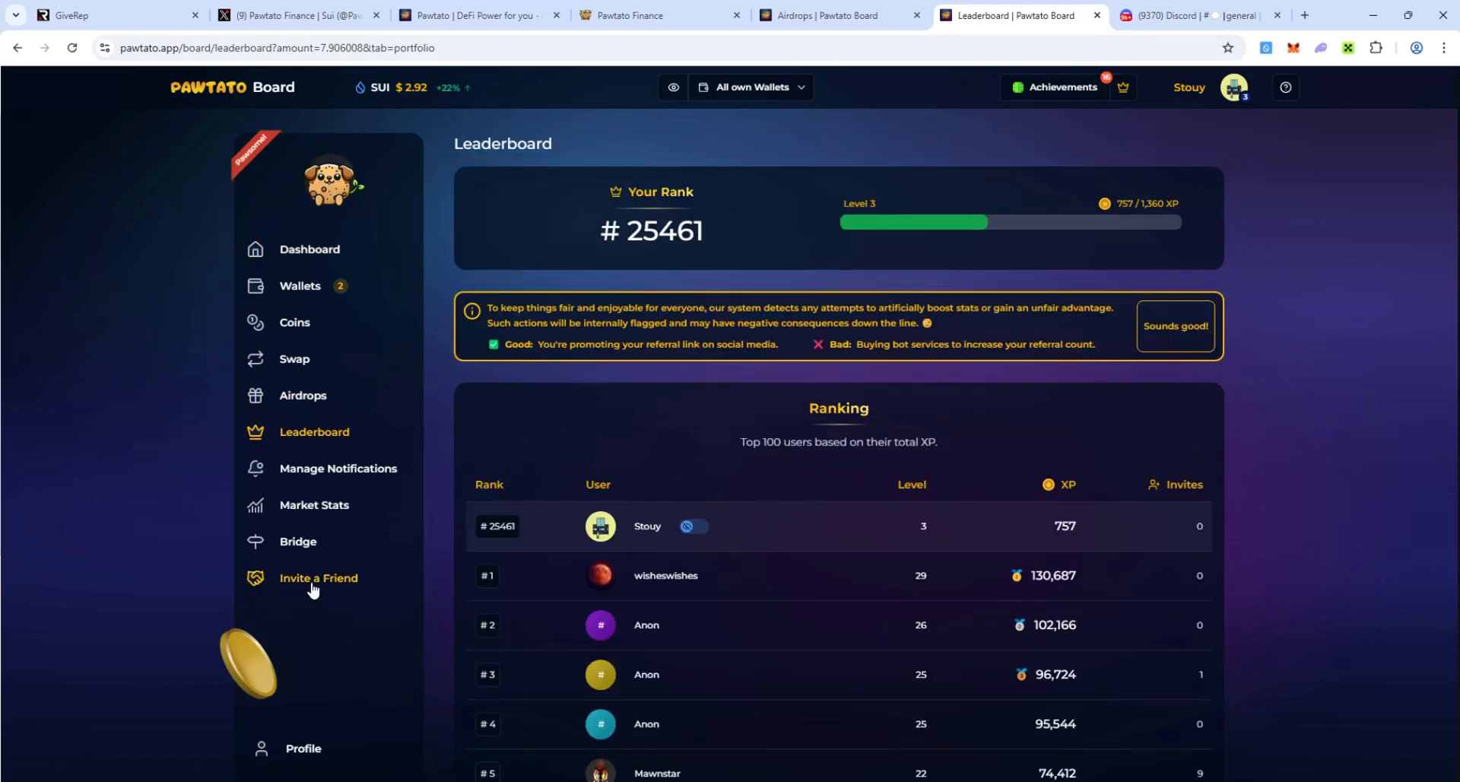
pyautogui.click(318, 578)
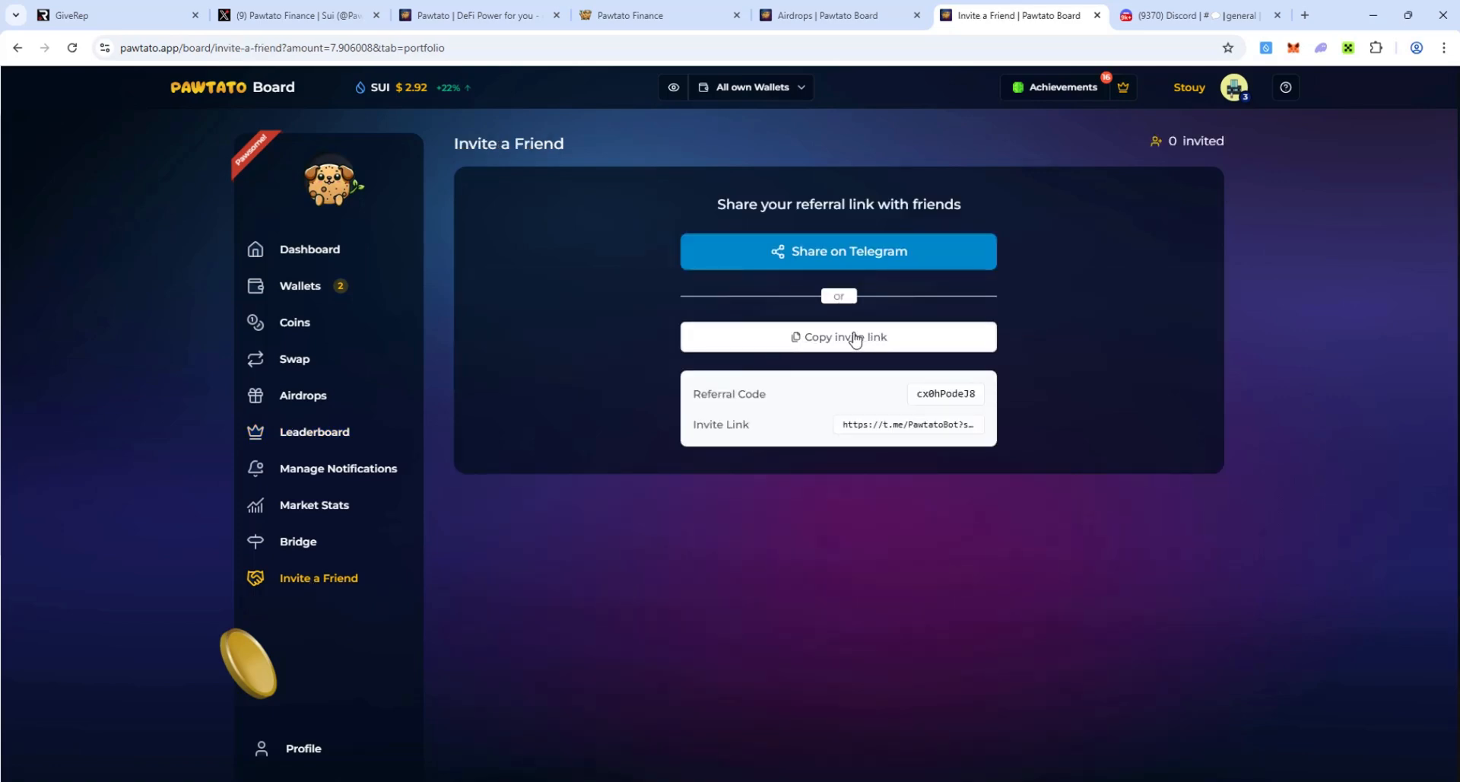
pyautogui.moveTo(619, 528)
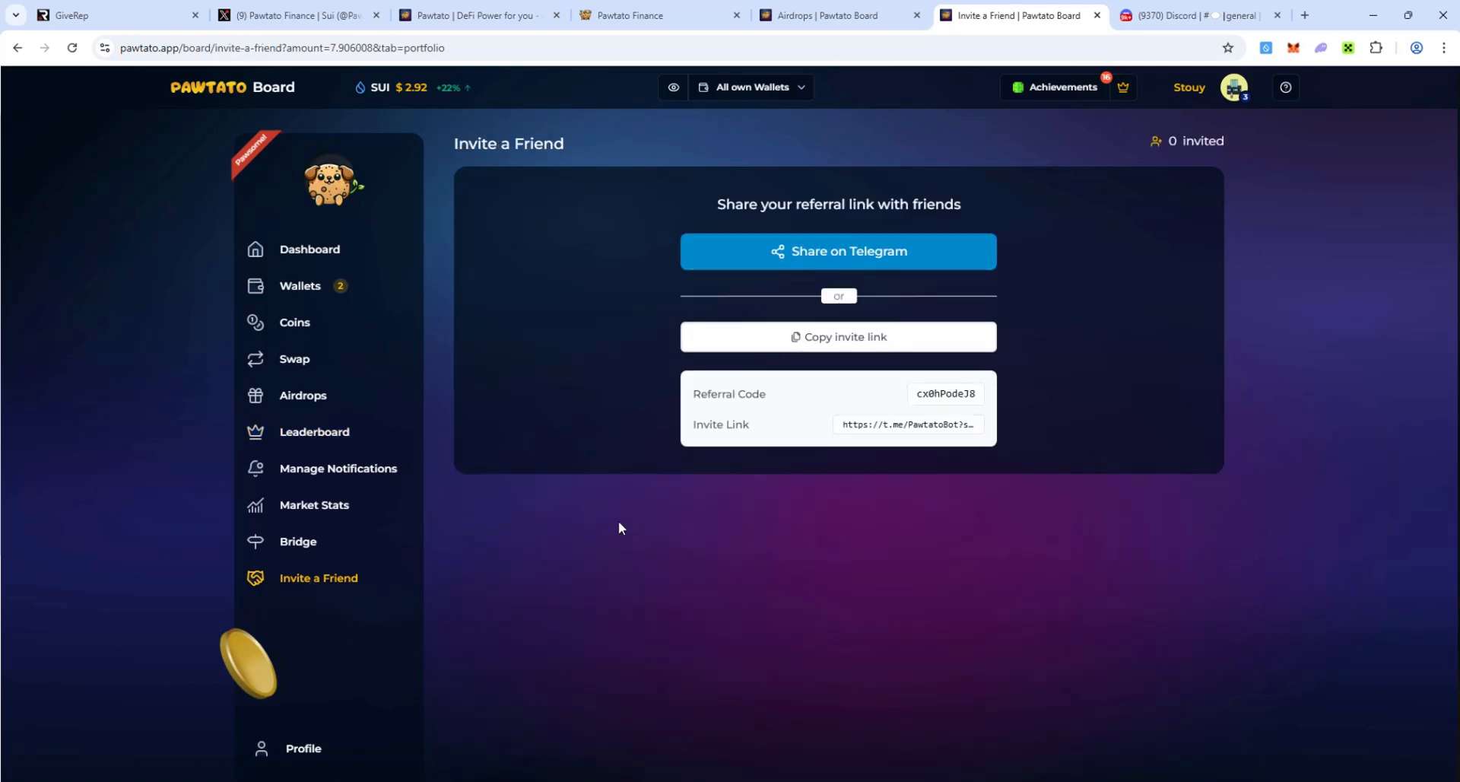
# - Open Market Stats, showing the bull indicator at 0/30 hits and Greed 72
pyautogui.click(314, 505)
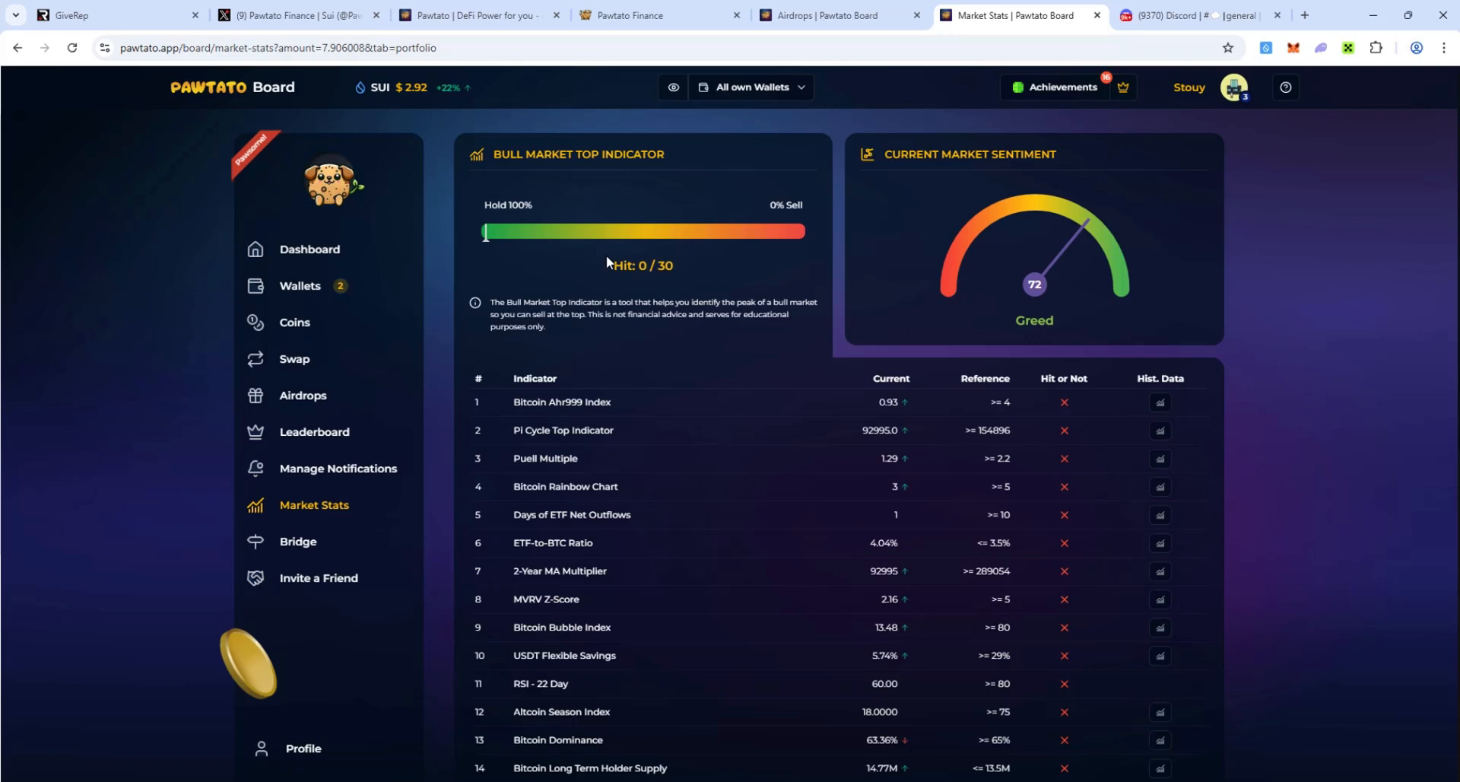
pyautogui.moveTo(622, 344)
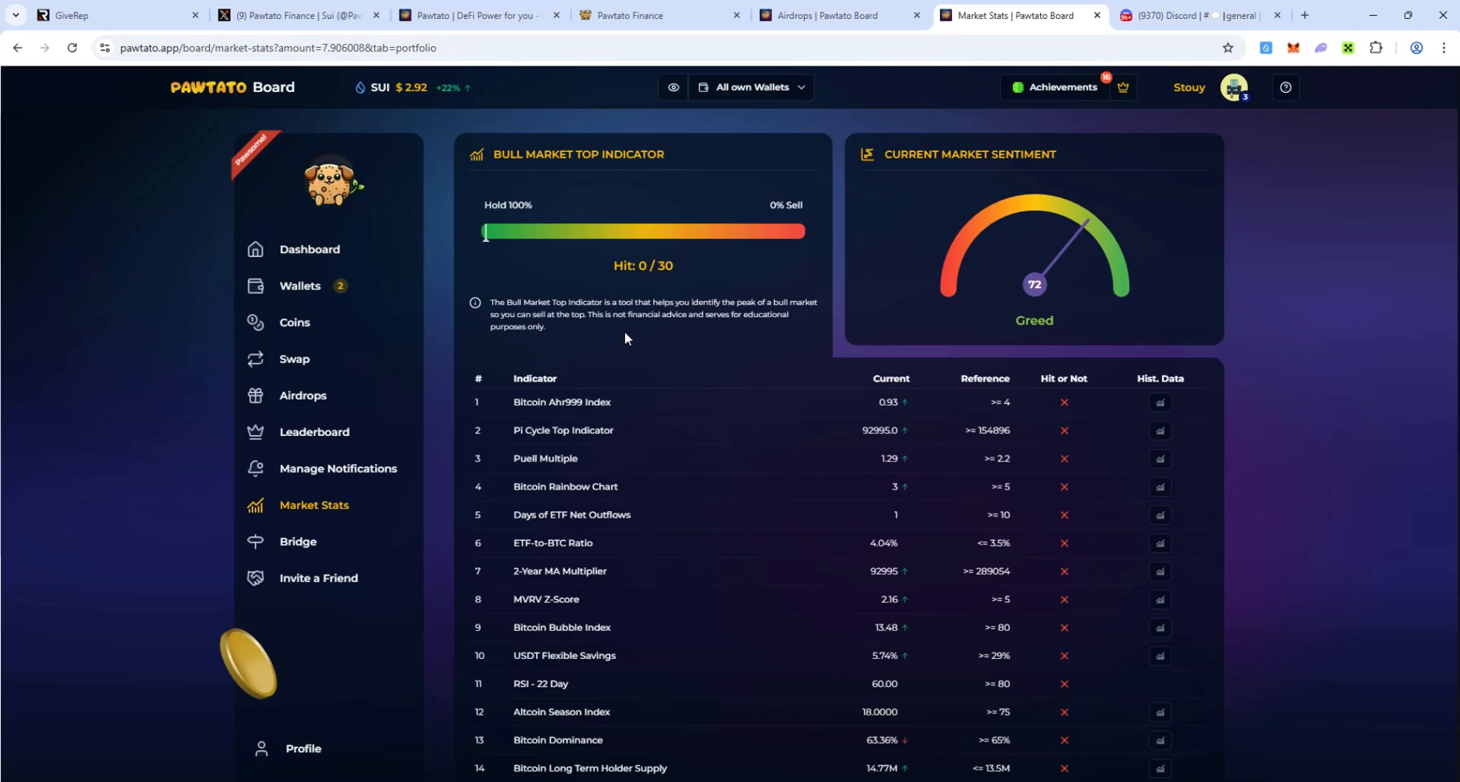
pyautogui.moveTo(990, 241)
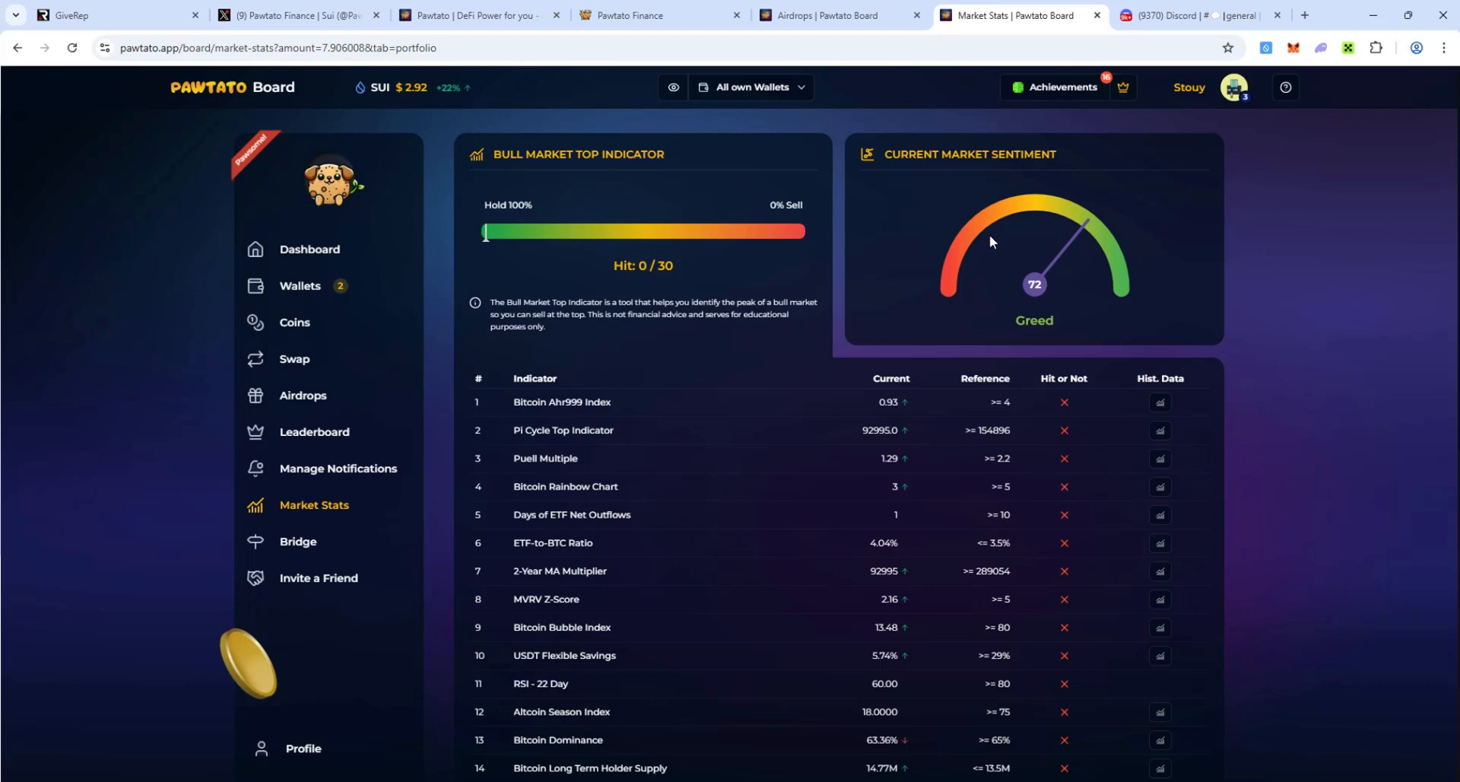
pyautogui.moveTo(798, 238)
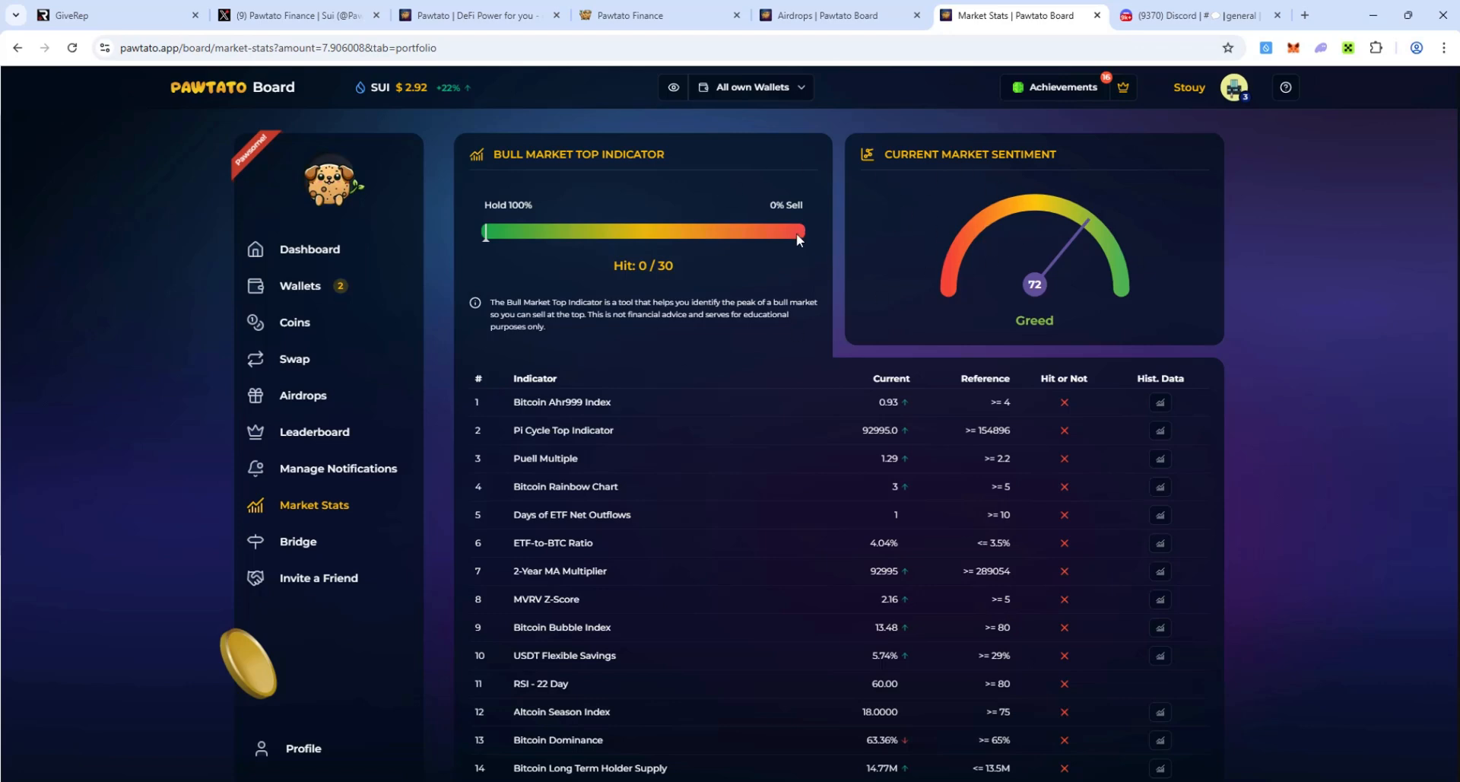
# - Open Manage Notifications, listing wallets Sui1 and Stouy1 with Global, Airdrops, New Features enabled
pyautogui.click(338, 468)
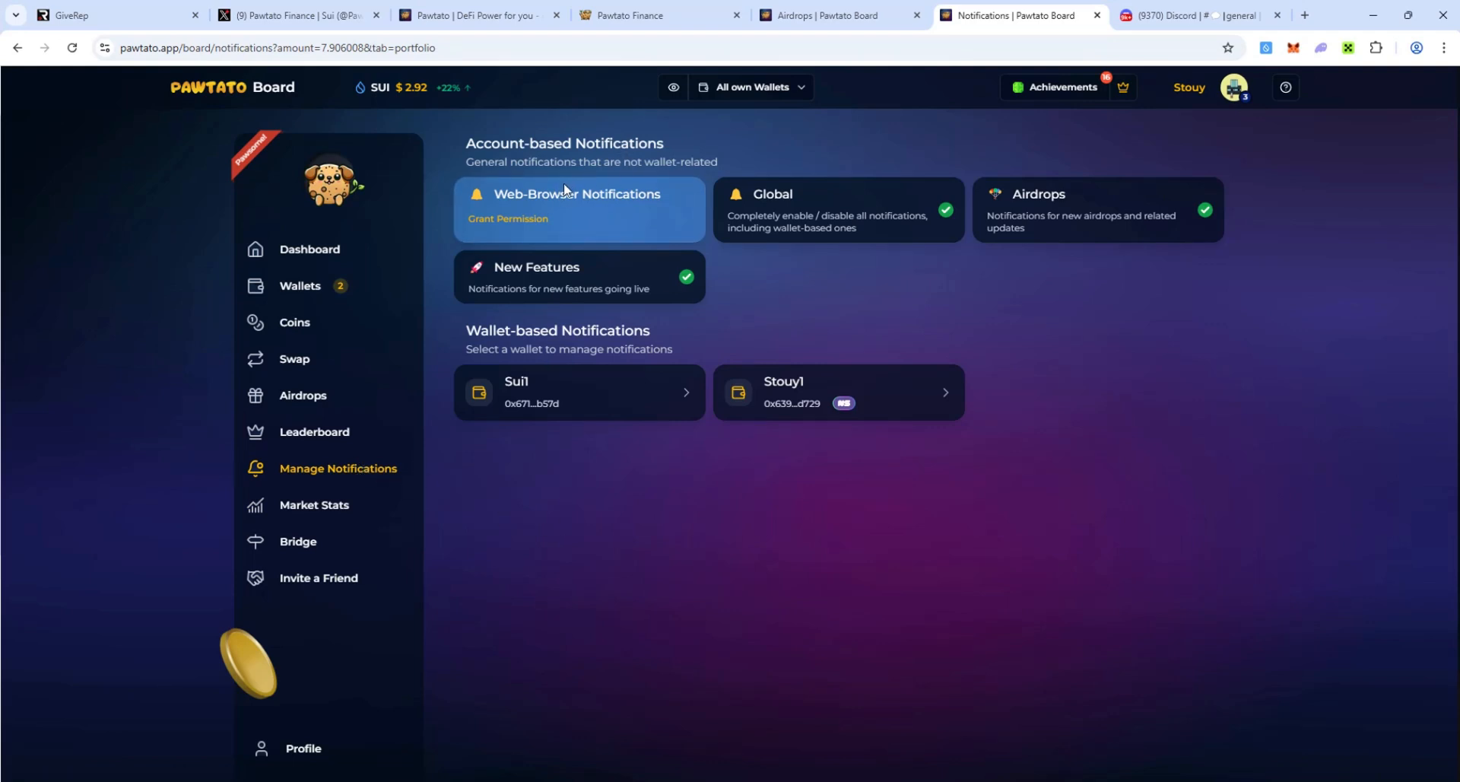
pyautogui.moveTo(601, 199)
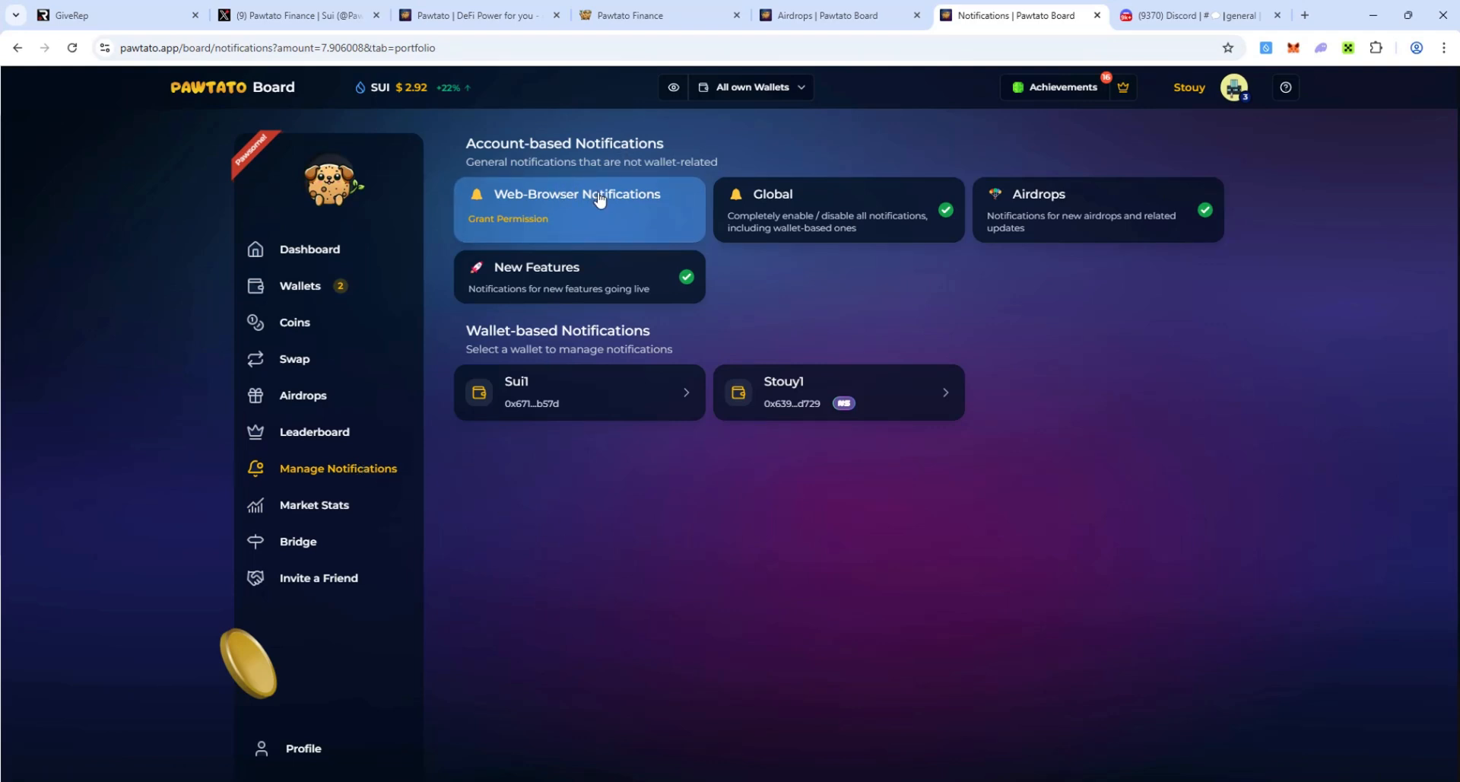
pyautogui.moveTo(792, 392)
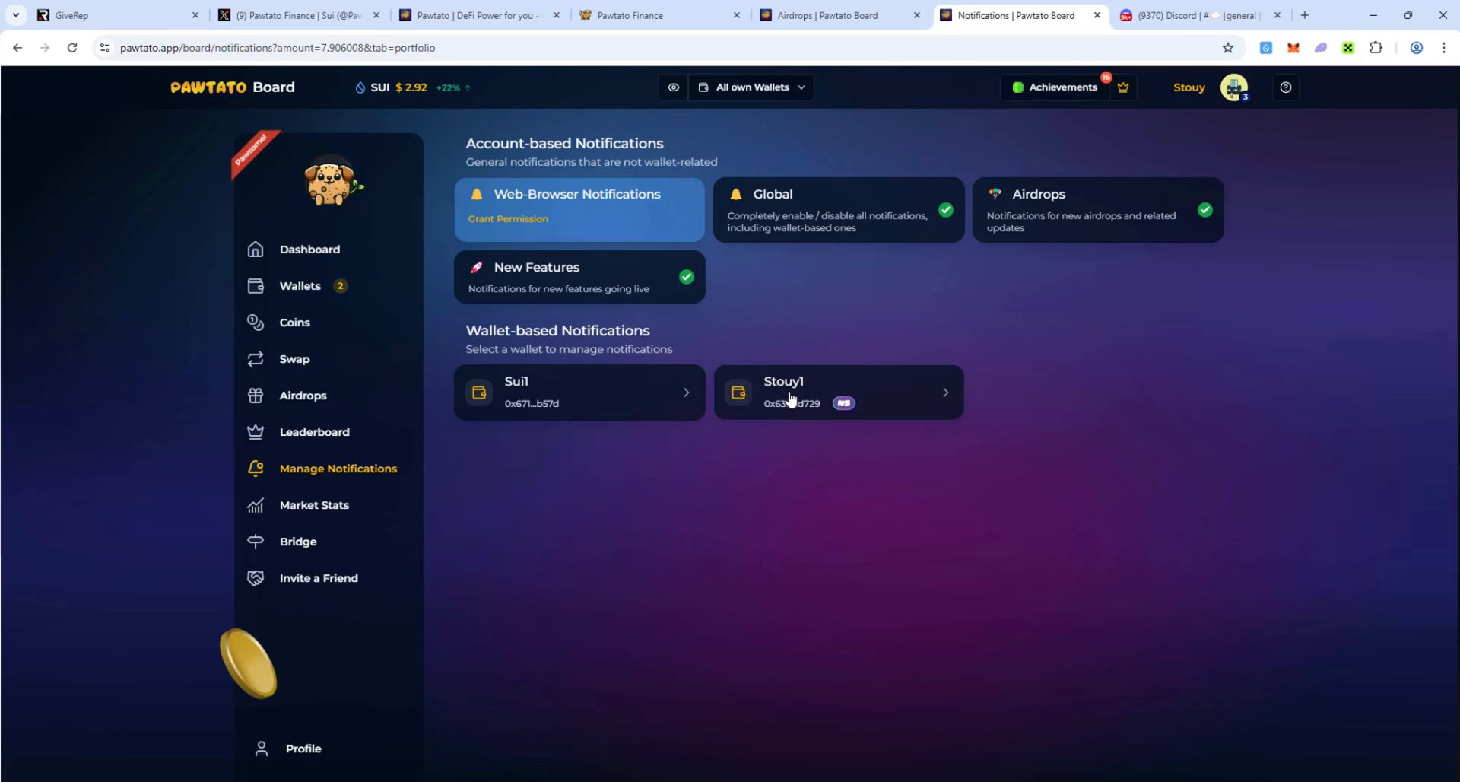
# - Open Stouy1's wallet notification settings, with Global through TradePort all enabled
pyautogui.click(836, 391)
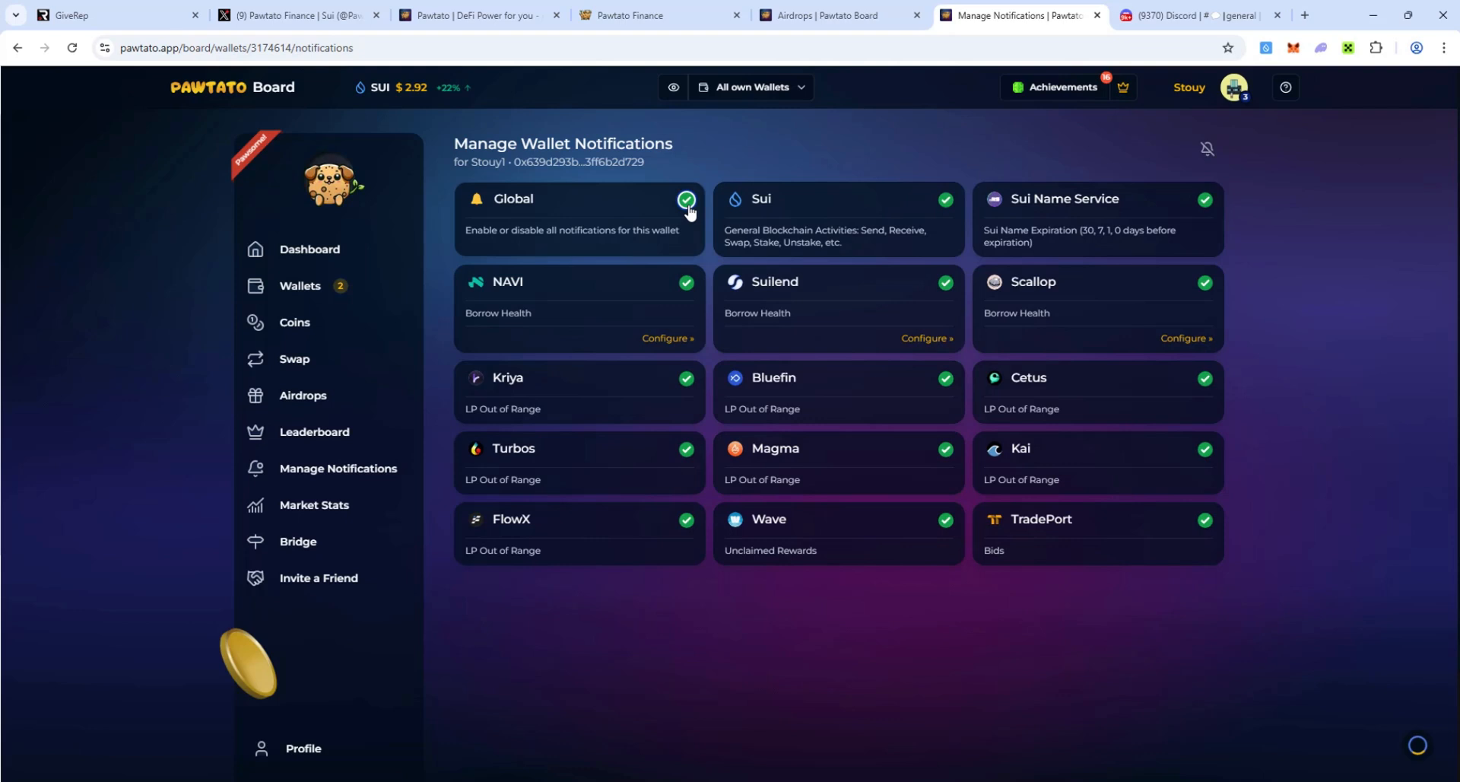
pyautogui.moveTo(832, 213)
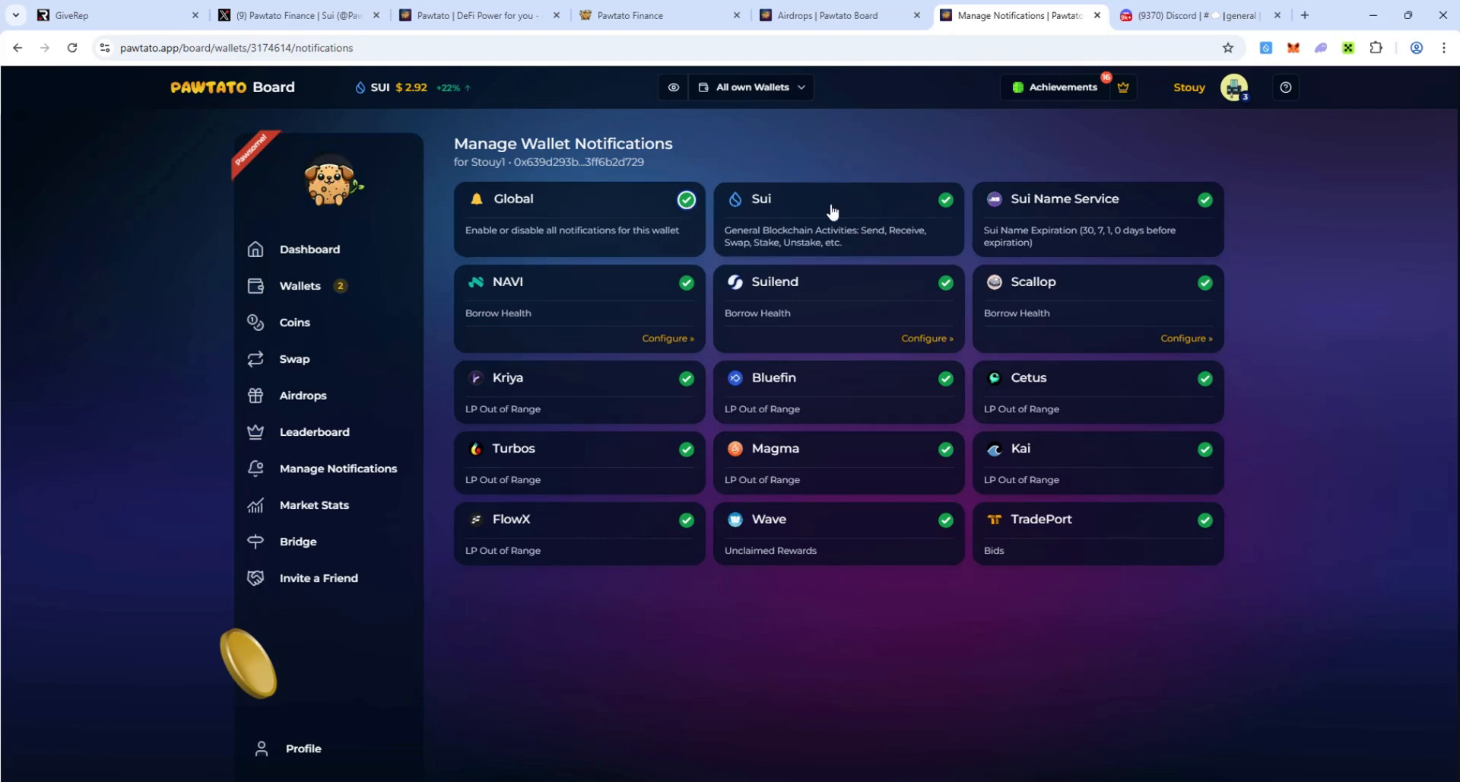
pyautogui.moveTo(881, 256)
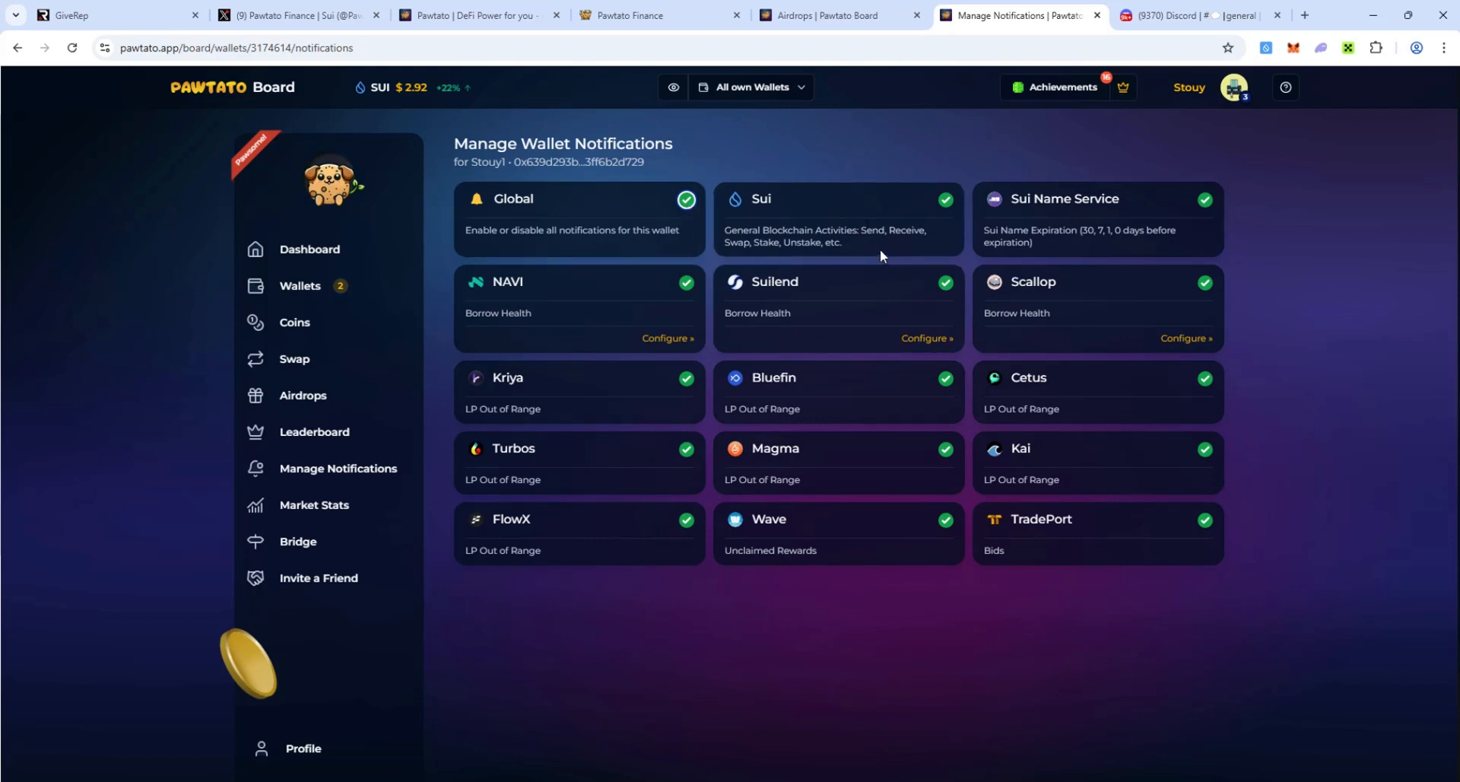
pyautogui.moveTo(1043, 256)
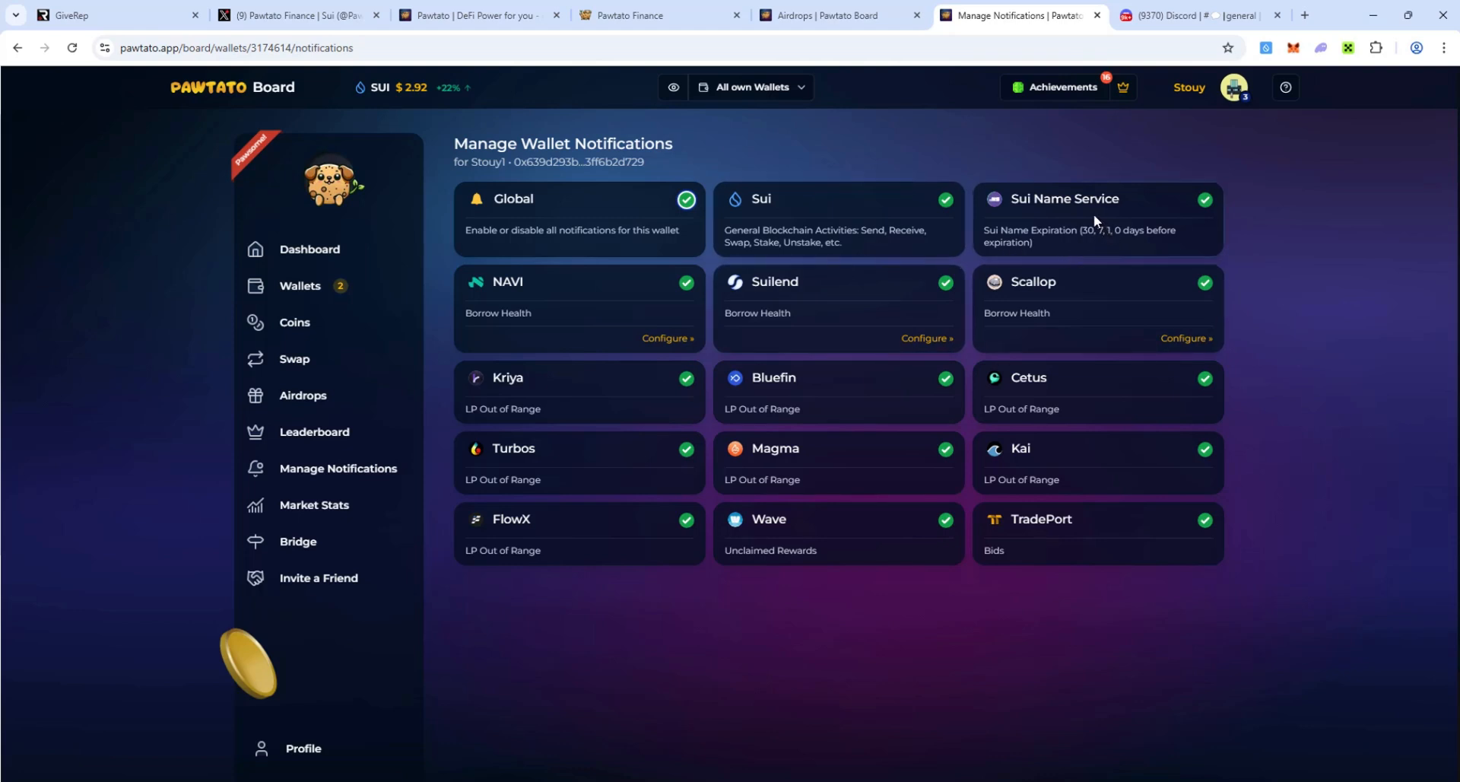
pyautogui.moveTo(601, 288)
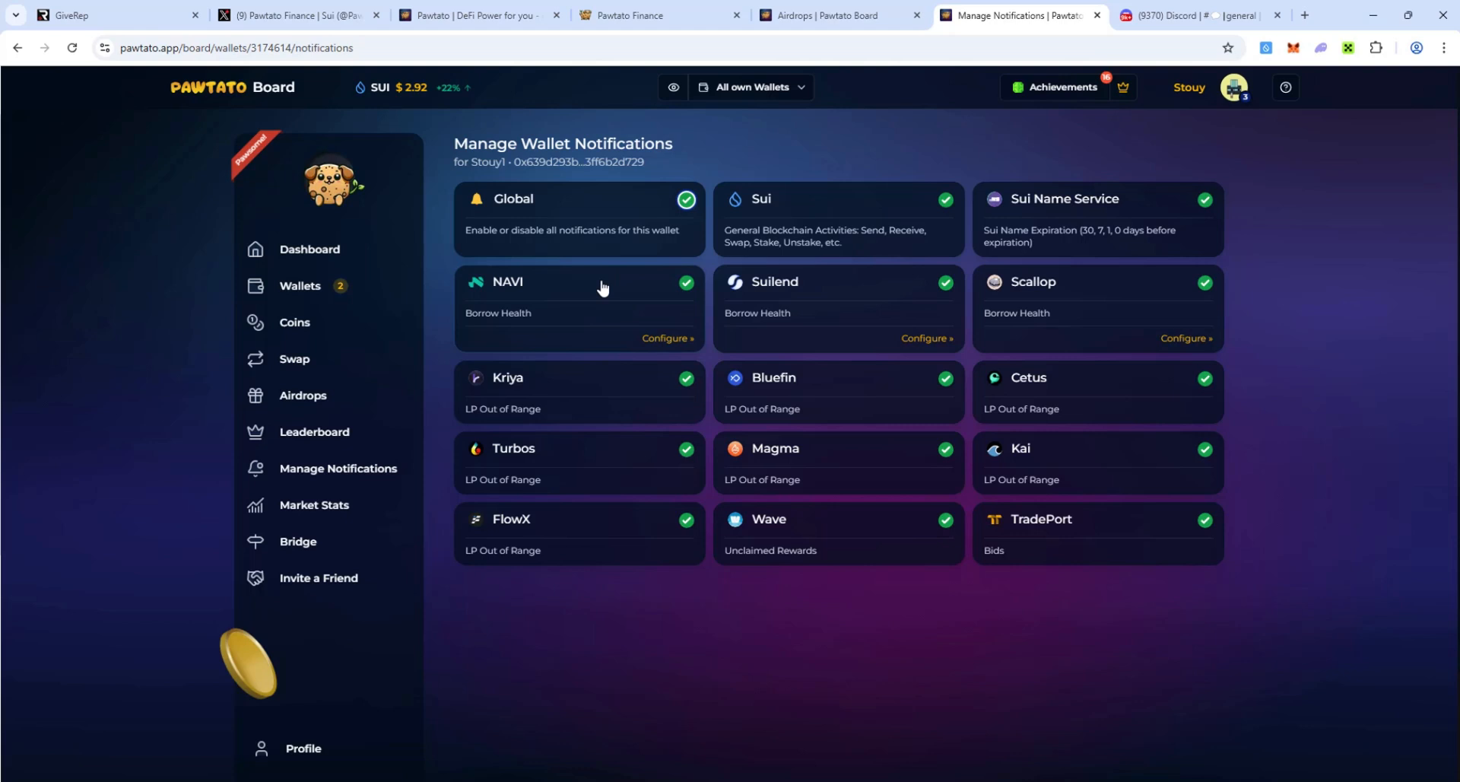
pyautogui.moveTo(821, 332)
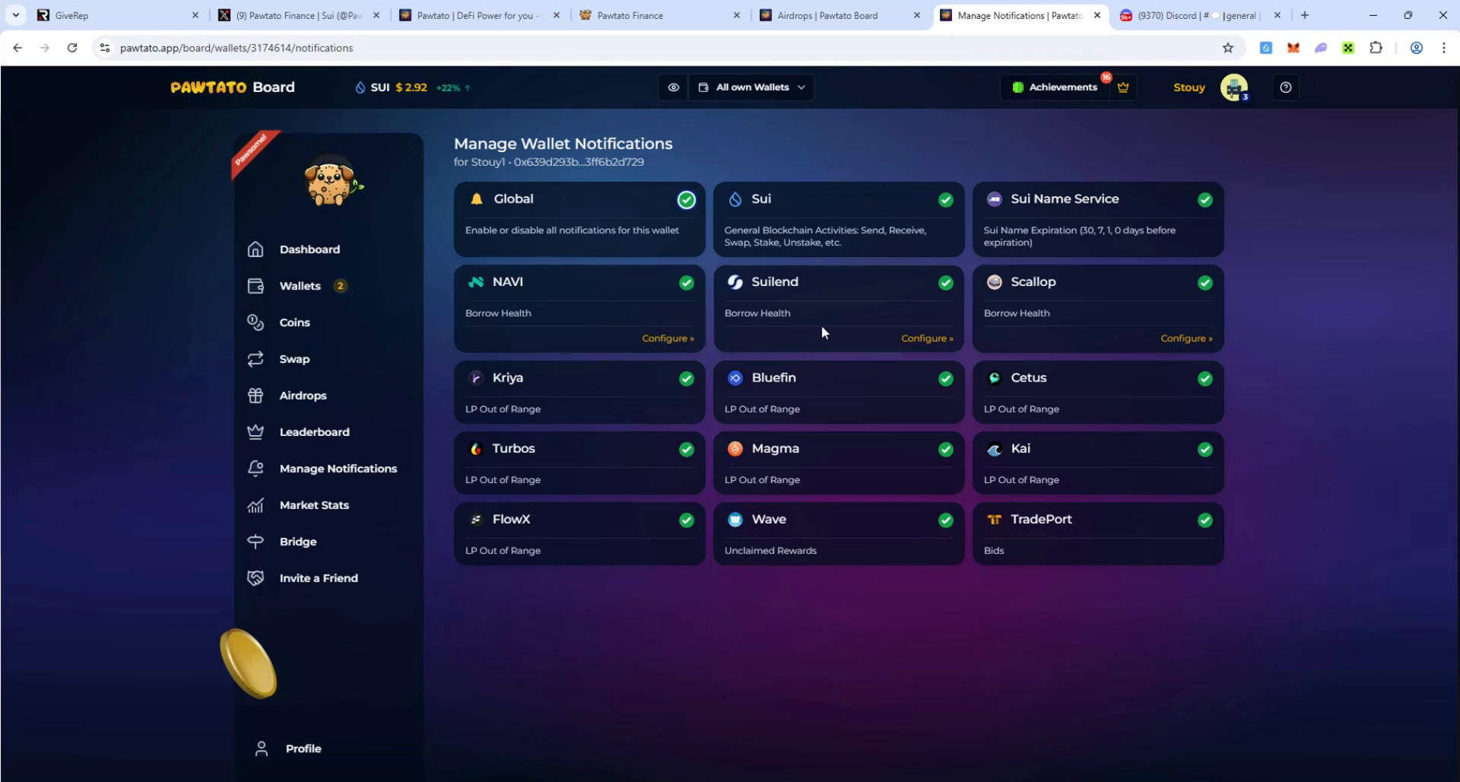
pyautogui.moveTo(624, 410)
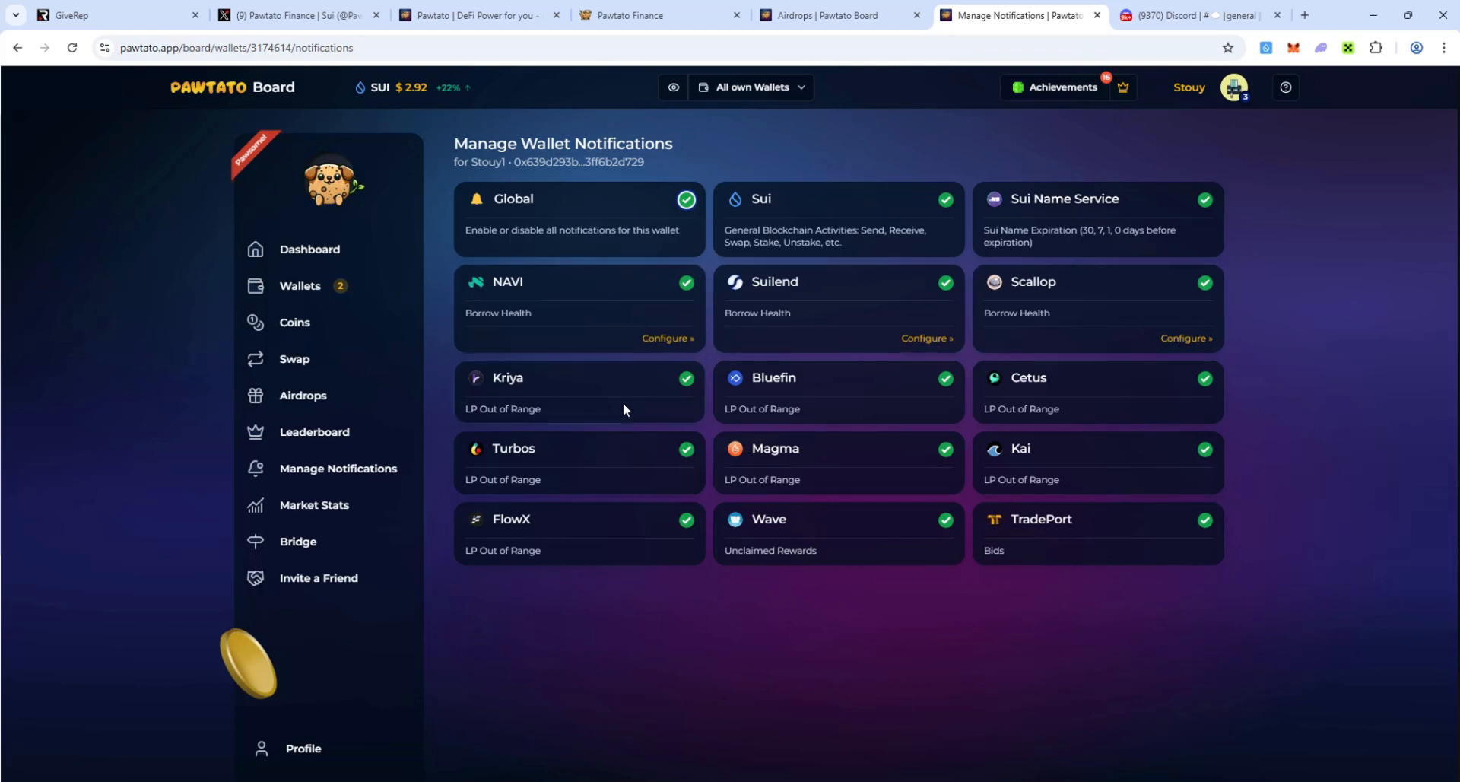
pyautogui.moveTo(657, 420)
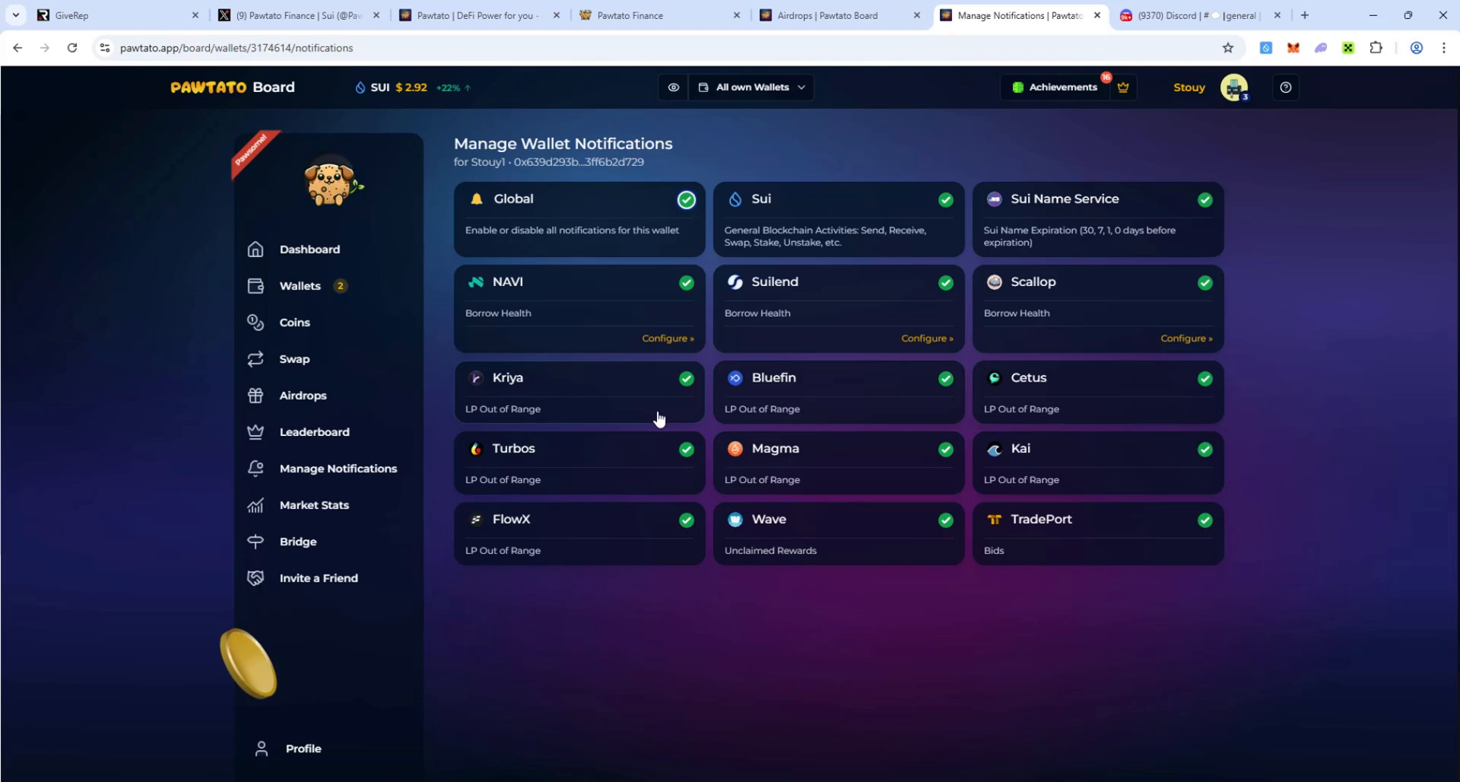
pyautogui.moveTo(861, 415)
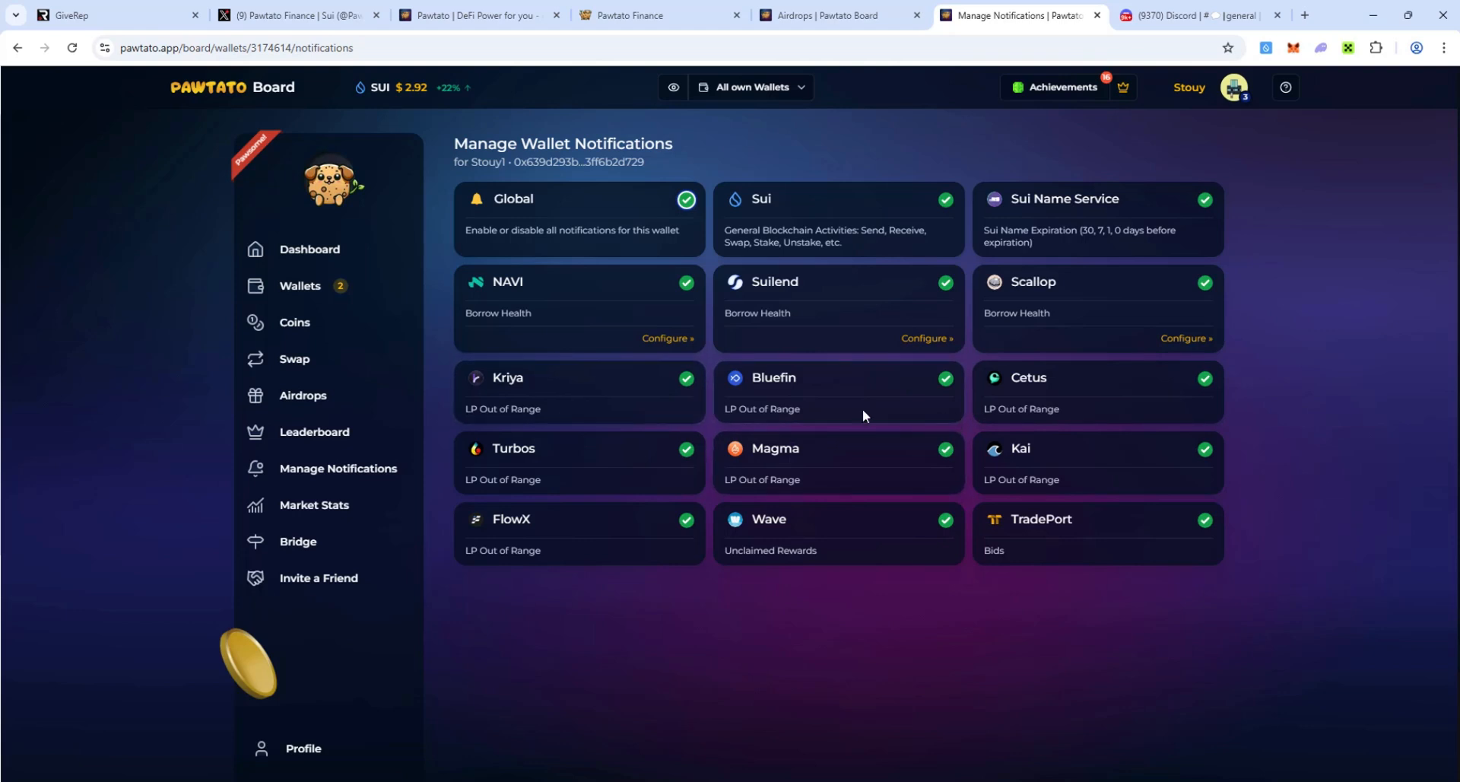
pyautogui.moveTo(677, 467)
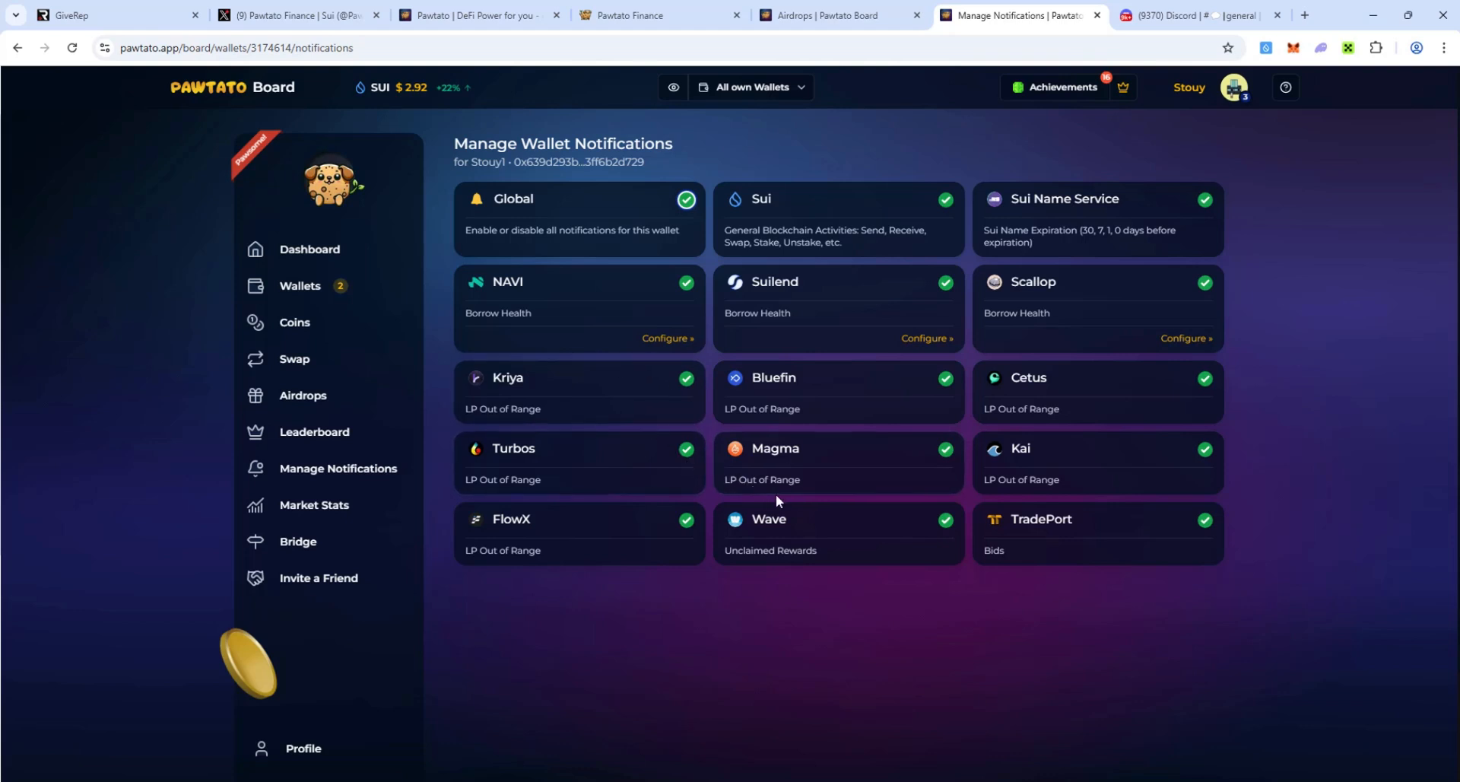
pyautogui.moveTo(835, 477)
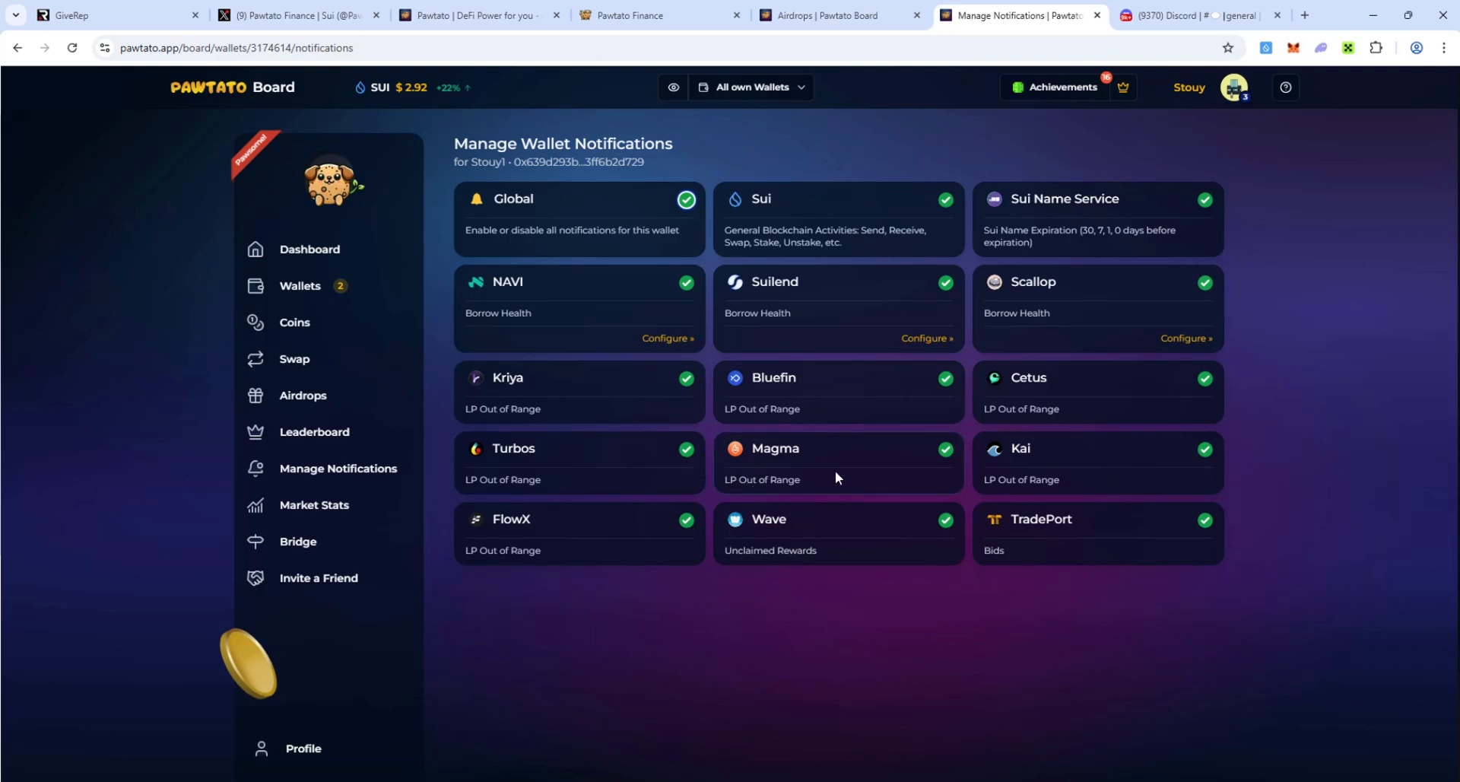
pyautogui.moveTo(1068, 521)
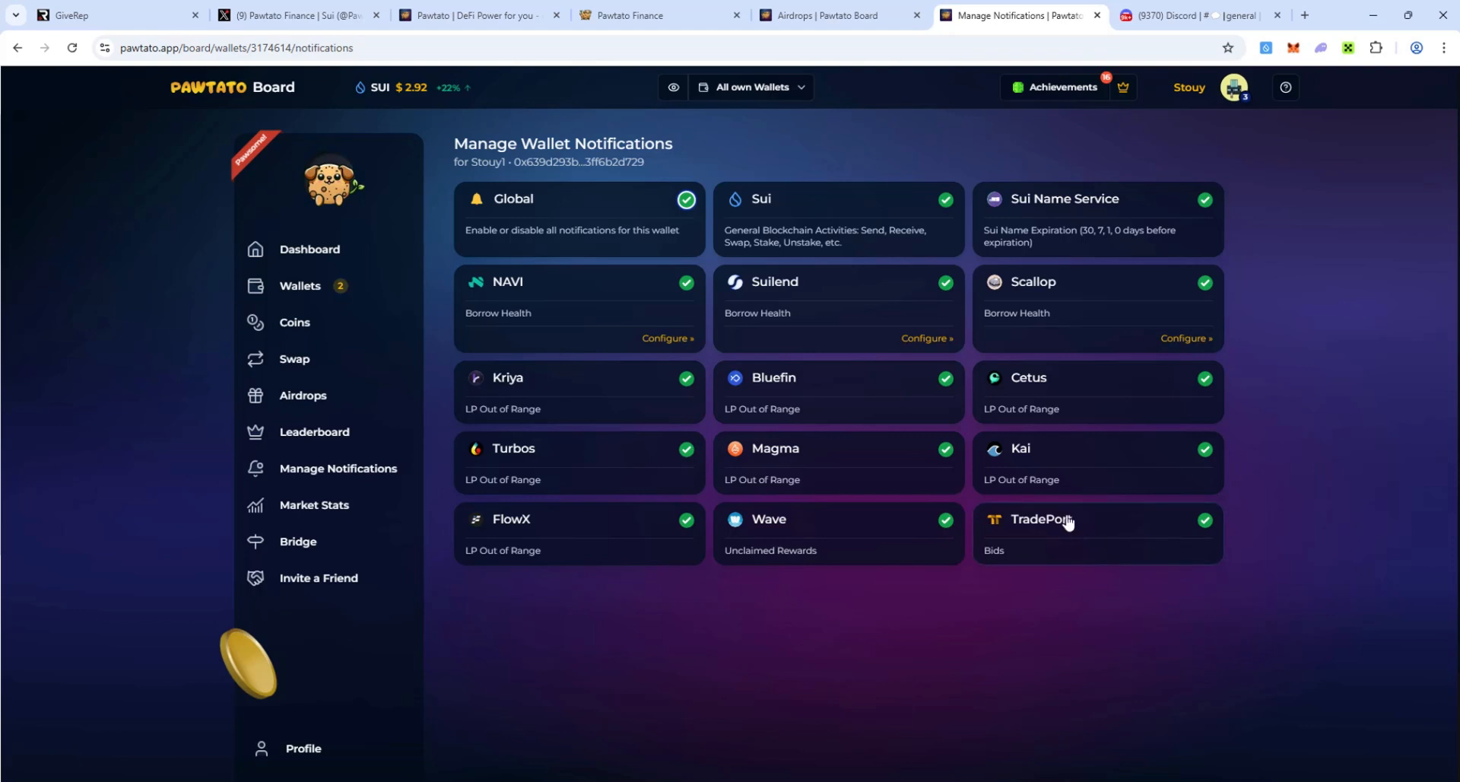
pyautogui.moveTo(1122, 538)
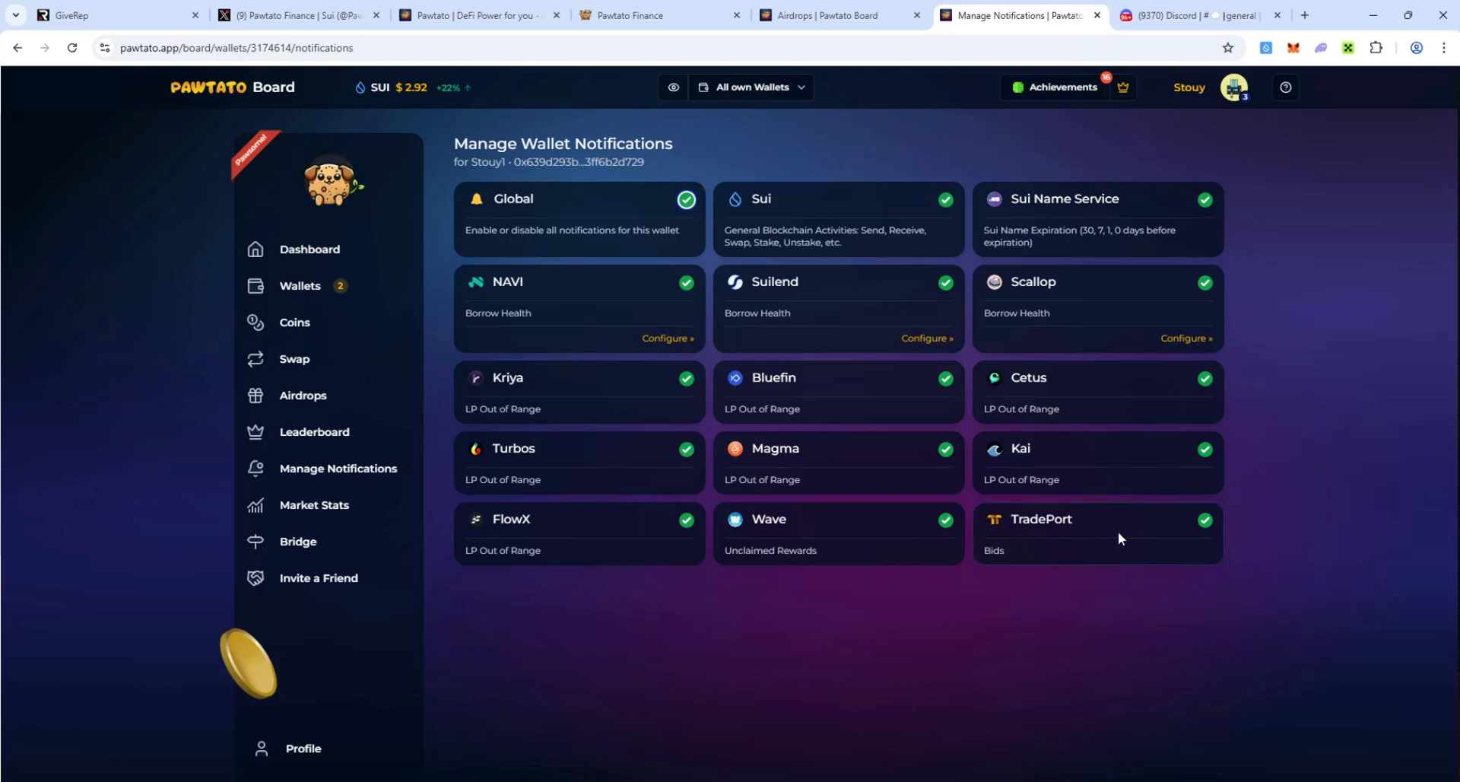
pyautogui.moveTo(1090, 533)
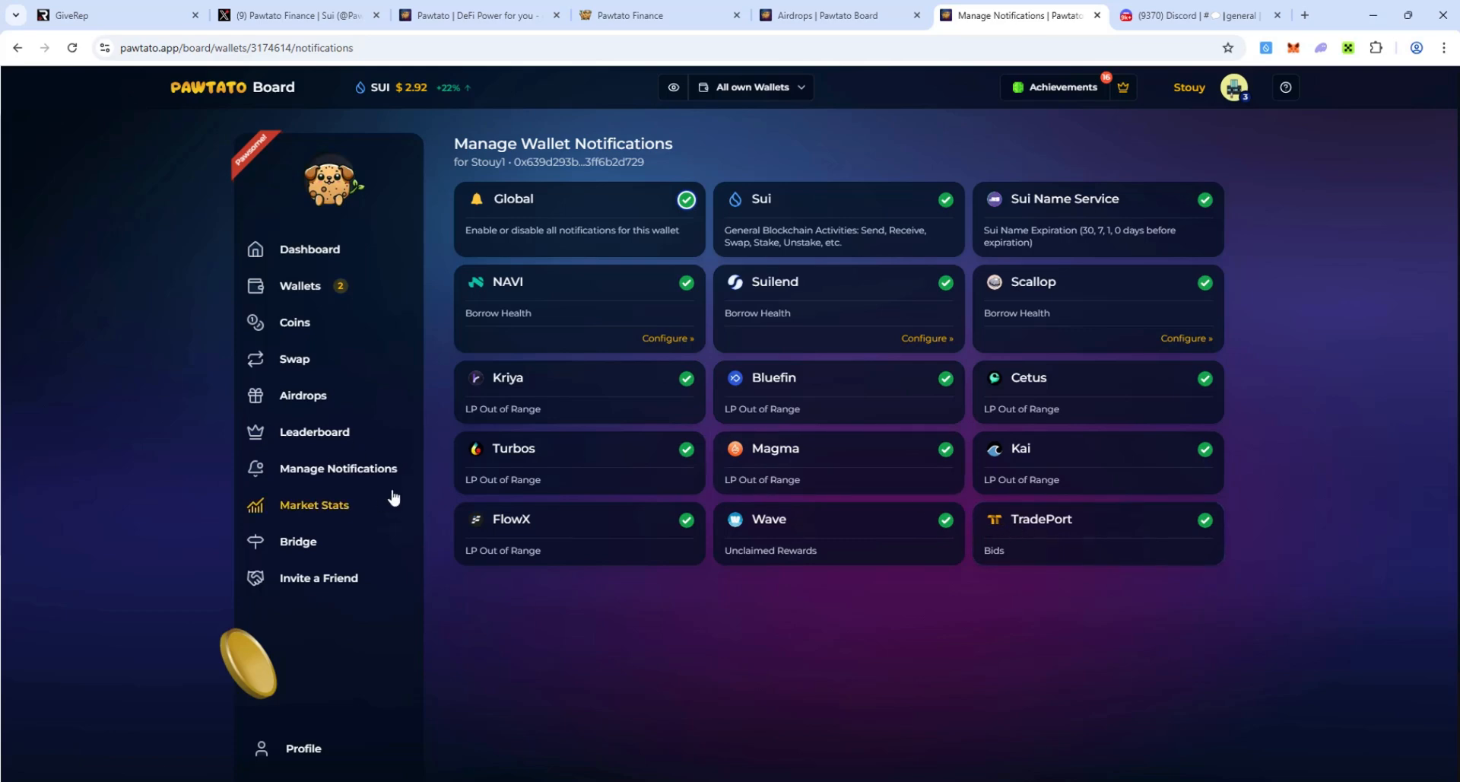
pyautogui.moveTo(931, 468)
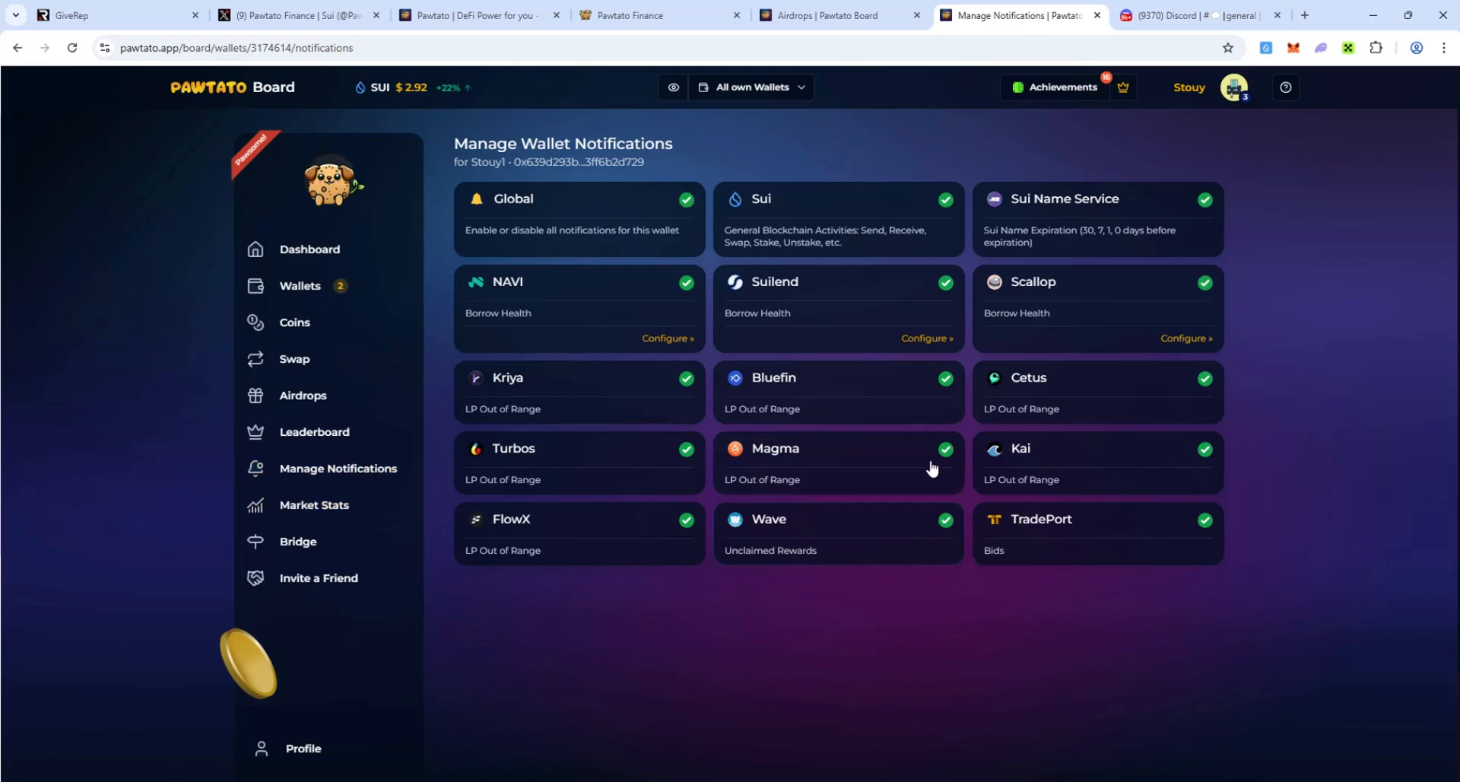
# - Review dashboard prices and news, then switch to the Pawtato Finance Discord general channel
pyautogui.click(310, 249)
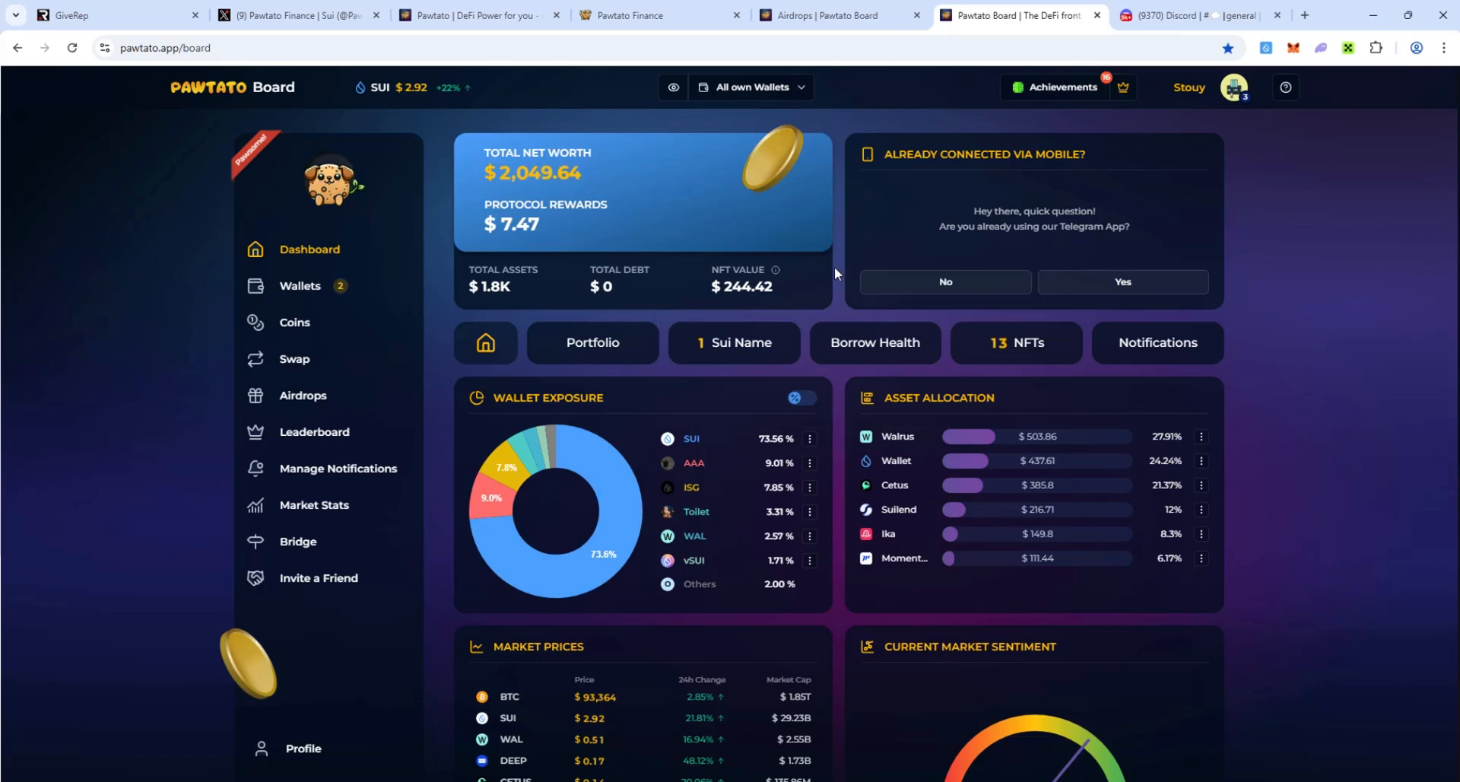
pyautogui.moveTo(295, 359)
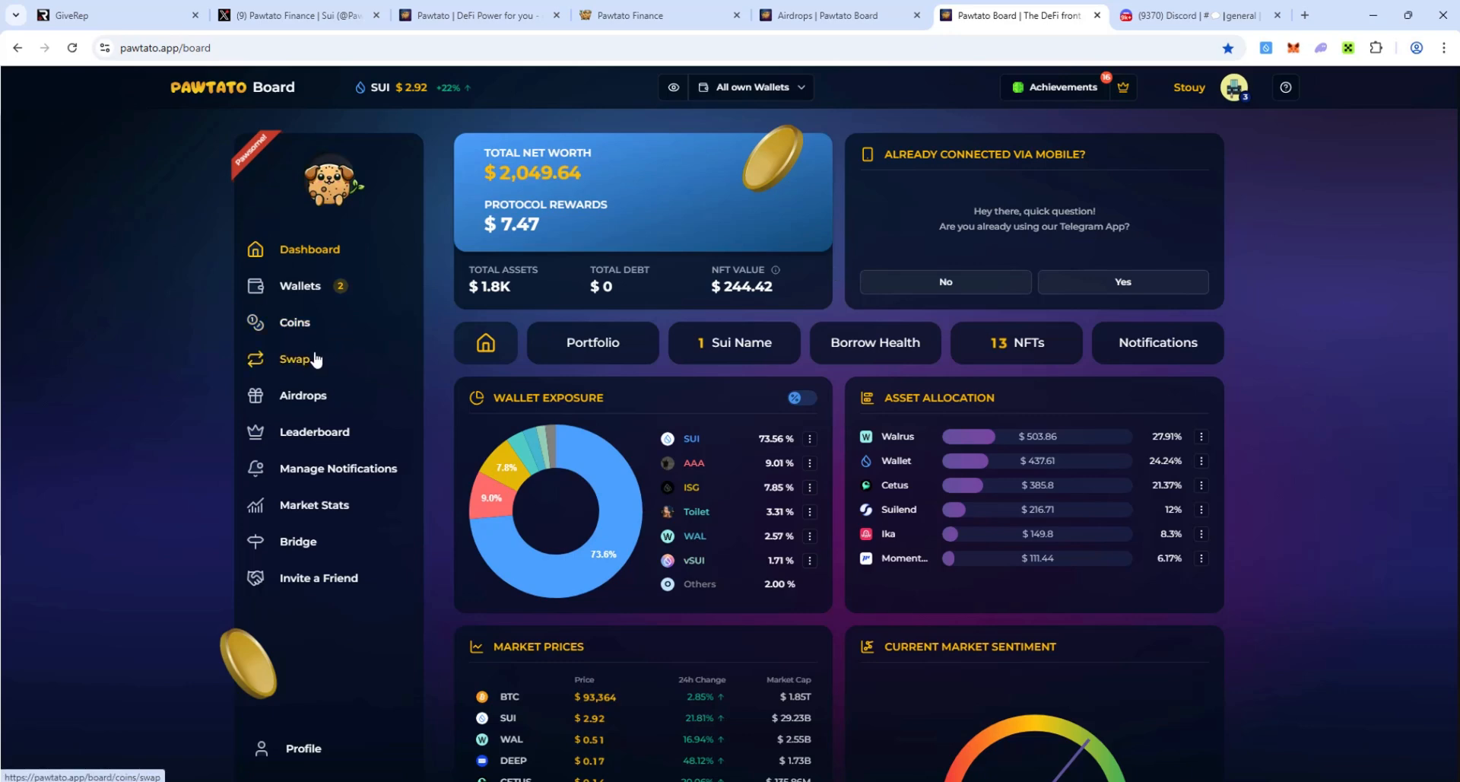
pyautogui.moveTo(792, 205)
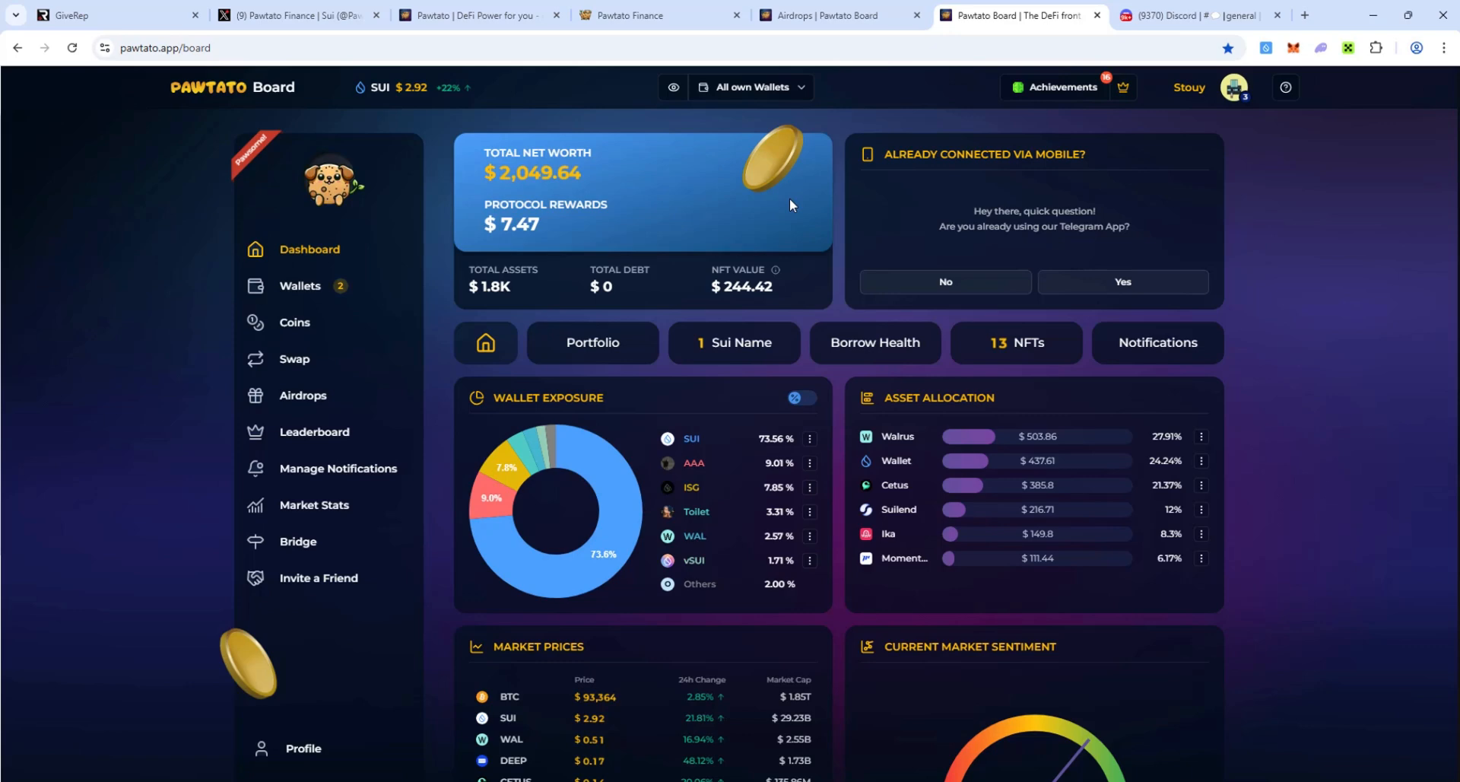
pyautogui.moveTo(843, 419)
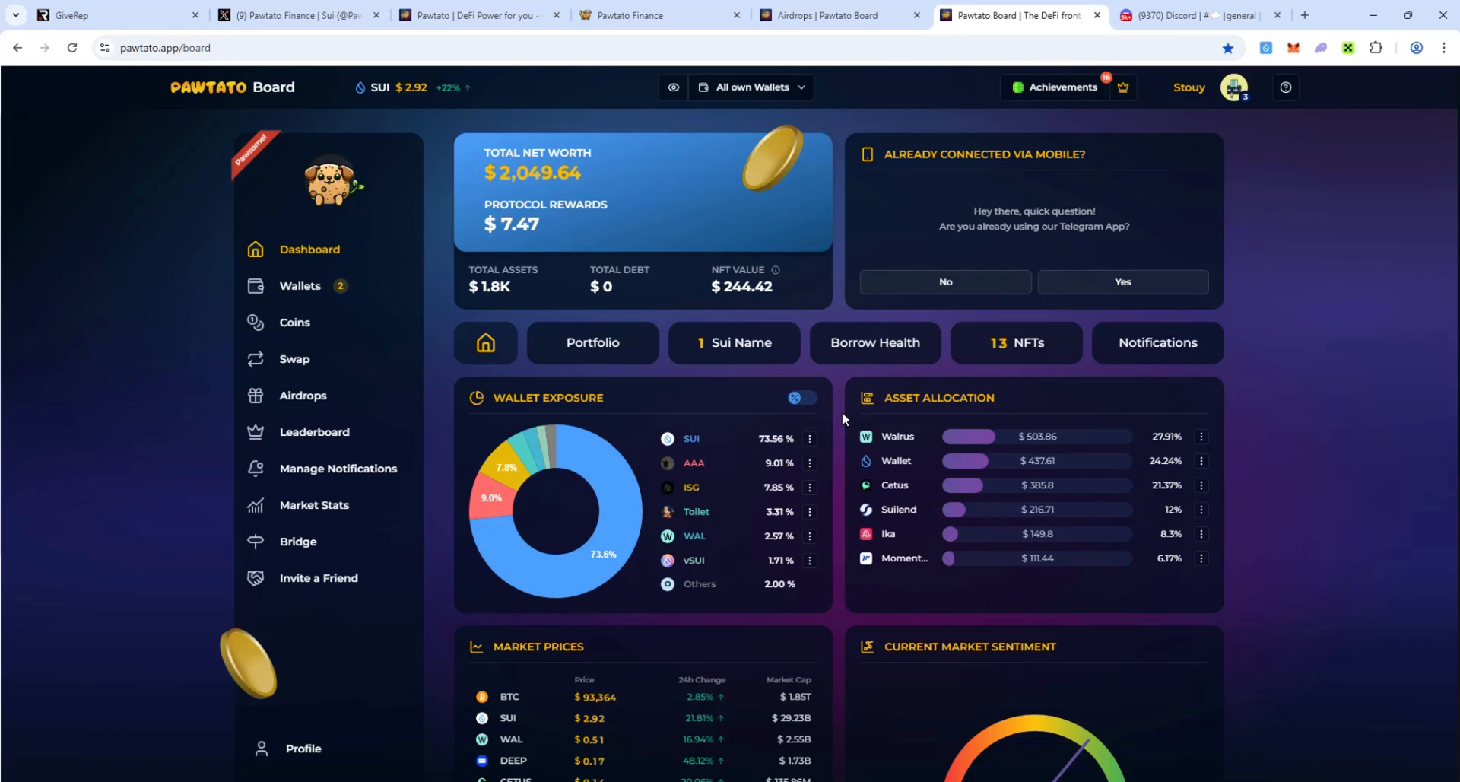
pyautogui.scroll(-3)
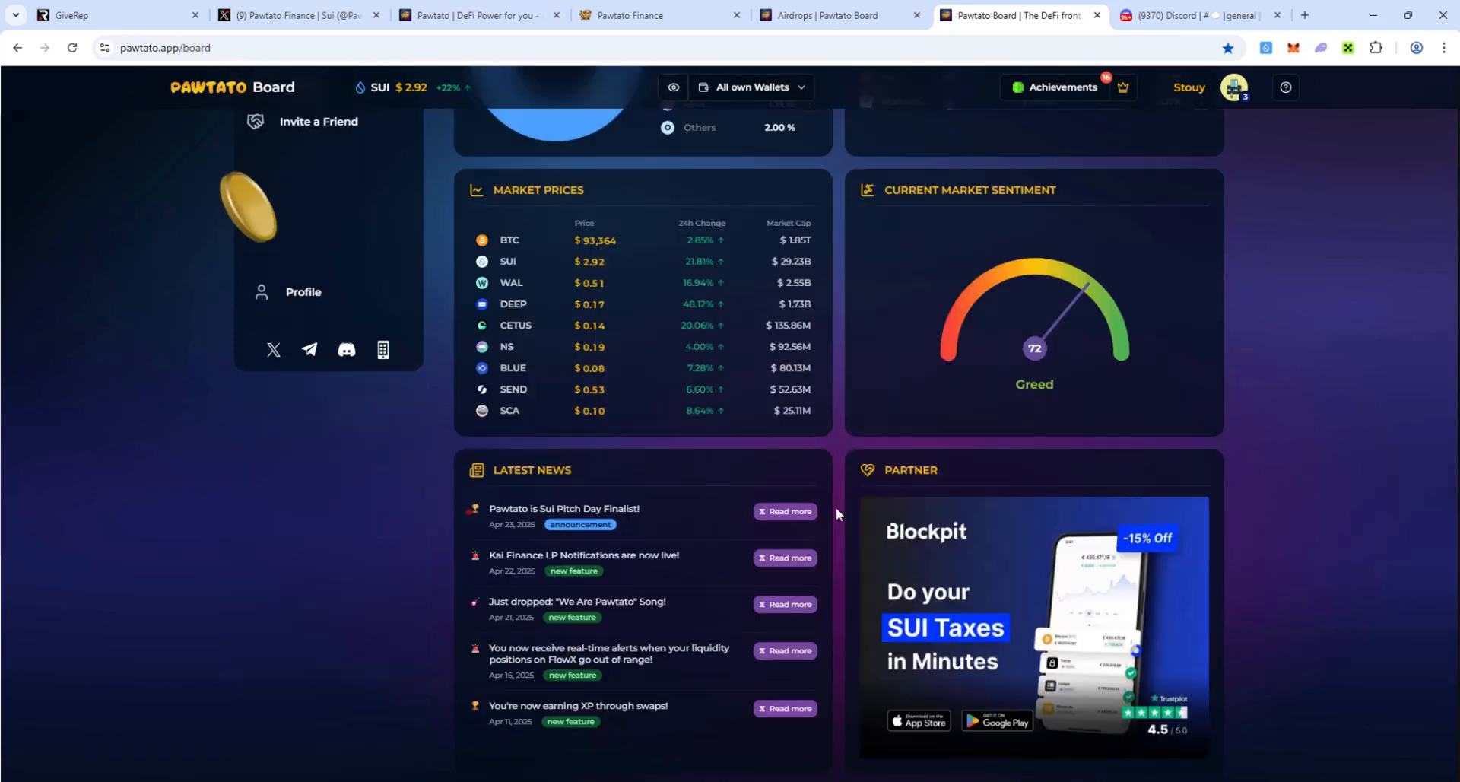
pyautogui.scroll(3)
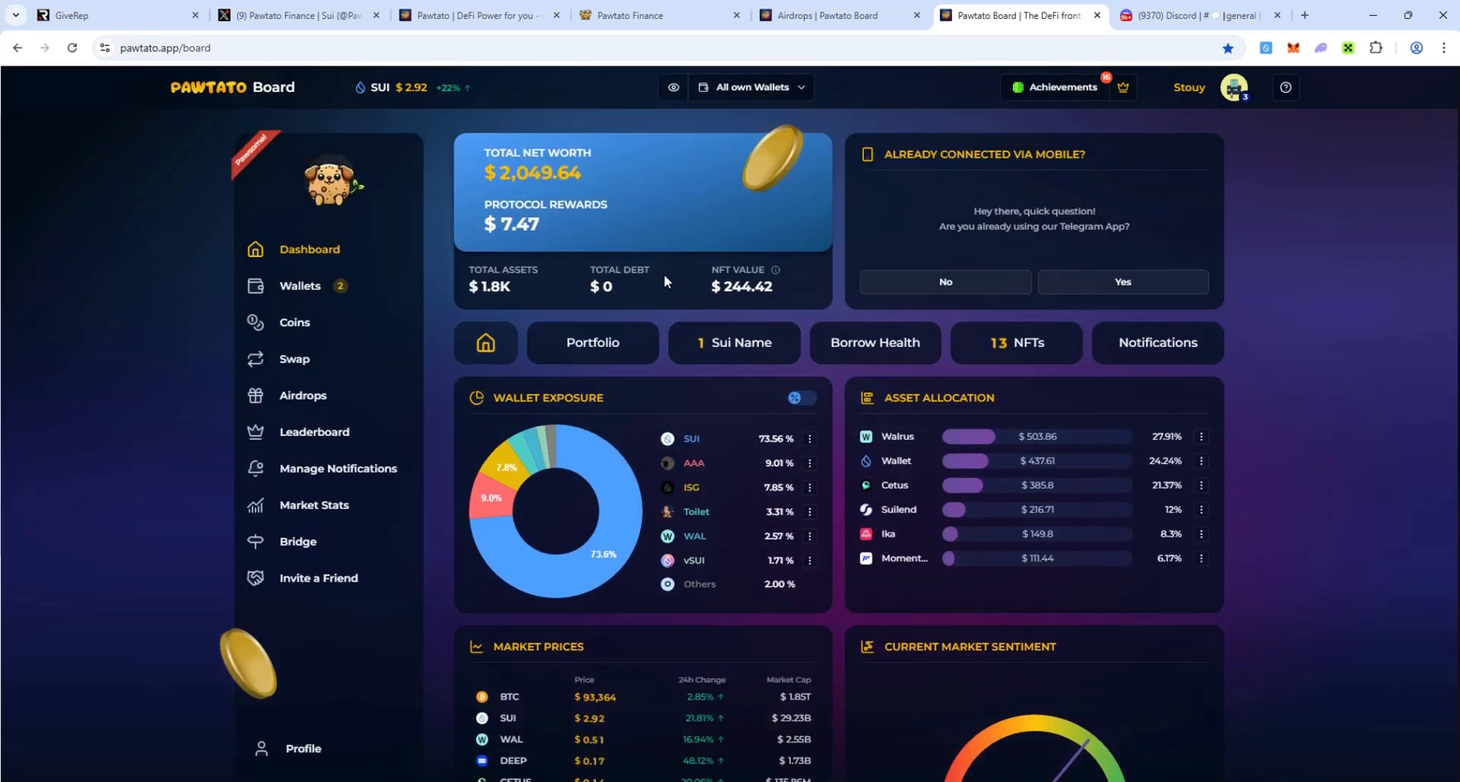
pyautogui.click(1202, 15)
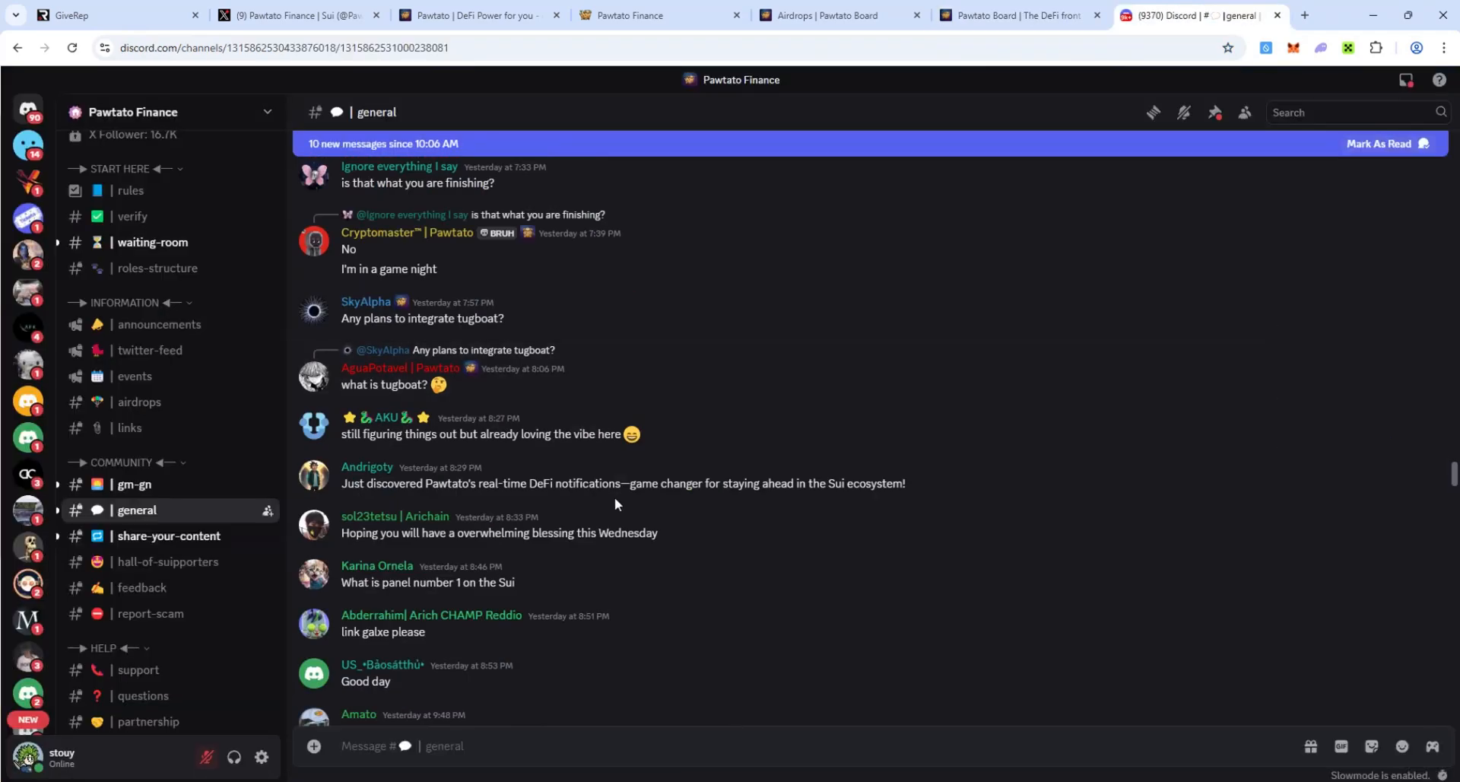
pyautogui.scroll(-3)
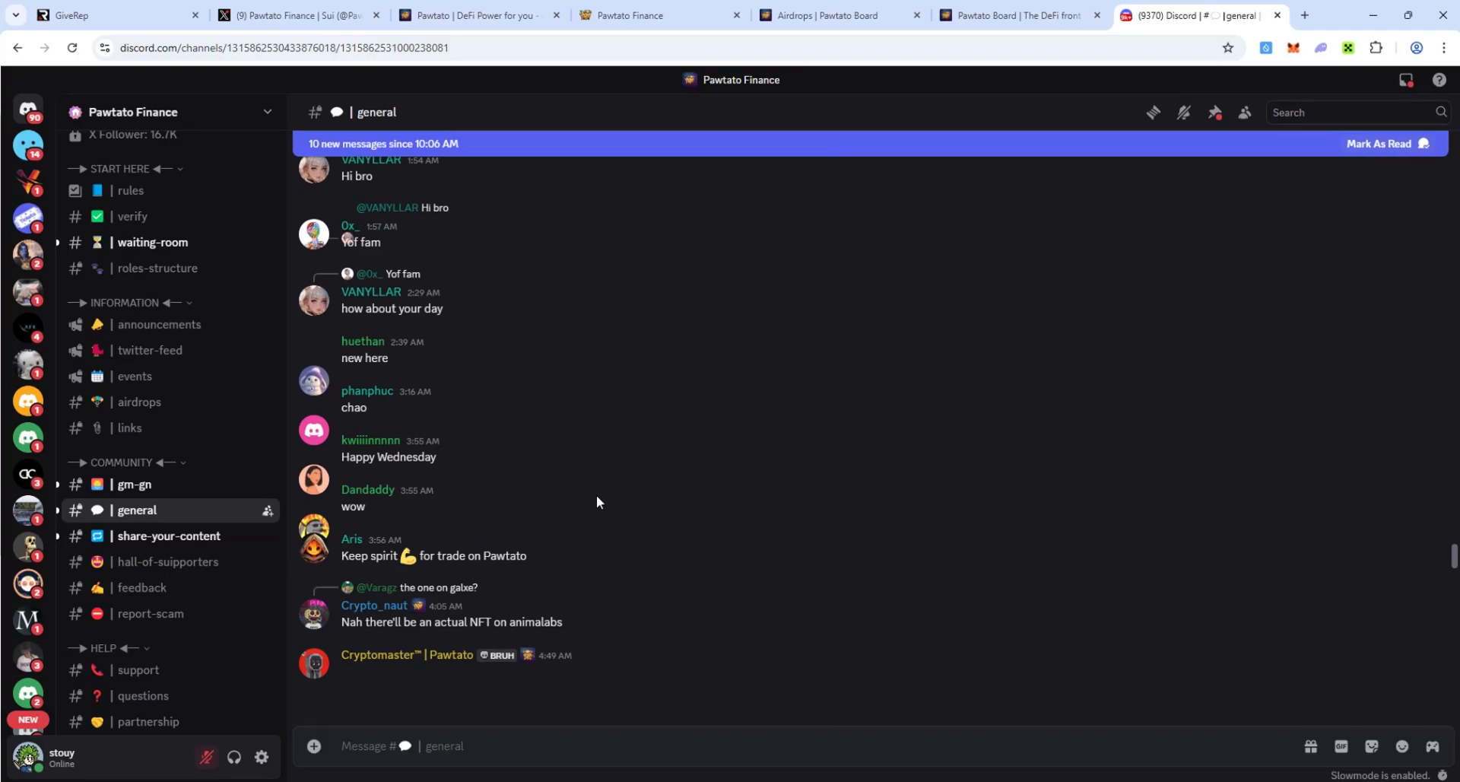
# - Return to Pawtato Board's Portfolio tab: wallets $479.99, protocols $1,377.06
pyautogui.click(1018, 15)
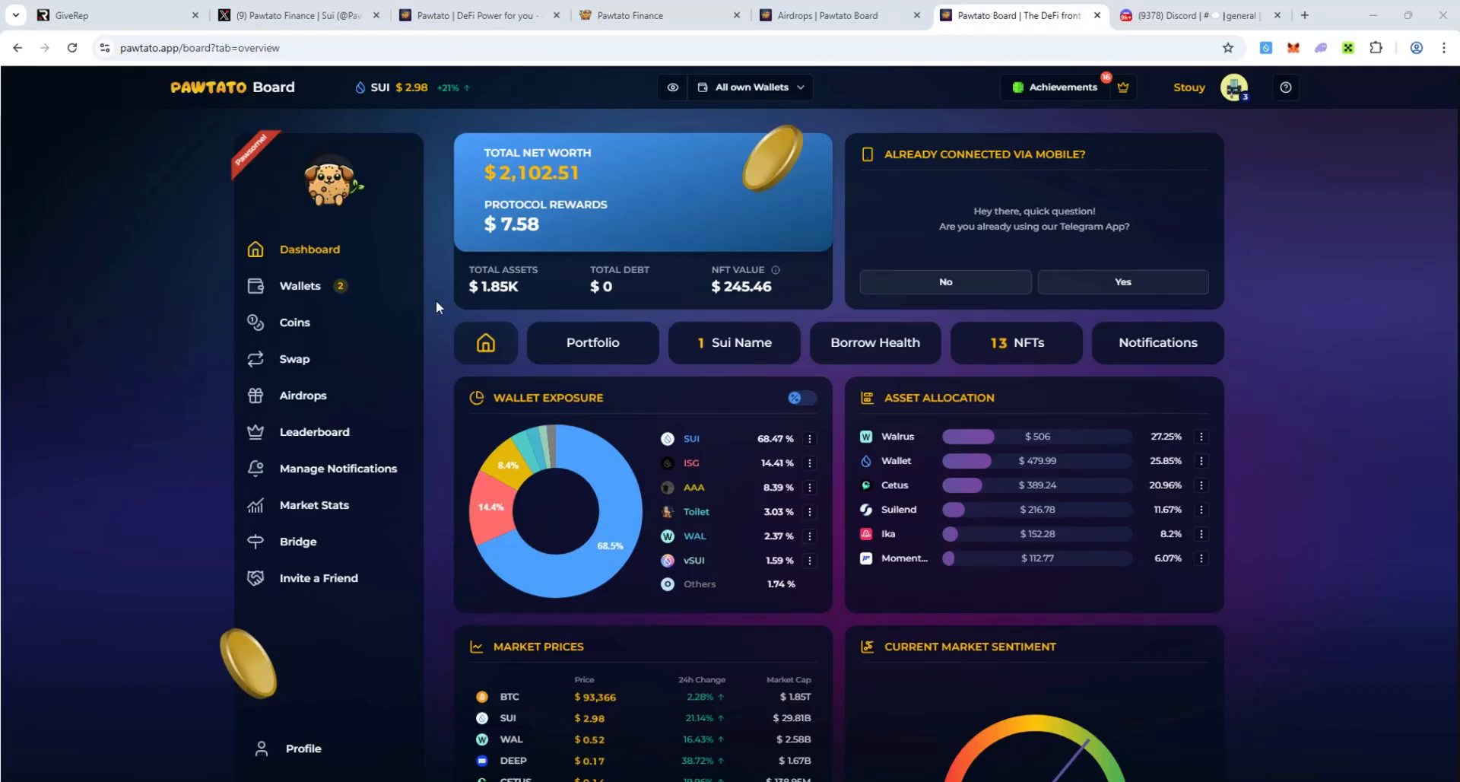
pyautogui.moveTo(592, 342)
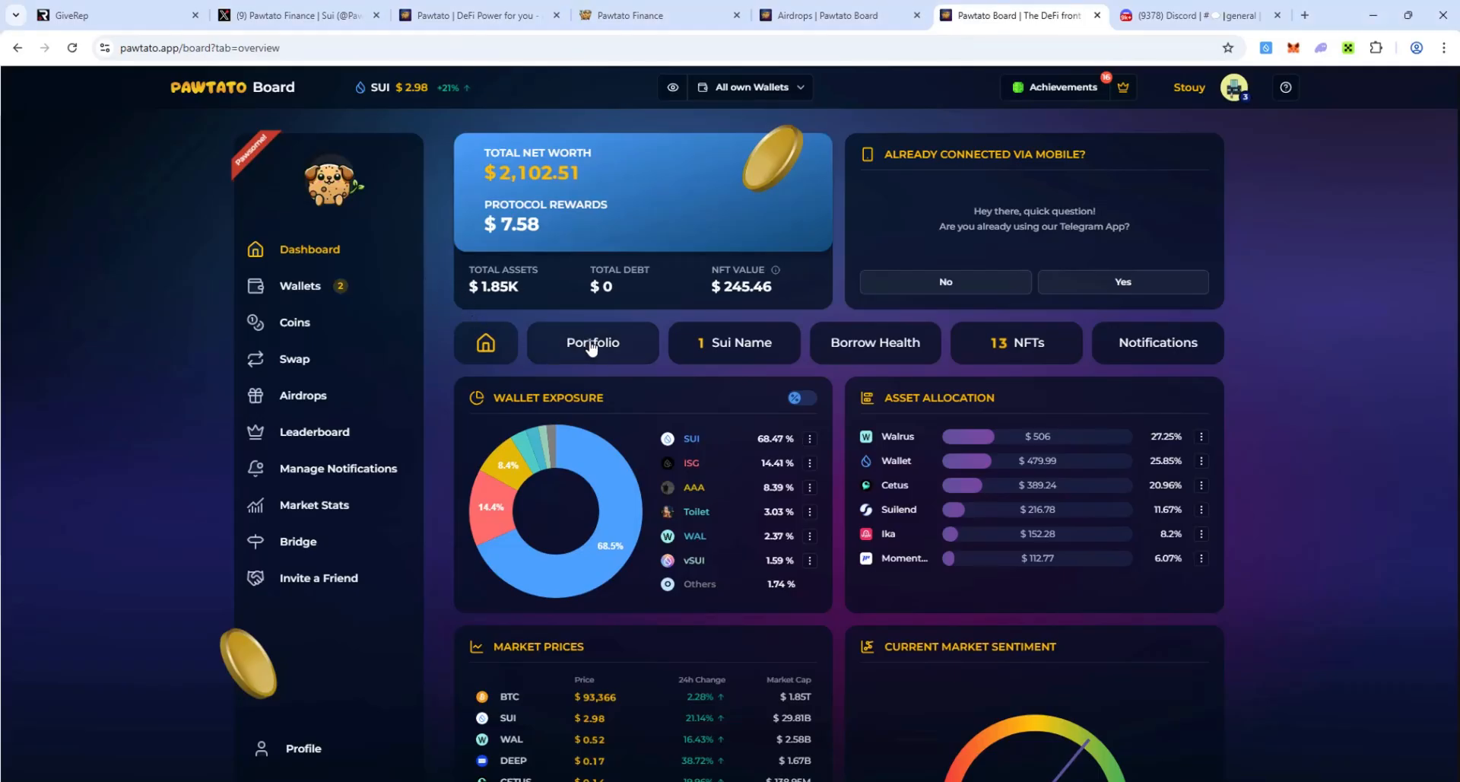
pyautogui.click(593, 342)
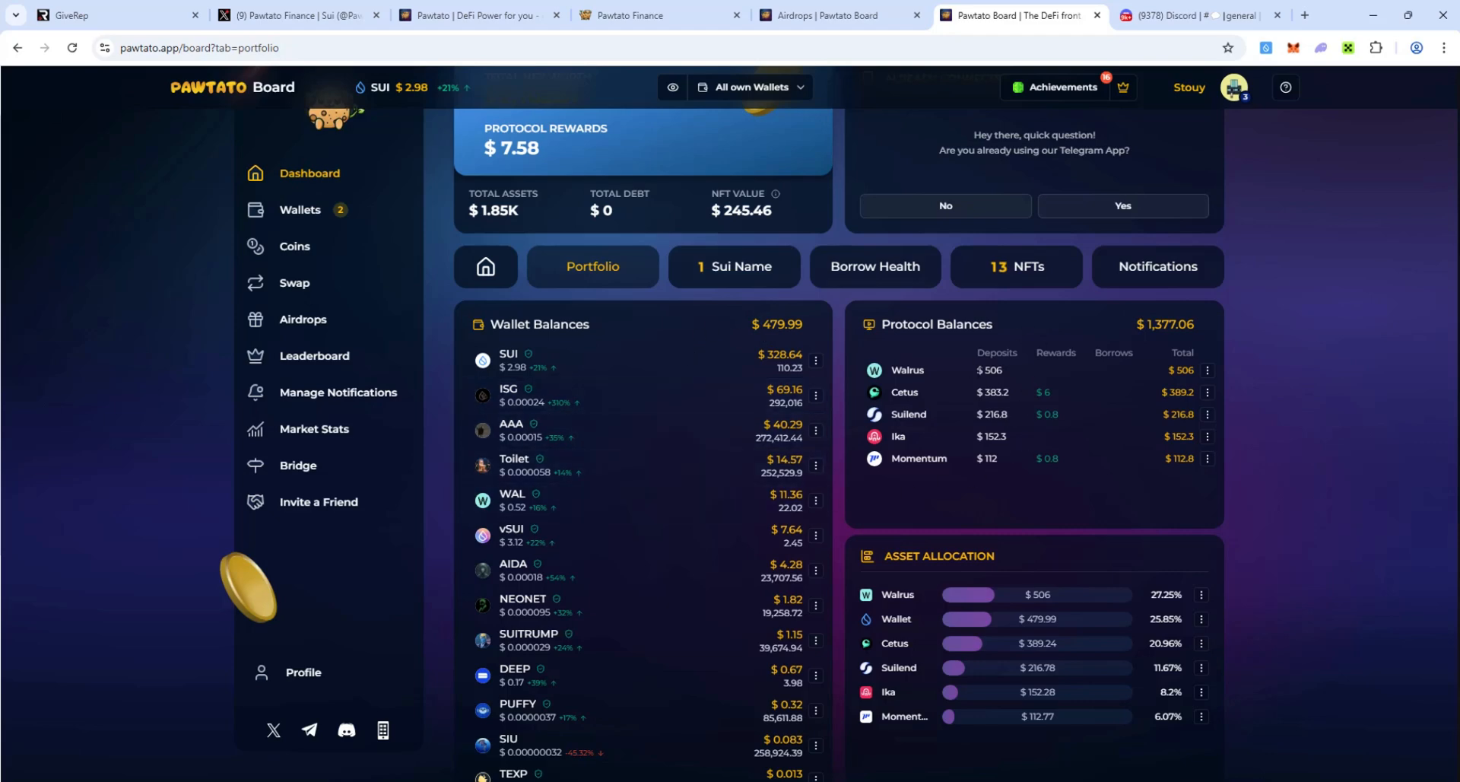
pyautogui.moveTo(1092, 364)
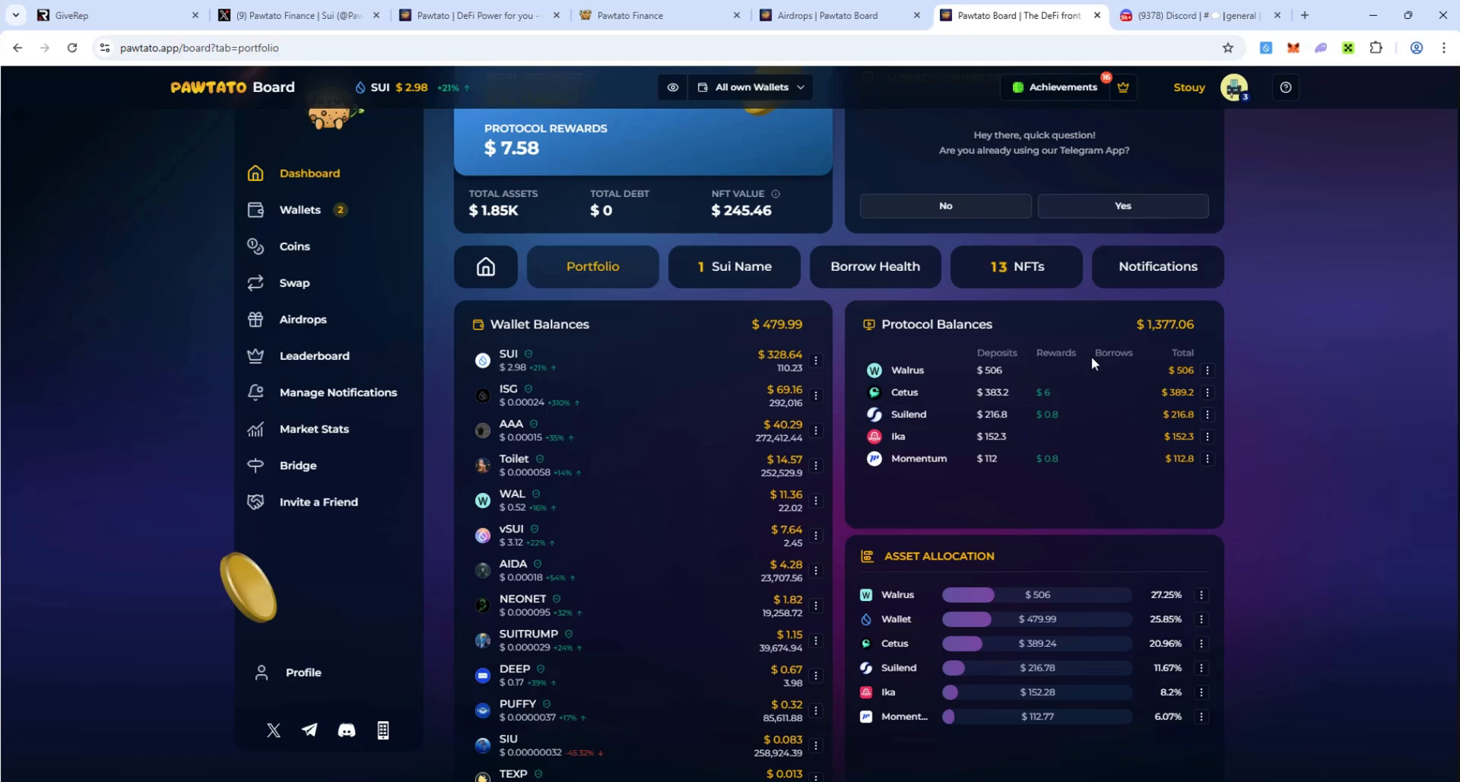
pyautogui.moveTo(1065, 467)
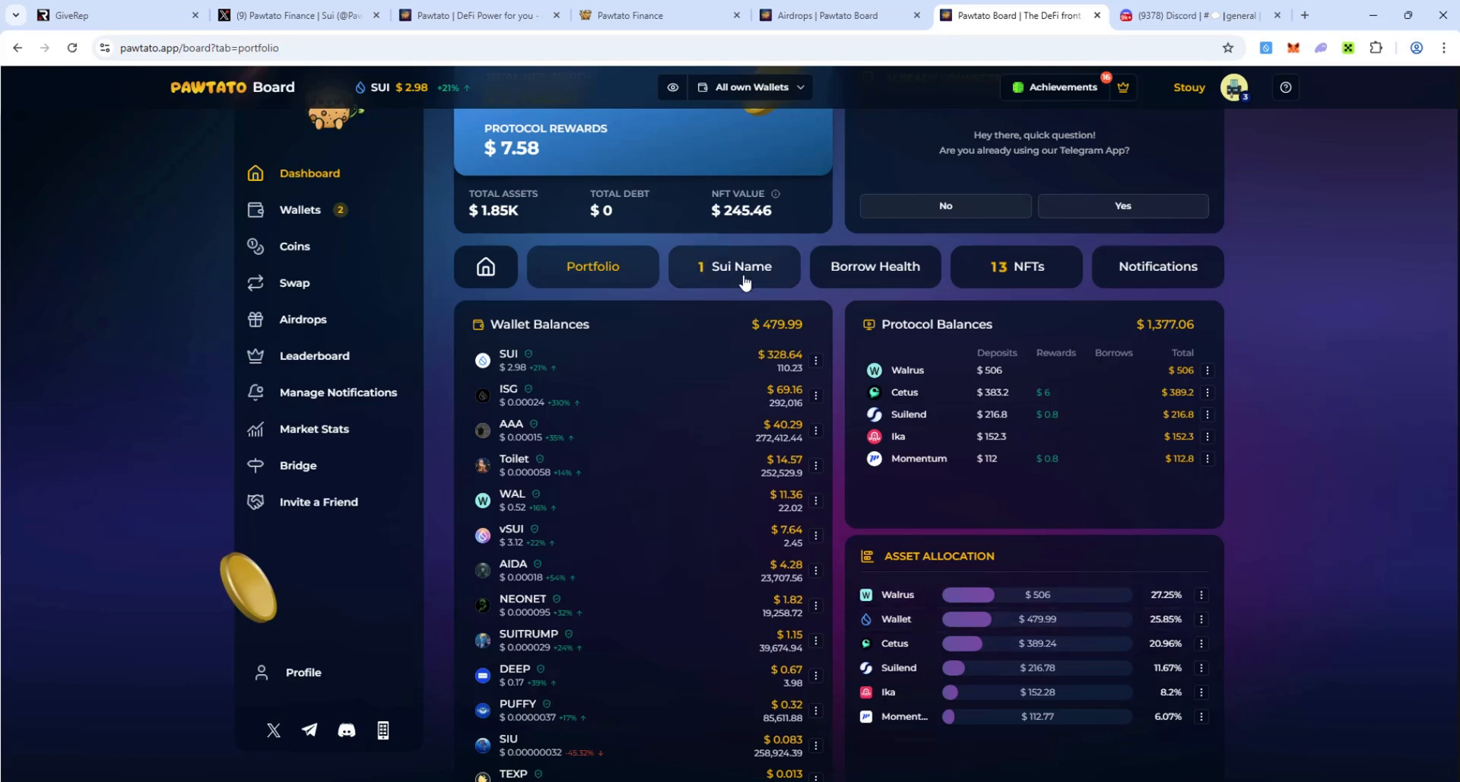
# - Check the stouy.sui name's actions, then view Borrow Health, which requires a specific wallet
pyautogui.click(733, 267)
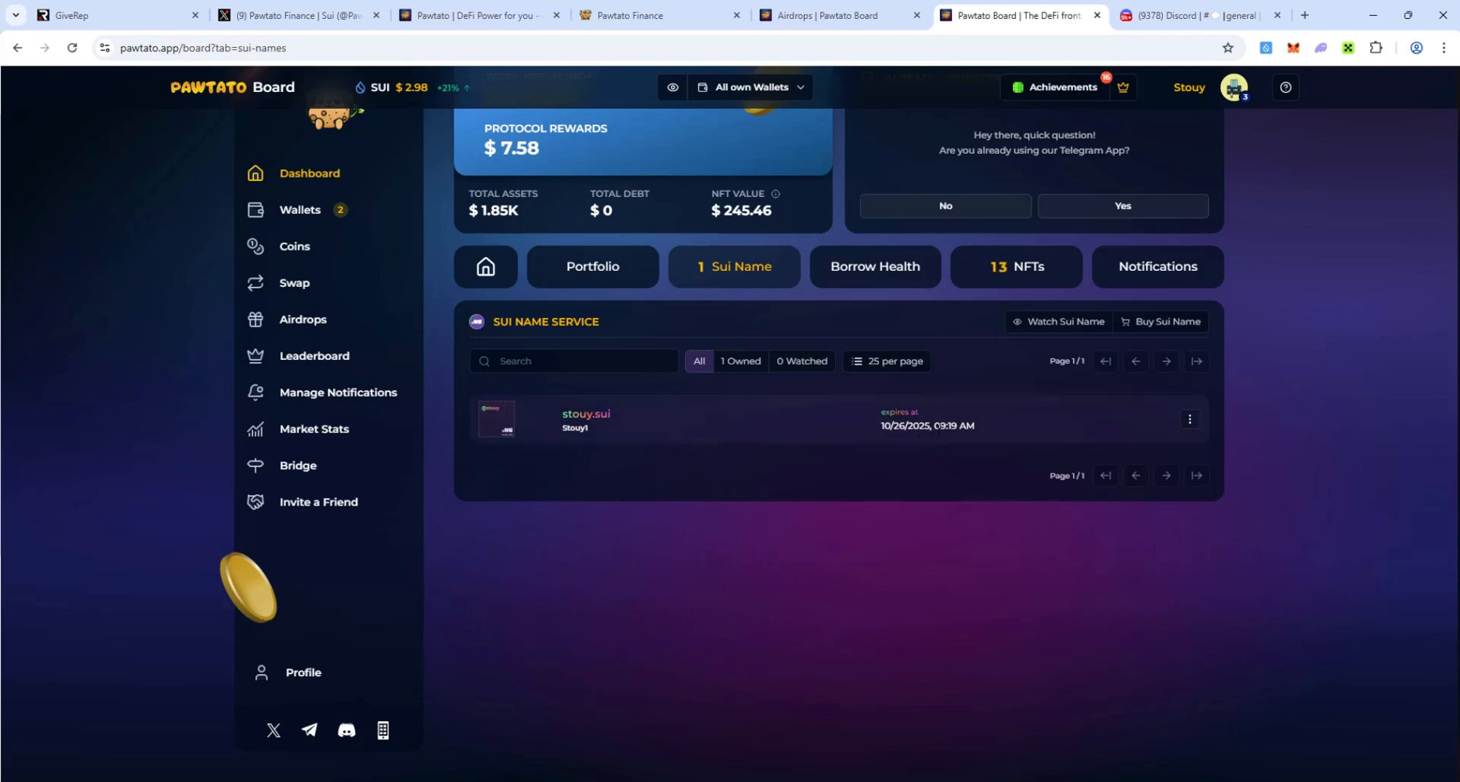
pyautogui.moveTo(1029, 424)
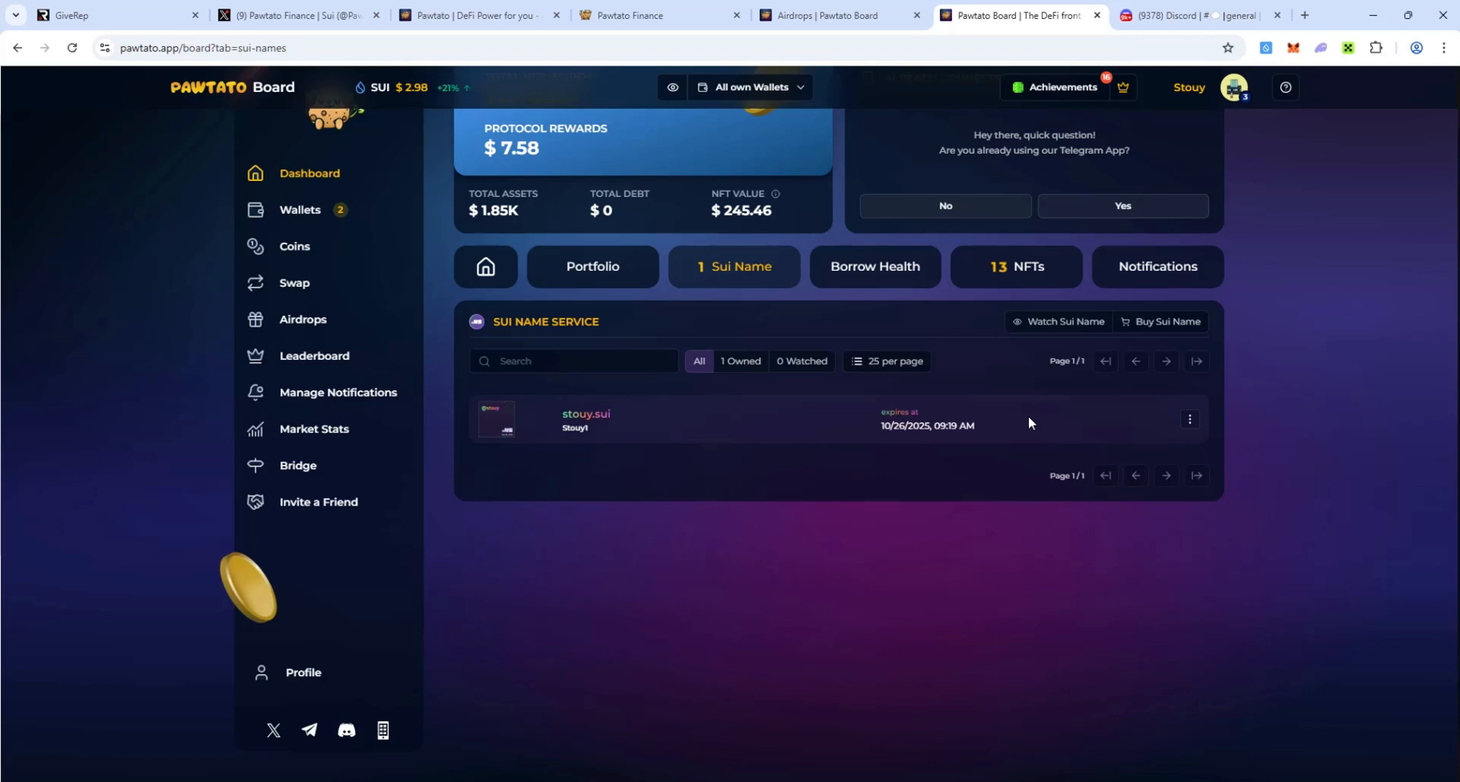
pyautogui.click(1190, 419)
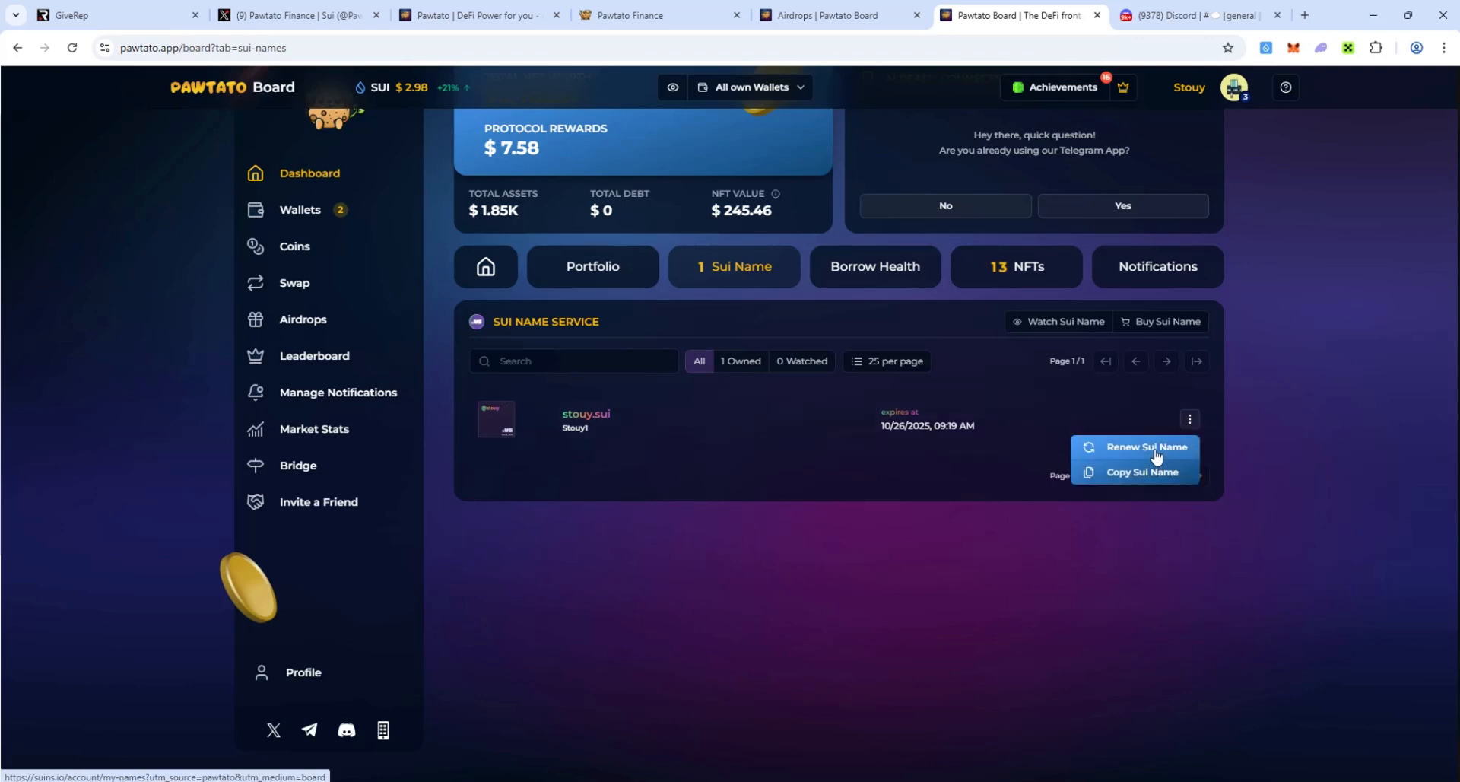
pyautogui.moveTo(872, 270)
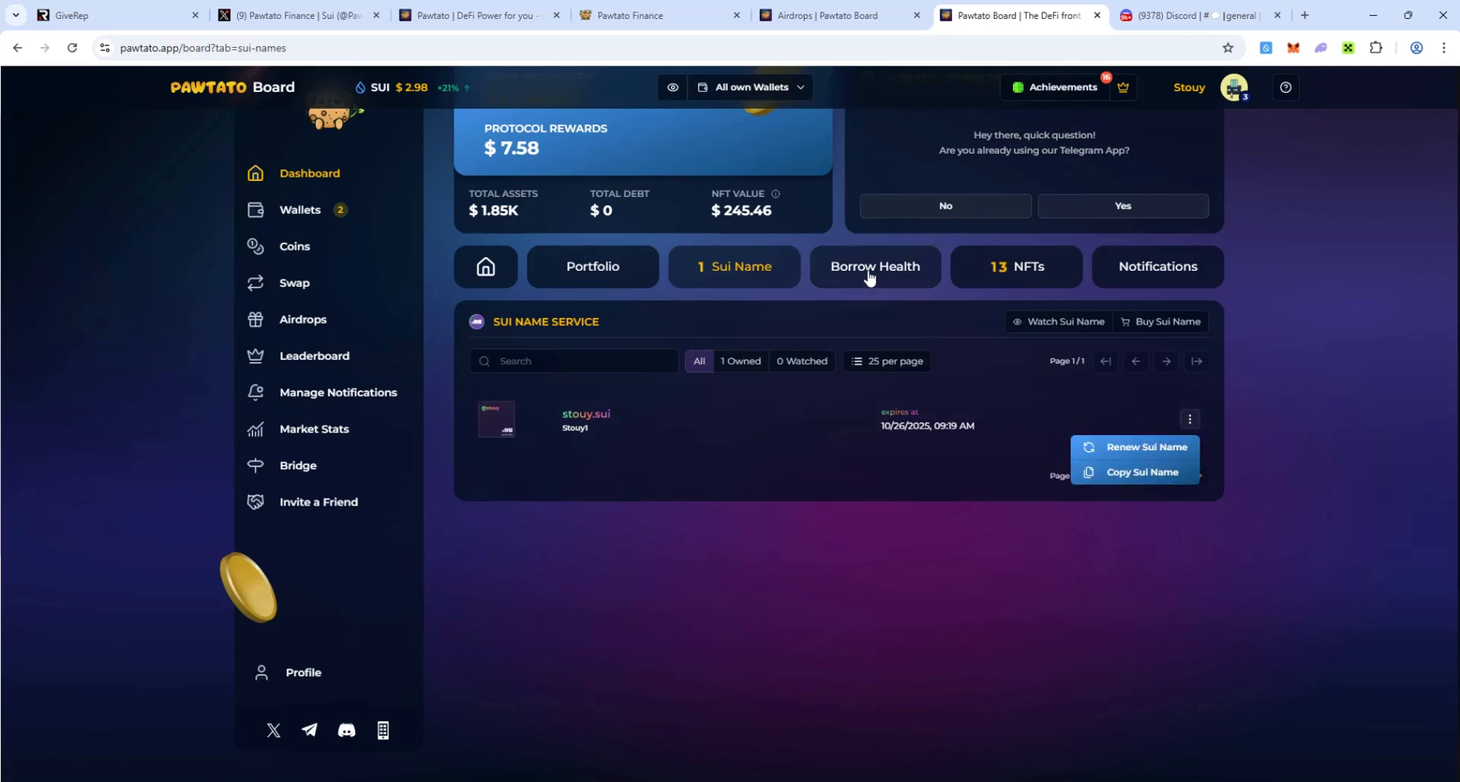
pyautogui.click(874, 266)
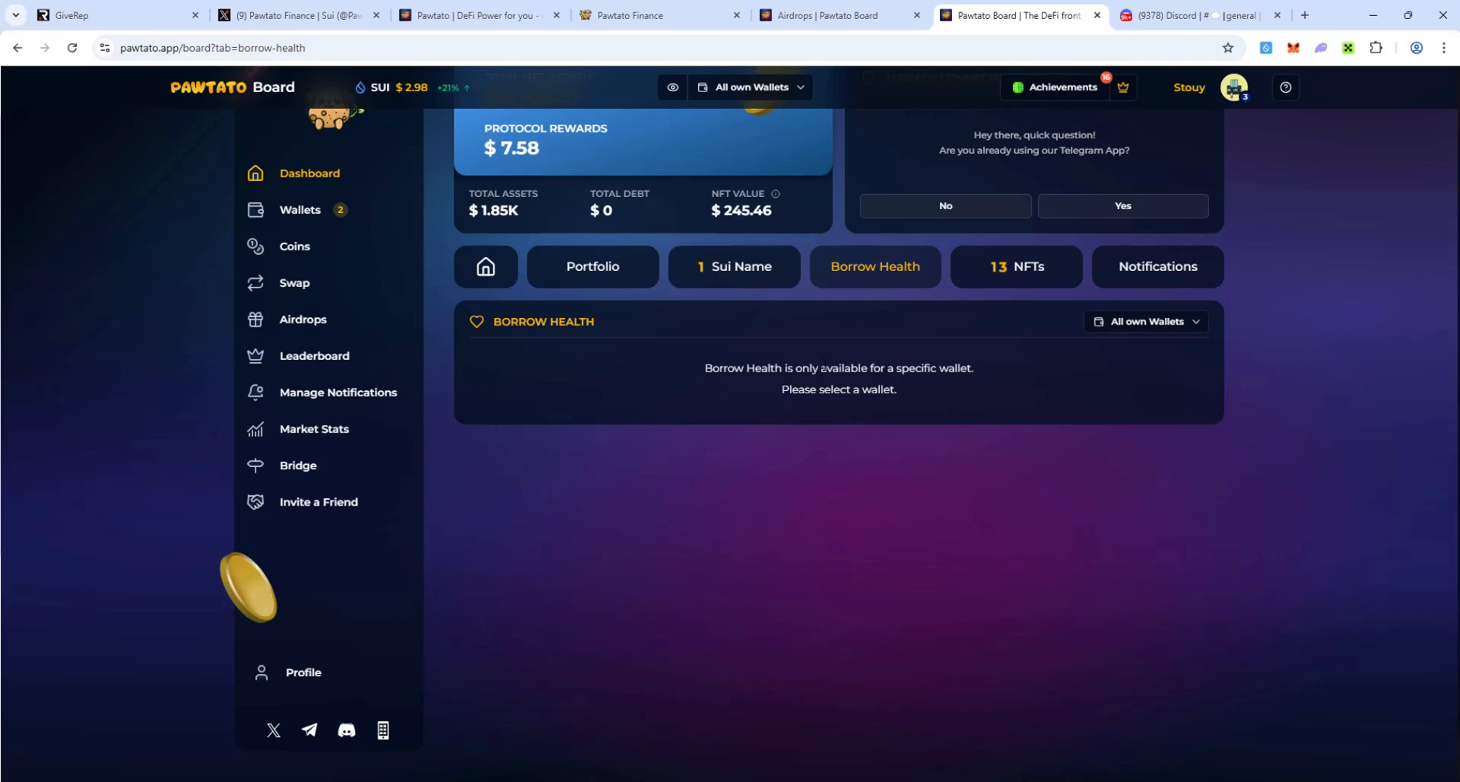
# - Browse the NFTs tab listing the Suilend Account and two SuiNS names
pyautogui.click(1017, 267)
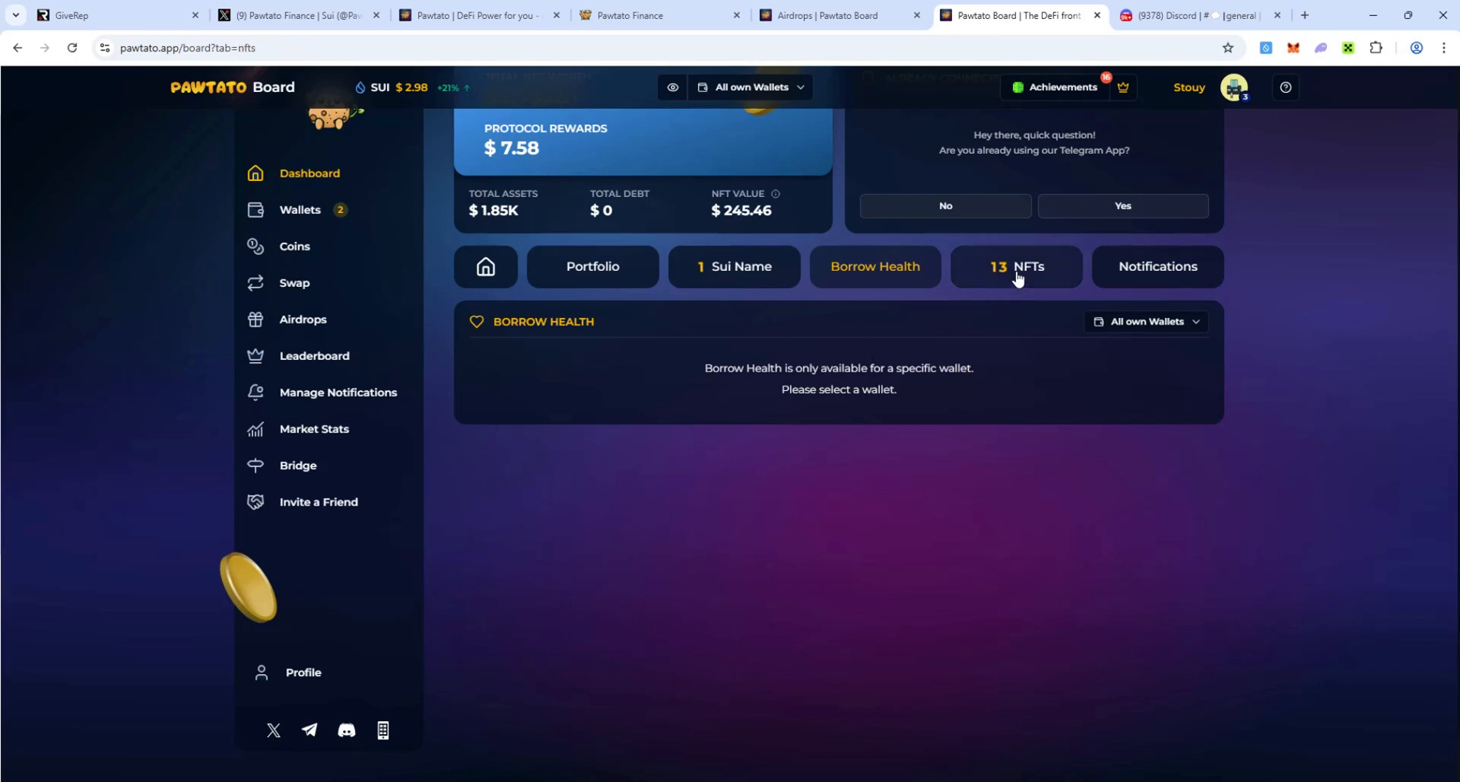
pyautogui.click(1016, 266)
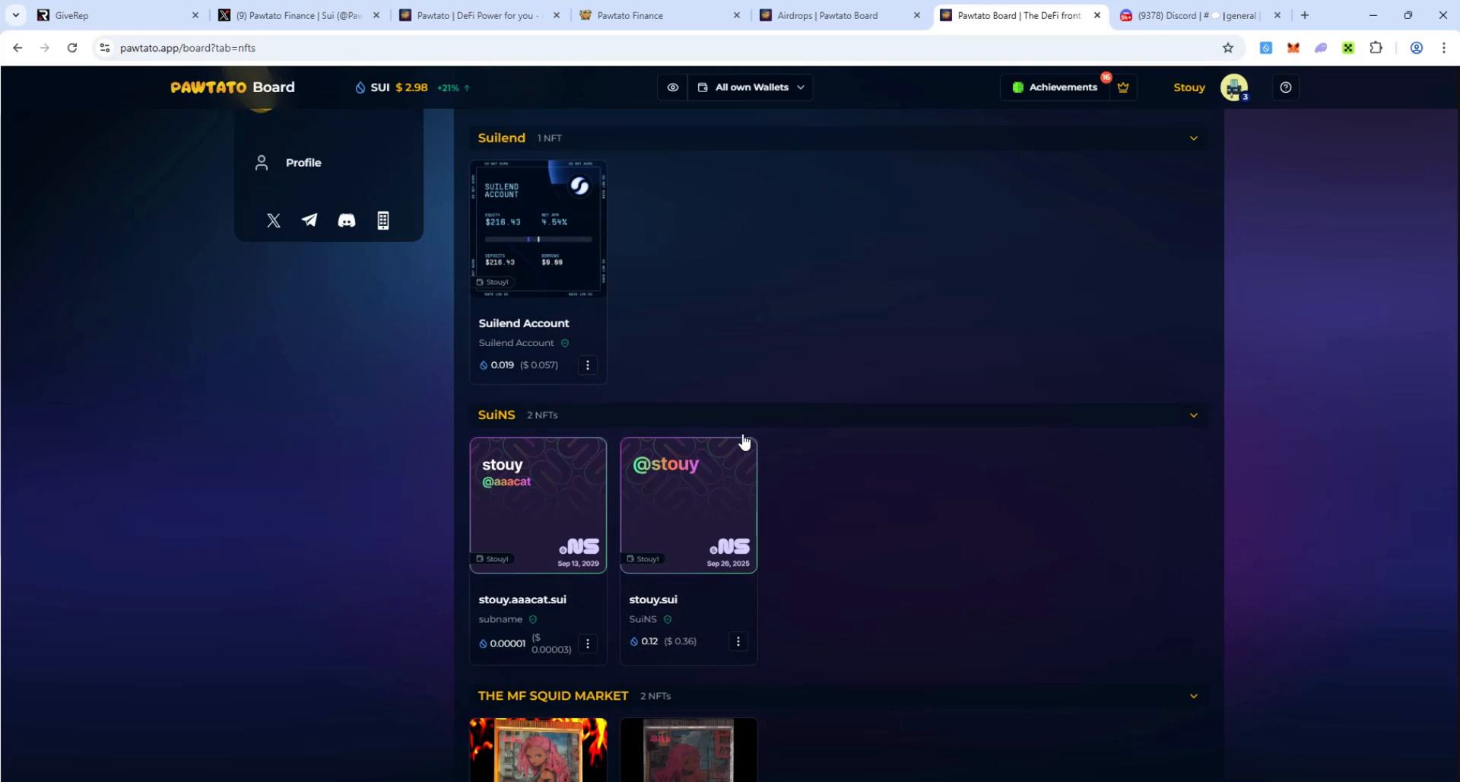
pyautogui.click(1157, 267)
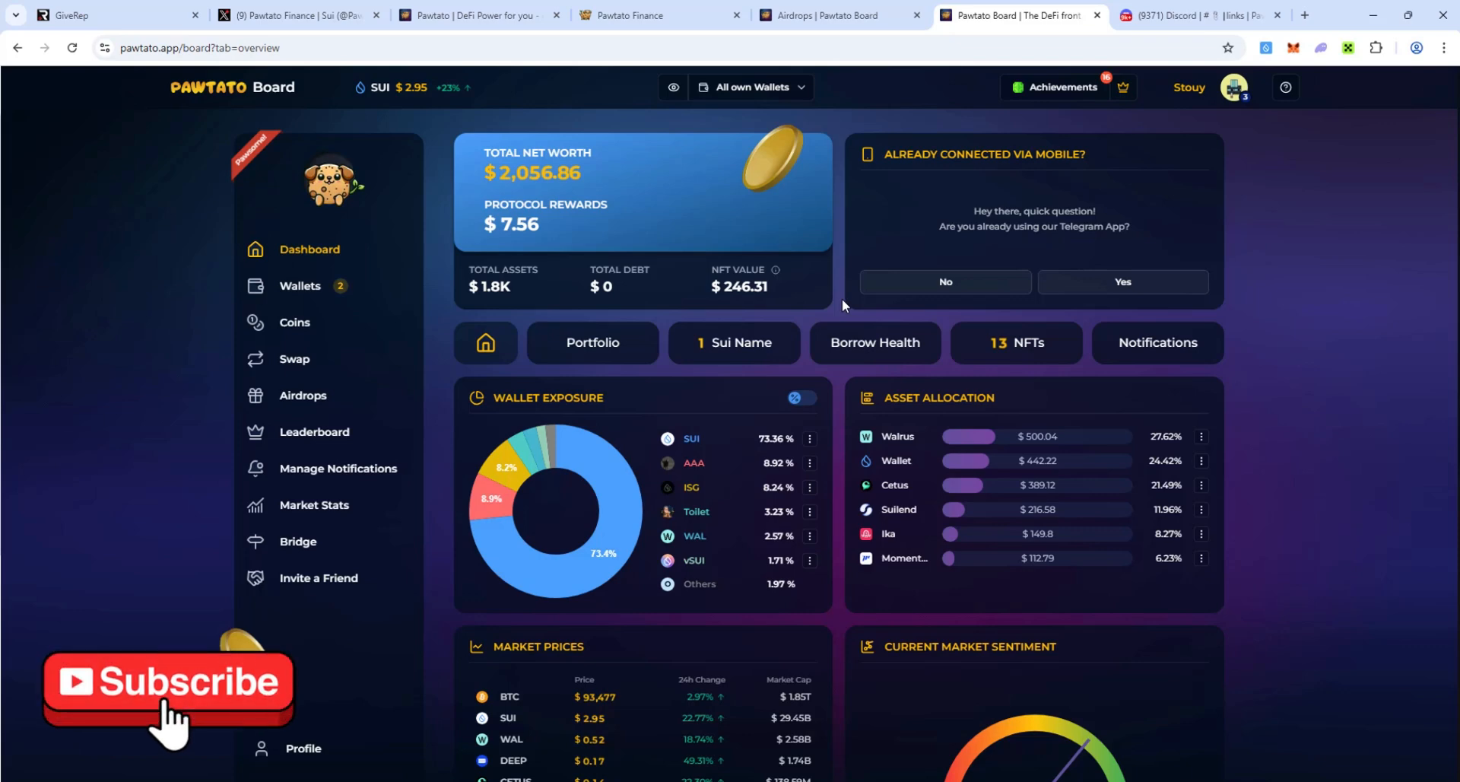
pyautogui.moveTo(303, 395)
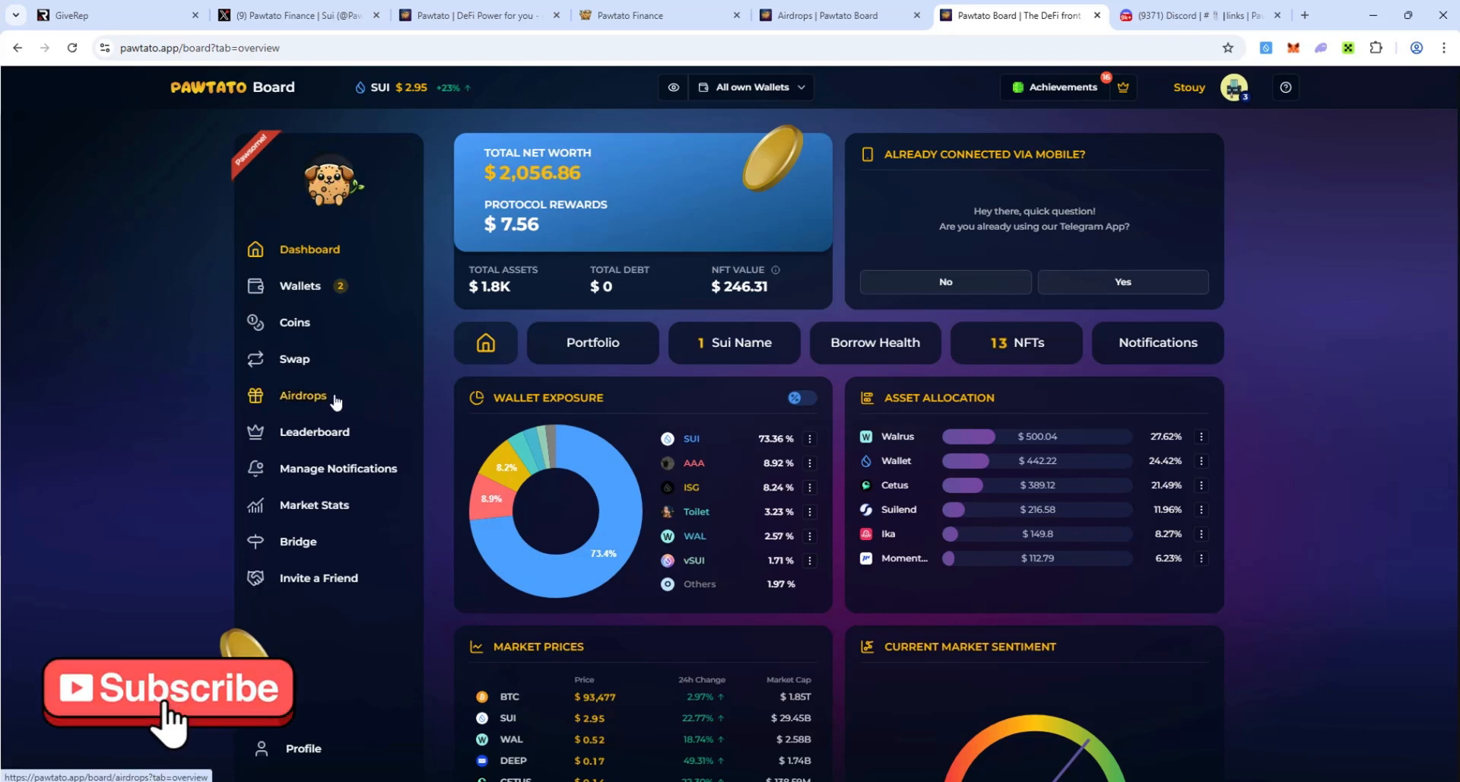